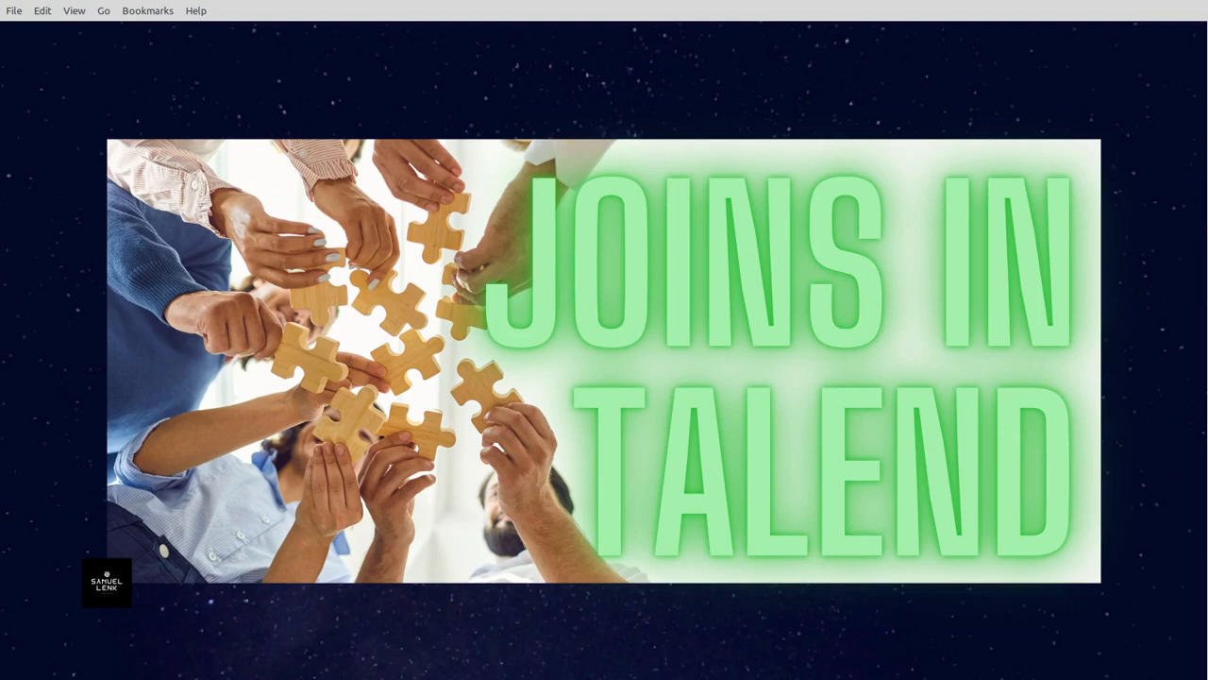
{"action": "mouse_move", "coordinate": [780, 316]}
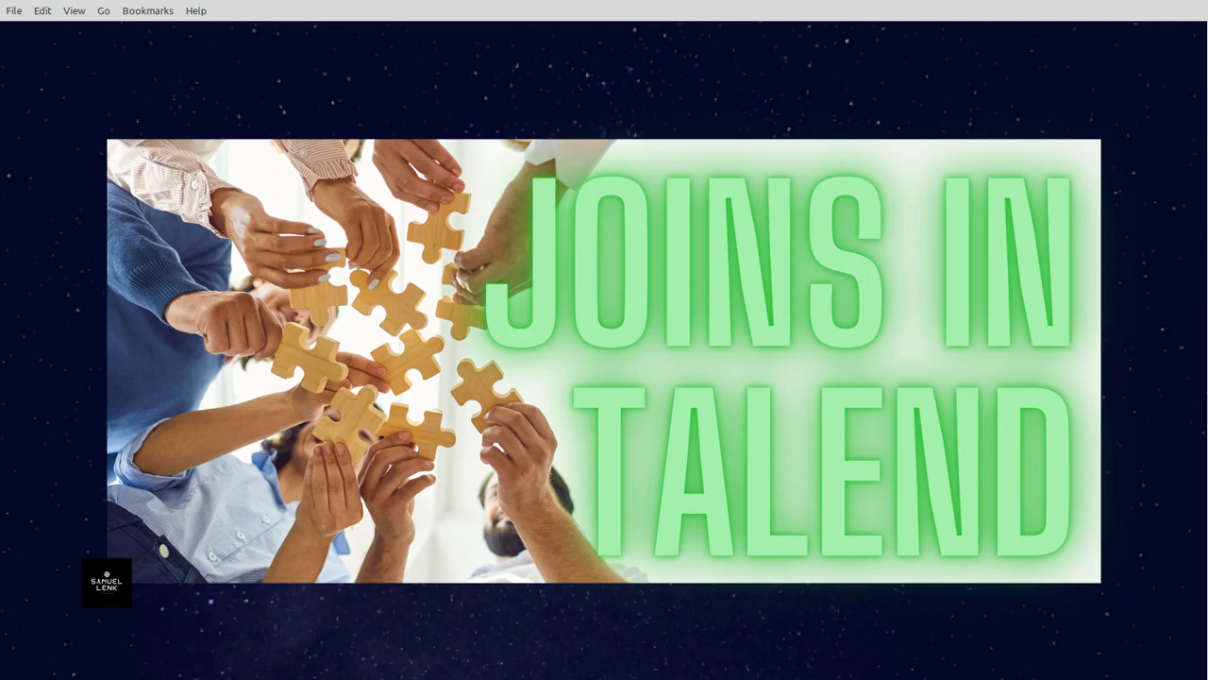
{"action": "mouse_move", "coordinate": [764, 378]}
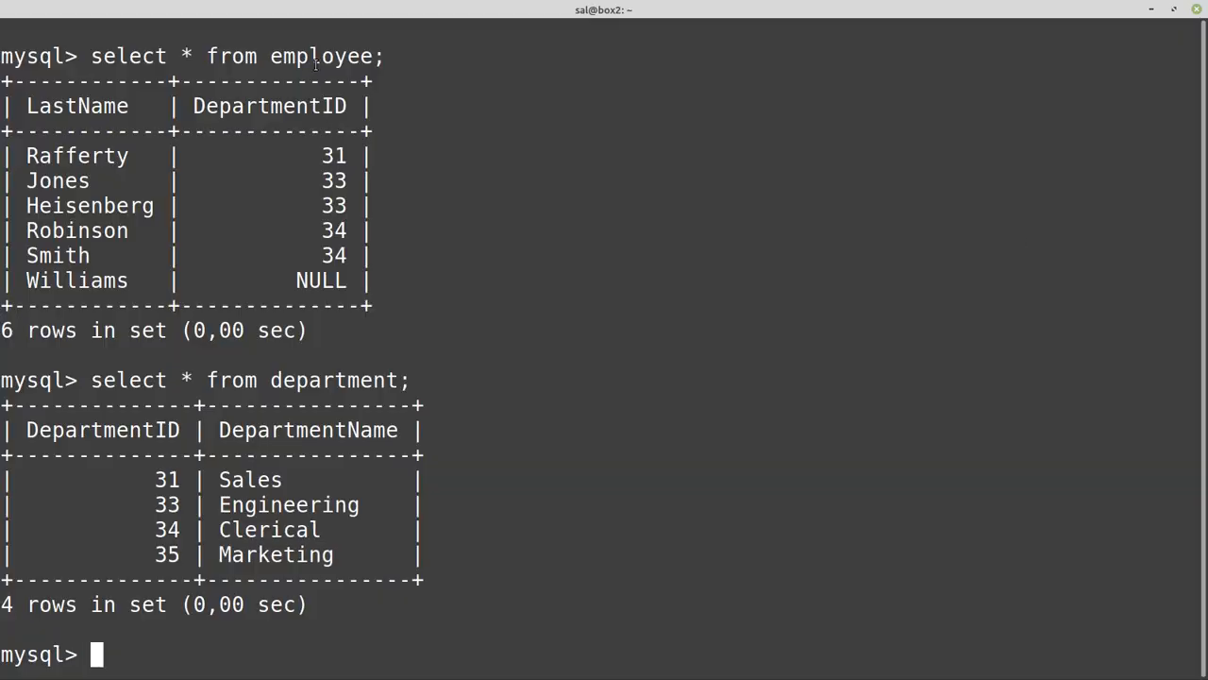
- Create tDBInput(MySQL) components from the department and employee table schemas, then move department higher
{"action": "double_click", "coordinate": [321, 56]}
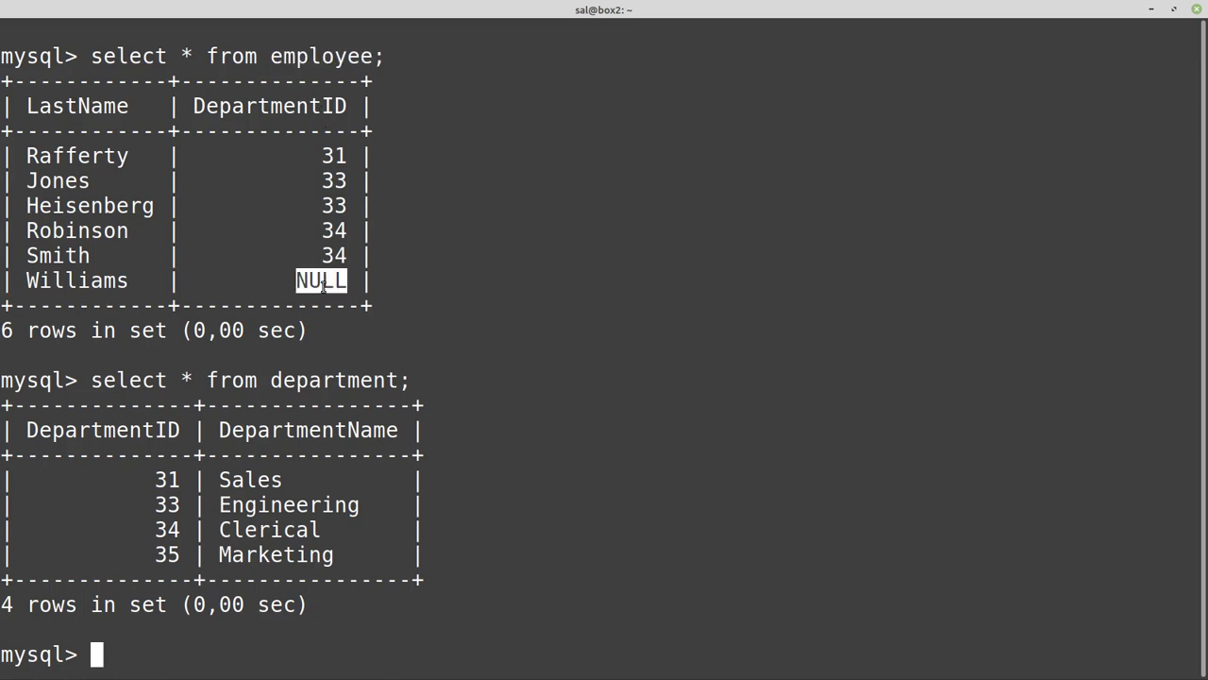
{"action": "mouse_move", "coordinate": [359, 375]}
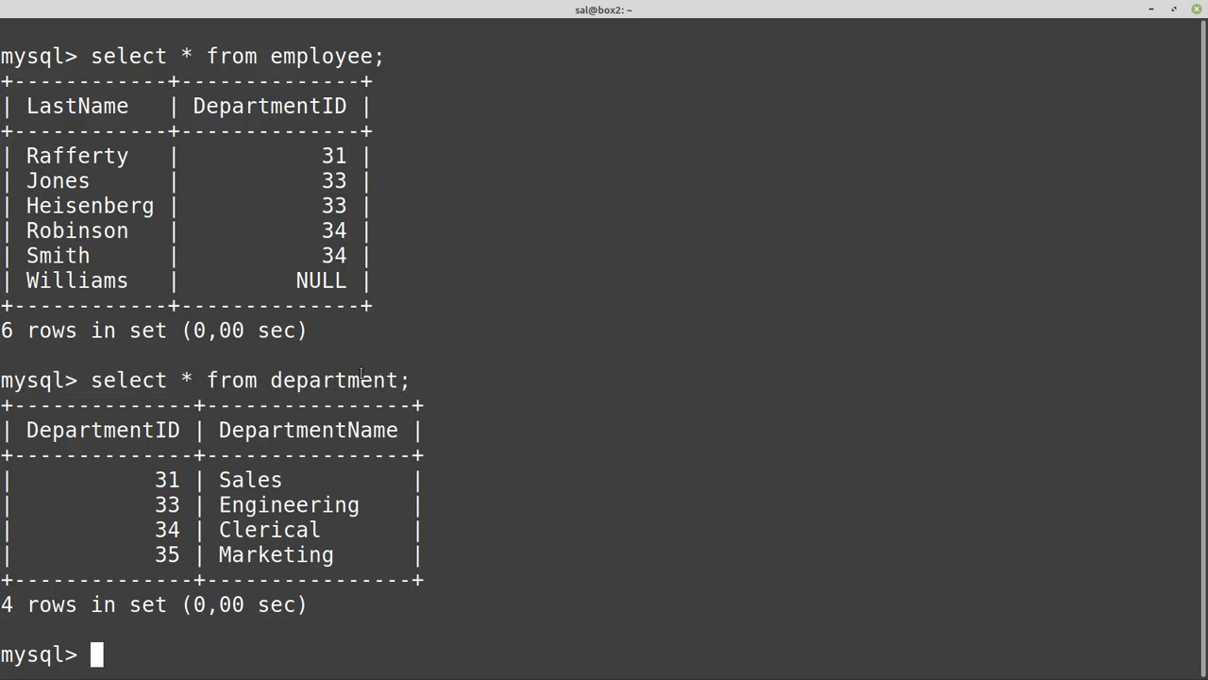
{"action": "double_click", "coordinate": [275, 554]}
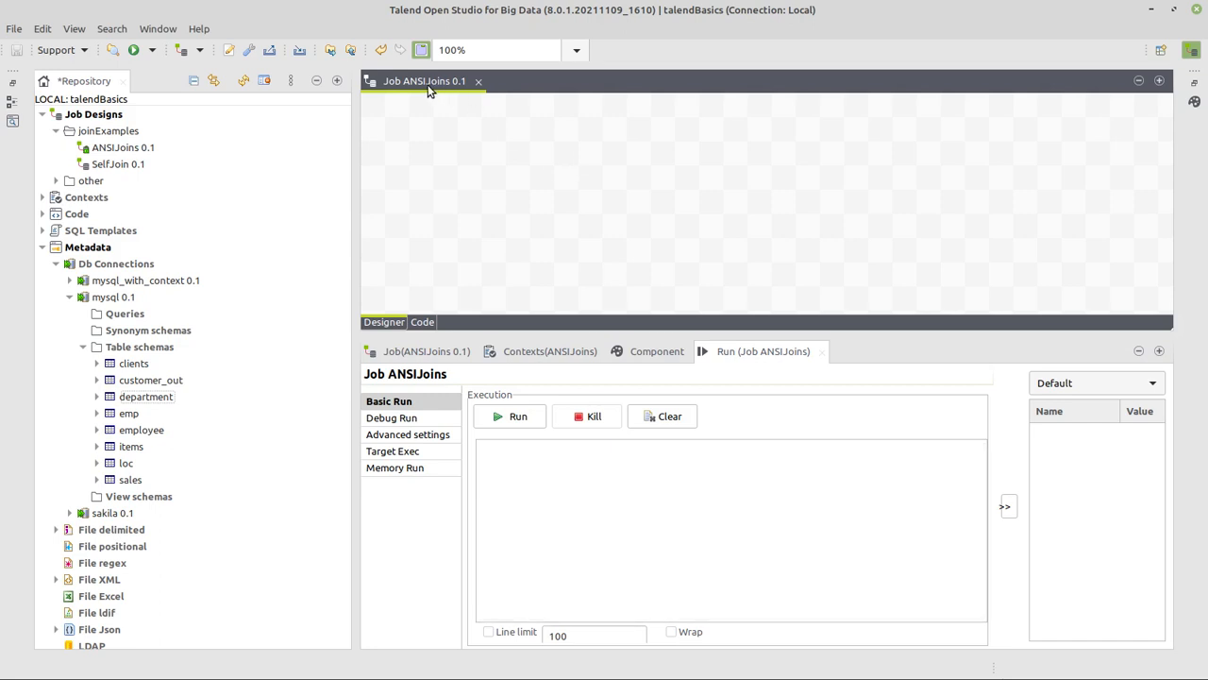
{"action": "left_click", "coordinate": [113, 297]}
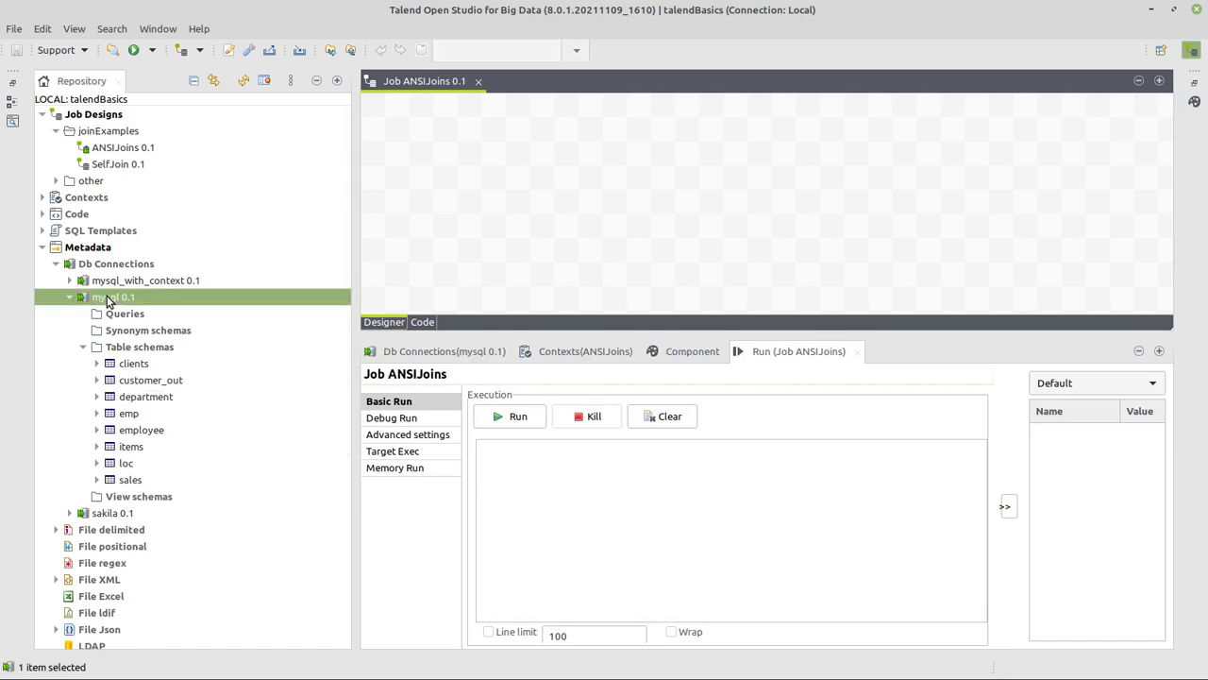
{"action": "mouse_move", "coordinate": [138, 404]}
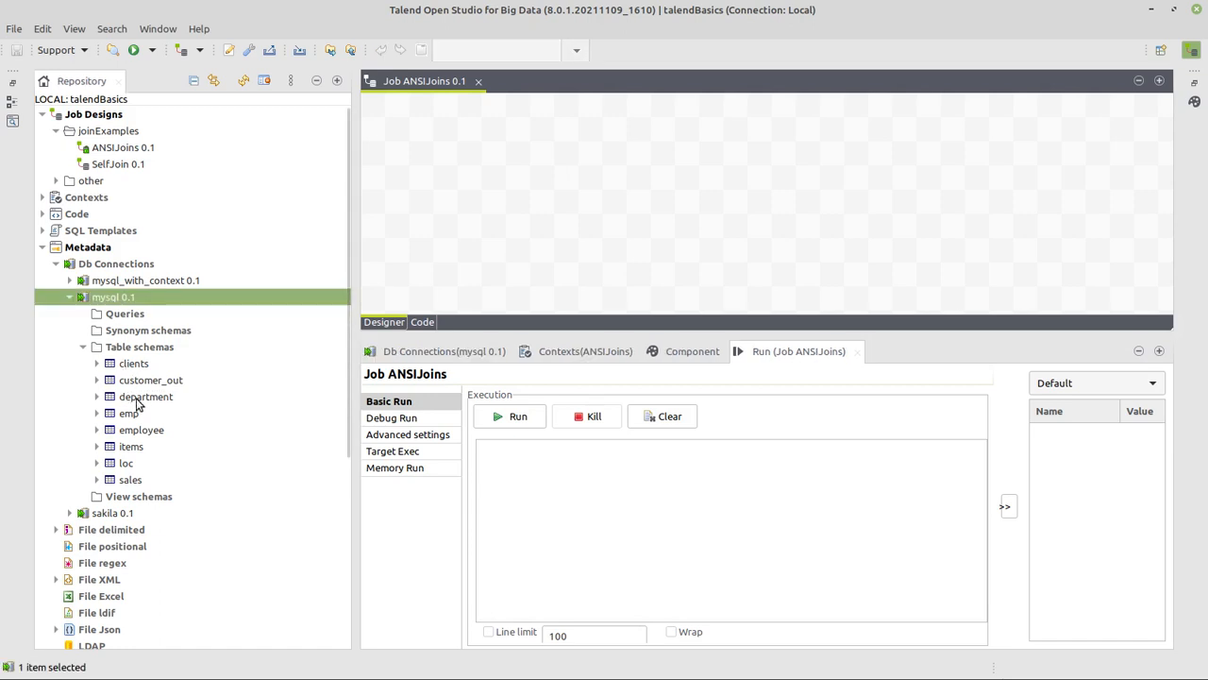
{"action": "left_click", "coordinate": [146, 395]}
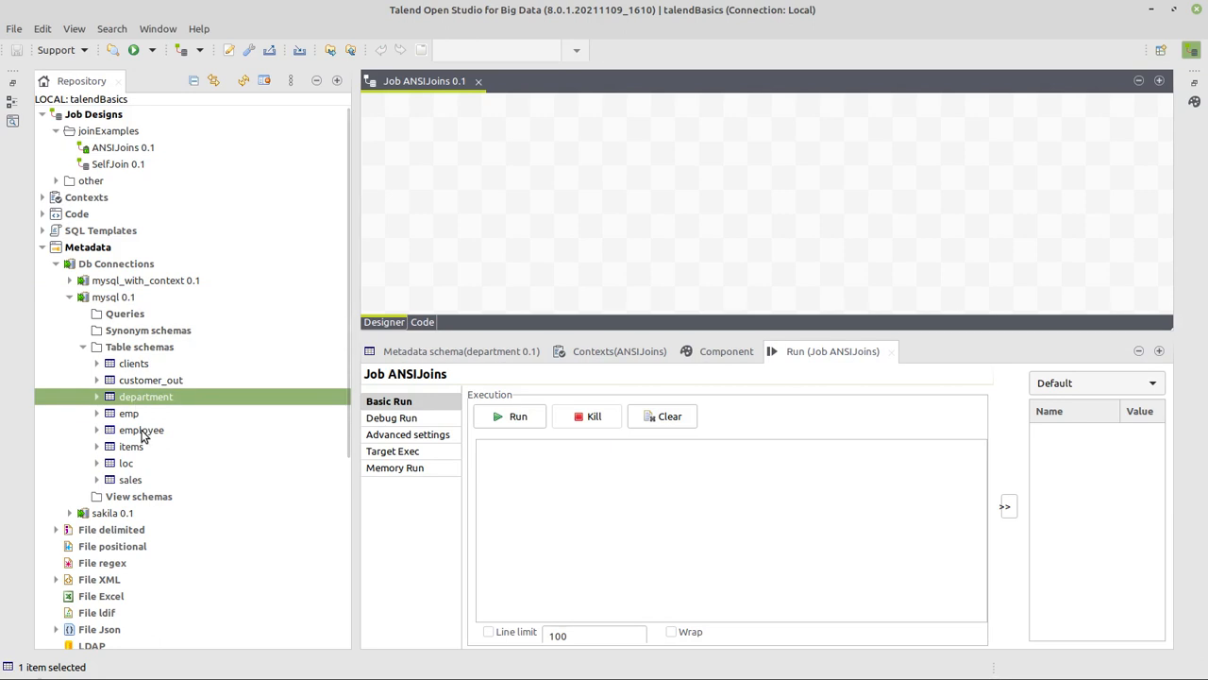
{"action": "left_click", "coordinate": [141, 430]}
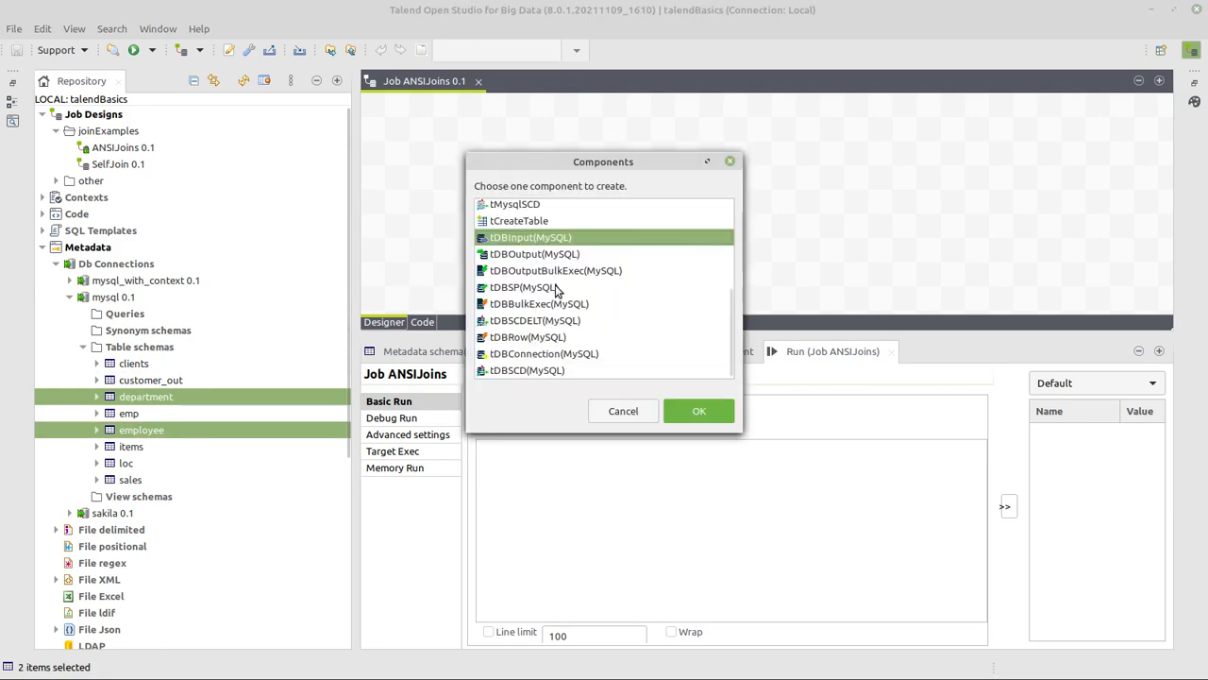
{"action": "left_click", "coordinate": [698, 411]}
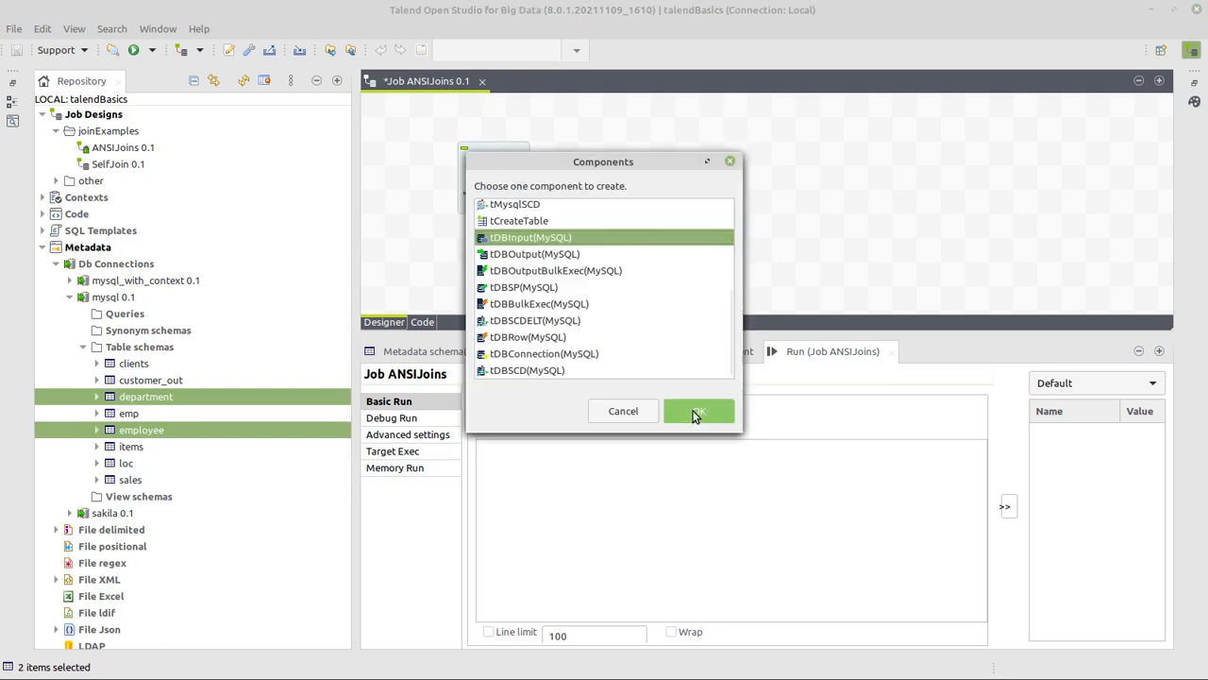
{"action": "left_click", "coordinate": [699, 411]}
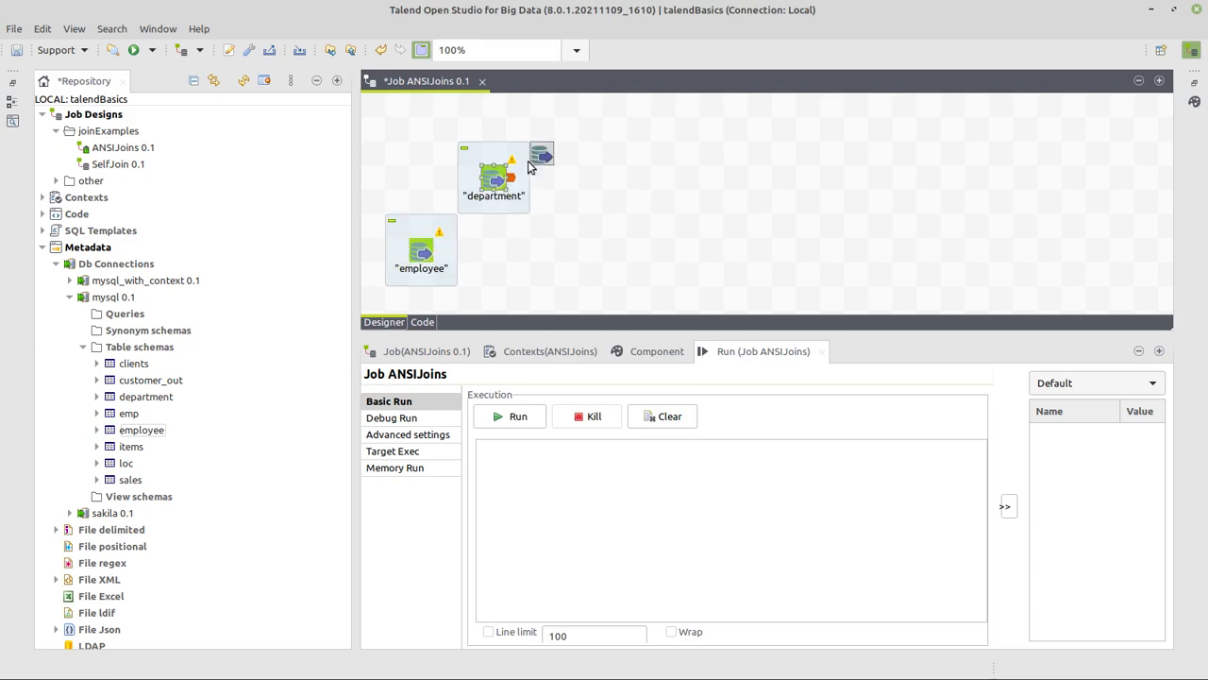
{"action": "left_click_drag", "start_coordinate": [493, 176], "coordinate": [542, 153]}
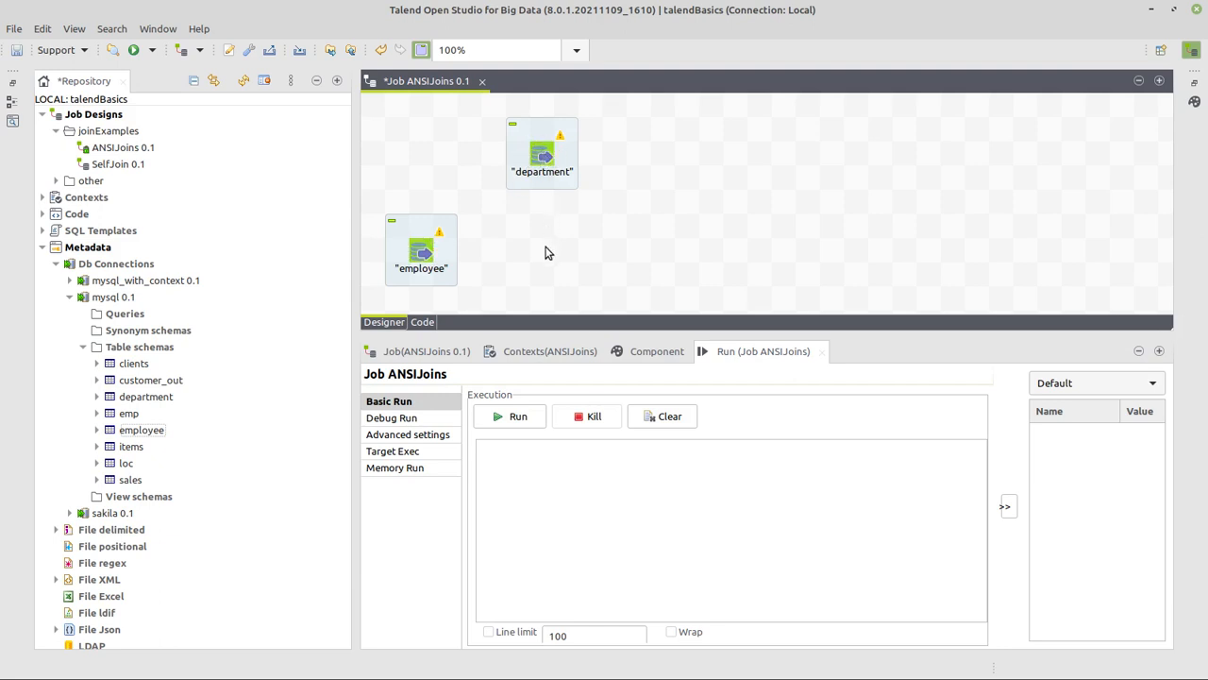
- Add tMap_1 and tLogRow_1 to the canvas, with tLogRow printing in Table mode
{"action": "left_click", "coordinate": [542, 249]}
{"action": "type", "text": "logr"}
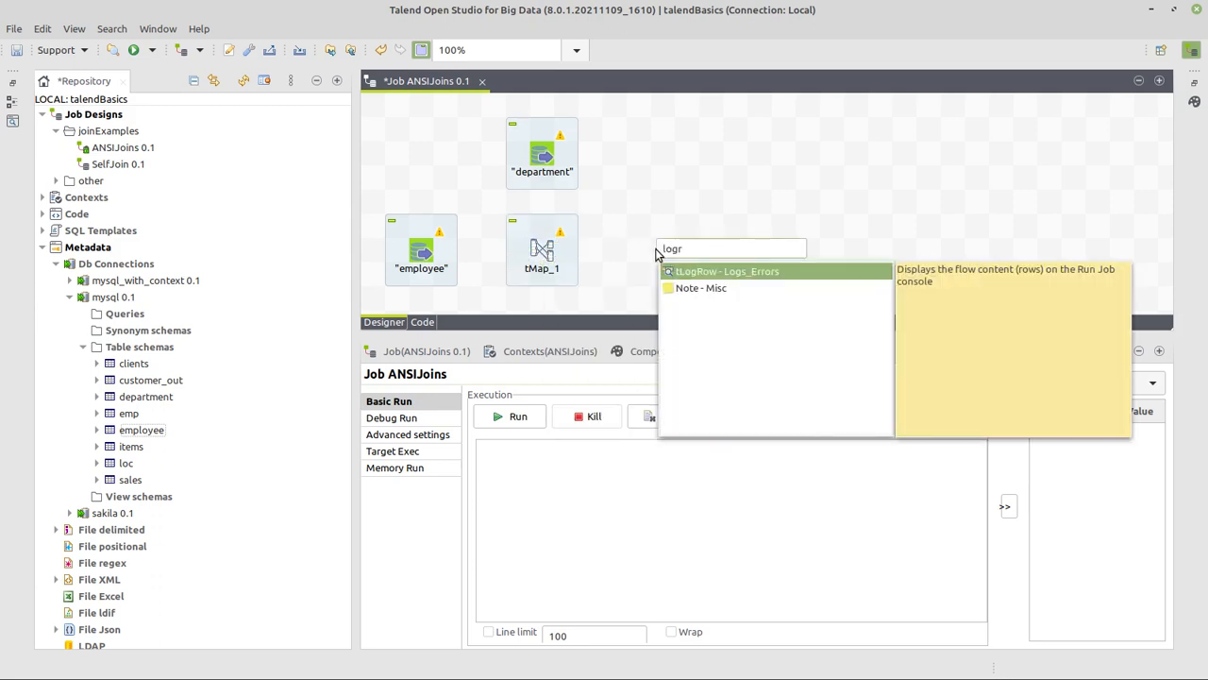
{"action": "left_click", "coordinate": [725, 271]}
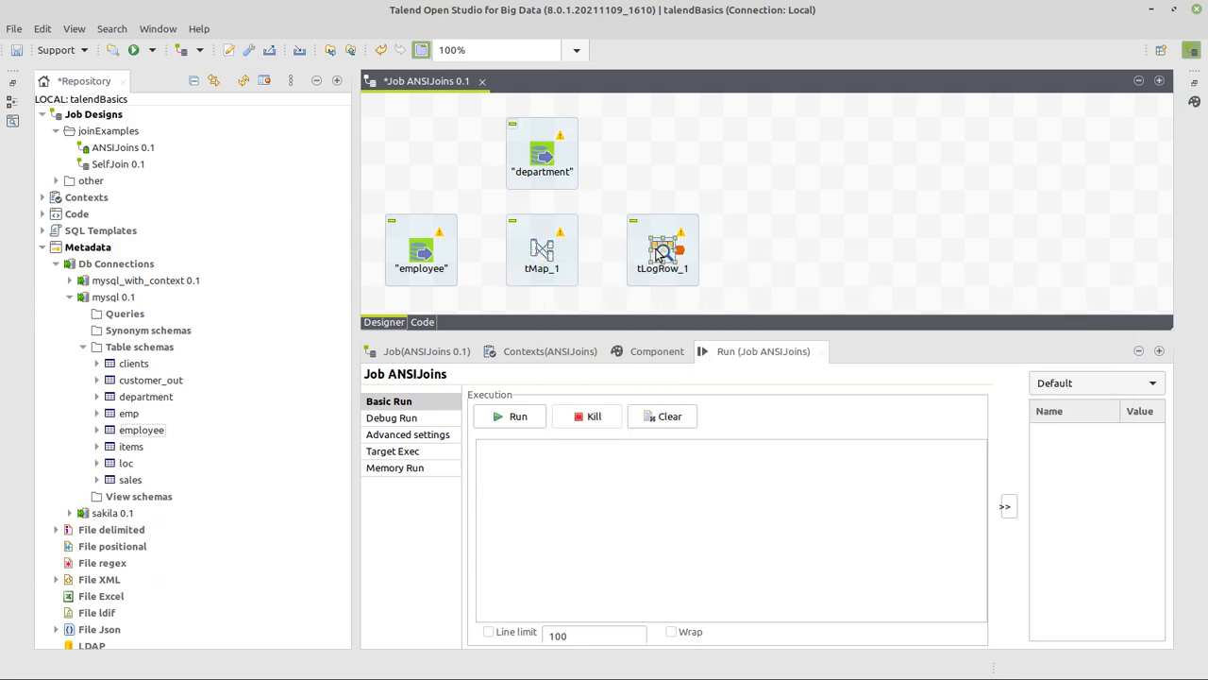
{"action": "left_click", "coordinate": [661, 249]}
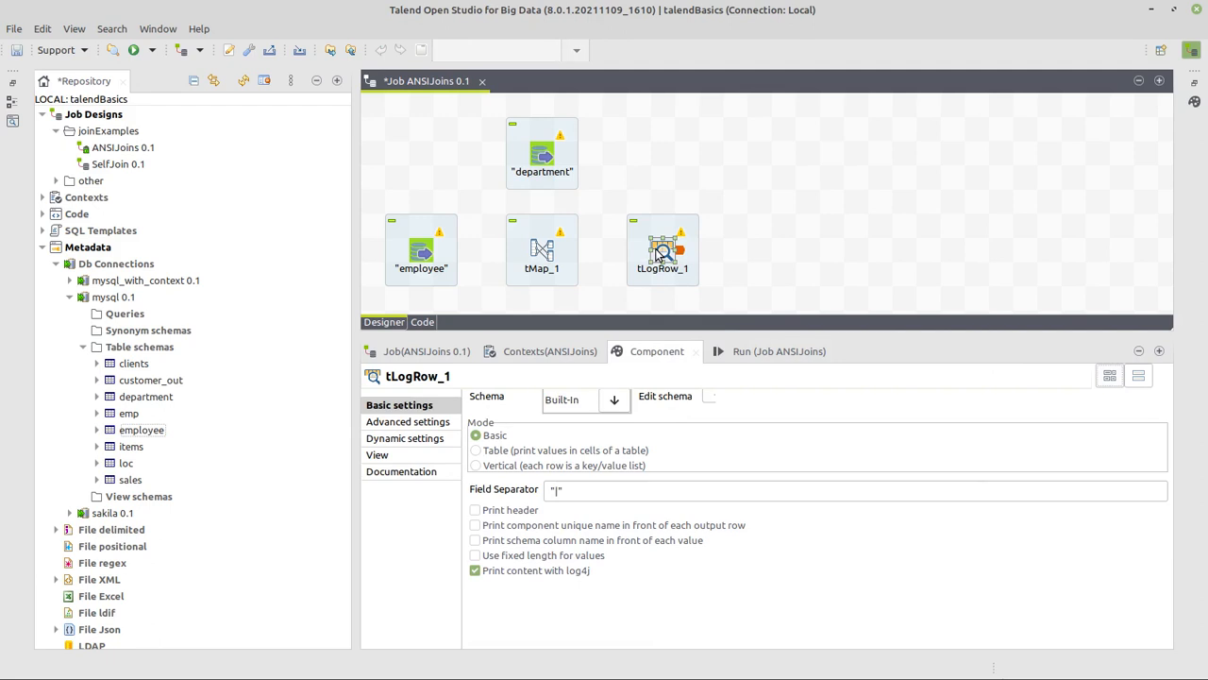
{"action": "mouse_move", "coordinate": [484, 456]}
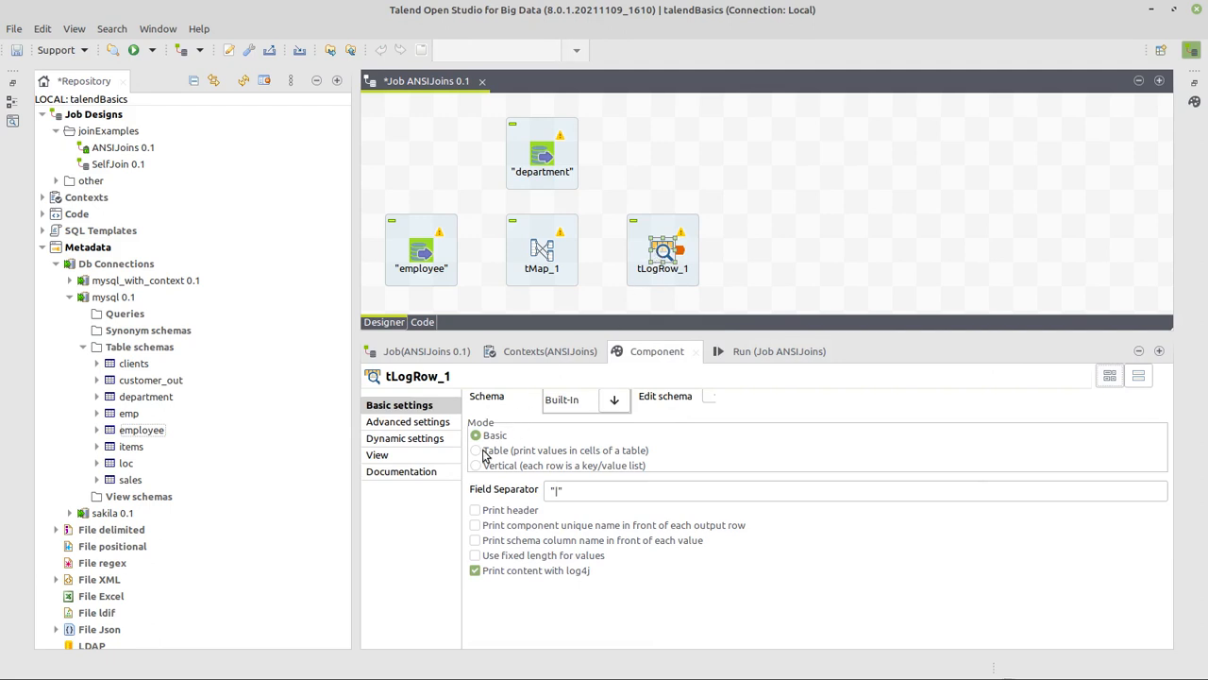
{"action": "left_click", "coordinate": [476, 450]}
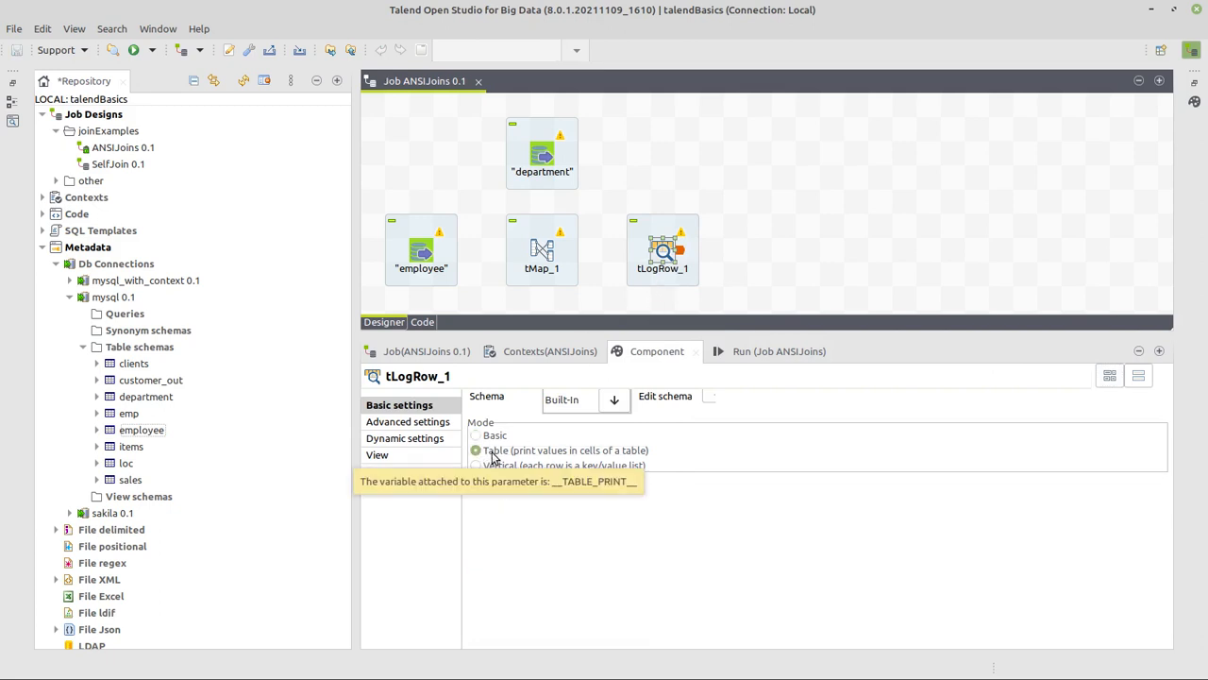
{"action": "left_click", "coordinate": [420, 250]}
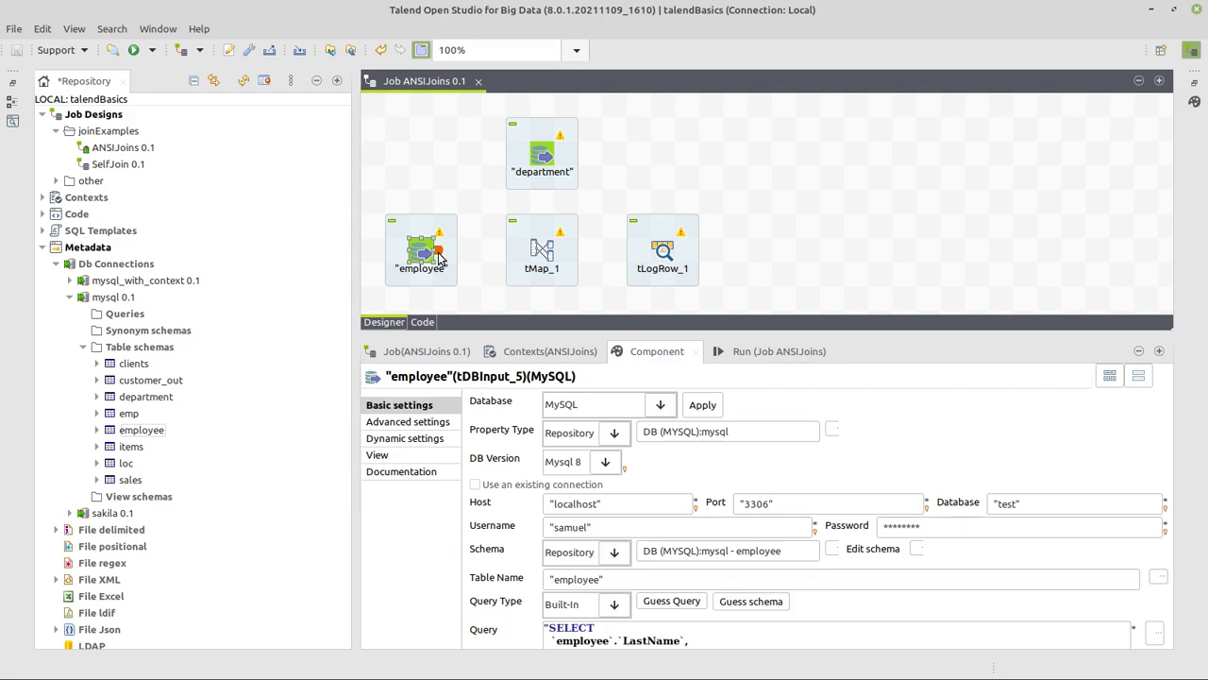
- Connect employee as main and department as lookup into tMap_1, with a 'join' output to tLogRow
{"action": "left_click_drag", "start_coordinate": [421, 250], "coordinate": [542, 250]}
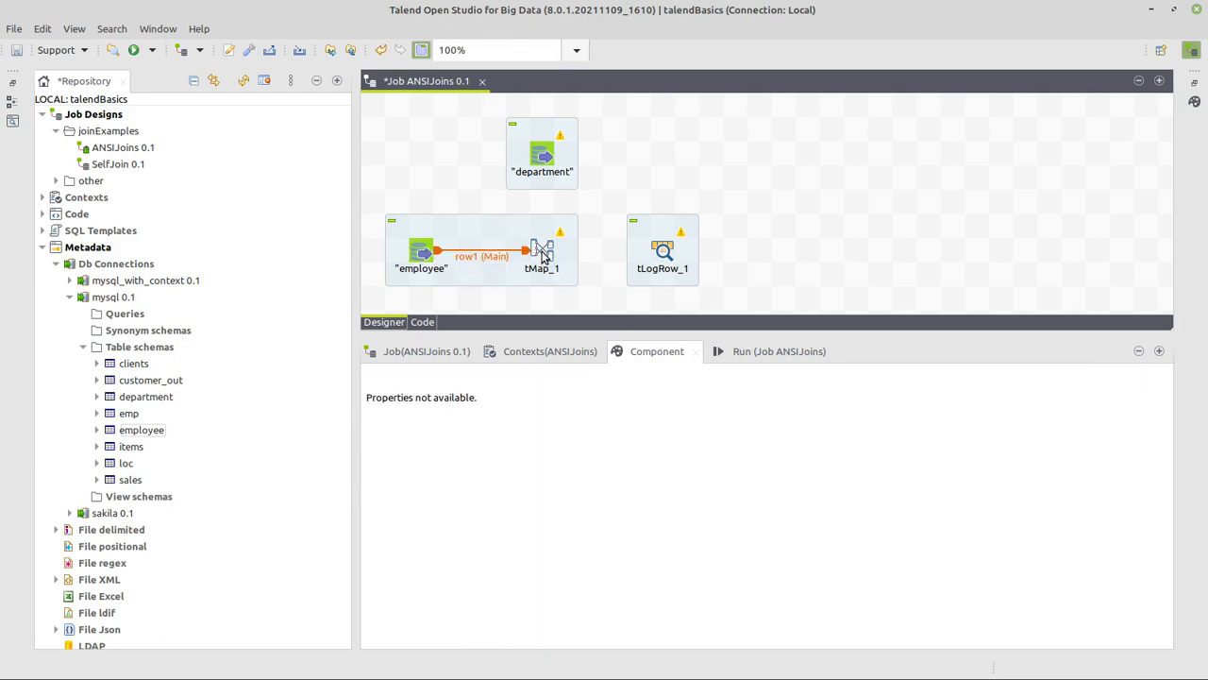
{"action": "left_click", "coordinate": [541, 153]}
{"action": "type", "text": "jo"}
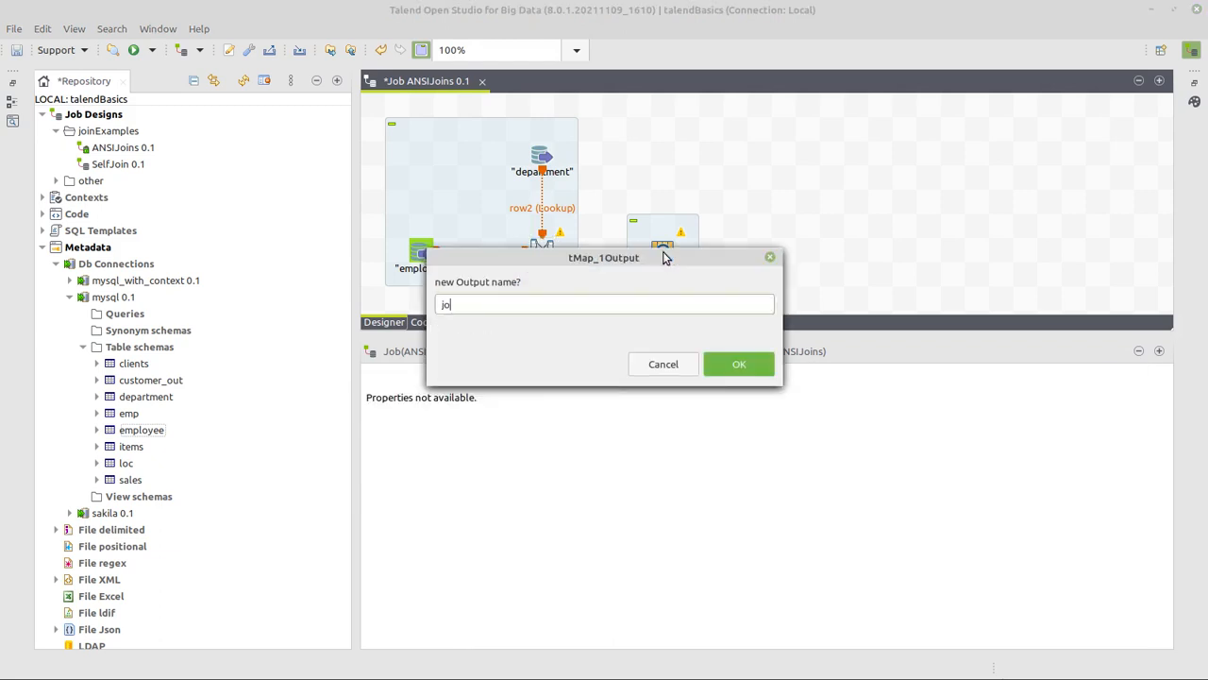
{"action": "left_click", "coordinate": [739, 364]}
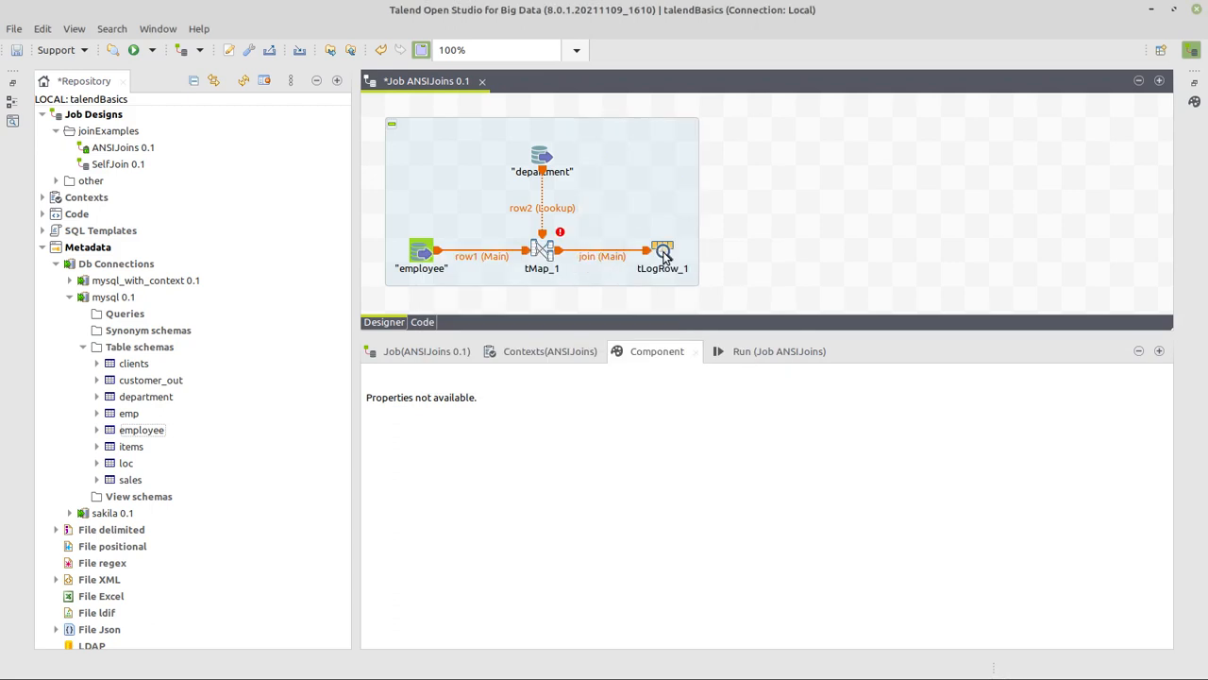
{"action": "left_click", "coordinate": [541, 250]}
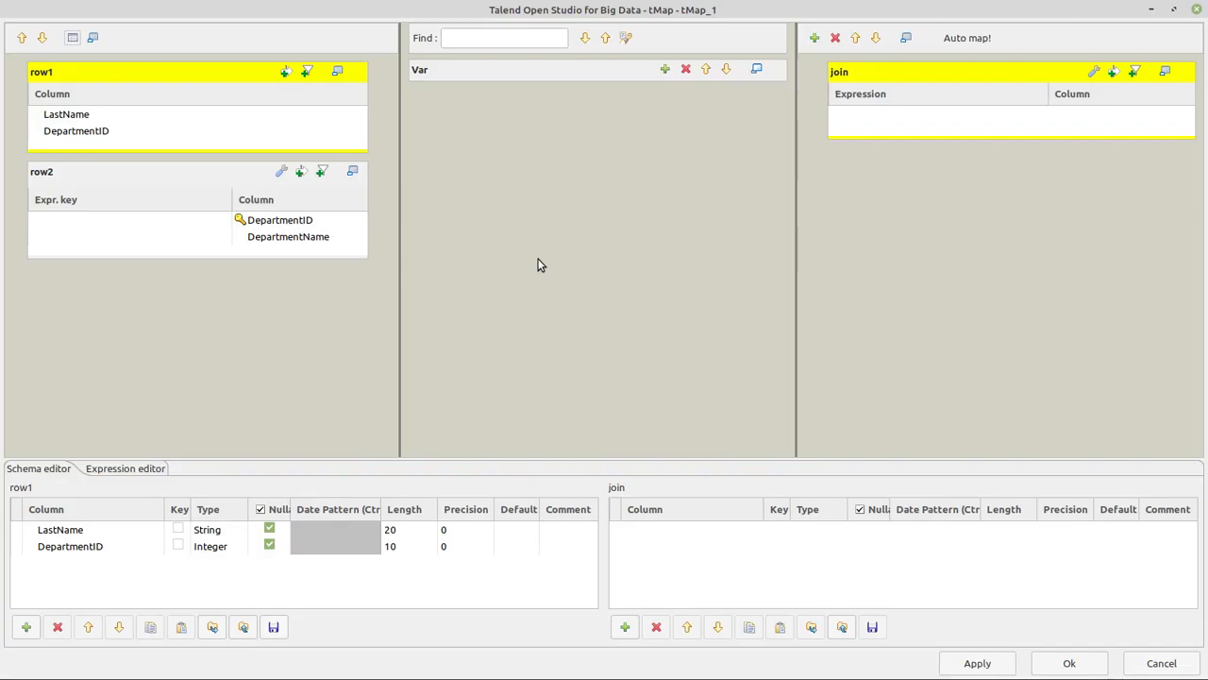
{"action": "mouse_move", "coordinate": [297, 170]}
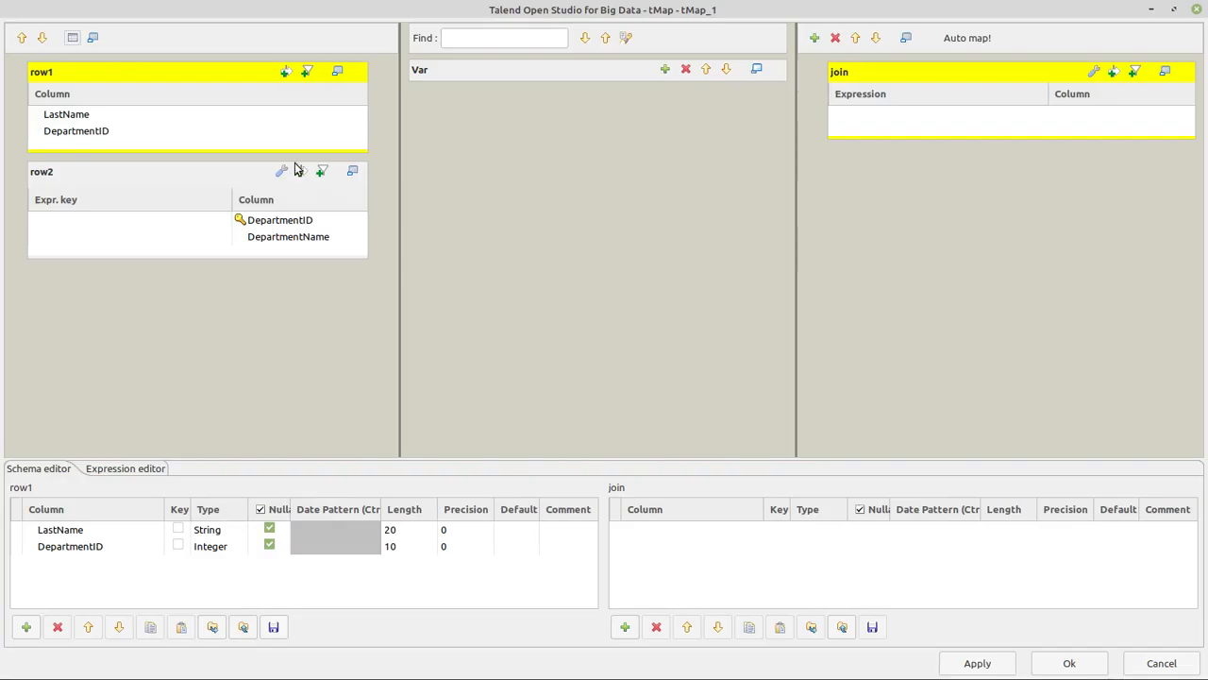
- Map row1's LastName and DepartmentID columns into the join output table
{"action": "left_click", "coordinate": [66, 113]}
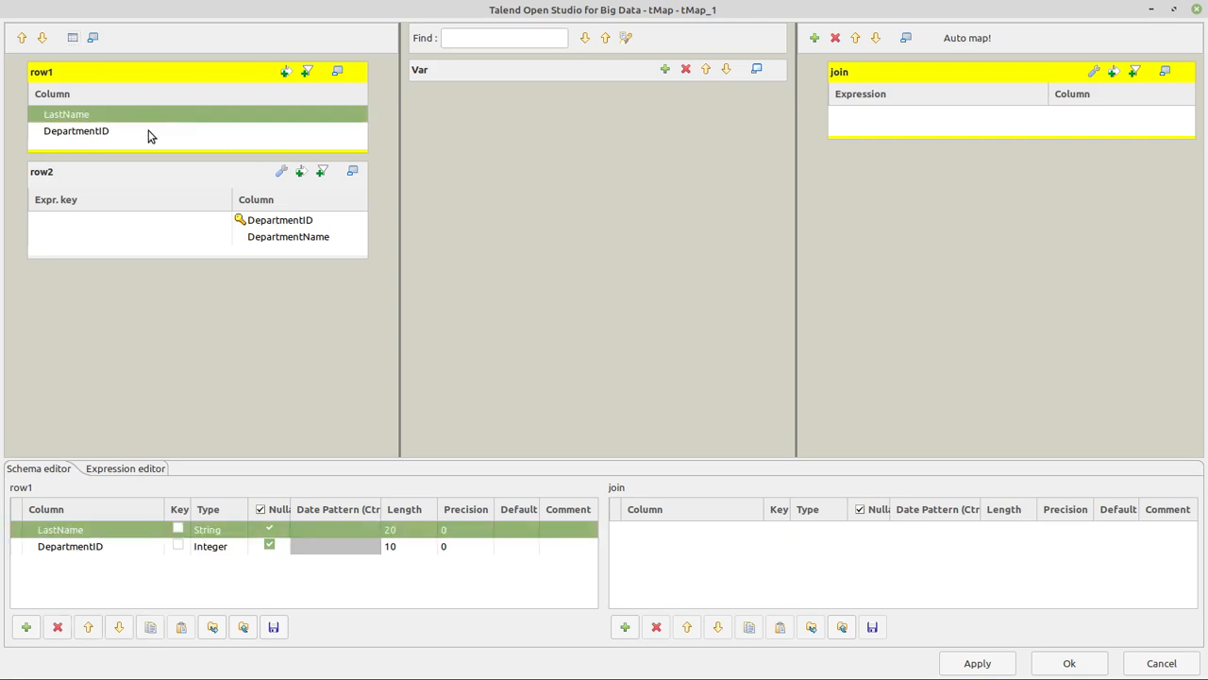
{"action": "left_click", "coordinate": [75, 130]}
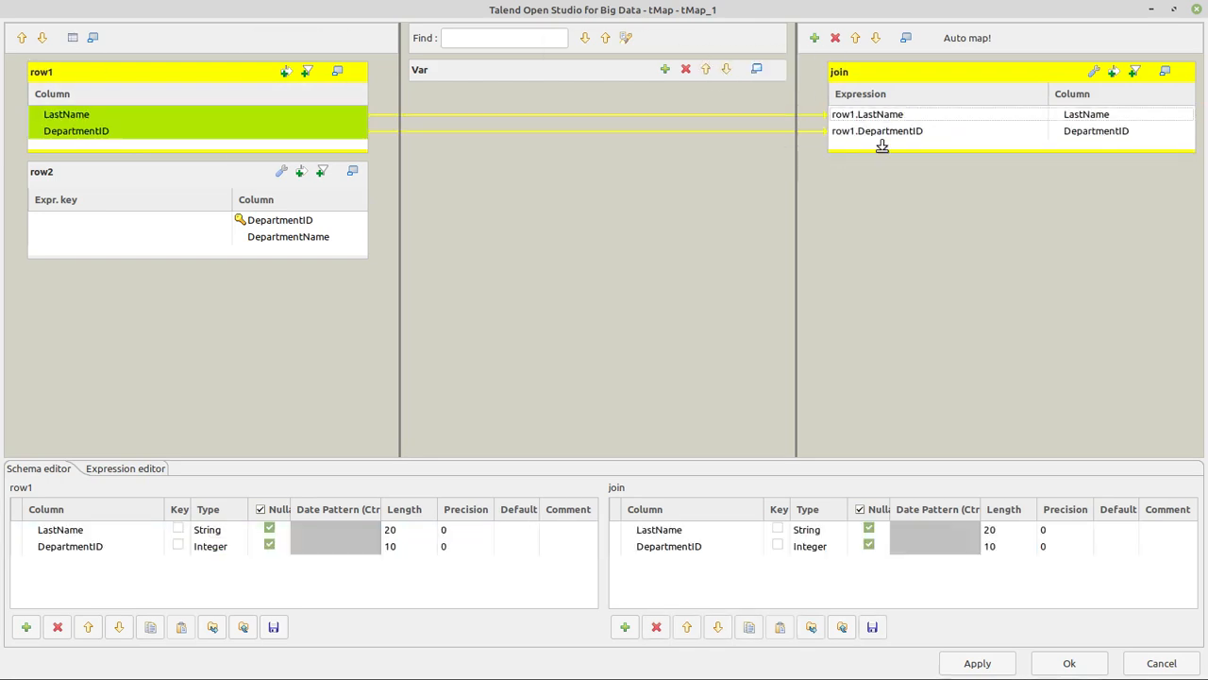
{"action": "left_click", "coordinate": [280, 219]}
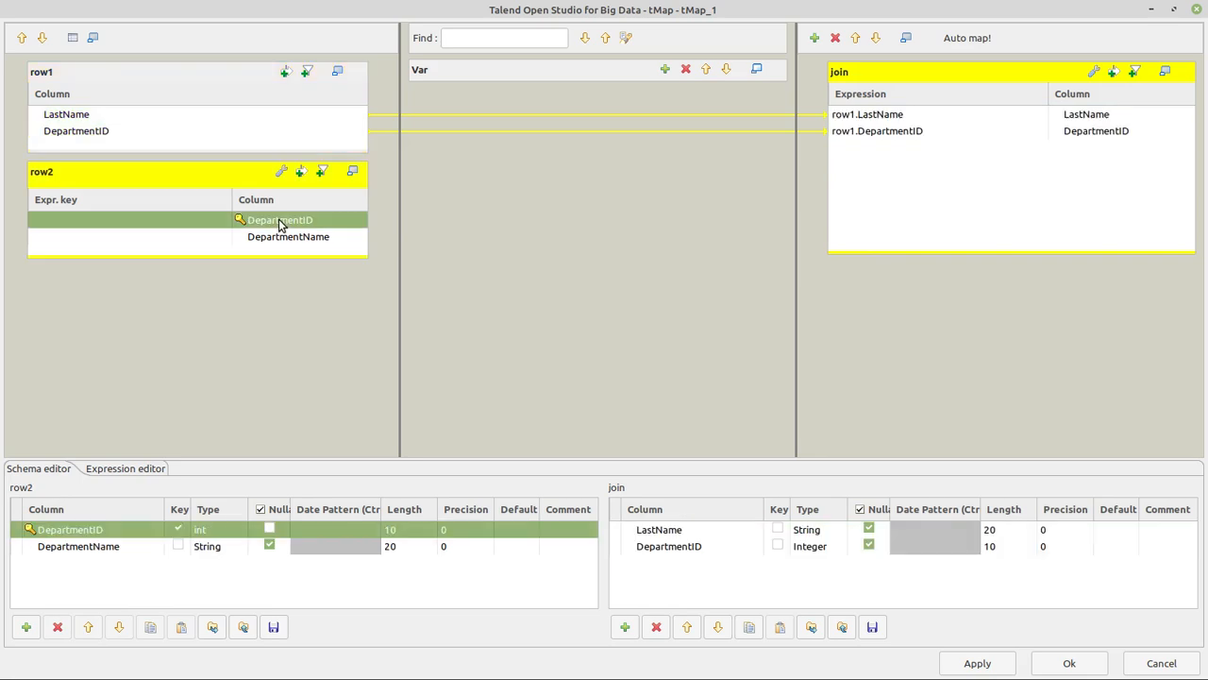
{"action": "left_click", "coordinate": [288, 236]}
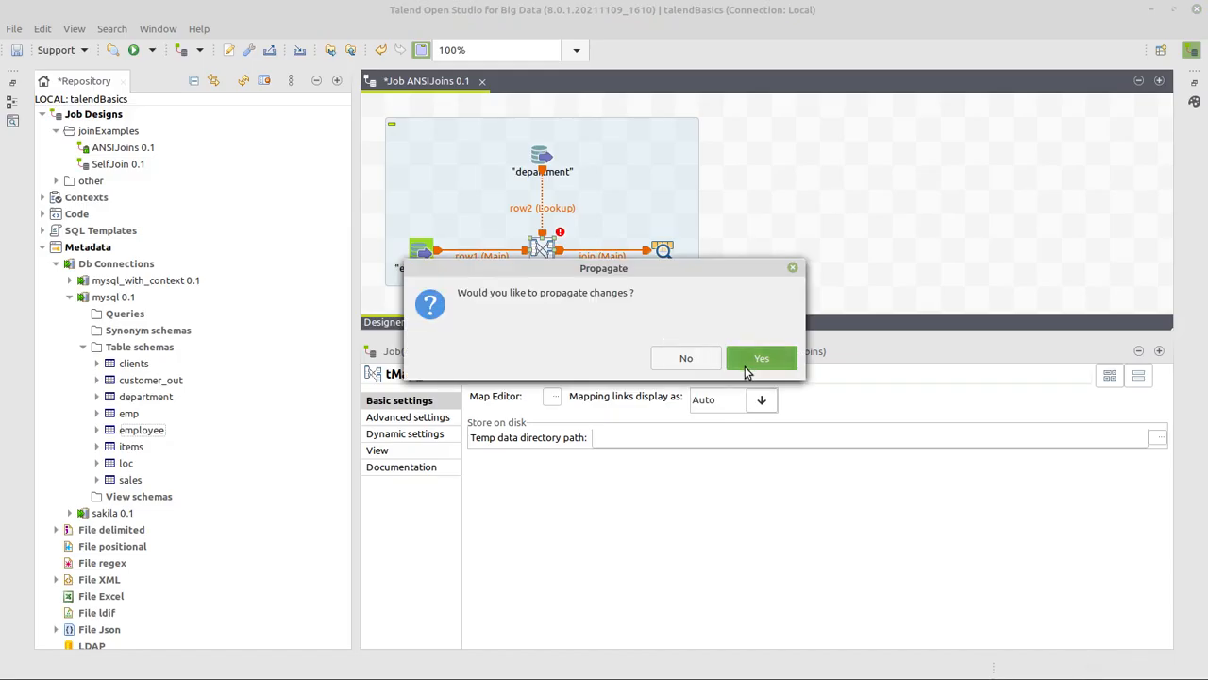
- Propagate the schema changes, run ANSIJoins, and review the 24 cross-joined output rows
{"action": "left_click", "coordinate": [761, 358]}
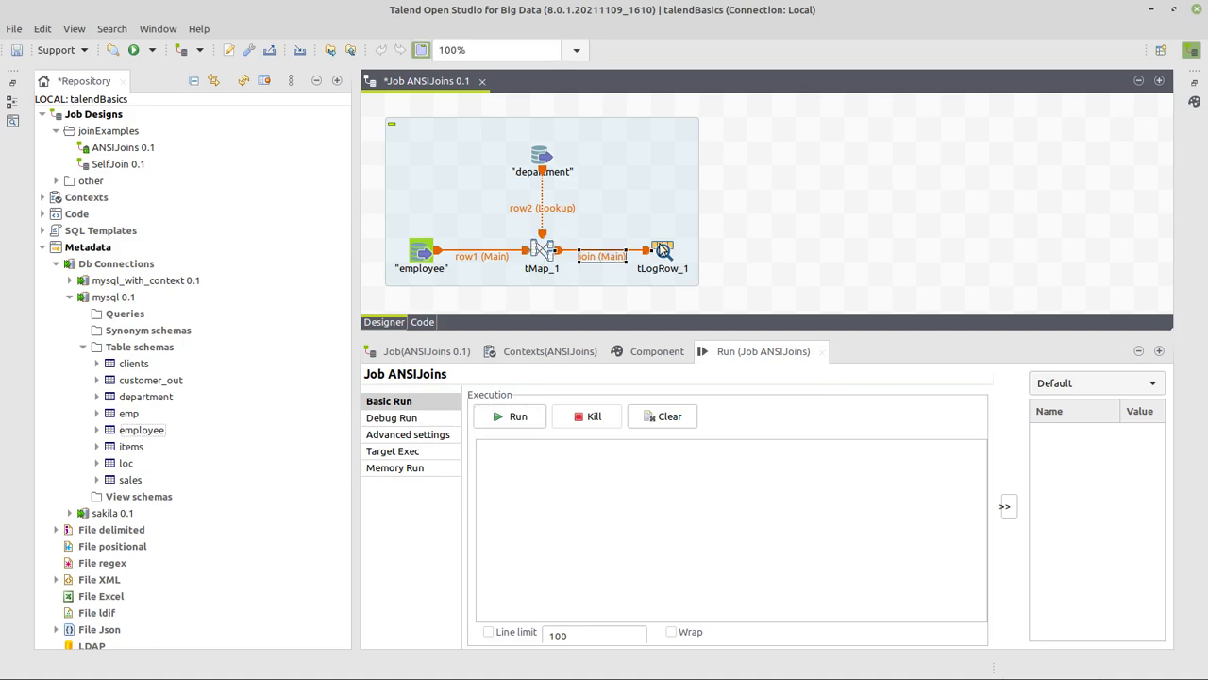
{"action": "left_click", "coordinate": [510, 416]}
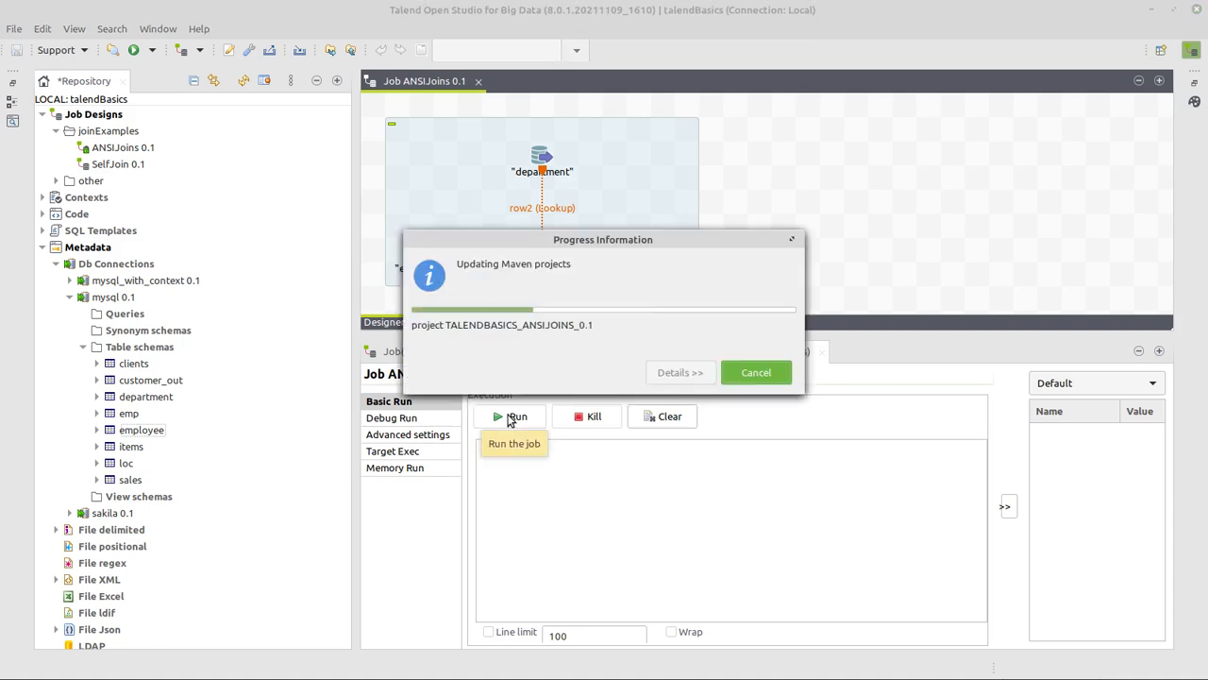
{"action": "left_click", "coordinate": [511, 415]}
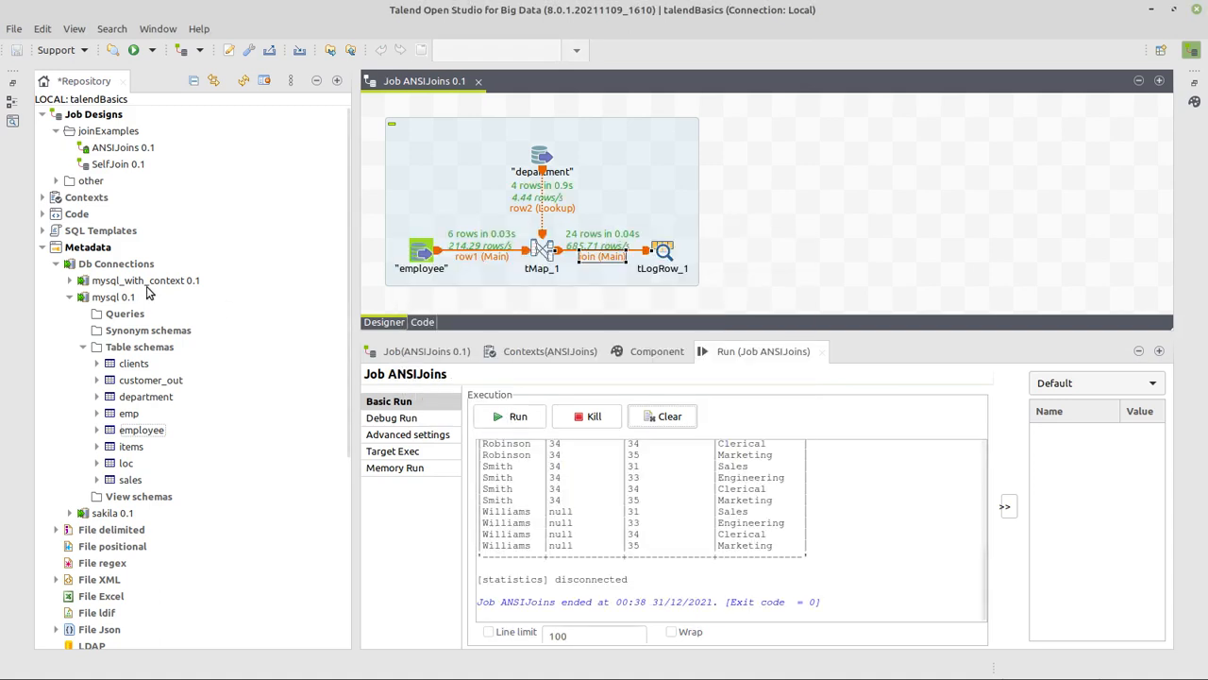
{"action": "left_click", "coordinate": [42, 246]}
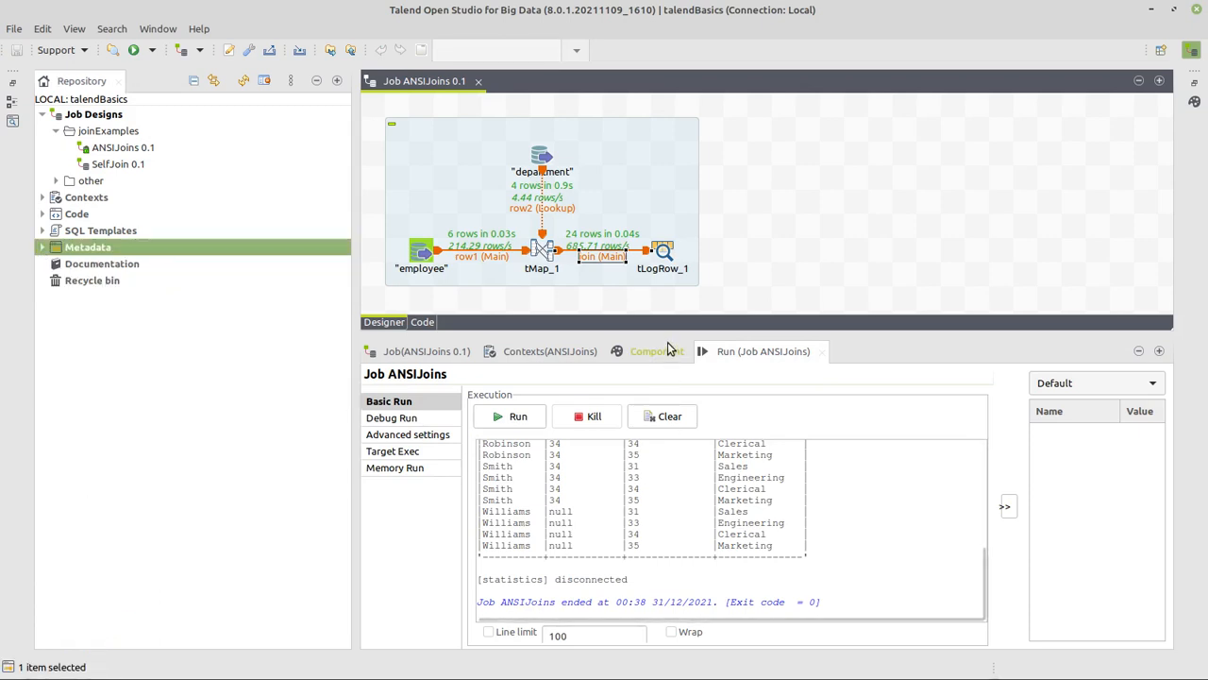
{"action": "left_click_drag", "start_coordinate": [694, 322], "coordinate": [694, 185]}
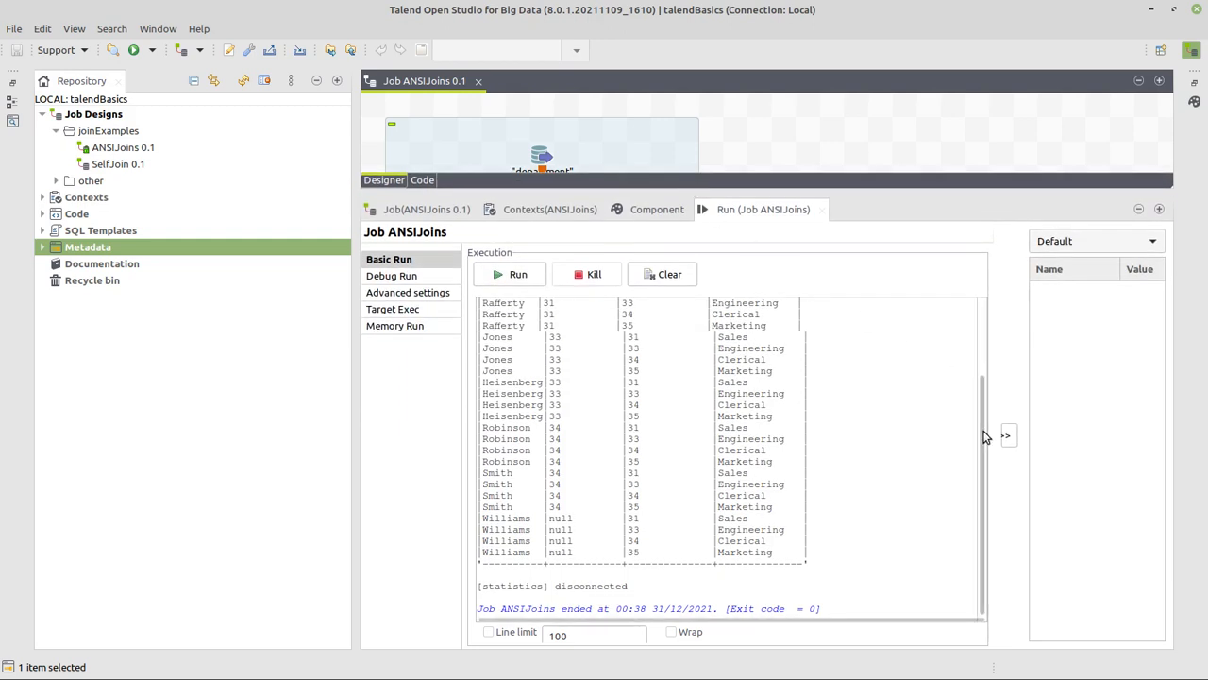
{"action": "scroll", "scroll_direction": "up", "scroll_amount": 3}
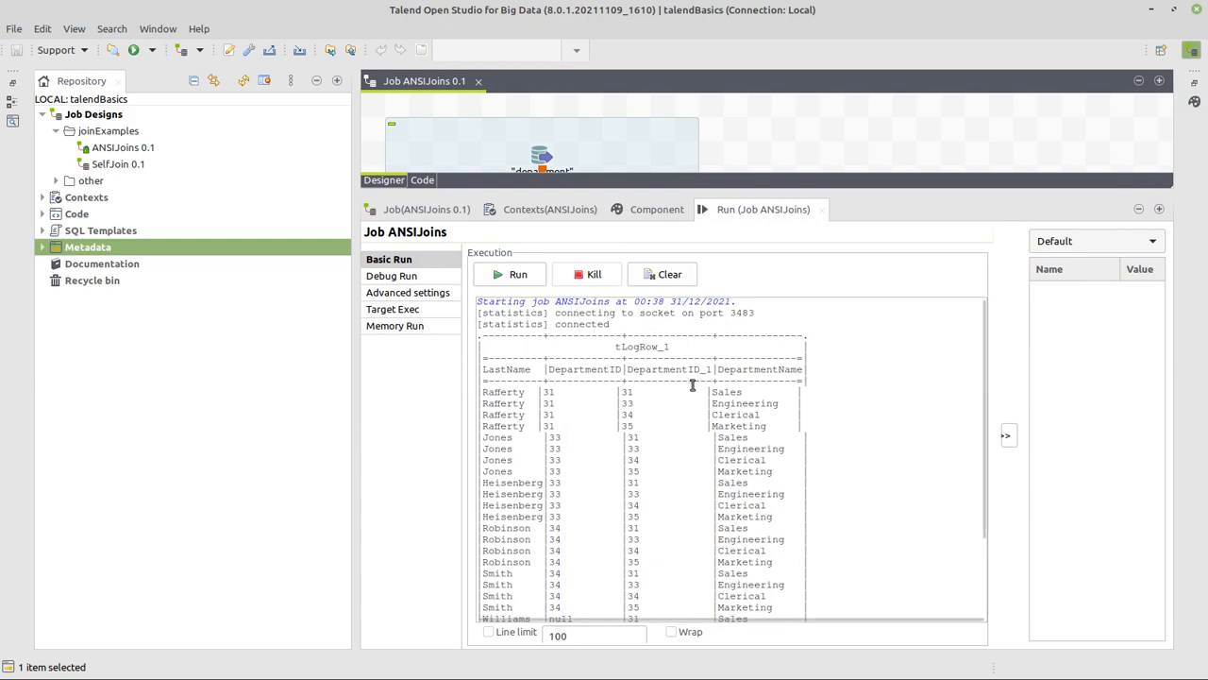
{"action": "mouse_move", "coordinate": [750, 241]}
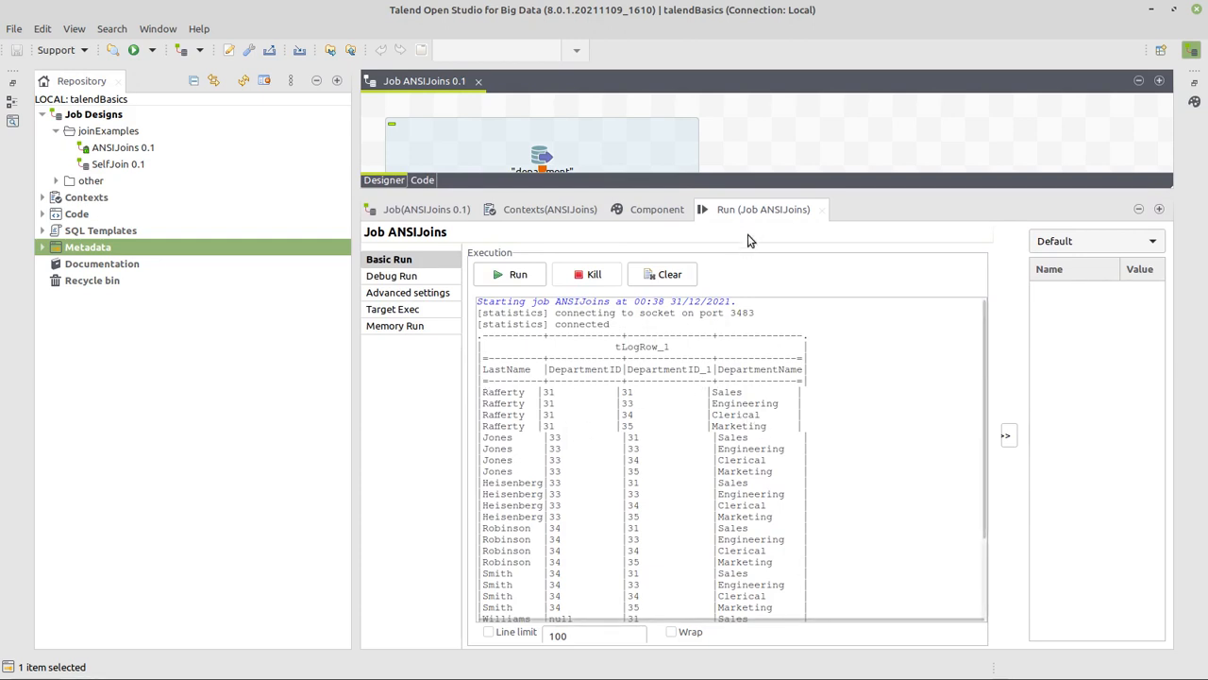
{"action": "left_click_drag", "start_coordinate": [735, 198], "coordinate": [734, 340]}
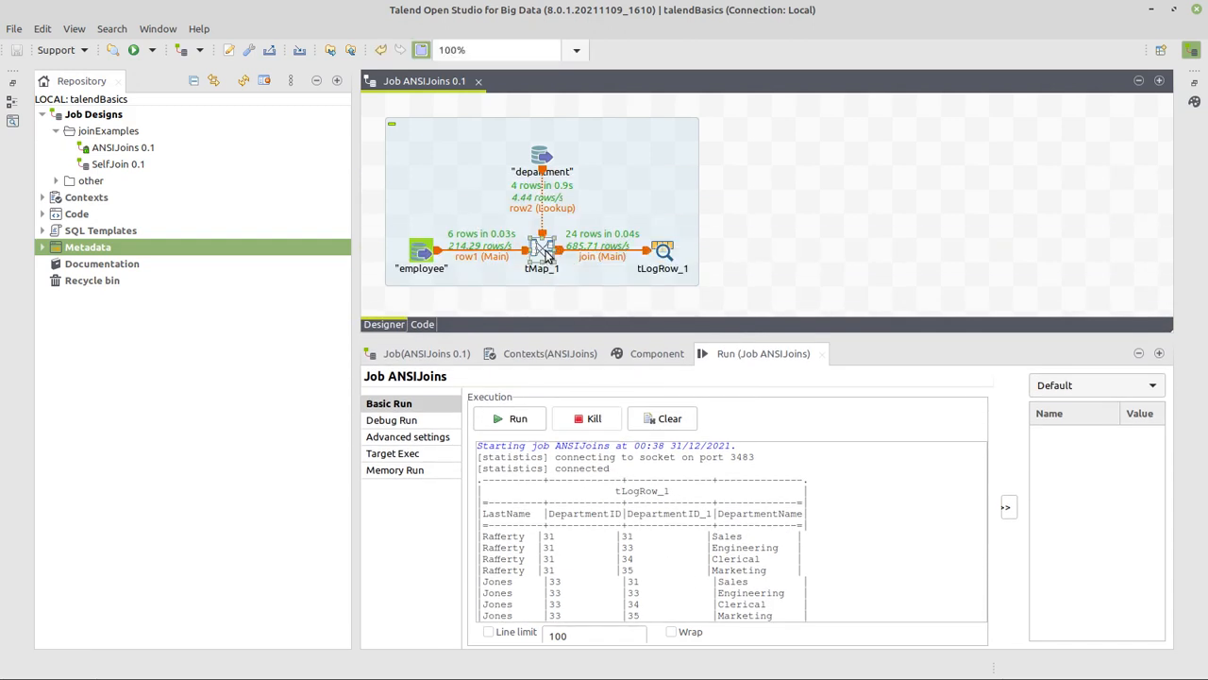
- Key row2's DepartmentID on row1.DepartmentID and check the lookup's Left Outer Join settings
{"action": "double_click", "coordinate": [541, 250]}
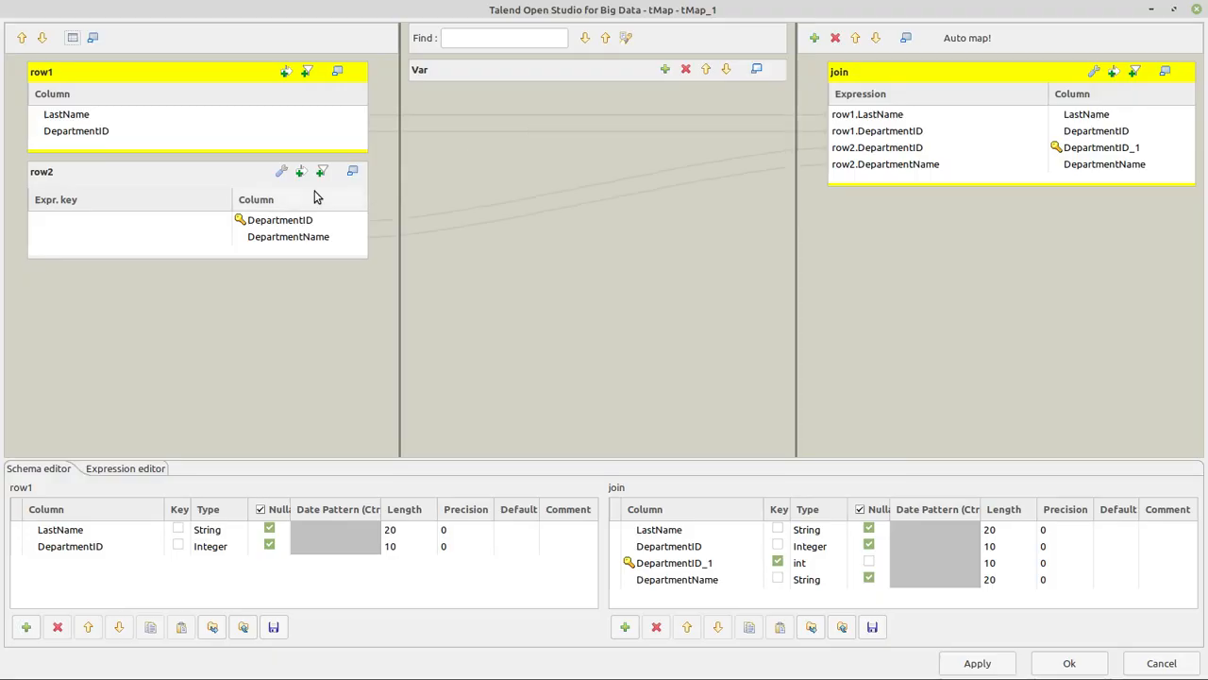
{"action": "left_click", "coordinate": [76, 131]}
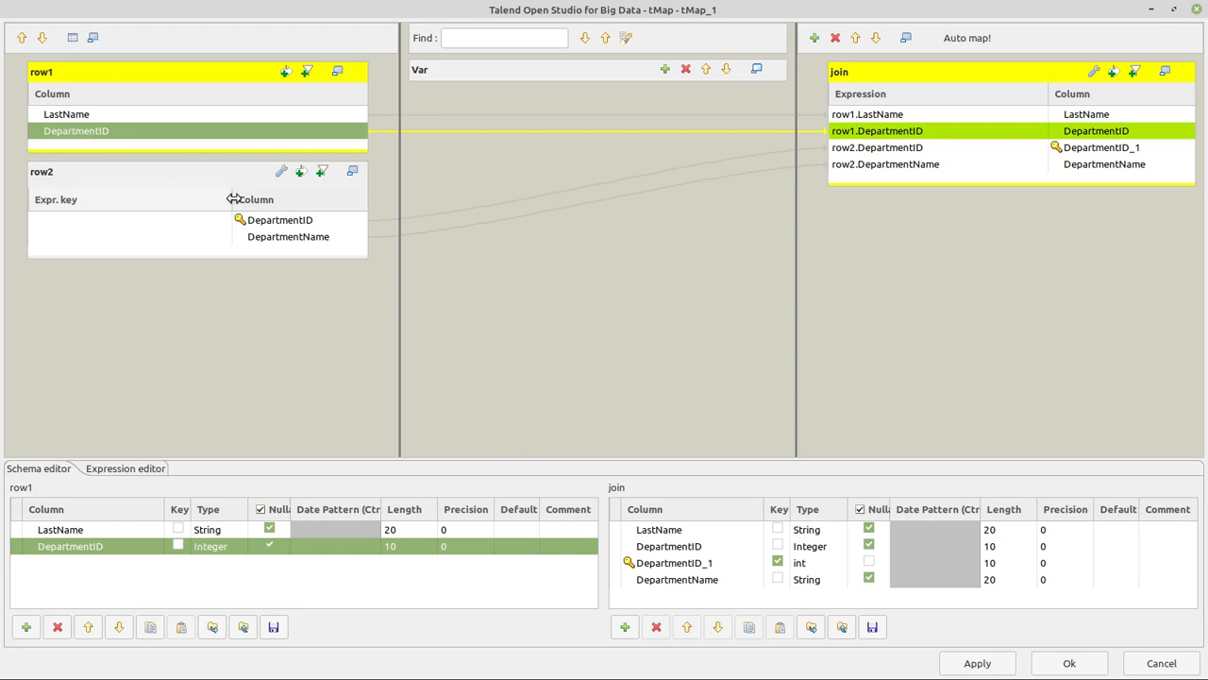
{"action": "left_click", "coordinate": [279, 219]}
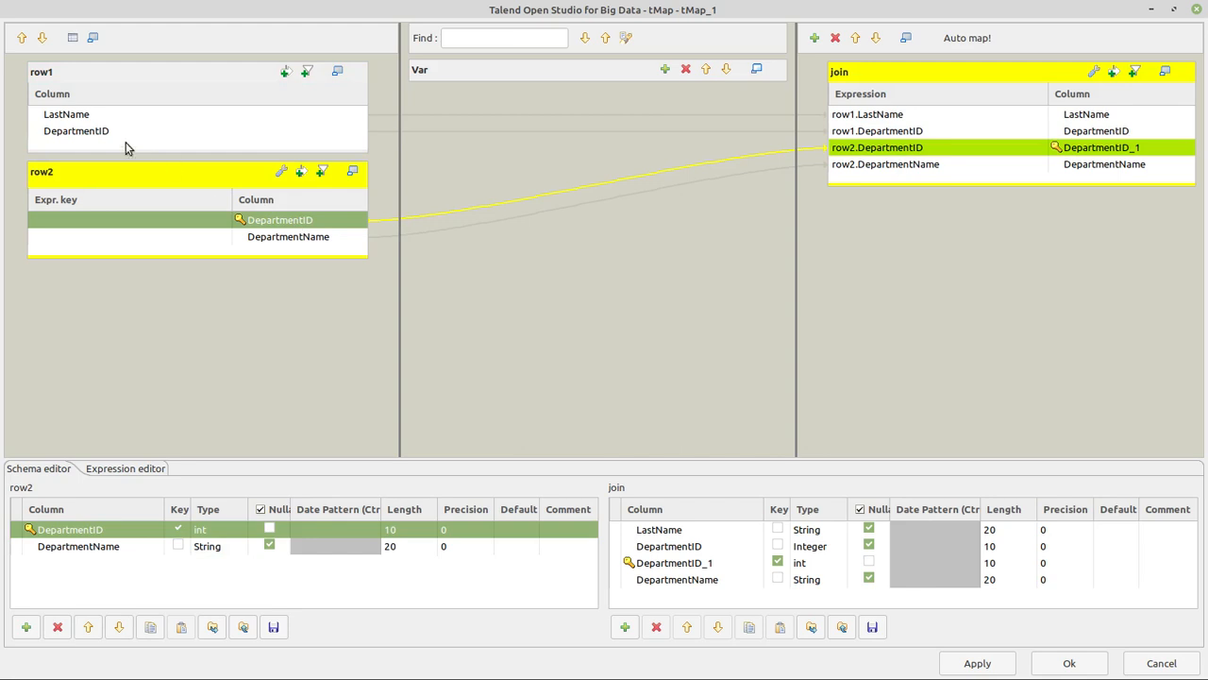
{"action": "left_click", "coordinate": [76, 130]}
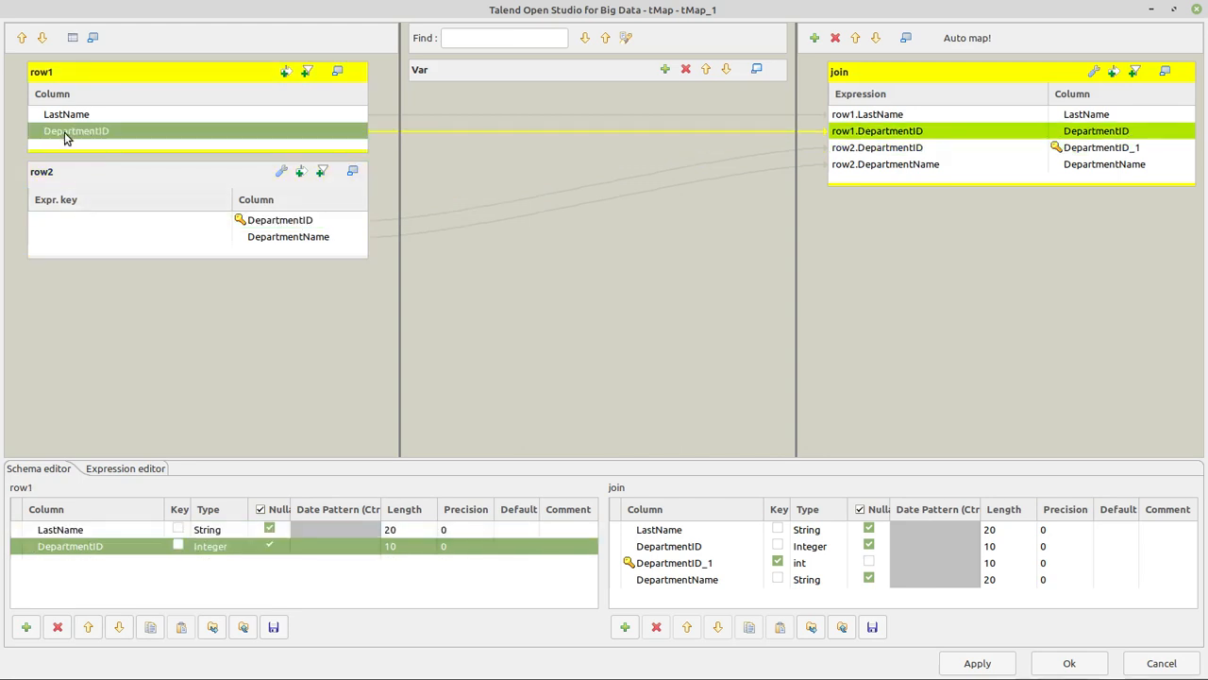
{"action": "left_click_drag", "start_coordinate": [75, 131], "coordinate": [88, 219]}
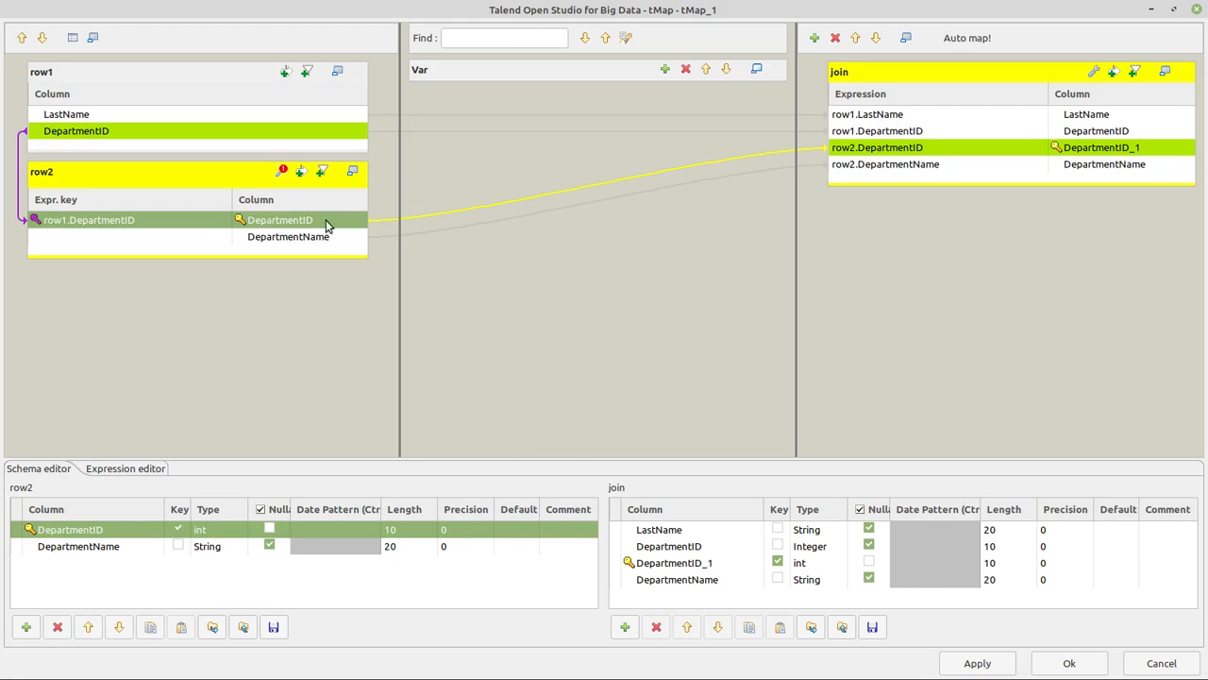
{"action": "mouse_move", "coordinate": [264, 178]}
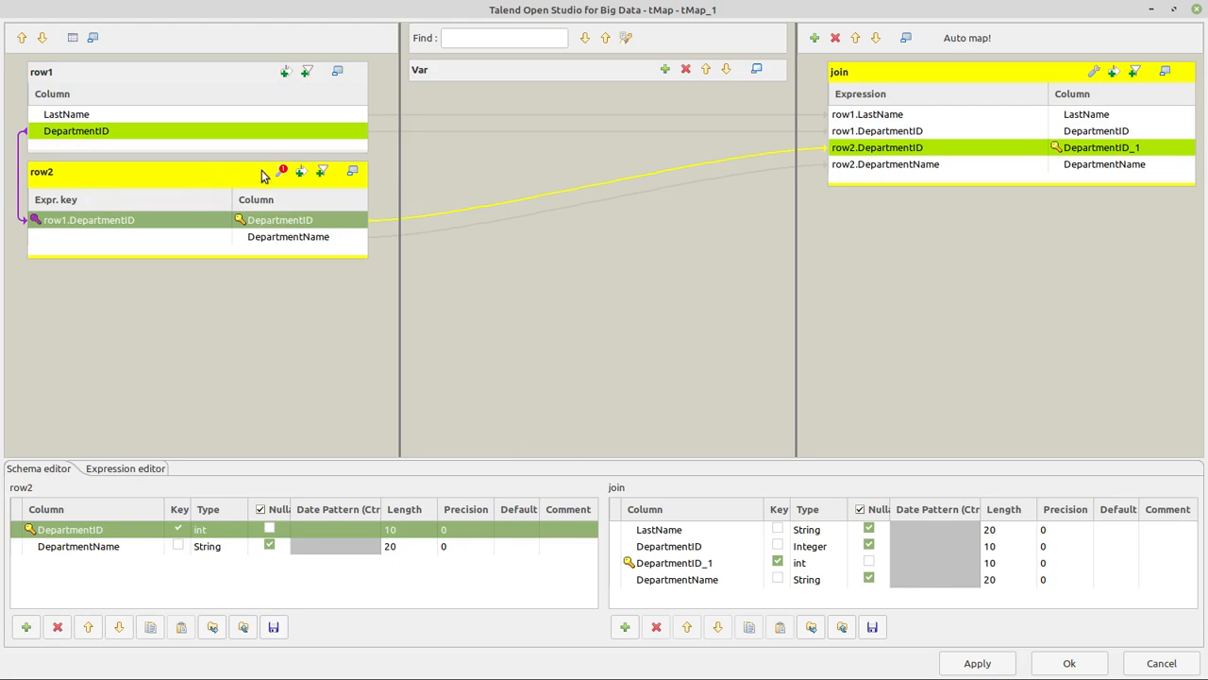
{"action": "mouse_move", "coordinate": [280, 171]}
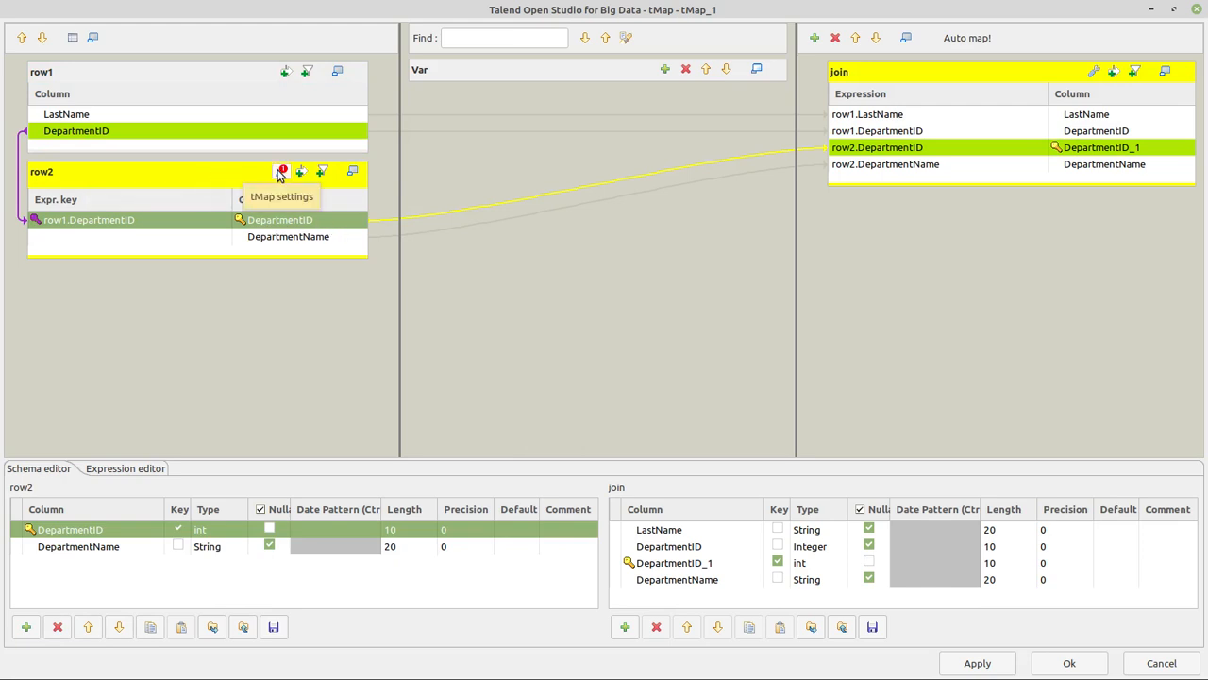
{"action": "left_click", "coordinate": [281, 171]}
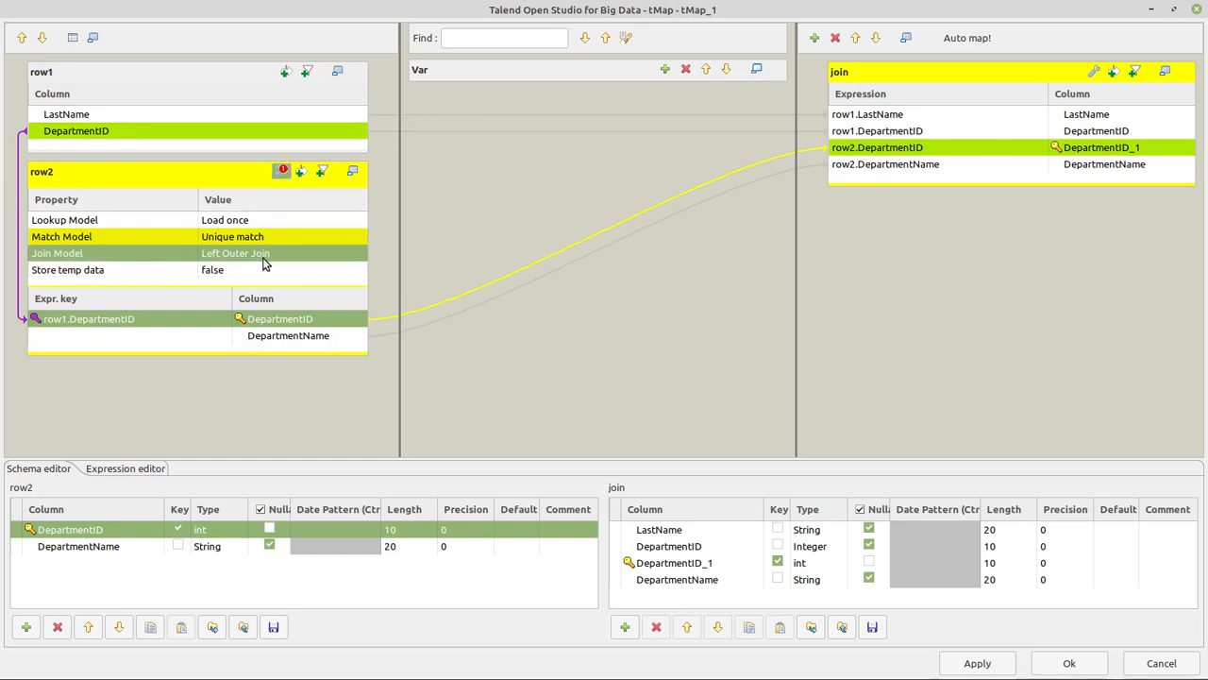
{"action": "mouse_move", "coordinate": [708, 449]}
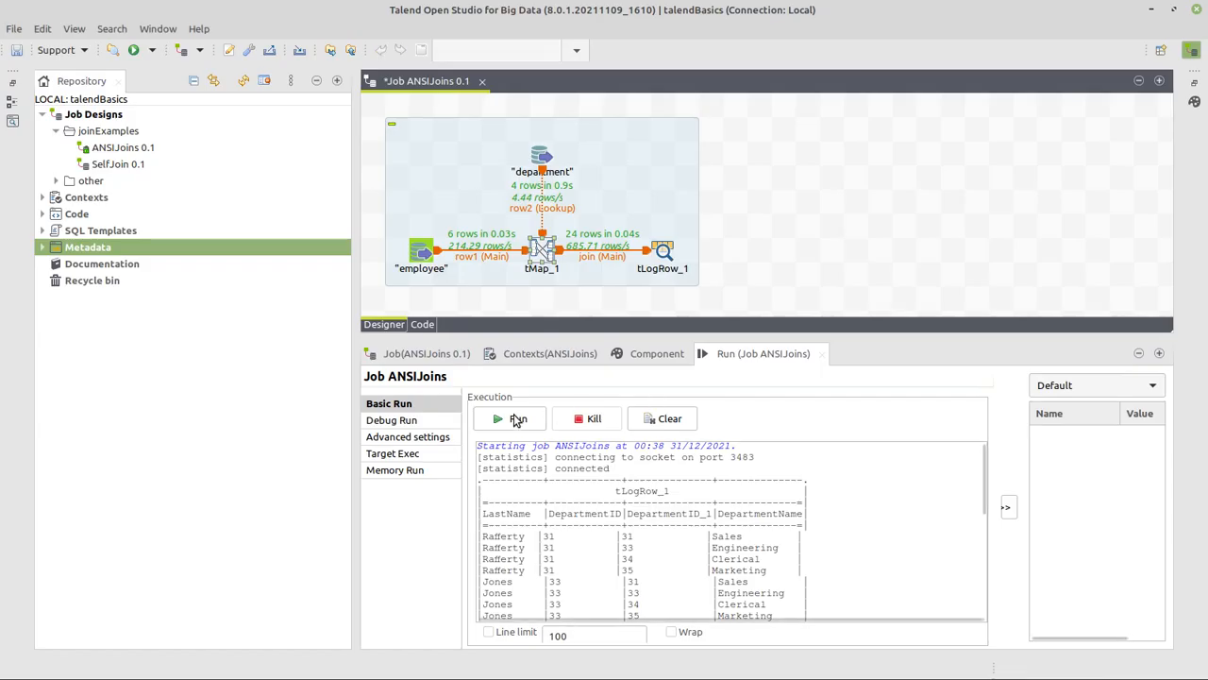
- Rerun the job to get six employee rows, with Williams showing null department
{"action": "left_click", "coordinate": [517, 418]}
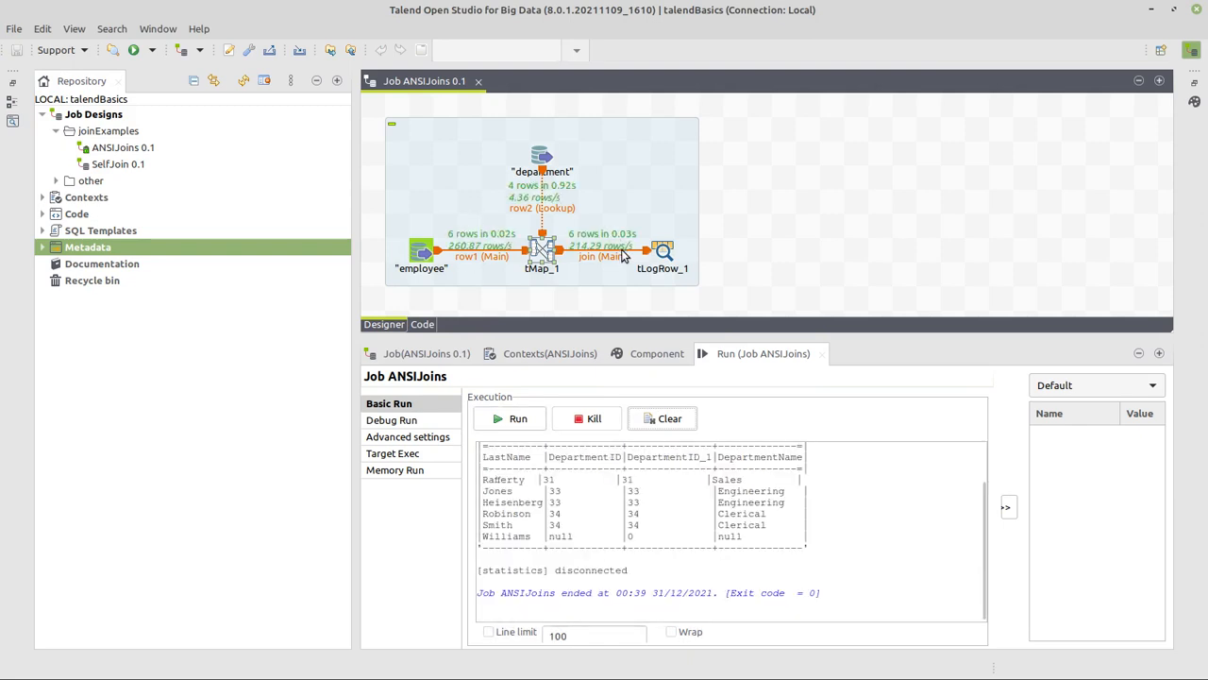
{"action": "mouse_move", "coordinate": [614, 526]}
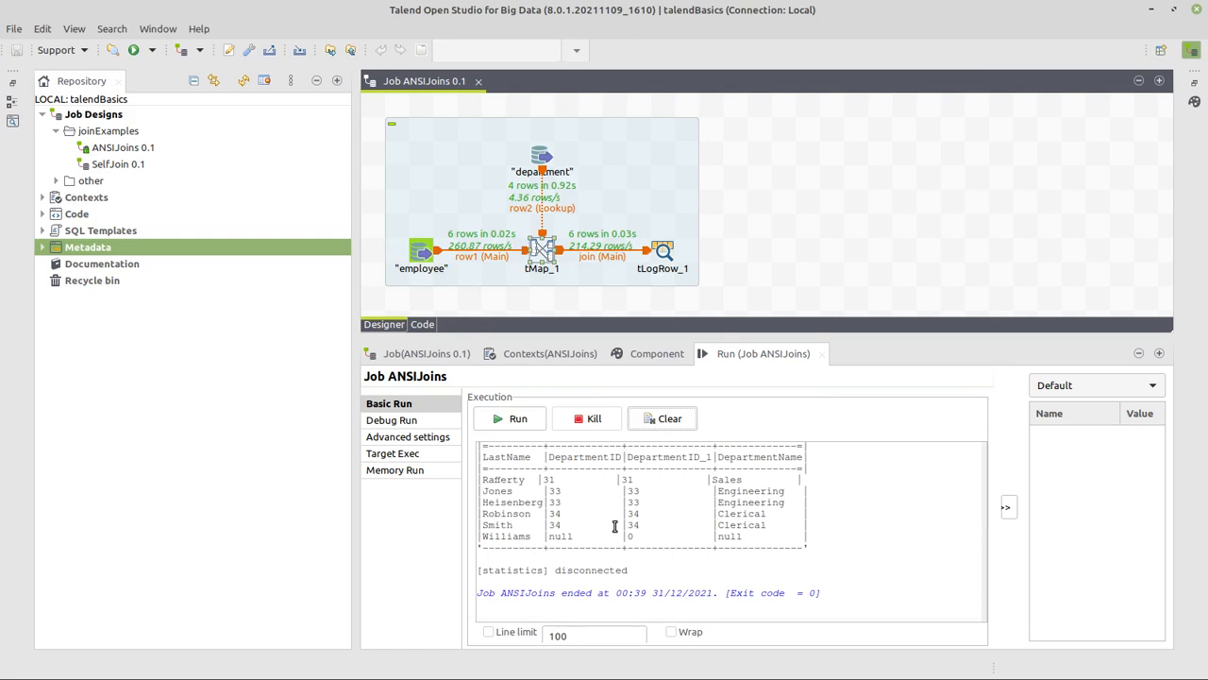
{"action": "mouse_move", "coordinate": [541, 290]}
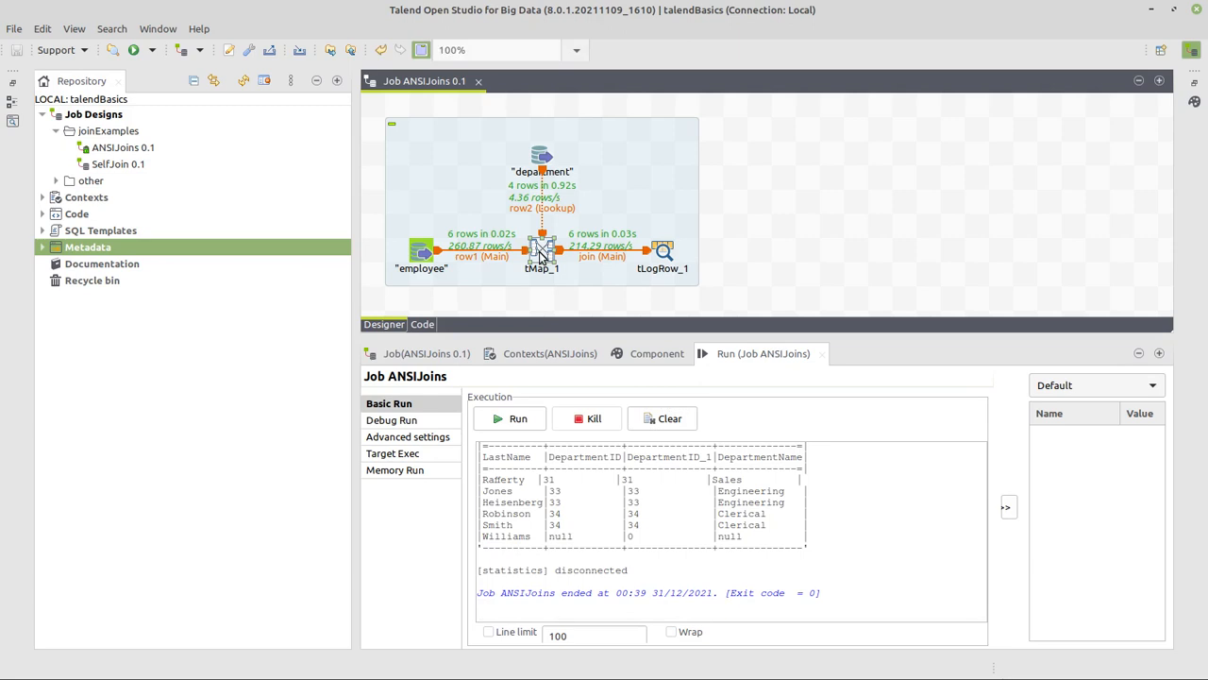
- Reopen tMap_1 and bring up the lookup's Join Model choices to select Inner Join
{"action": "double_click", "coordinate": [541, 250]}
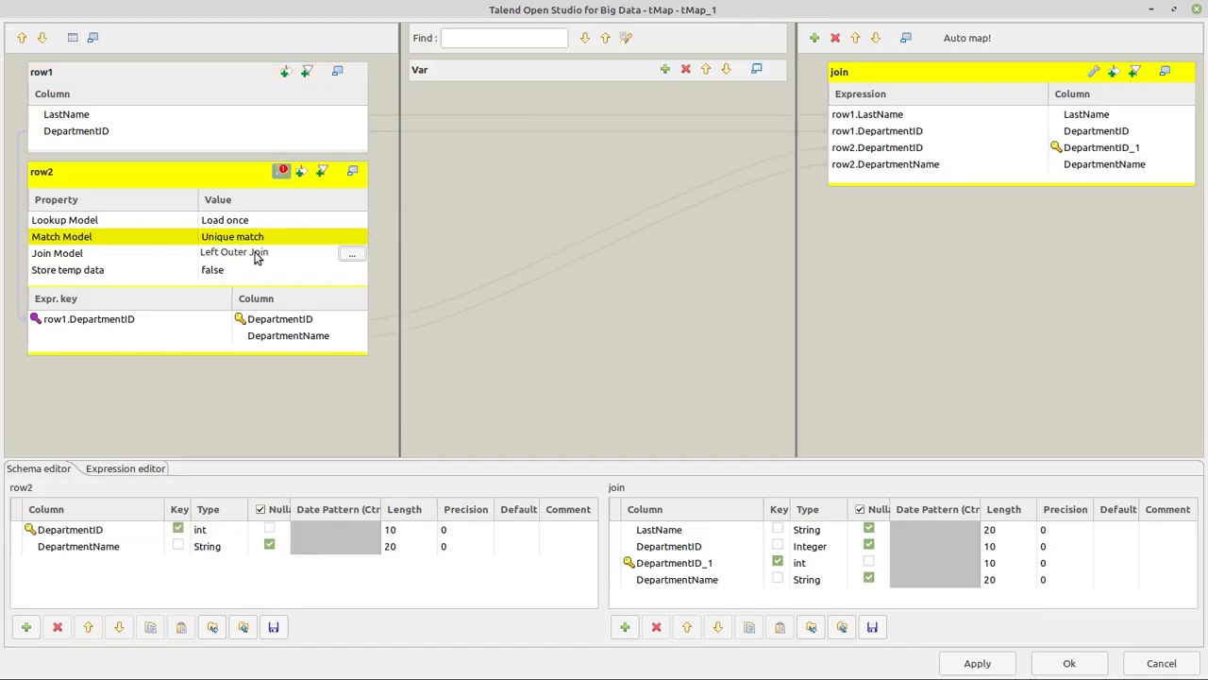
{"action": "left_click", "coordinate": [352, 252]}
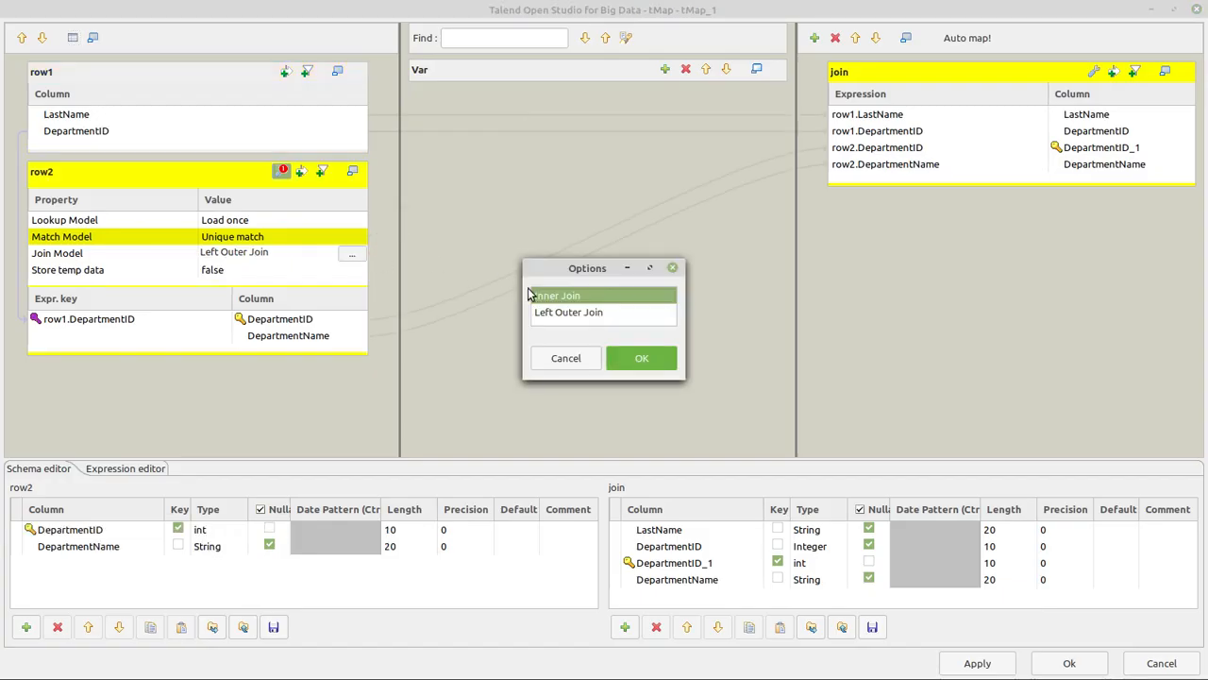
{"action": "left_click", "coordinate": [641, 357]}
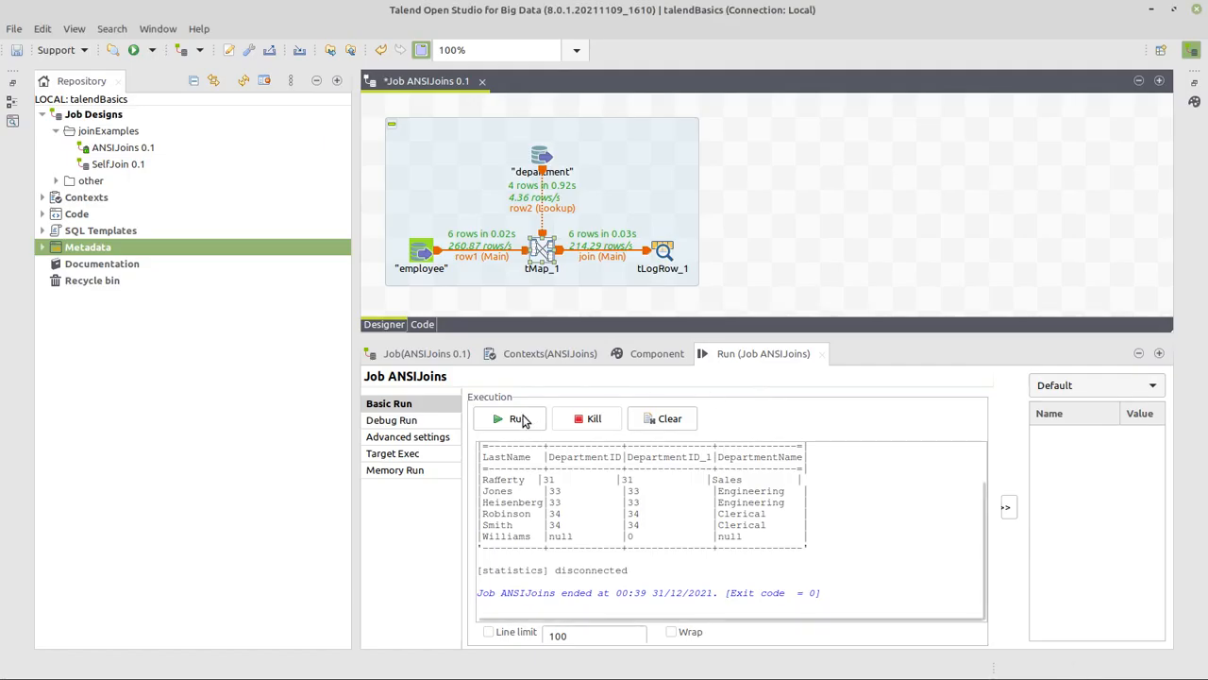
{"action": "left_click", "coordinate": [509, 418]}
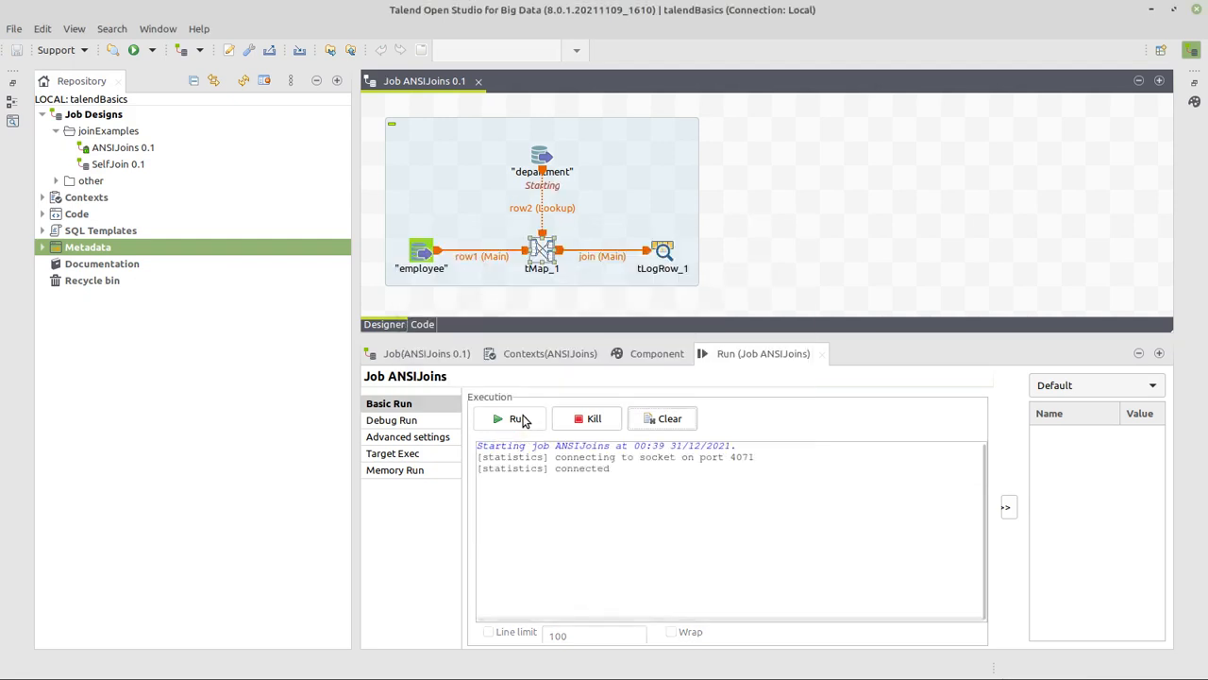
{"action": "left_click", "coordinate": [517, 418]}
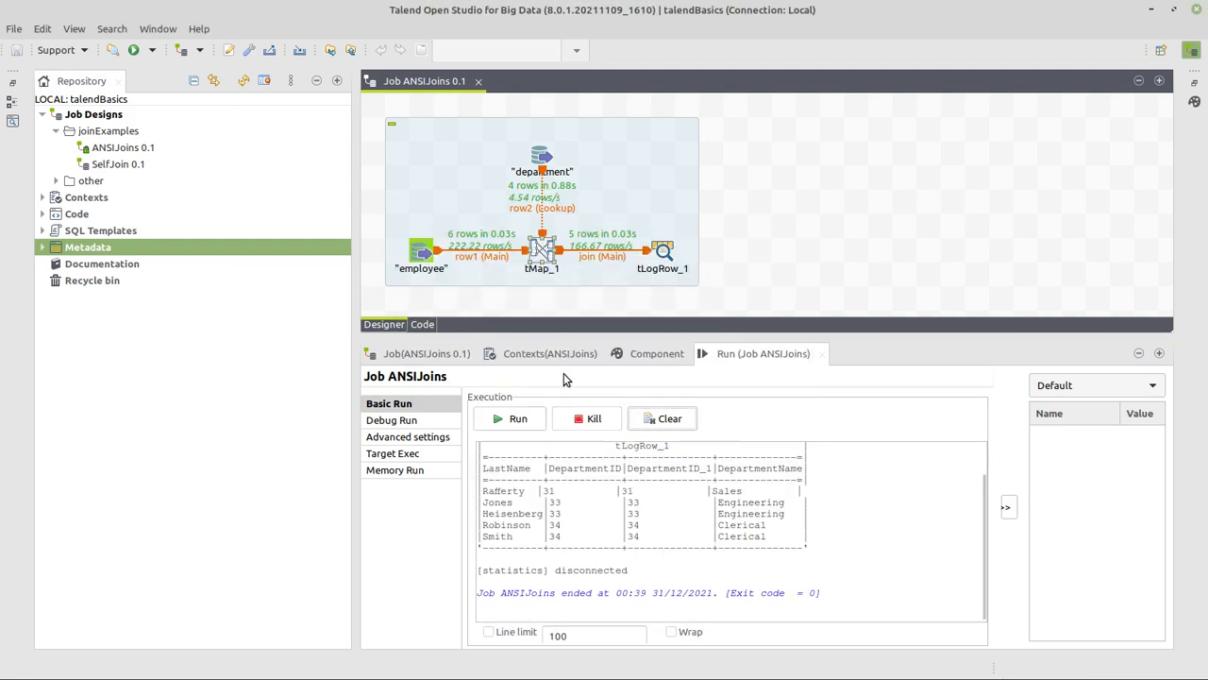
{"action": "mouse_move", "coordinate": [520, 538]}
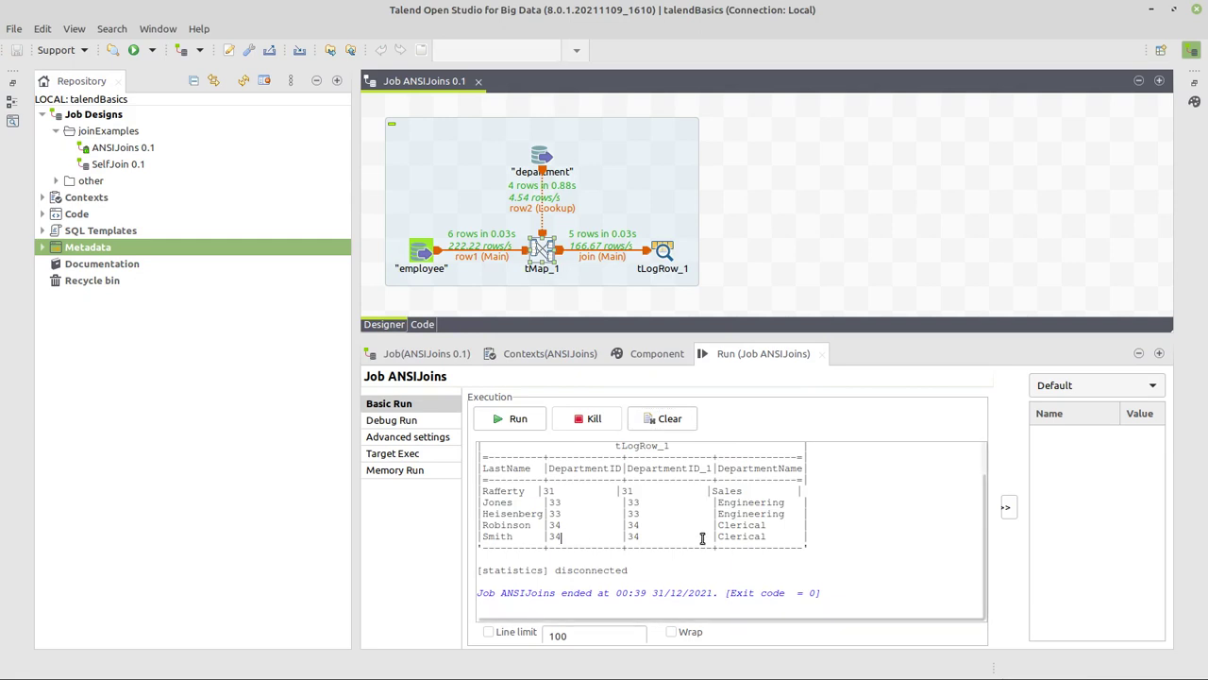
{"action": "mouse_move", "coordinate": [708, 491]}
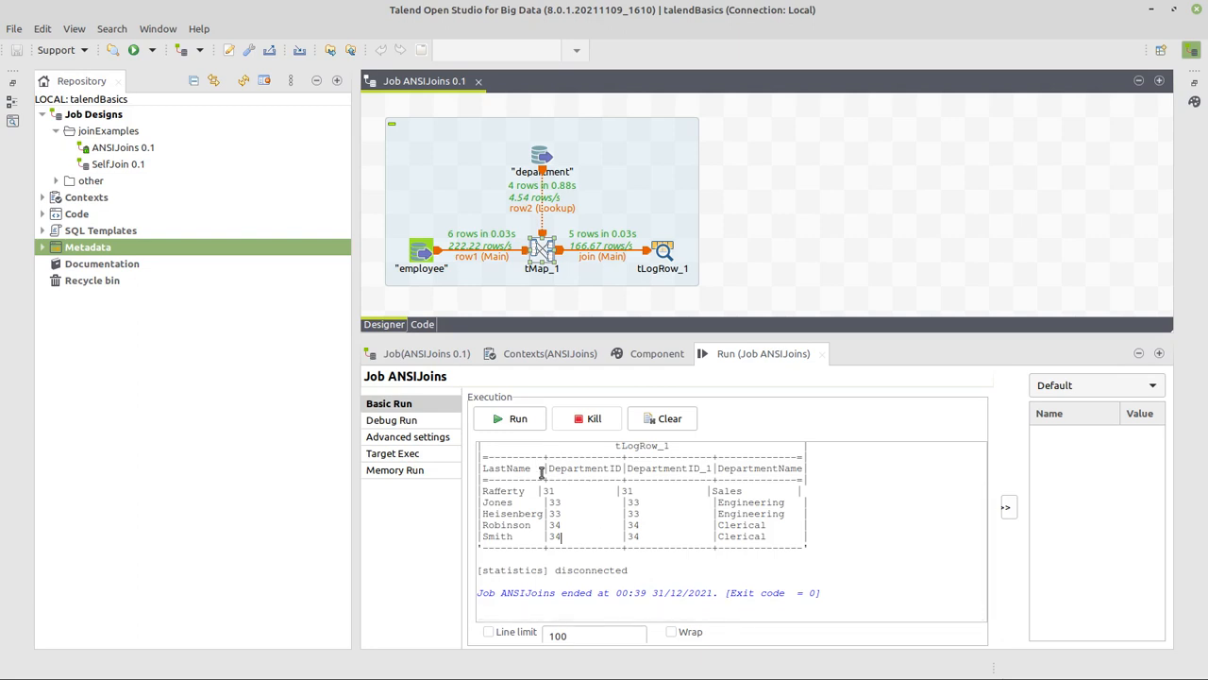
{"action": "mouse_move", "coordinate": [574, 274]}
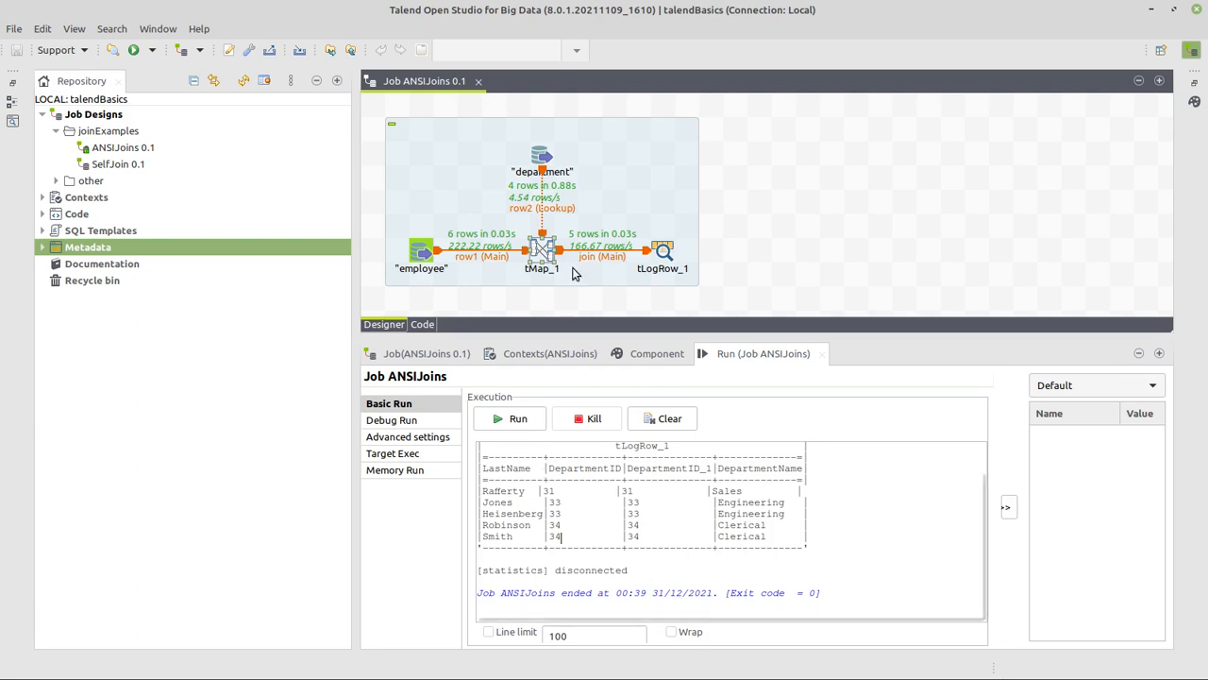
{"action": "double_click", "coordinate": [541, 248]}
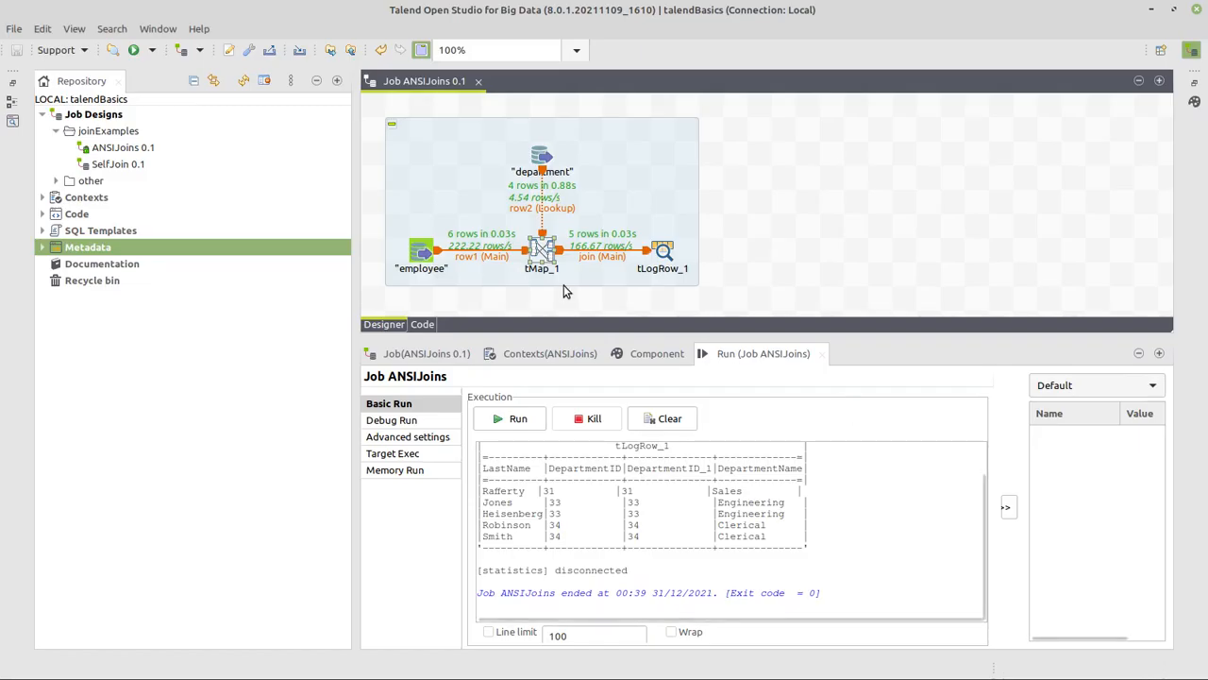
{"action": "mouse_move", "coordinate": [538, 213]}
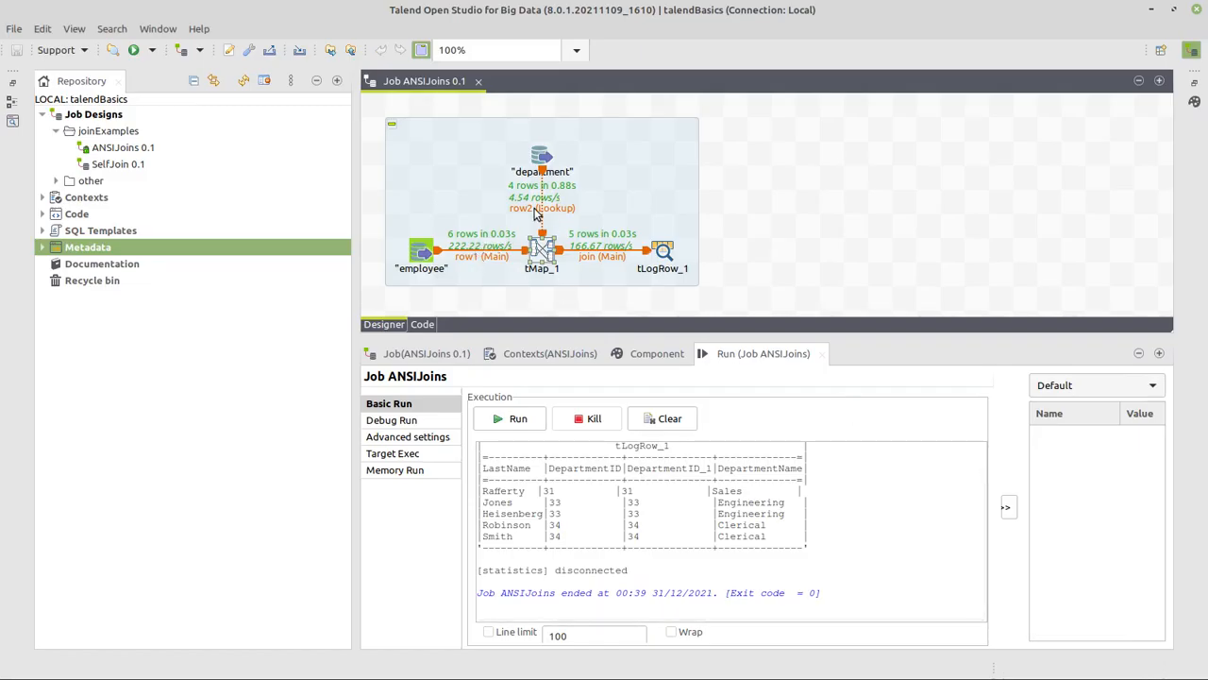
{"action": "left_click", "coordinate": [541, 208]}
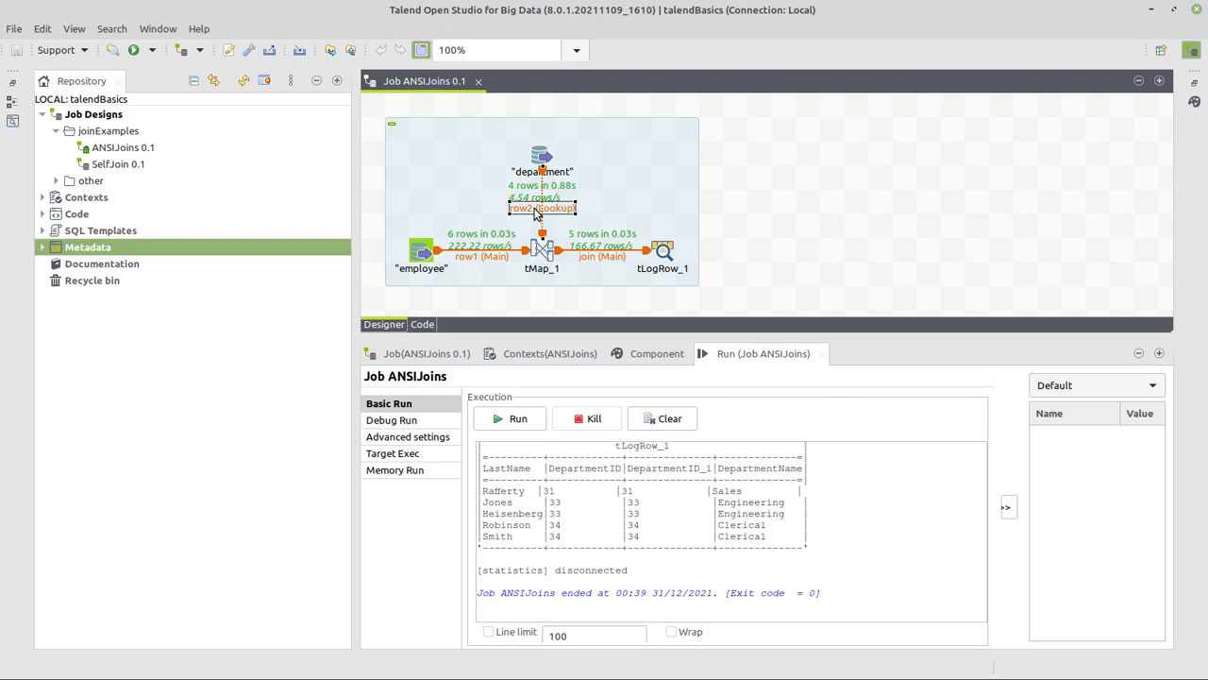
{"action": "mouse_move", "coordinate": [488, 257]}
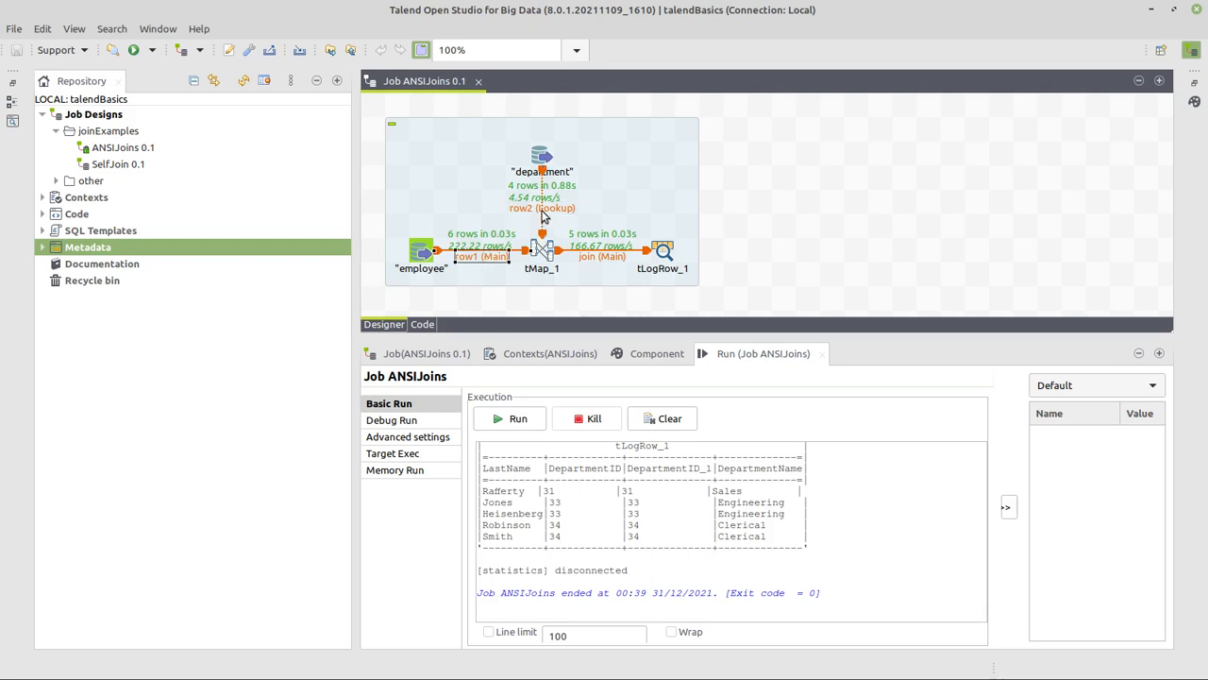
- Set the department connection as Main and move department to the left of tMap_1
{"action": "right_click", "coordinate": [541, 207]}
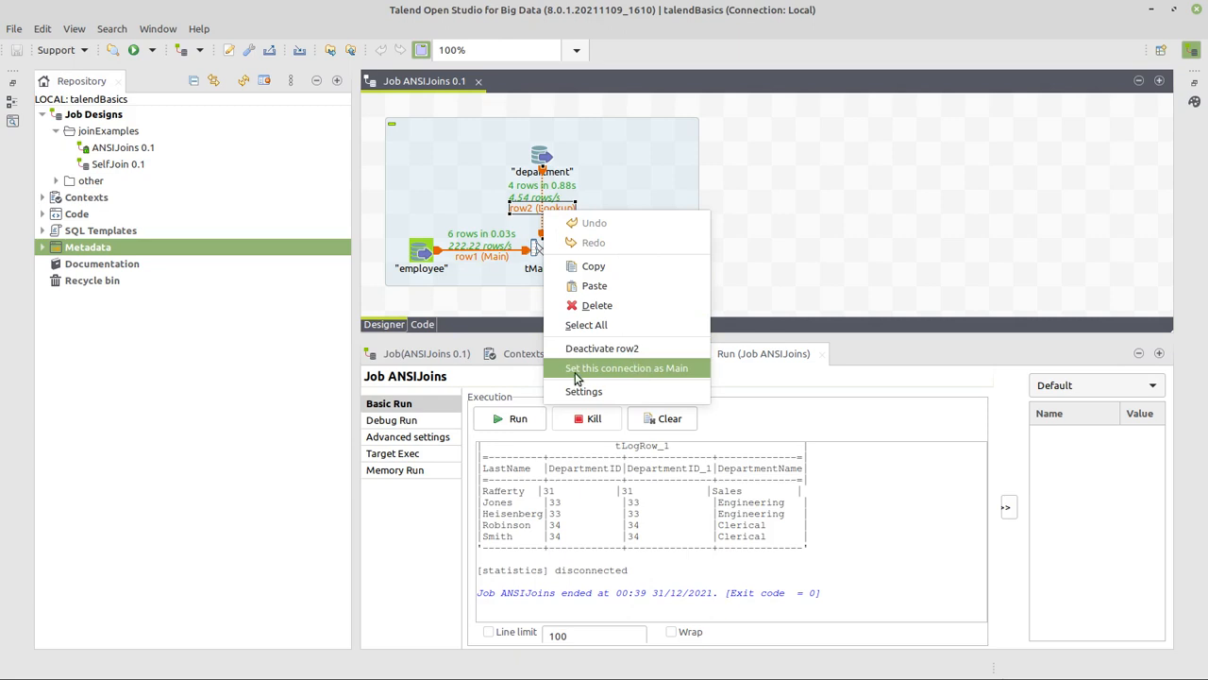
{"action": "left_click", "coordinate": [626, 368]}
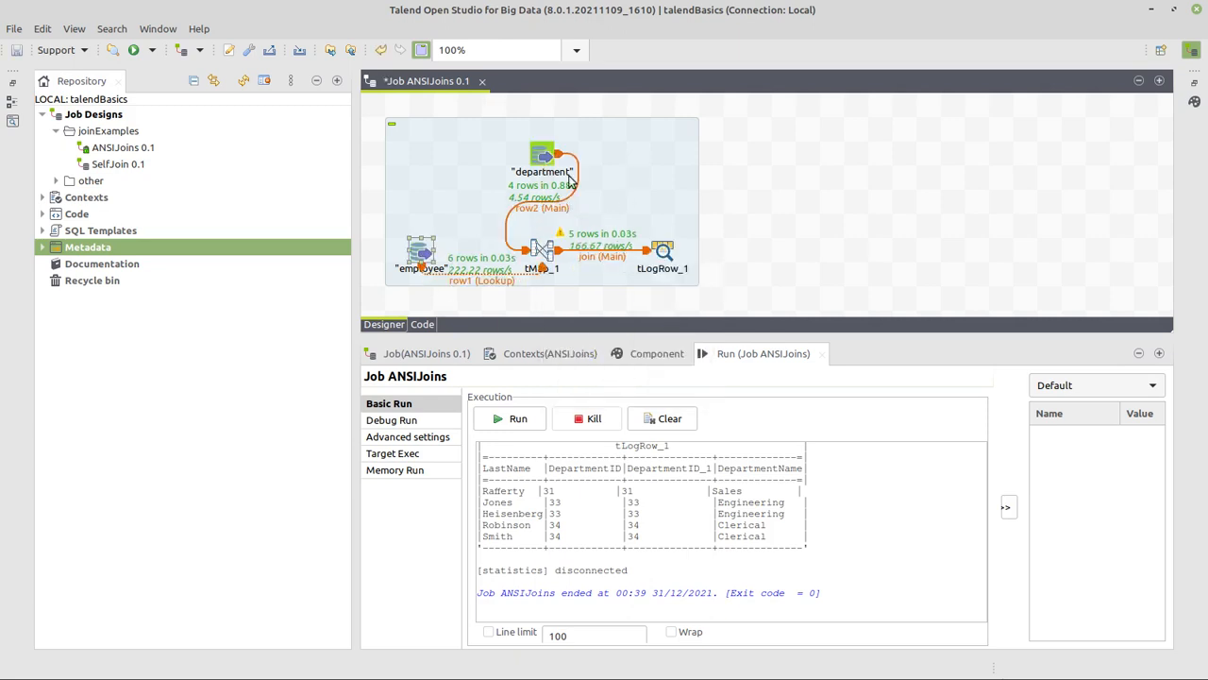
{"action": "left_click_drag", "start_coordinate": [420, 255], "coordinate": [637, 203]}
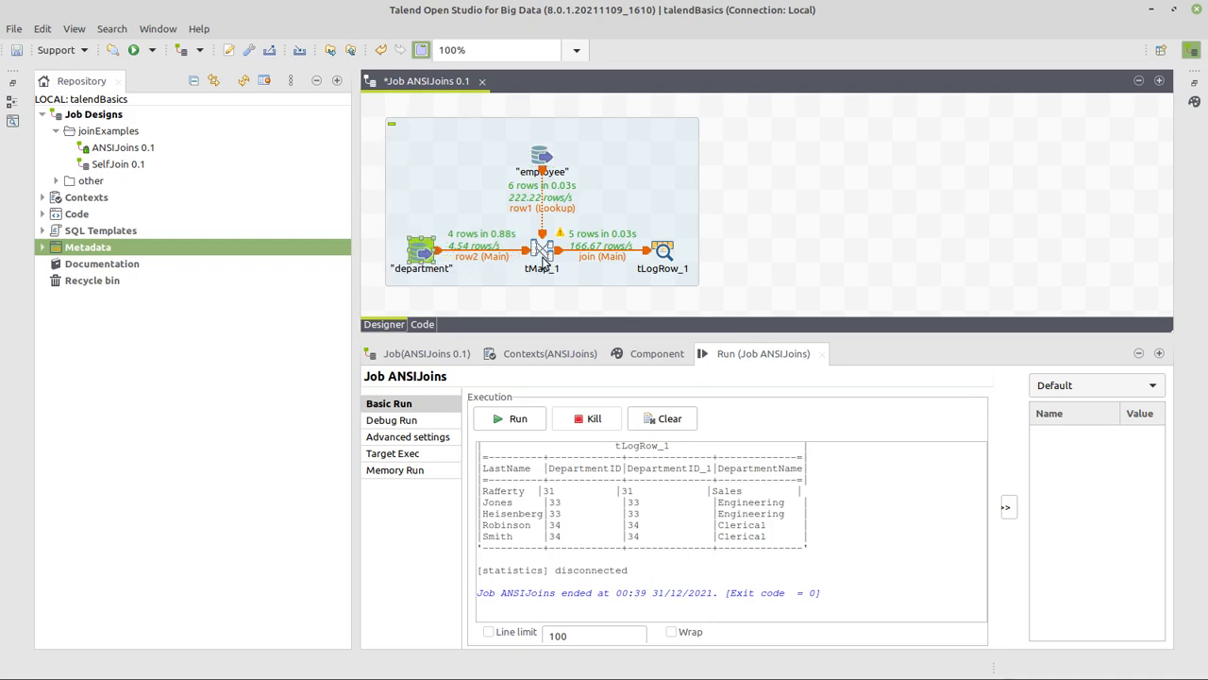
- Join the employee lookup on row2.DepartmentID inside tMap_1 and confirm the mapping
{"action": "double_click", "coordinate": [541, 250]}
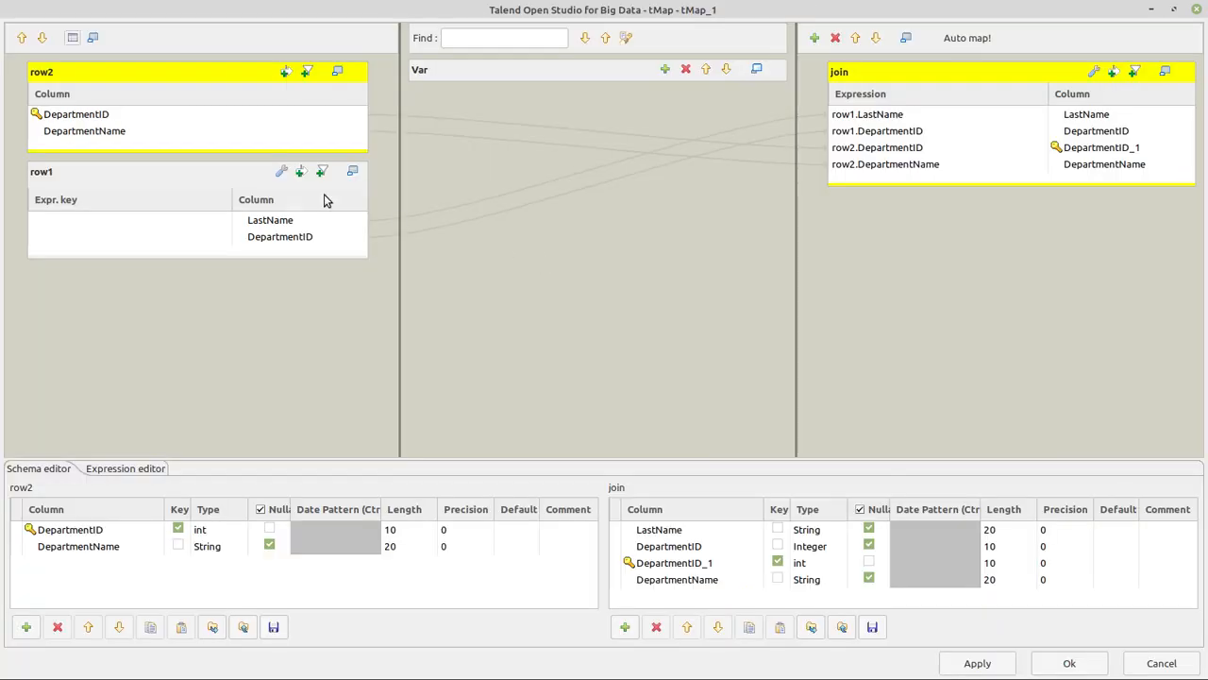
{"action": "left_click", "coordinate": [76, 113]}
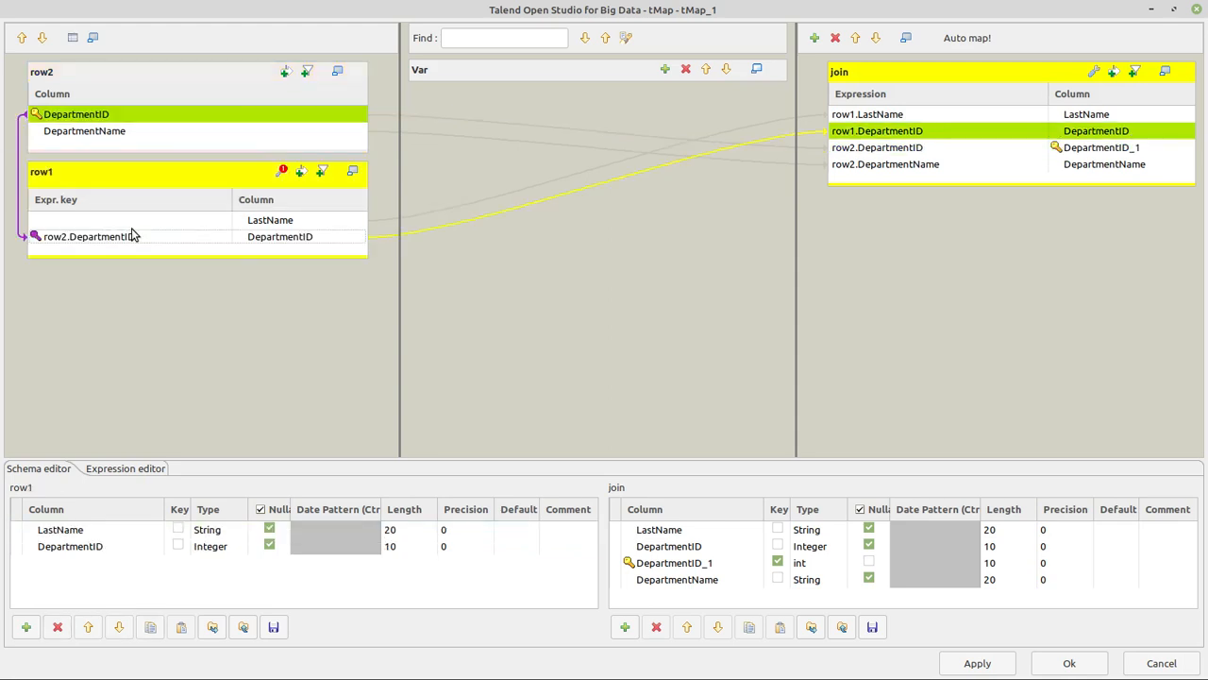
{"action": "left_click", "coordinate": [279, 236]}
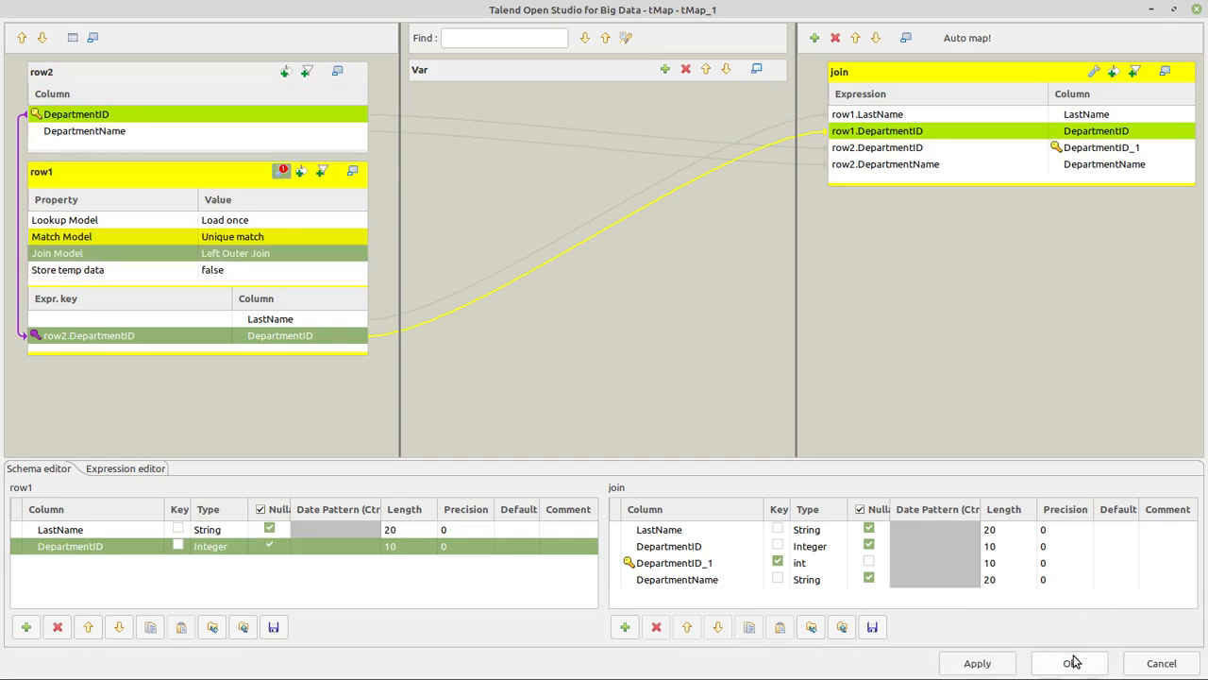
{"action": "left_click", "coordinate": [1069, 663]}
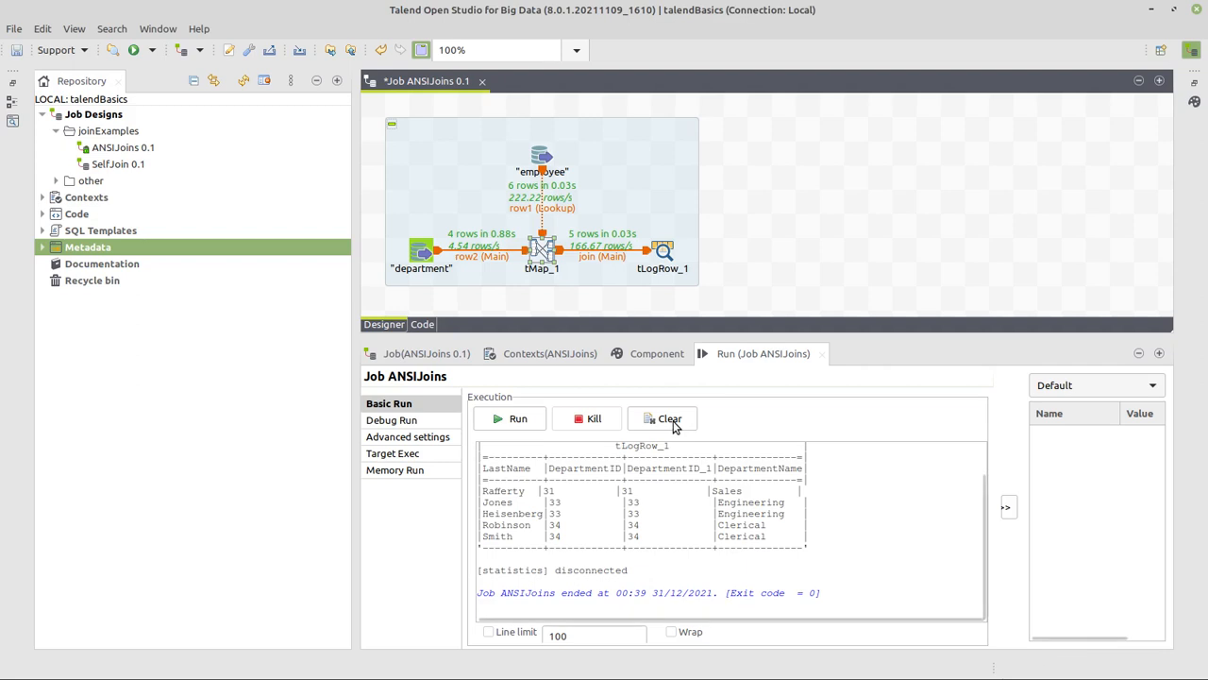
- Clear the old output and rerun ANSIJoins, printing four rows including Marketing with null employee
{"action": "left_click", "coordinate": [669, 419]}
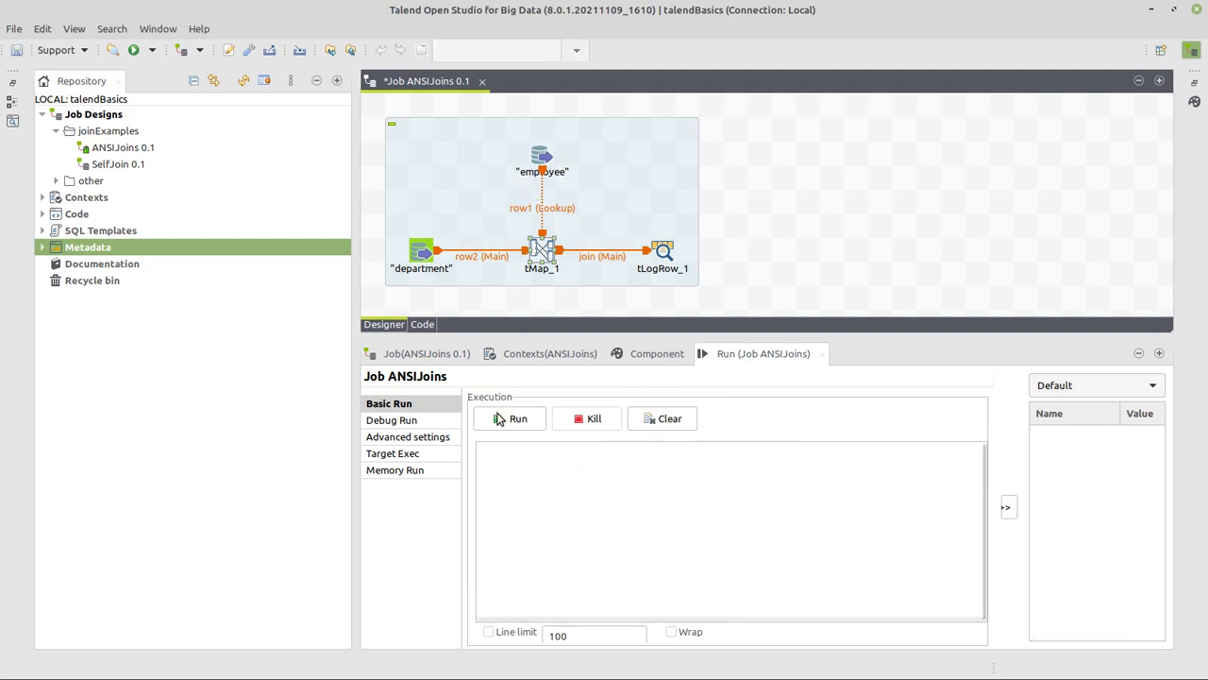
{"action": "left_click", "coordinate": [511, 418]}
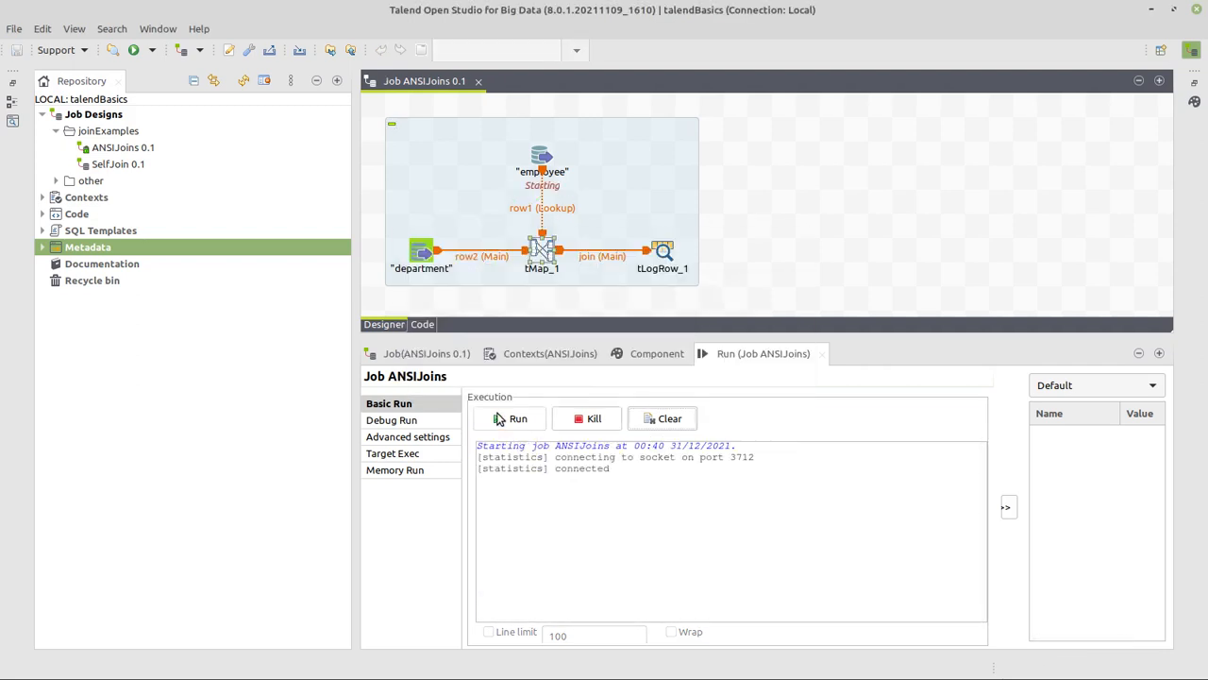
{"action": "left_click", "coordinate": [513, 419]}
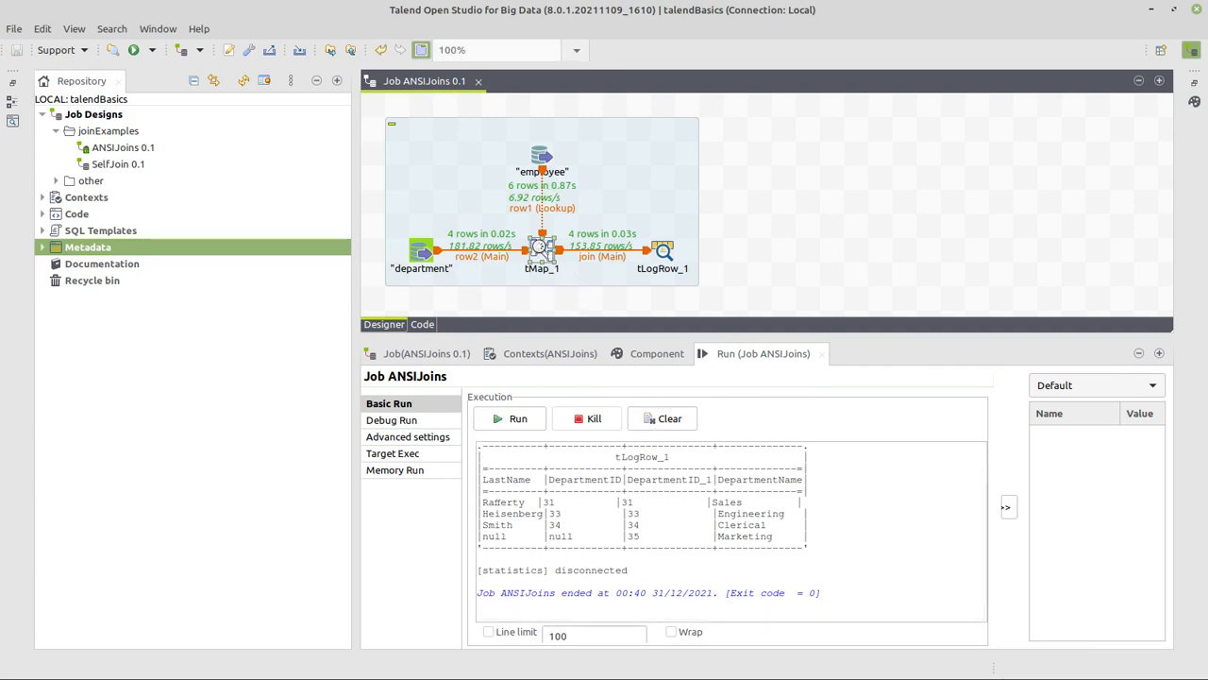
- Change the employee lookup match model in tMap_1 from unique match to All matches
{"action": "double_click", "coordinate": [542, 249]}
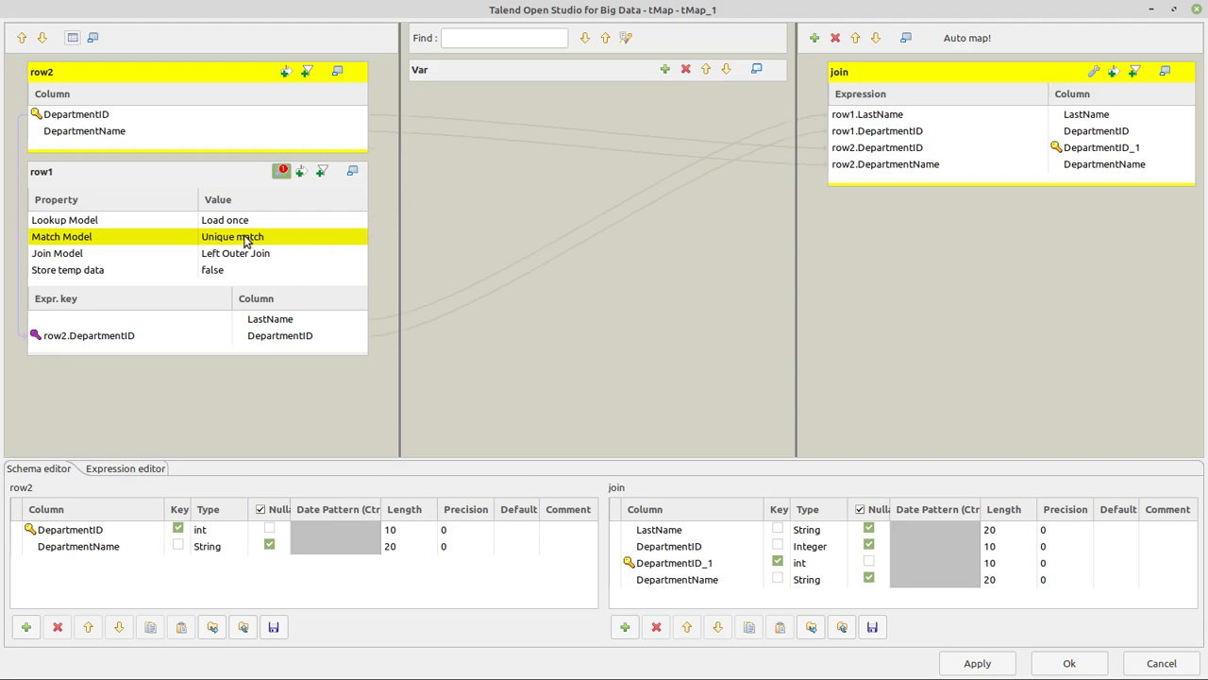
{"action": "left_click", "coordinate": [352, 236]}
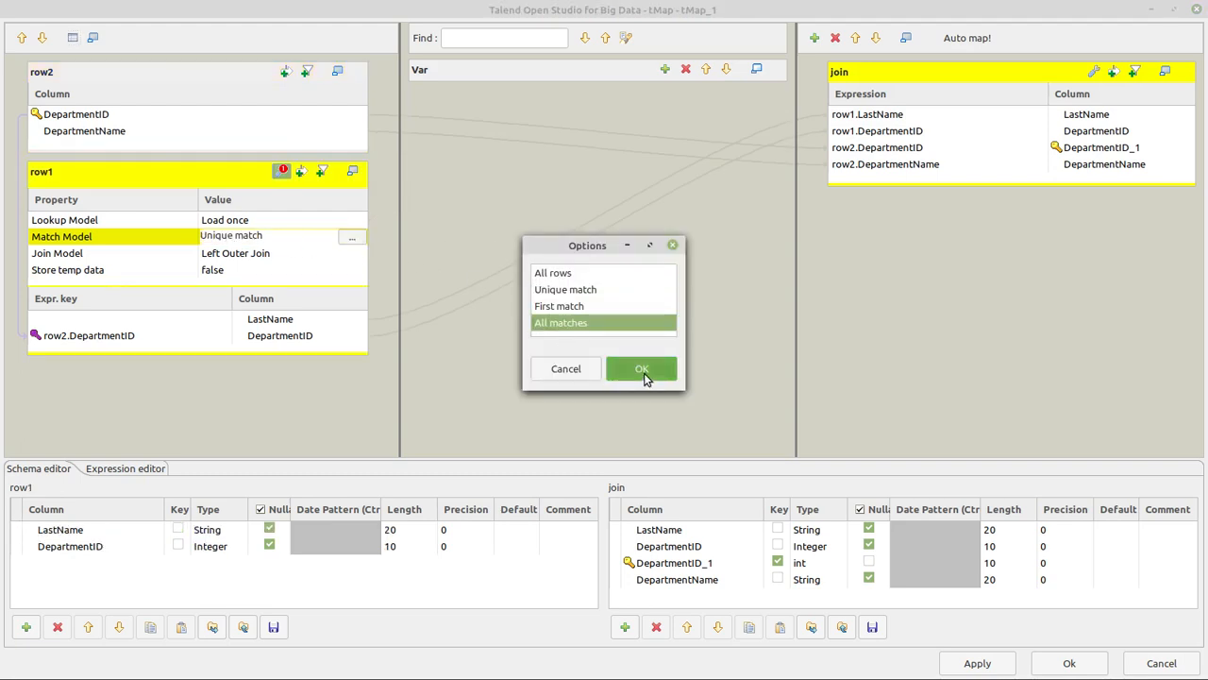
{"action": "left_click", "coordinate": [642, 368]}
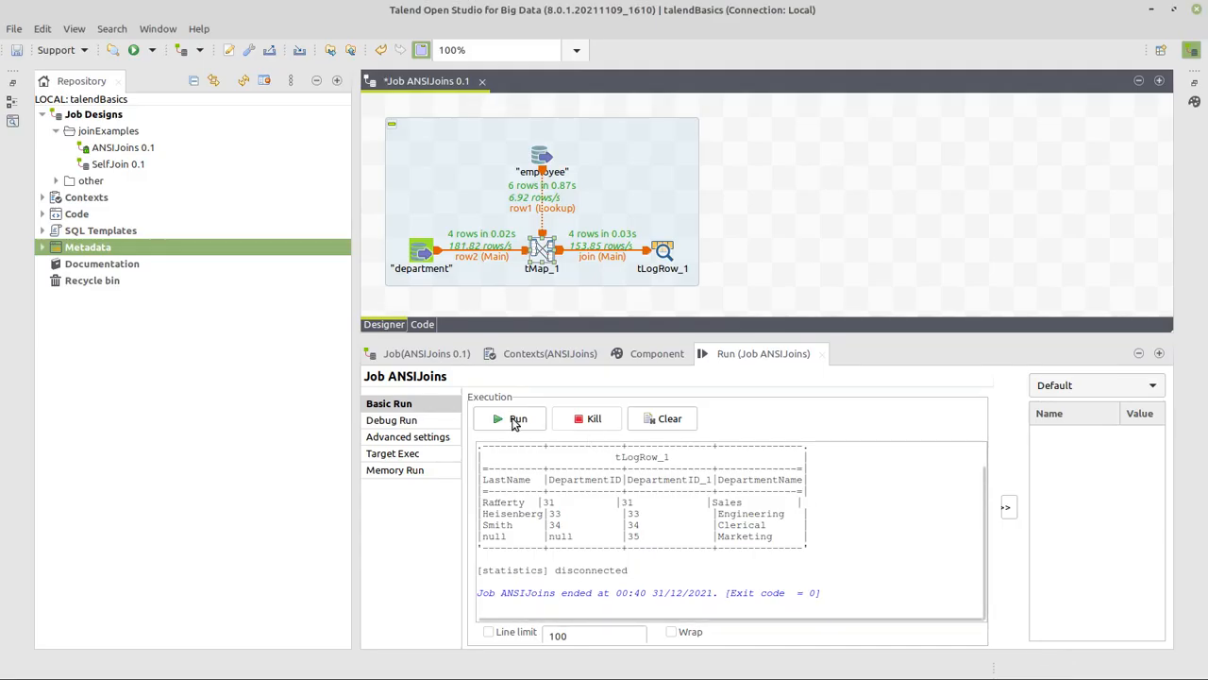
- Rerun the job showing six rows with Jones and Heisenberg, then clear the output
{"action": "left_click", "coordinate": [518, 418]}
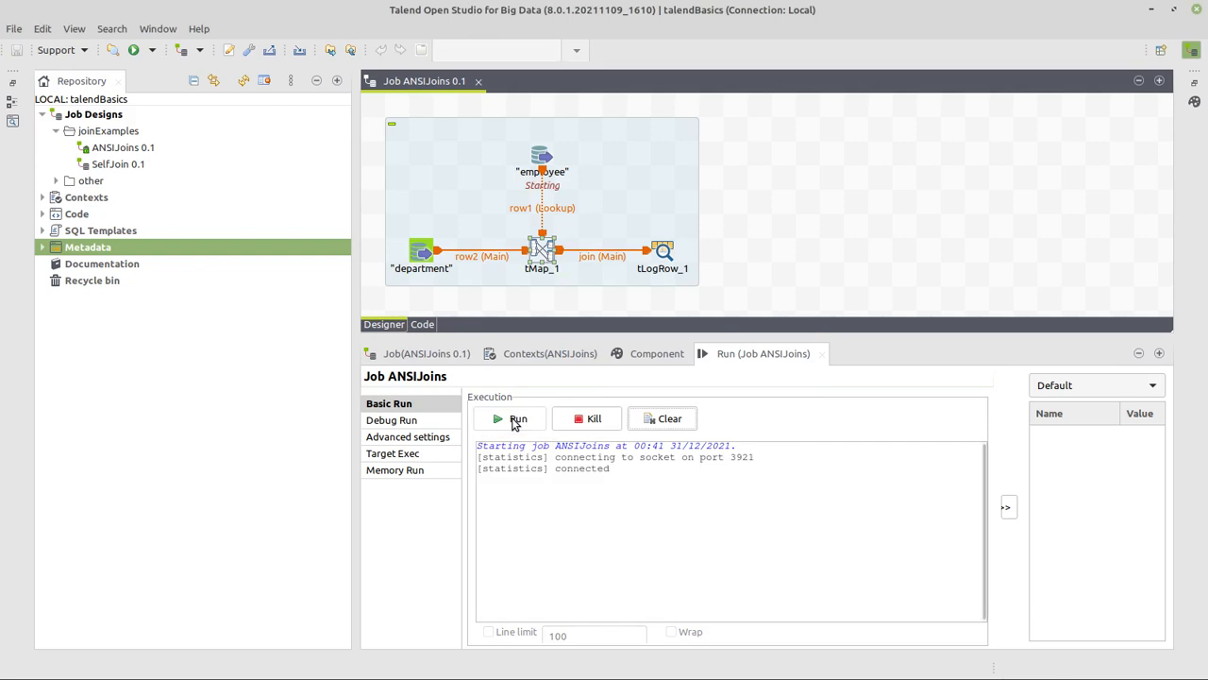
{"action": "left_click", "coordinate": [517, 418]}
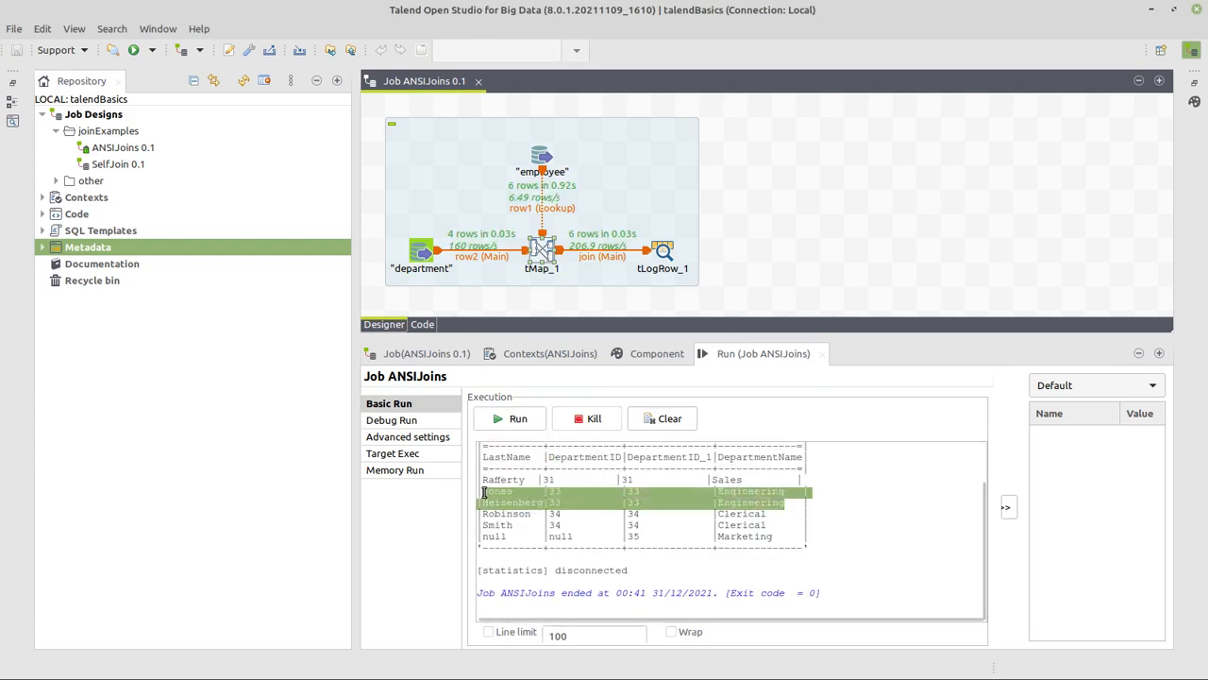
{"action": "left_click", "coordinate": [637, 501]}
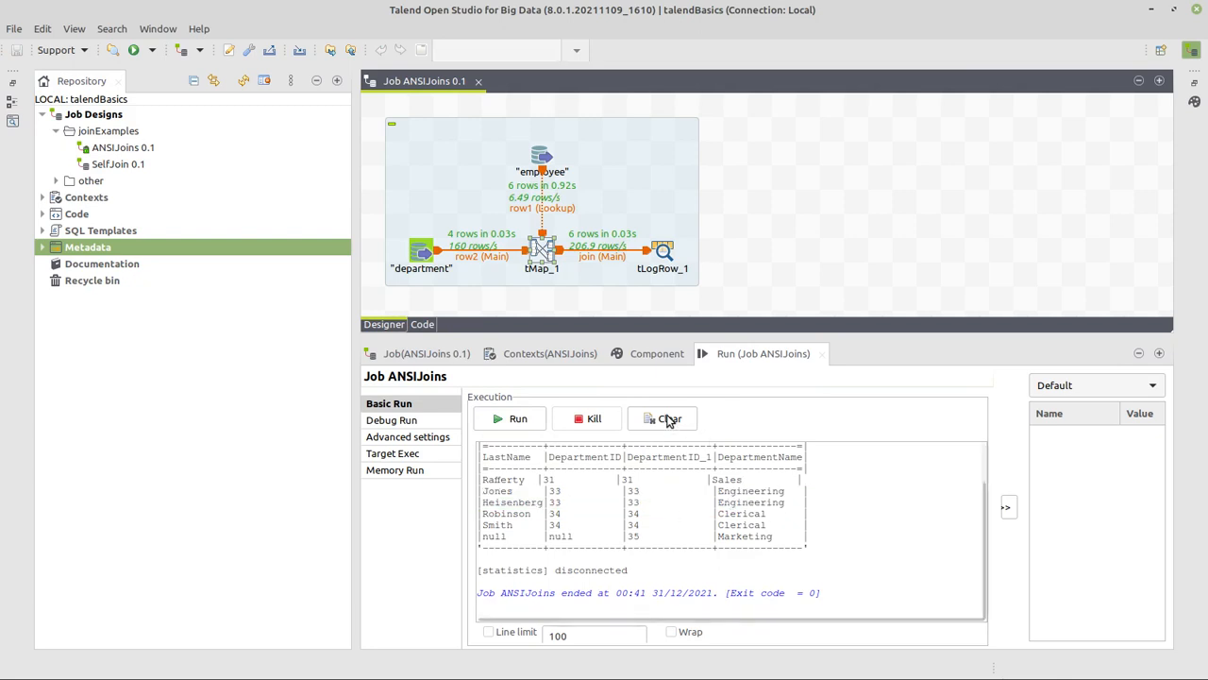
{"action": "left_click", "coordinate": [663, 418]}
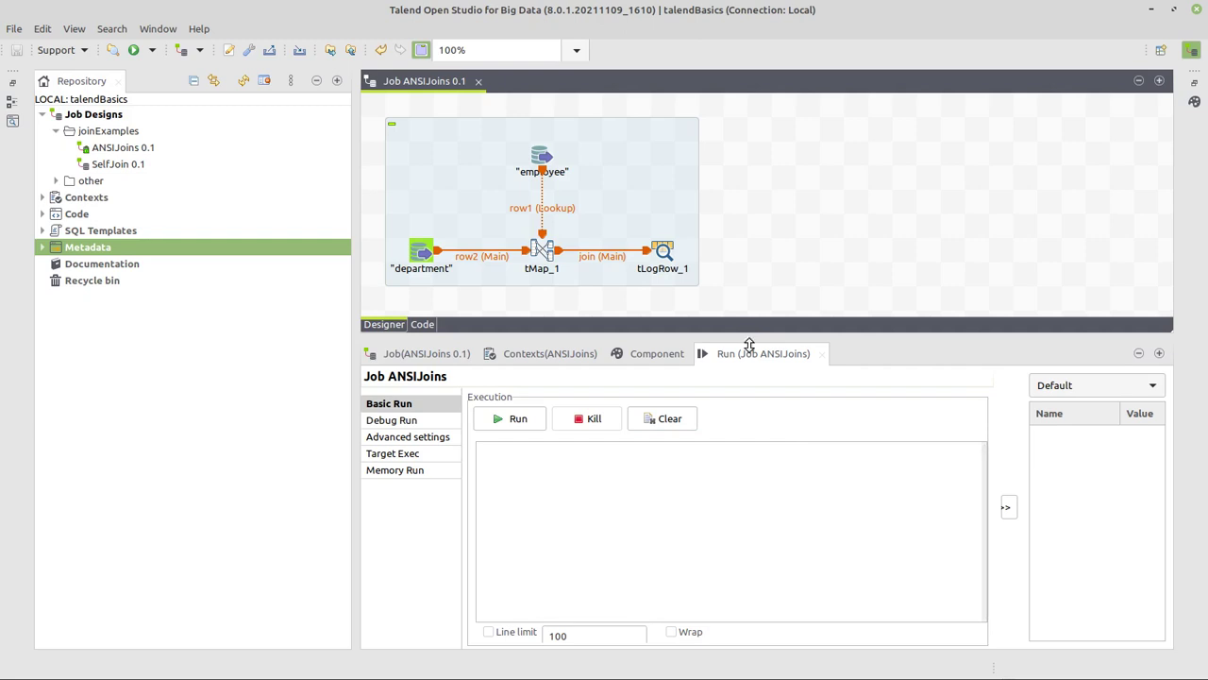
- Drag the designer divider down to give the job design area more room
{"action": "left_click_drag", "start_coordinate": [748, 342], "coordinate": [748, 529]}
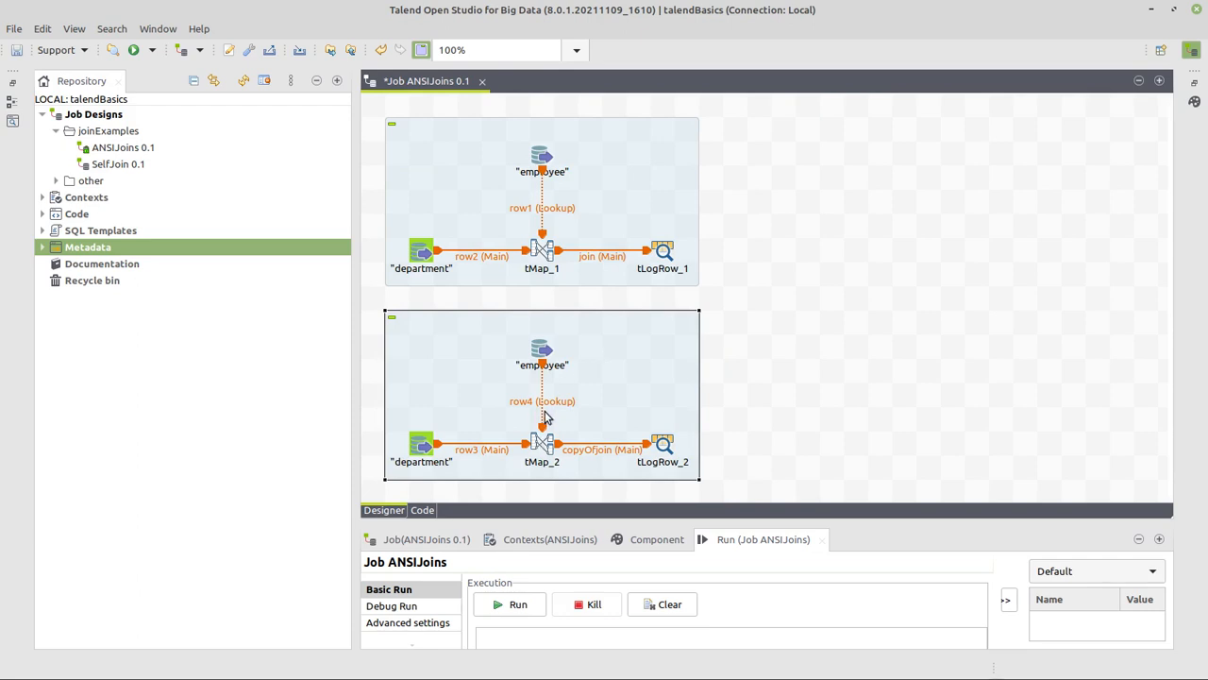
- Make the employee connection Main into tMap_2 and move department below tMap_2
{"action": "right_click", "coordinate": [542, 400]}
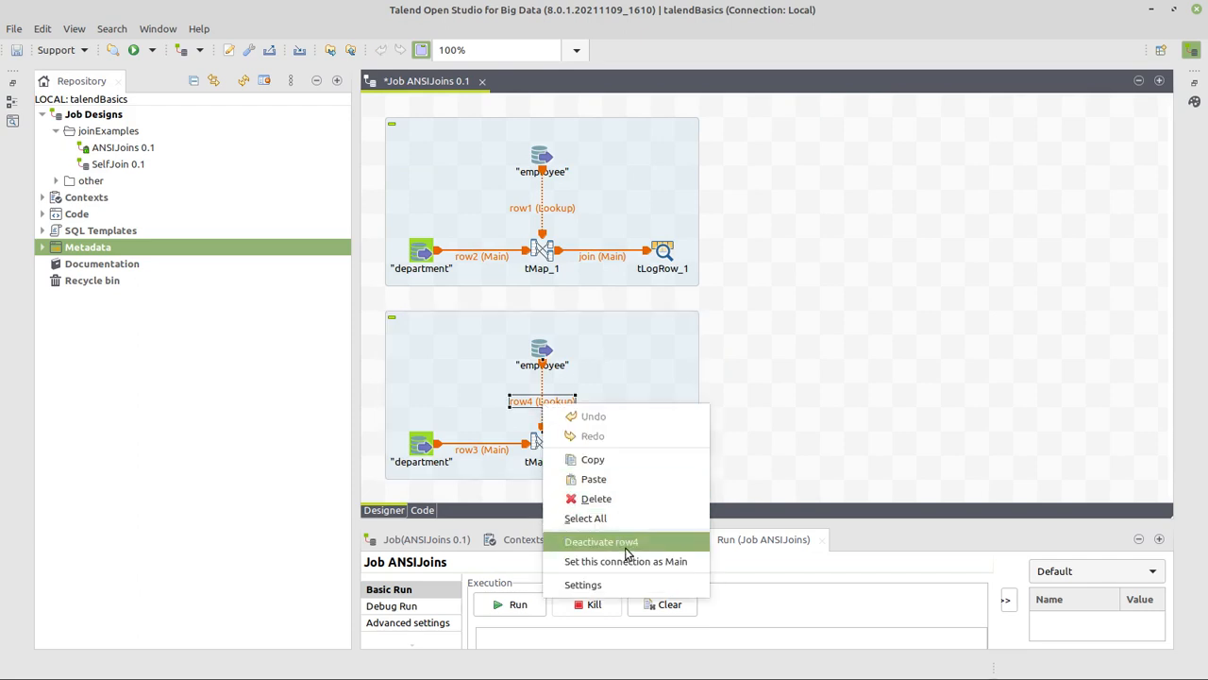
{"action": "left_click", "coordinate": [625, 560]}
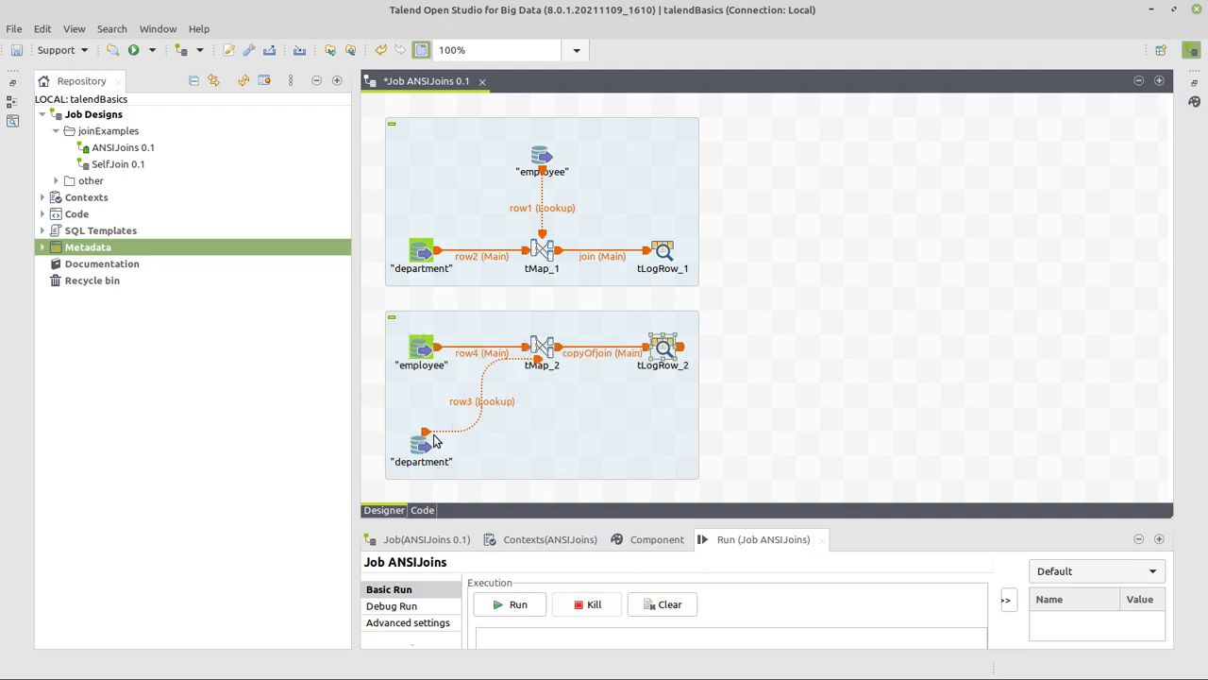
{"action": "left_click_drag", "start_coordinate": [422, 444], "coordinate": [542, 443]}
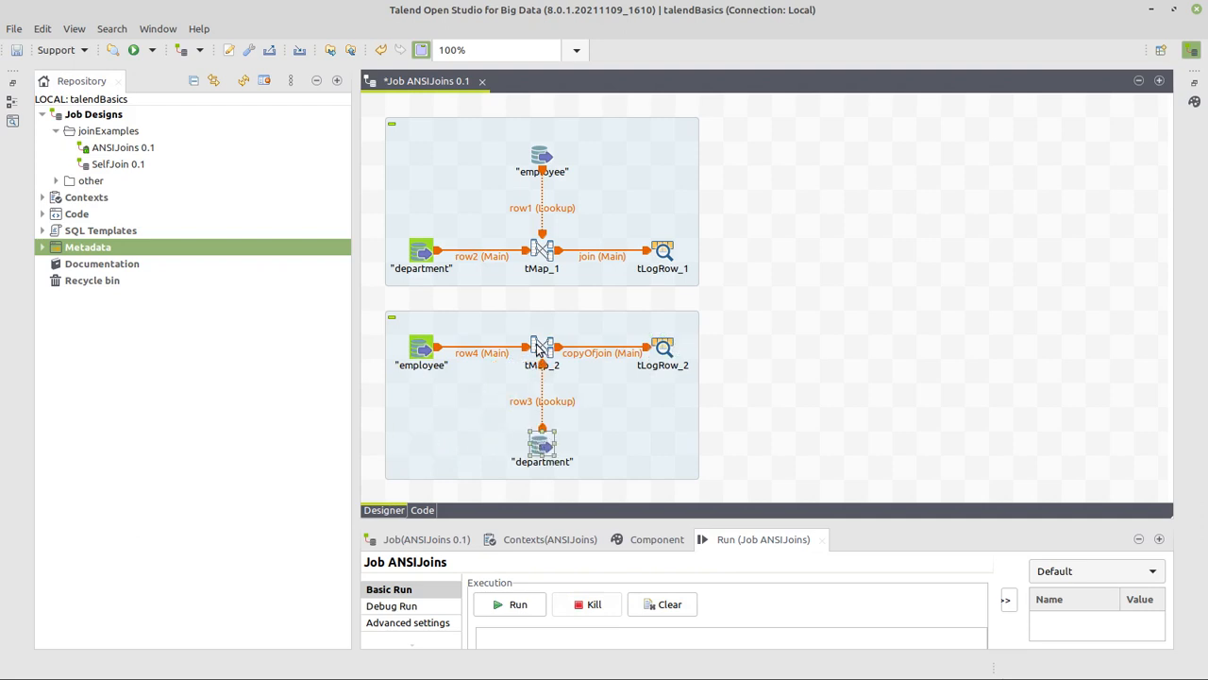
- Set tMap_2's department lookup, keyed on row4.DepartmentID, to Left Outer Join
{"action": "double_click", "coordinate": [541, 347]}
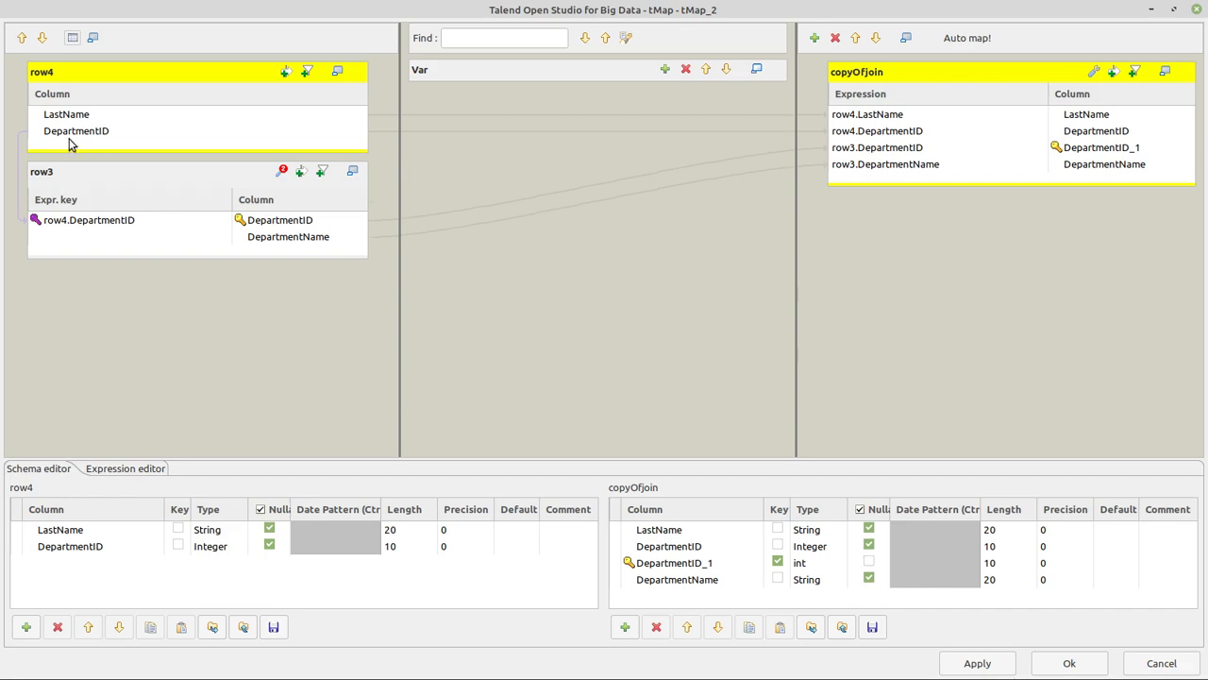
{"action": "left_click", "coordinate": [281, 219]}
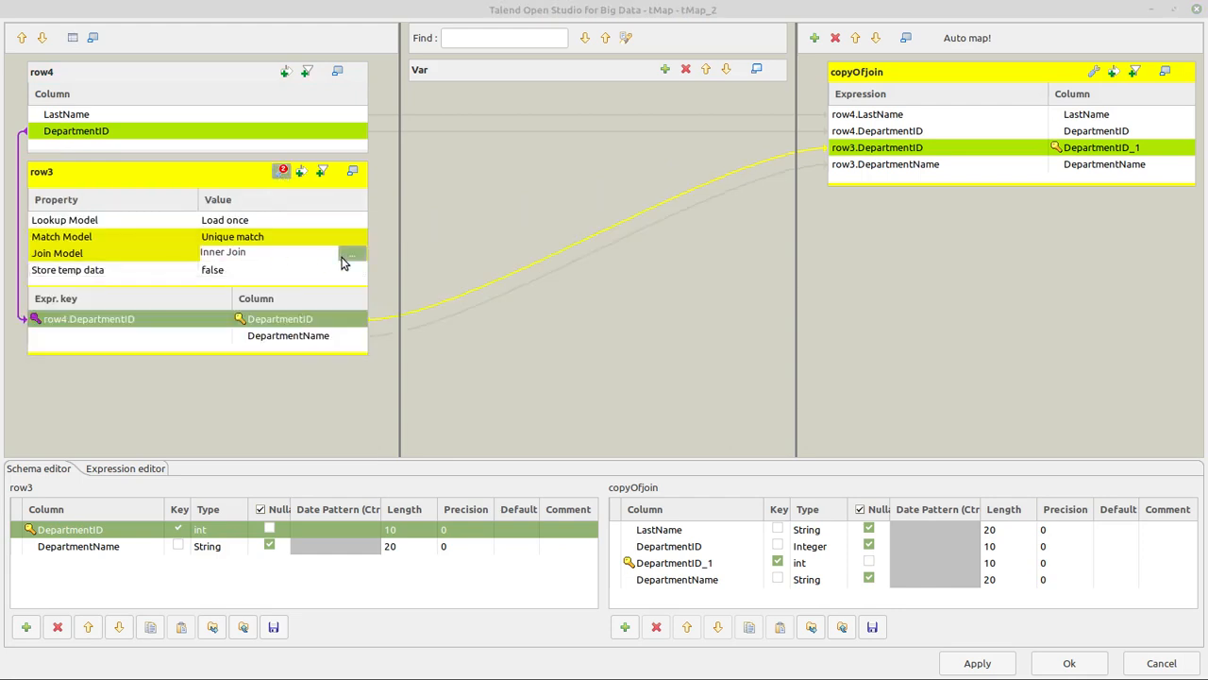
{"action": "left_click", "coordinate": [351, 253]}
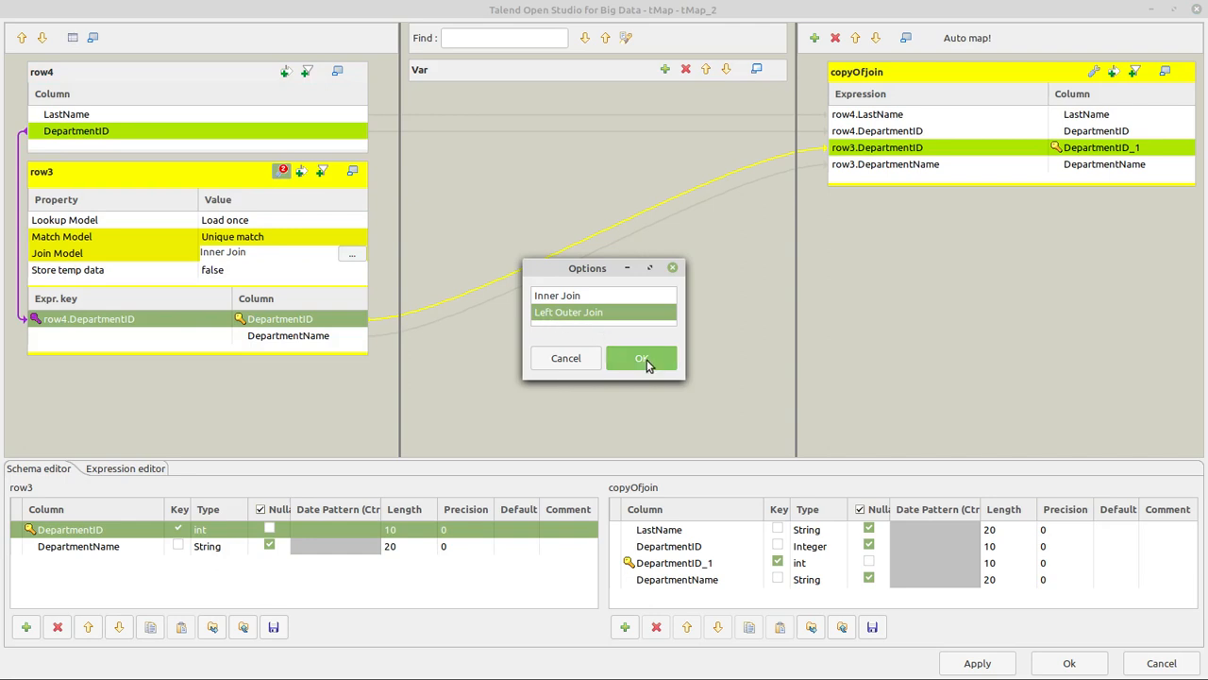
{"action": "left_click", "coordinate": [642, 358]}
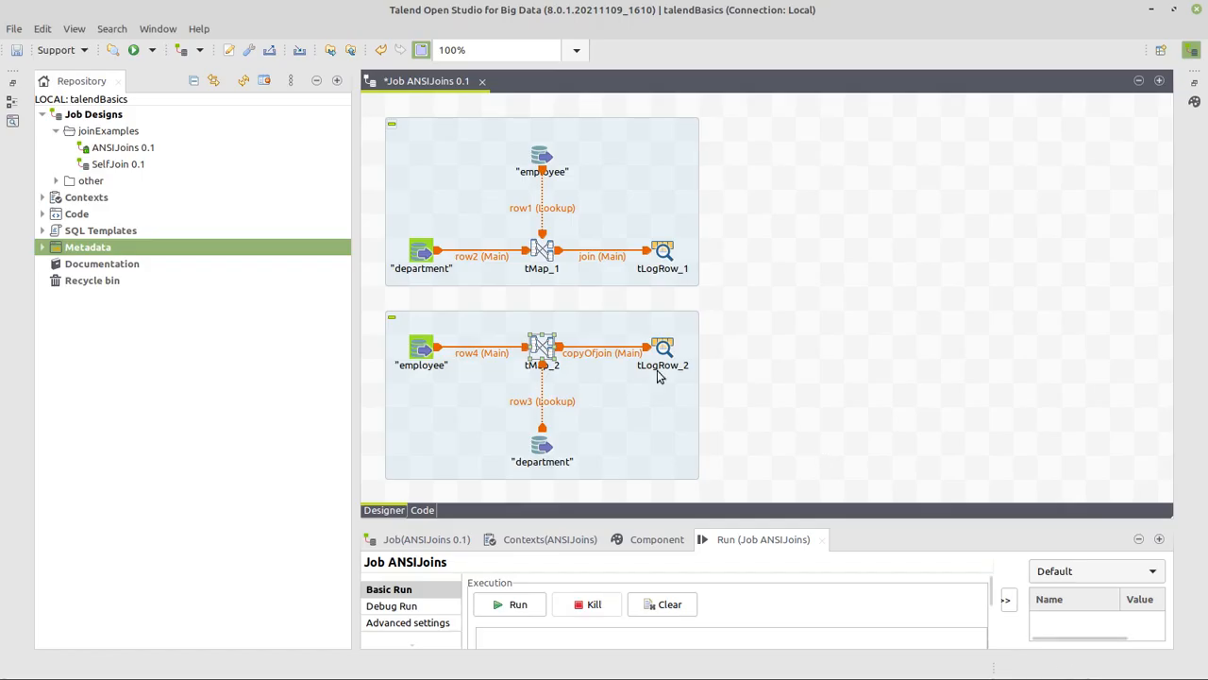
- Save and run ANSIJoins, enlarging the console to read the tLogRow_1 and tLogRow_2 tables
{"action": "left_click", "coordinate": [541, 348]}
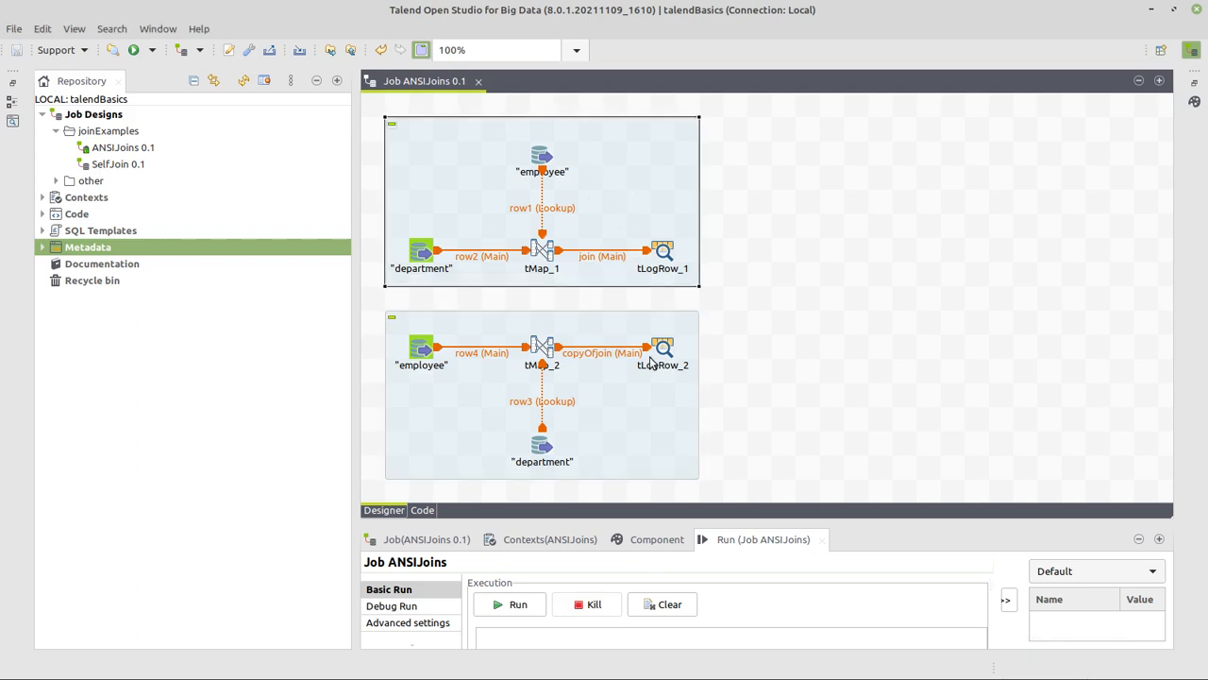
{"action": "left_click", "coordinate": [517, 605]}
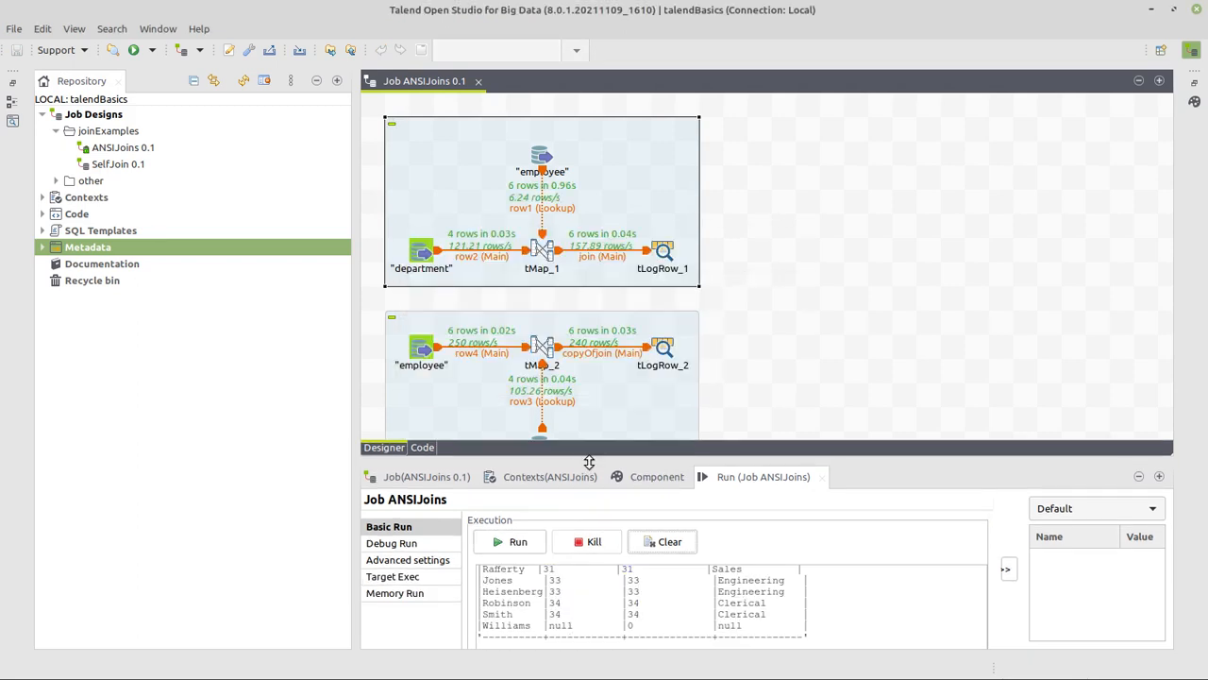
{"action": "mouse_move", "coordinate": [674, 460]}
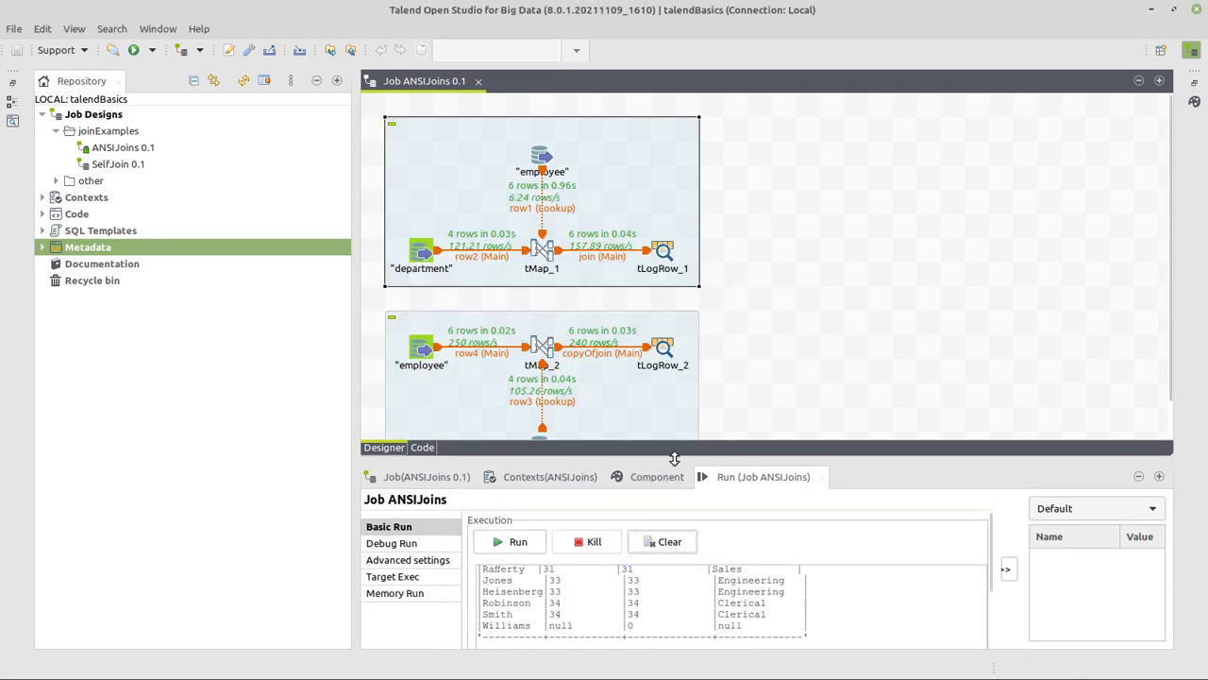
{"action": "left_click_drag", "start_coordinate": [674, 460], "coordinate": [686, 163]}
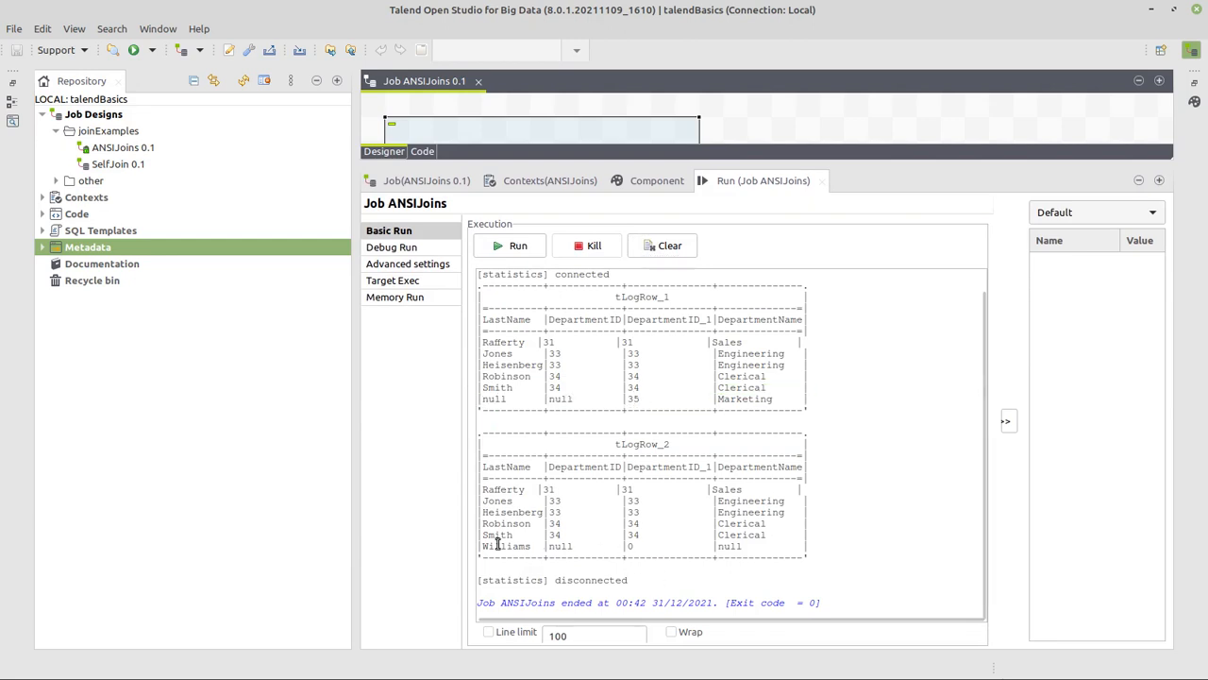
{"action": "double_click", "coordinate": [507, 546]}
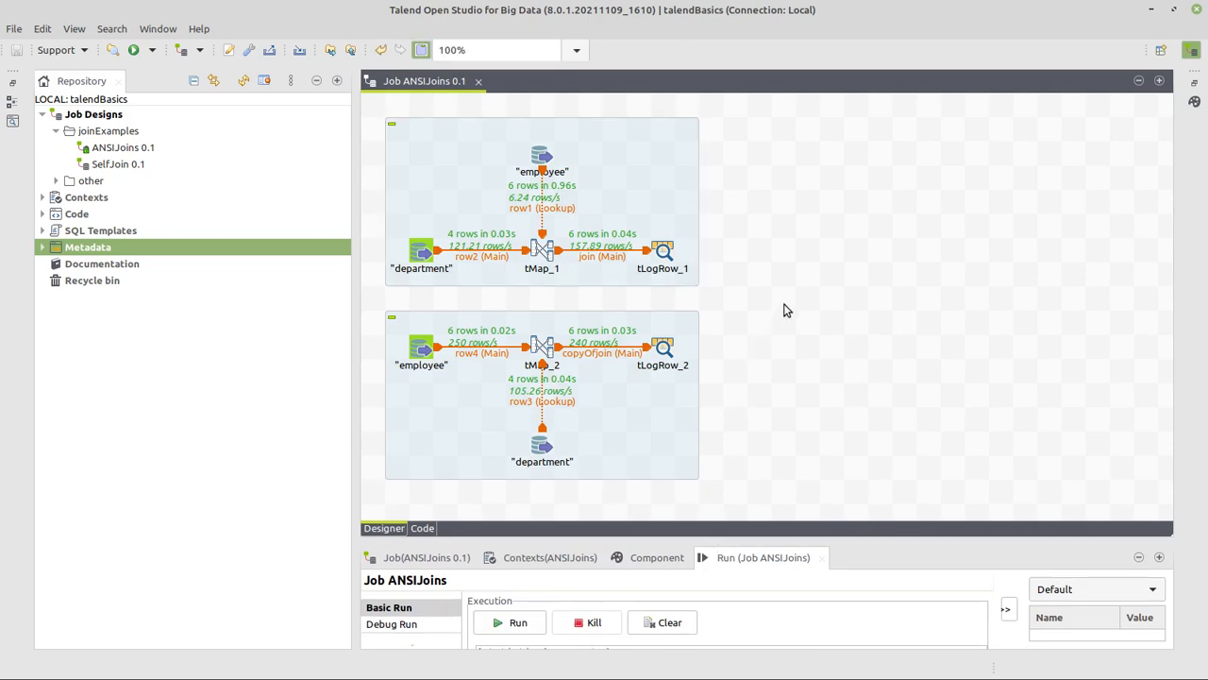
- Place a tUnite_1 component found by searching 'tuni' and view its settings
{"action": "type", "text": "tuni"}
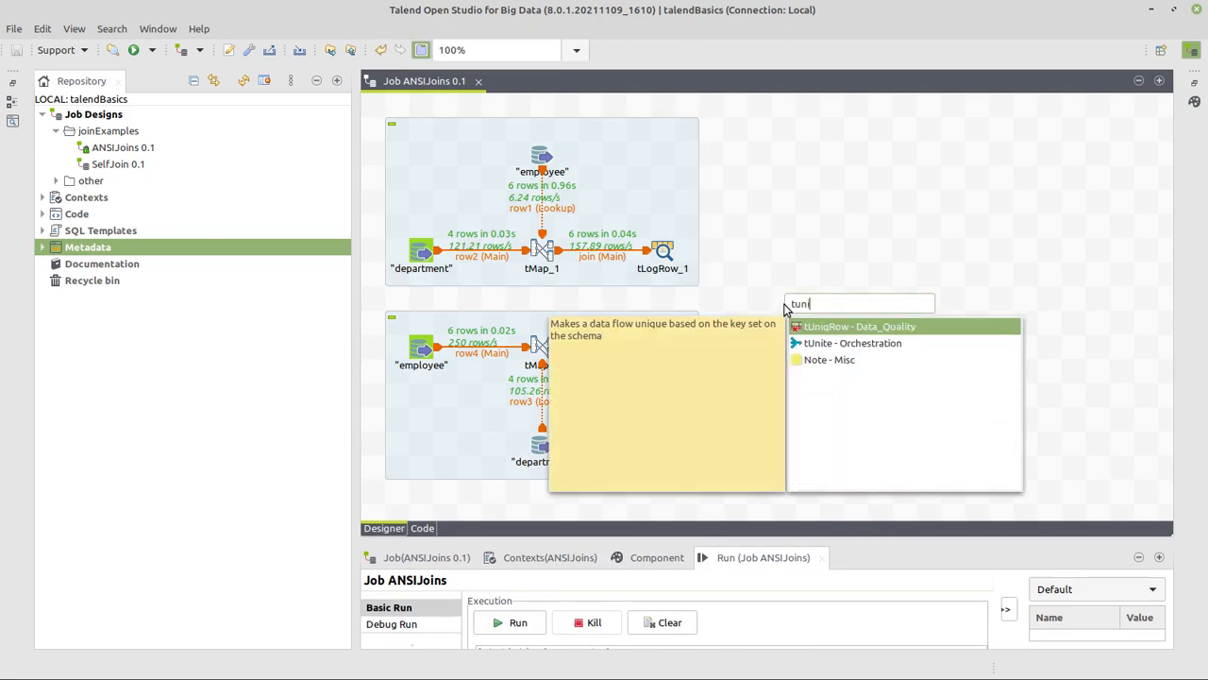
{"action": "left_click", "coordinate": [852, 342]}
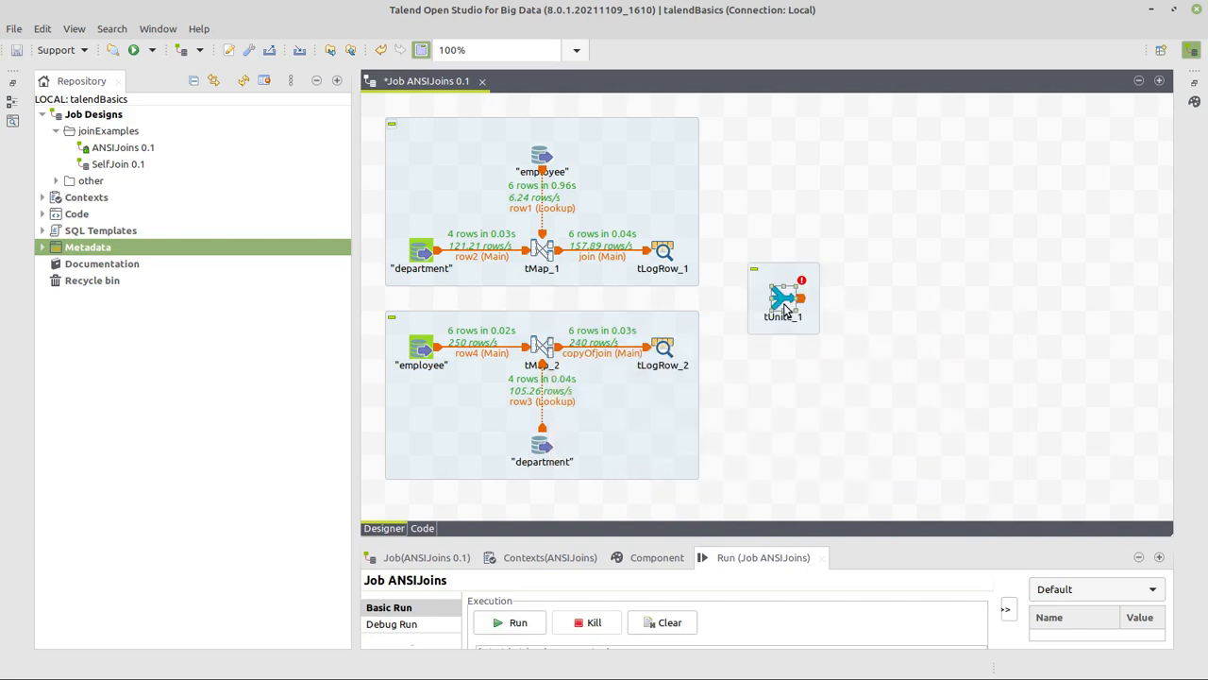
{"action": "mouse_move", "coordinate": [668, 253]}
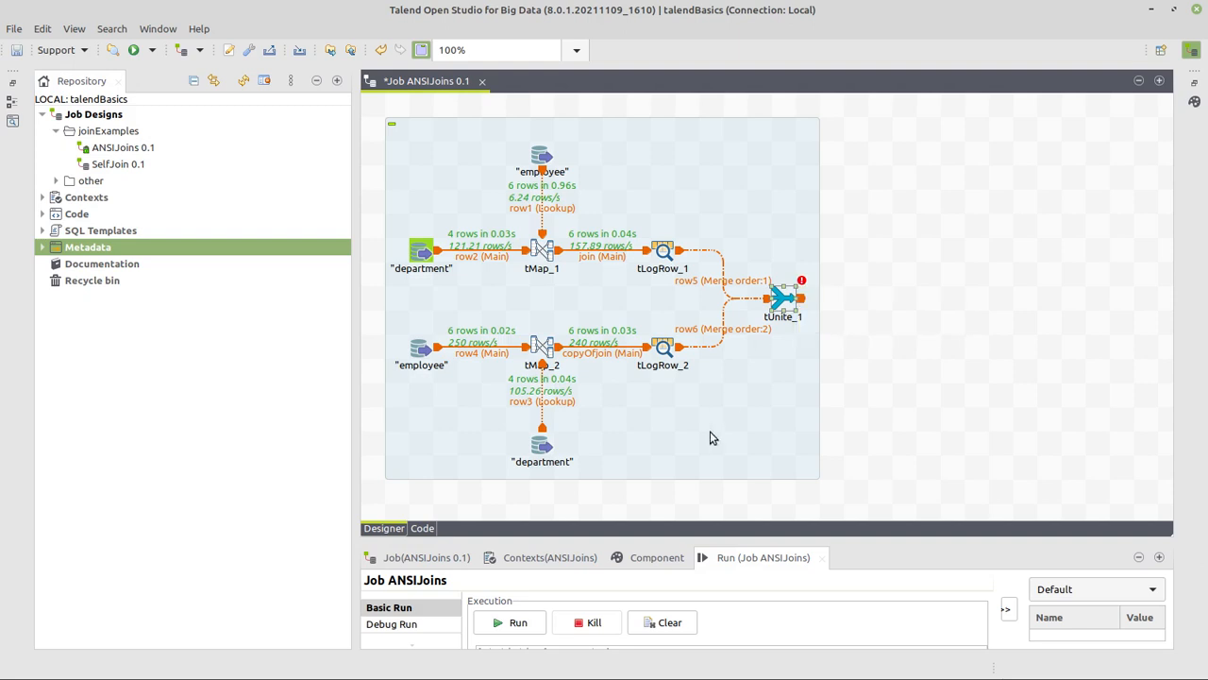
{"action": "left_click", "coordinate": [782, 300]}
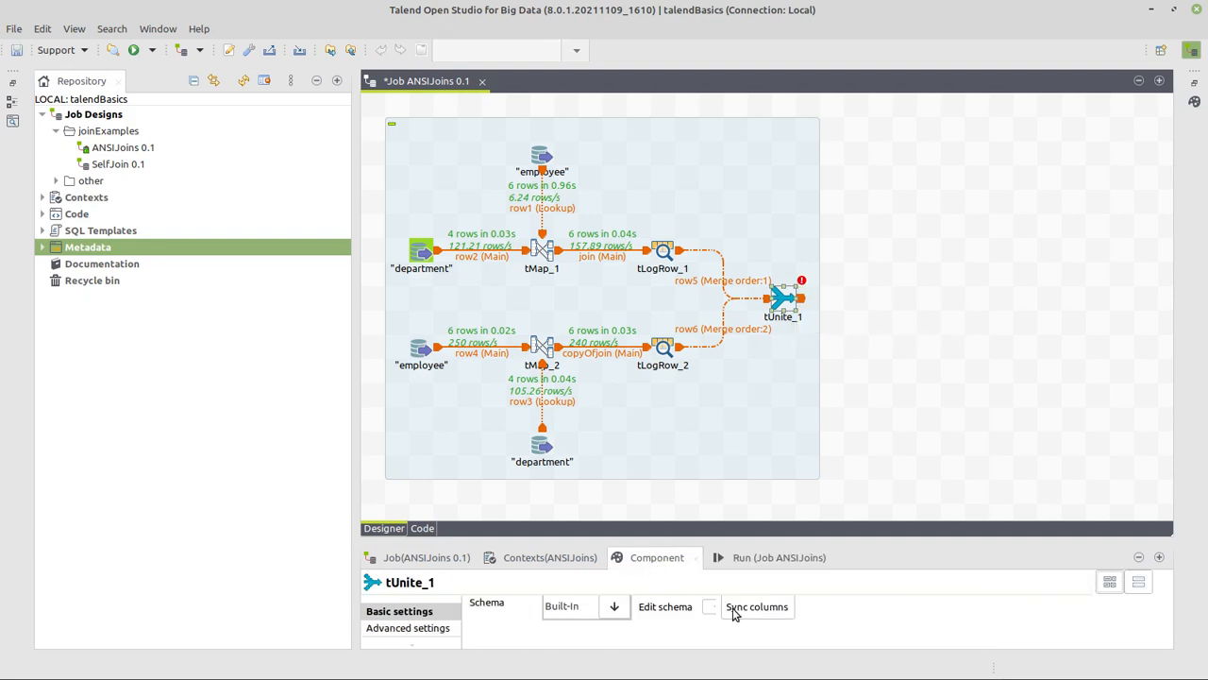
{"action": "mouse_move", "coordinate": [757, 606]}
{"action": "type", "text": "uni"}
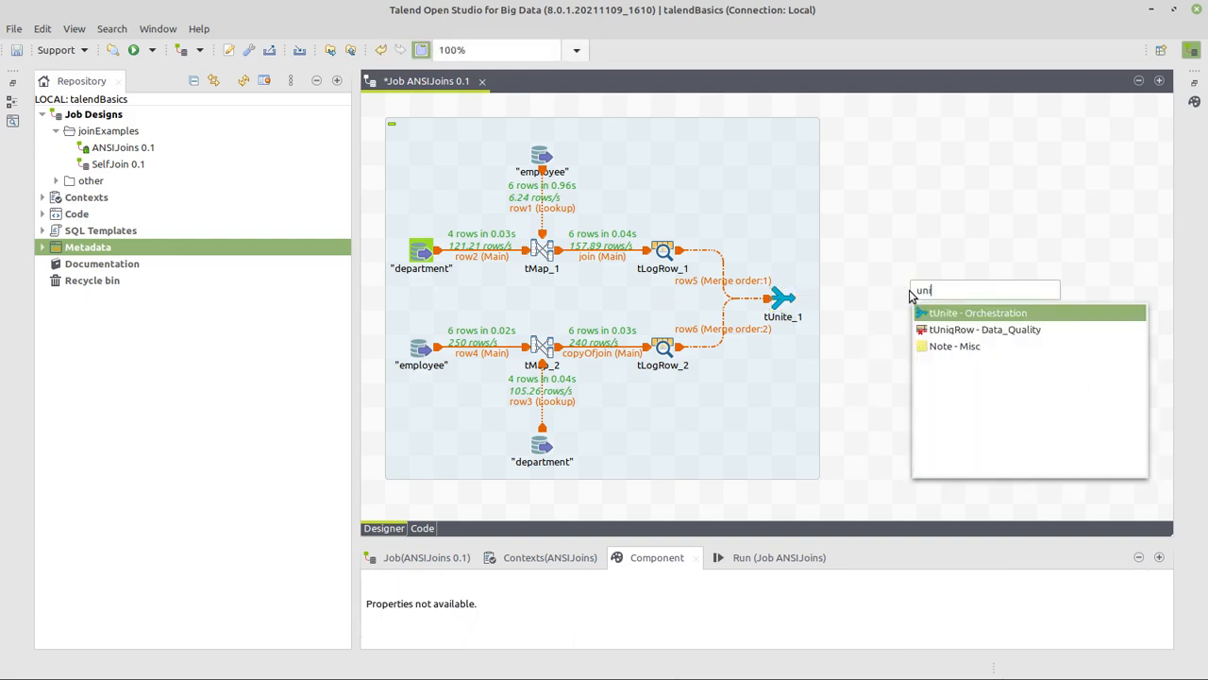
- Add tUniqRow_1 fed by tUnite_1, marking all four columns as key attributes
{"action": "left_click", "coordinate": [985, 329]}
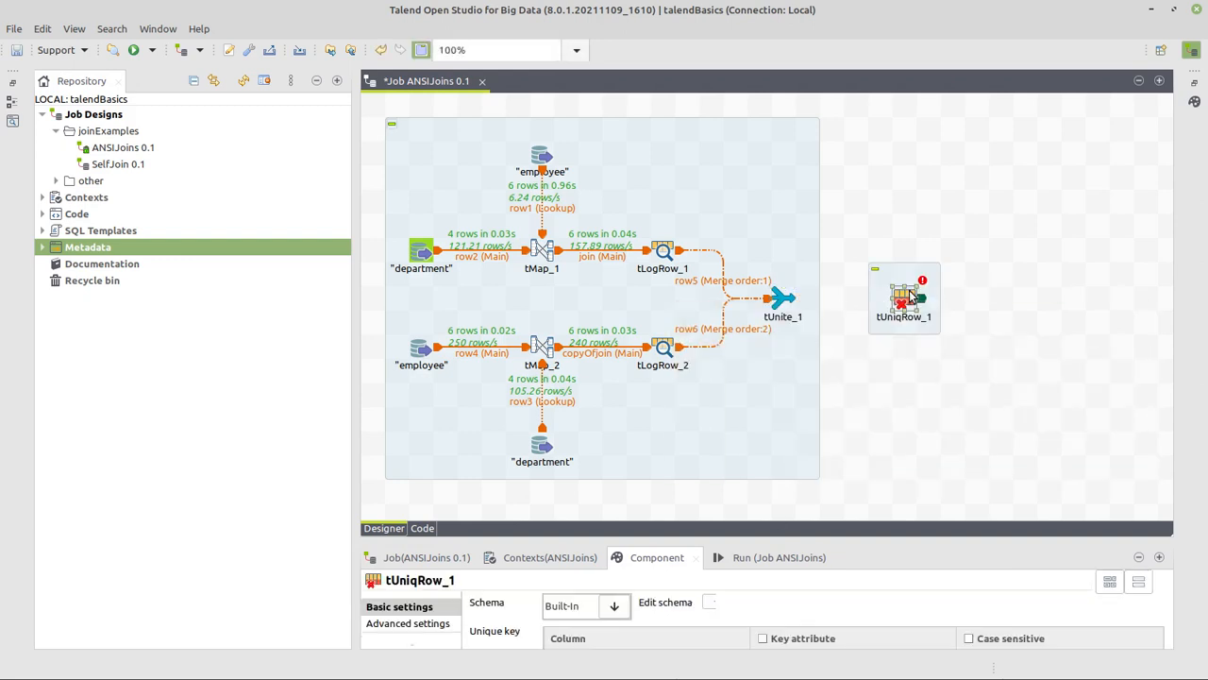
{"action": "left_click", "coordinate": [781, 300]}
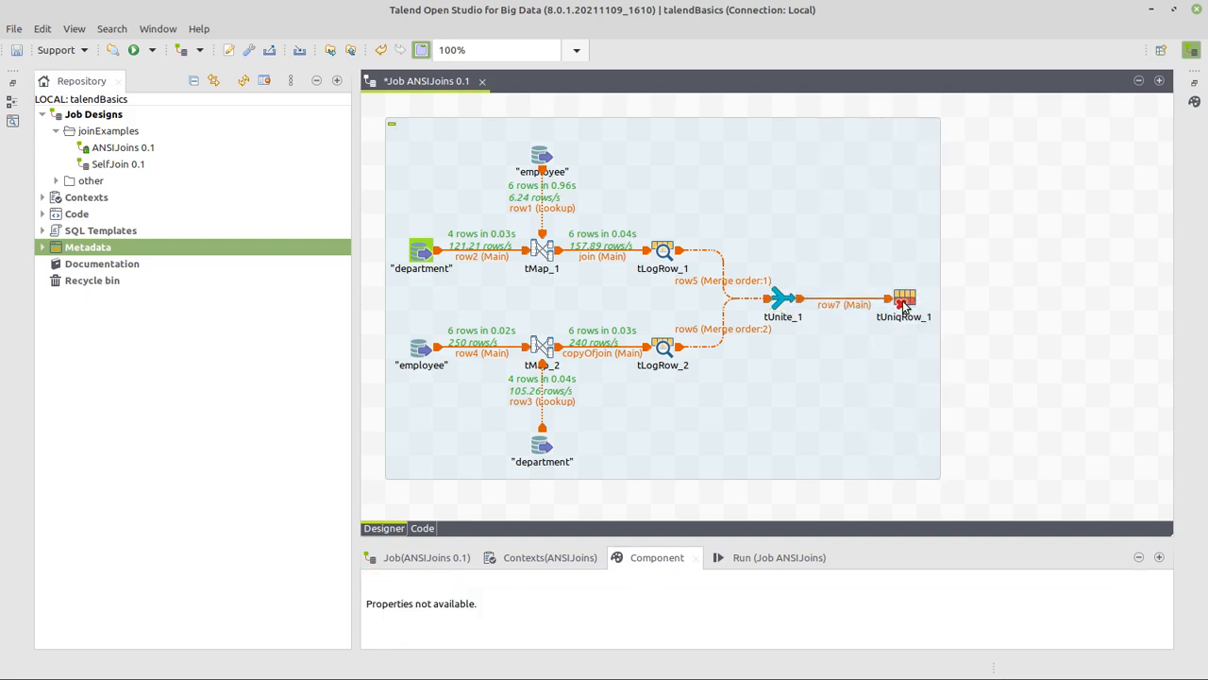
{"action": "left_click", "coordinate": [904, 298]}
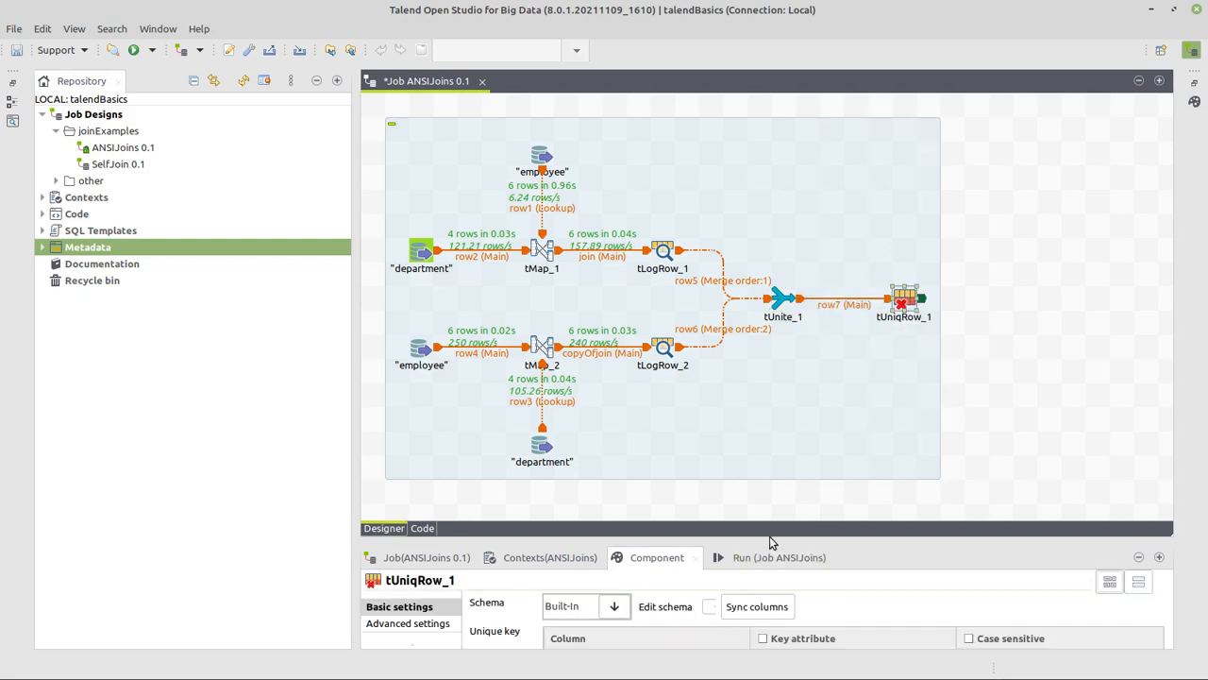
{"action": "left_click_drag", "start_coordinate": [772, 538], "coordinate": [795, 361]}
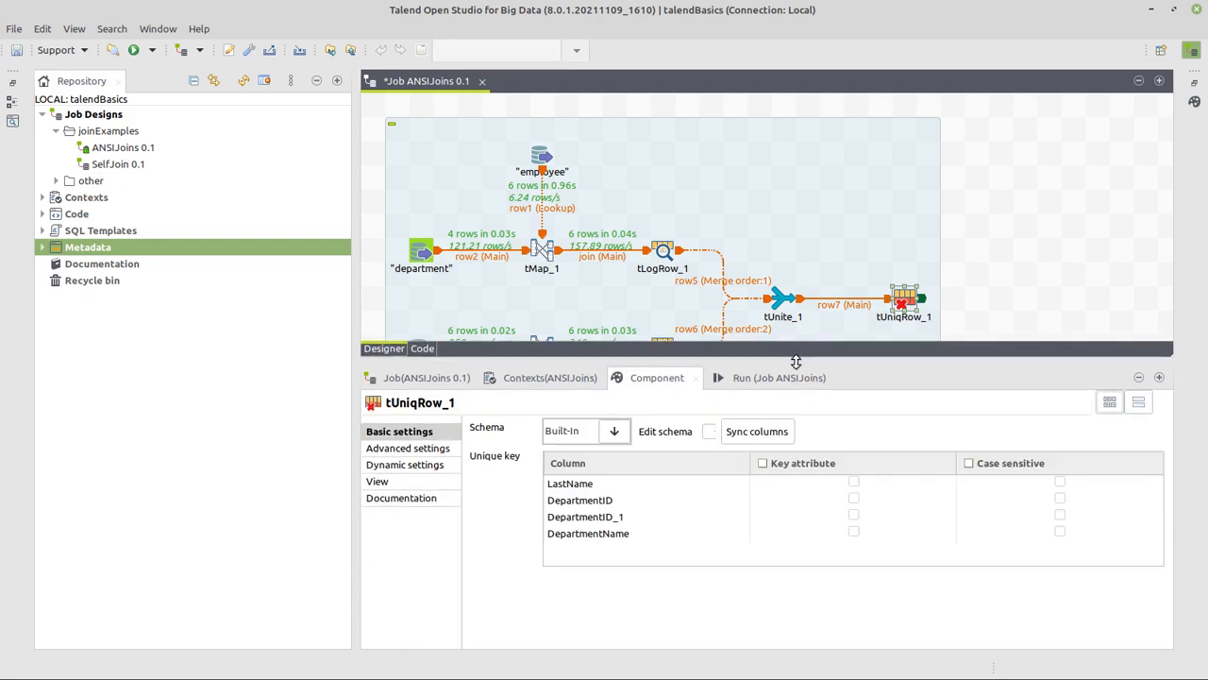
{"action": "left_click", "coordinate": [763, 463]}
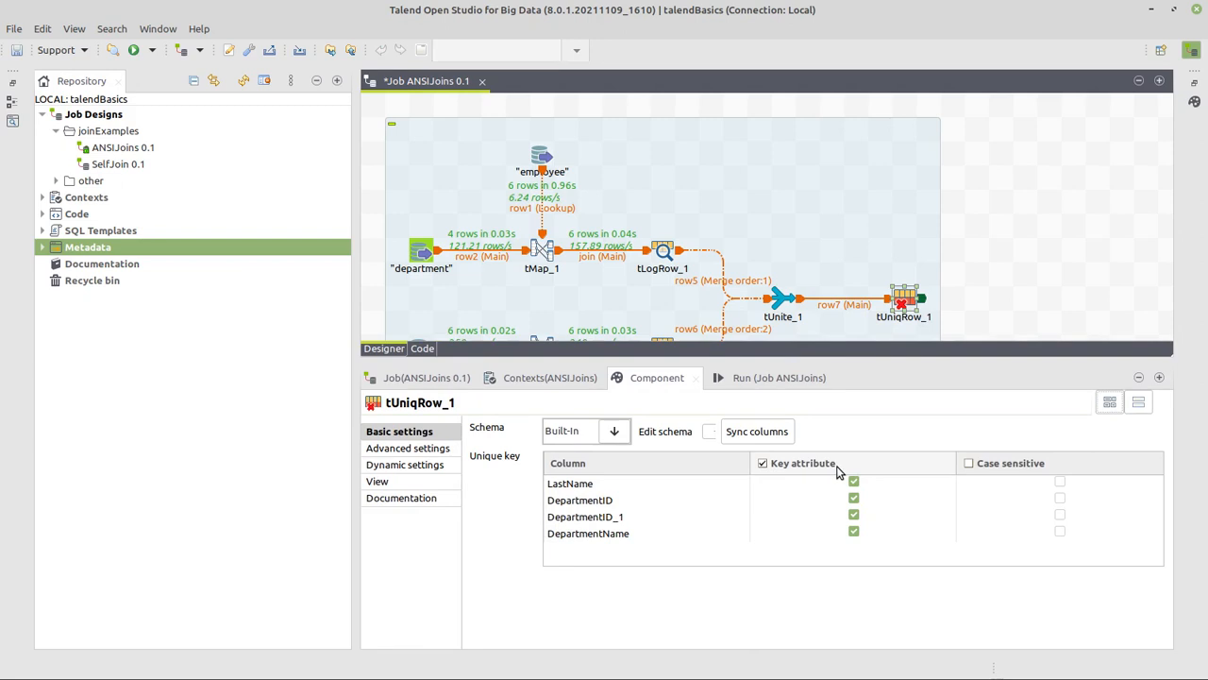
{"action": "mouse_move", "coordinate": [981, 311]}
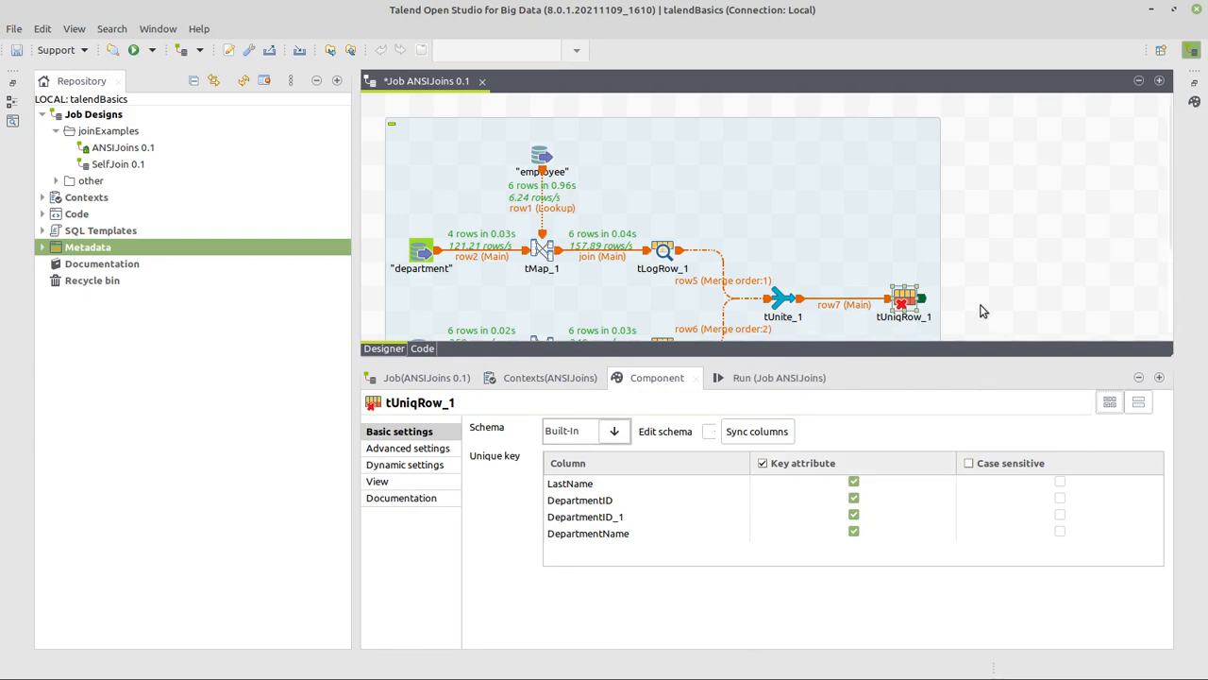
{"action": "left_click", "coordinate": [661, 250]}
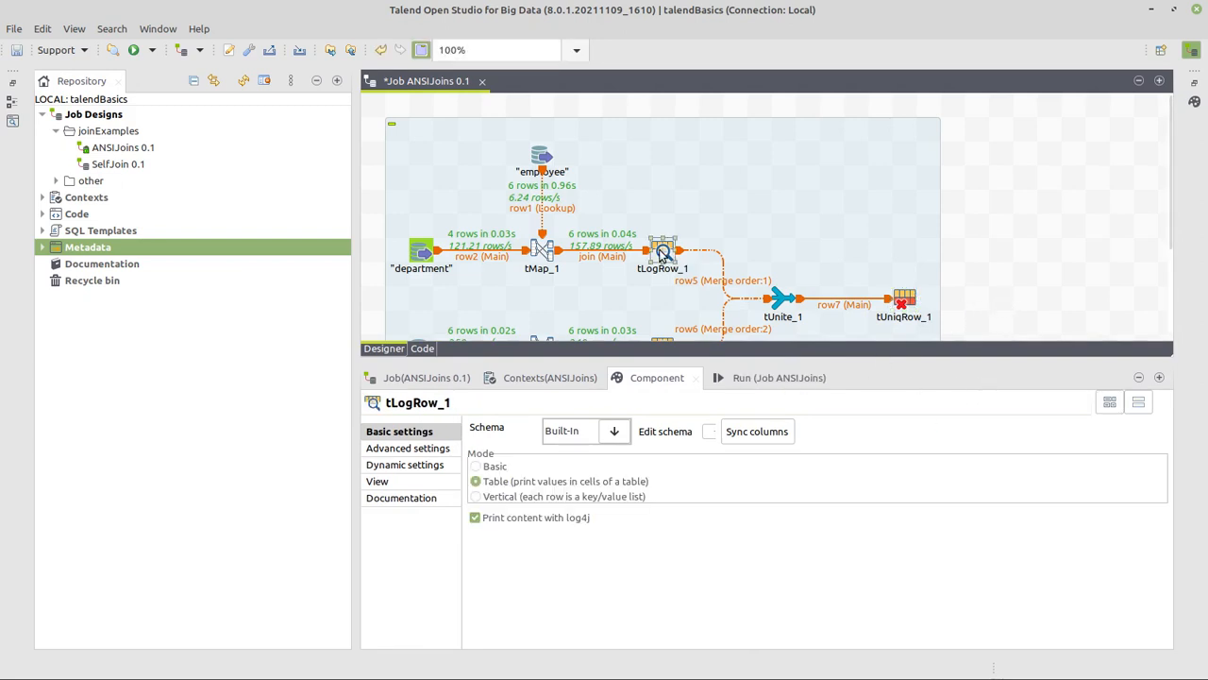
- Add tLogRow_3, move it clear of other components, and return tMap_1 to the first subjob
{"action": "left_click", "coordinate": [662, 250]}
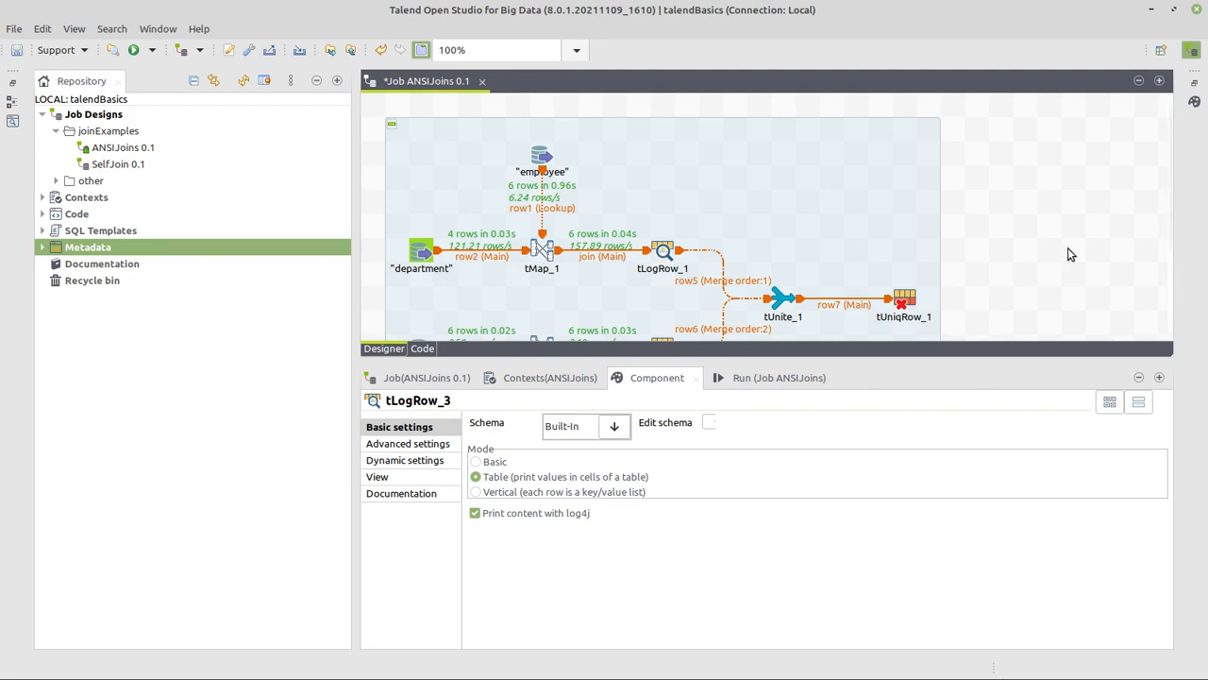
{"action": "scroll", "scroll_direction": "down", "scroll_amount": 3}
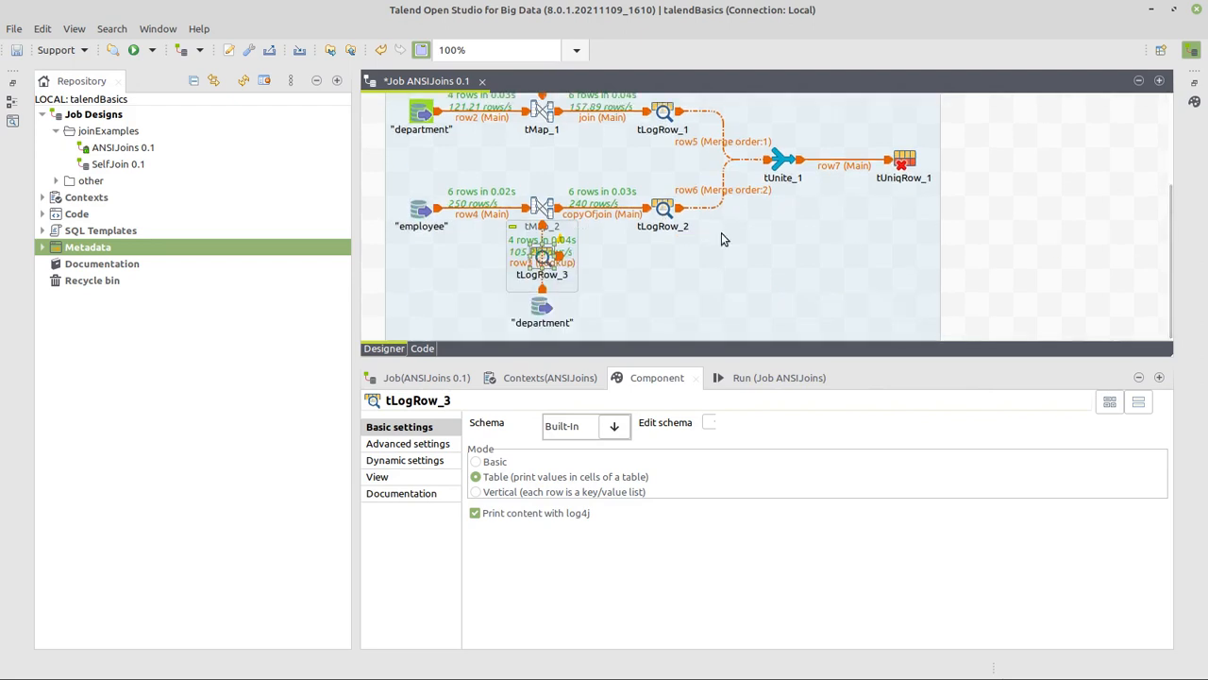
{"action": "left_click", "coordinate": [541, 111]}
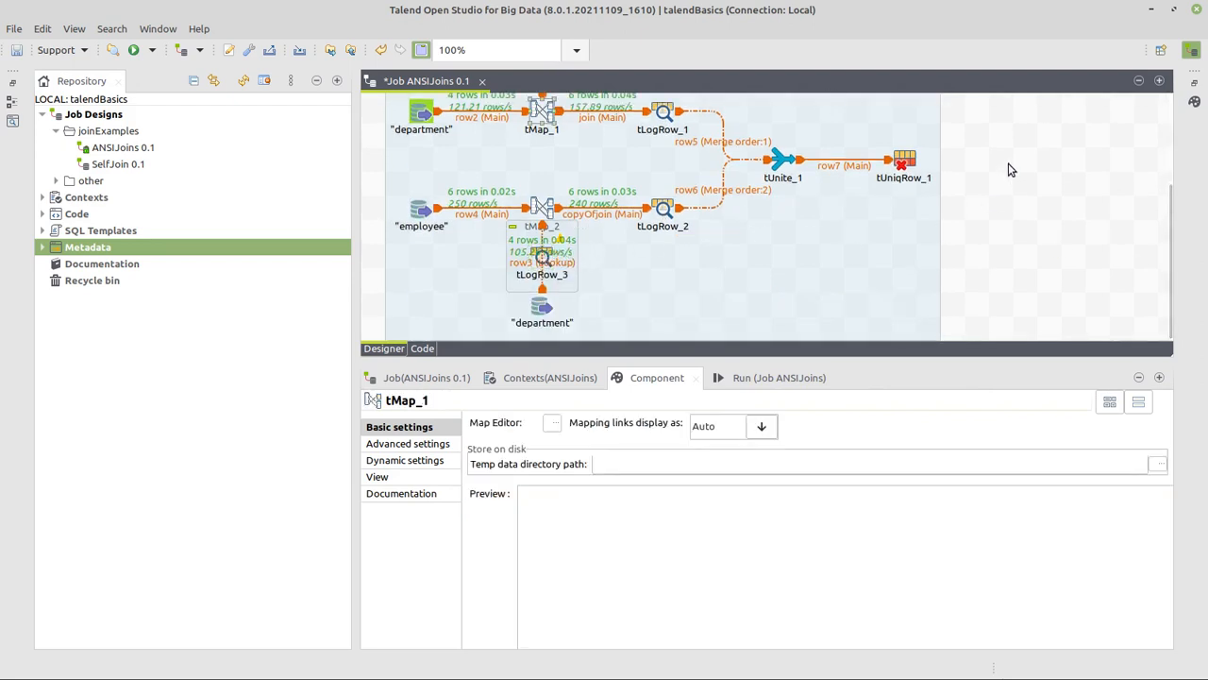
{"action": "left_click", "coordinate": [541, 261]}
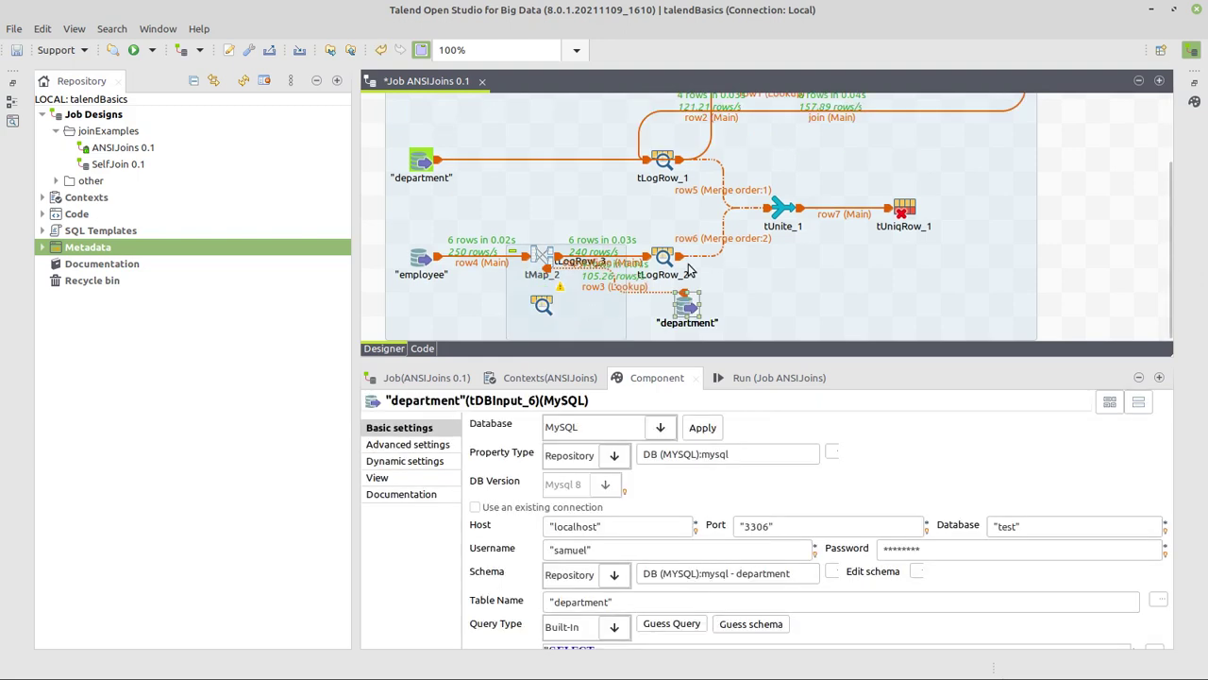
{"action": "left_click", "coordinate": [543, 304]}
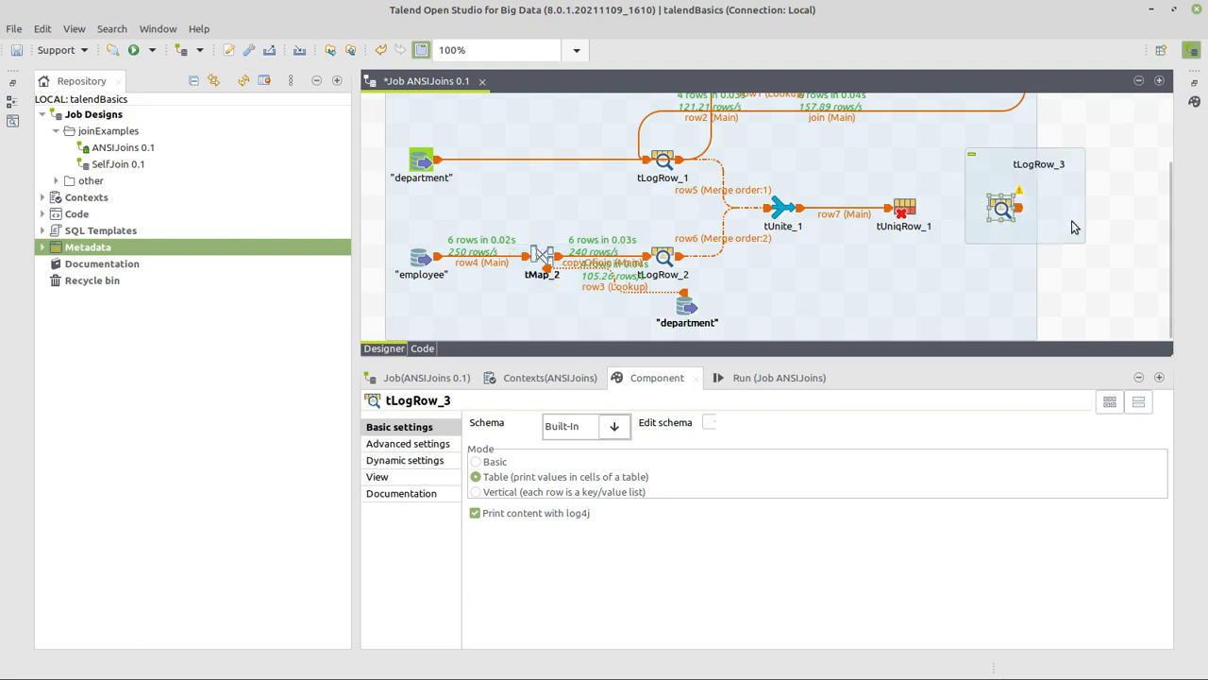
{"action": "scroll", "scroll_direction": "up", "scroll_amount": 3}
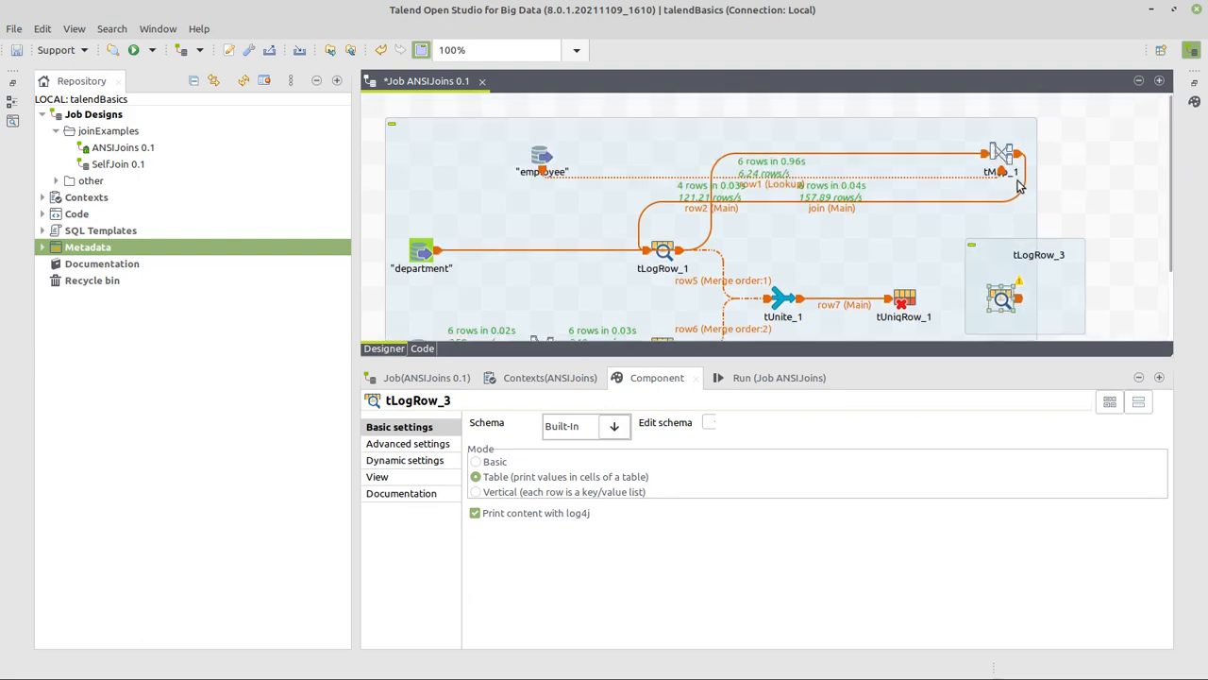
{"action": "left_click", "coordinate": [542, 255]}
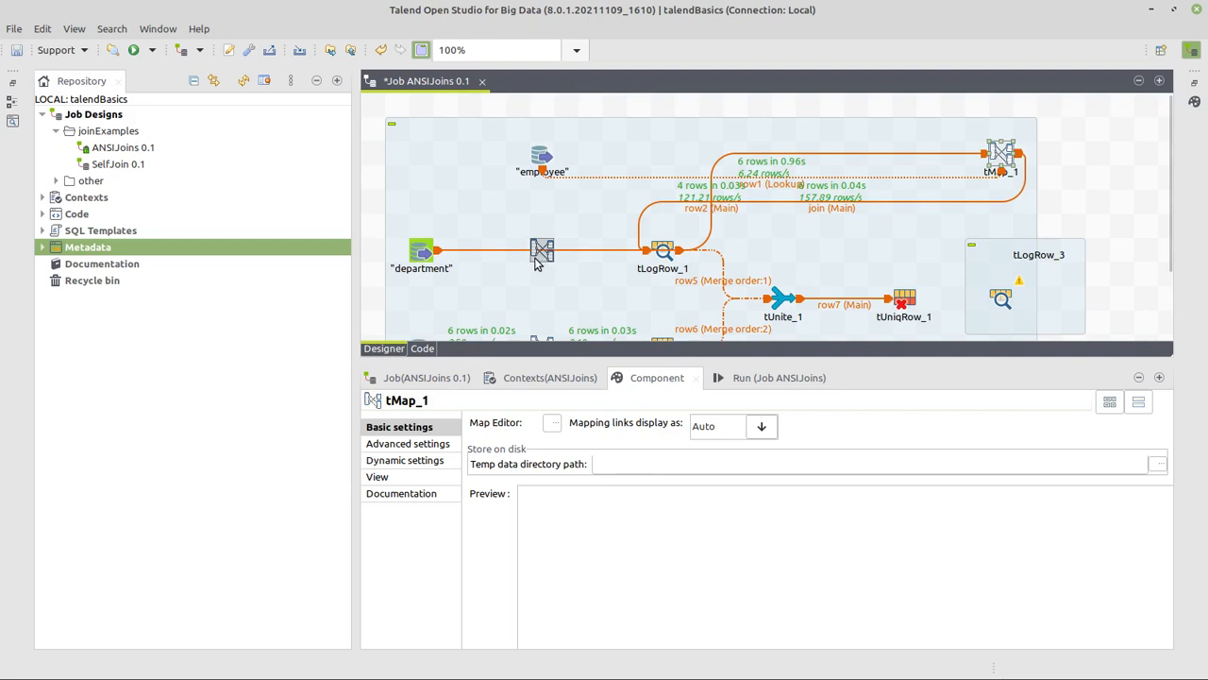
{"action": "scroll", "scroll_direction": "down", "scroll_amount": 3}
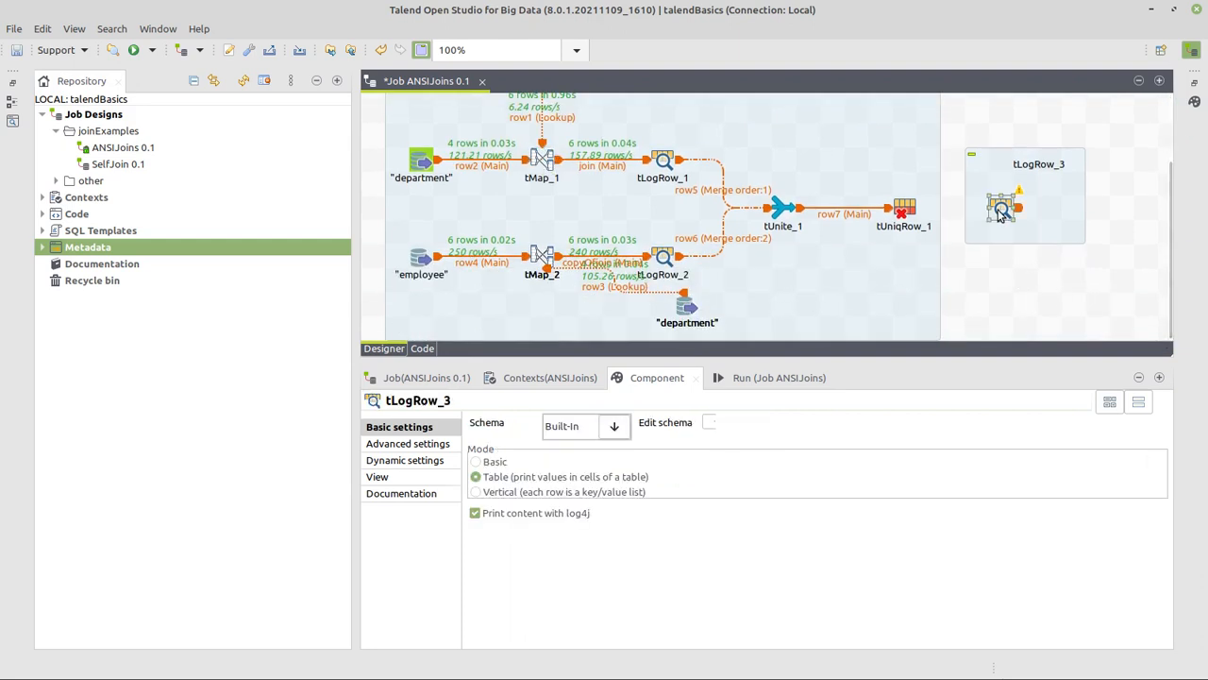
{"action": "left_click", "coordinate": [687, 322]}
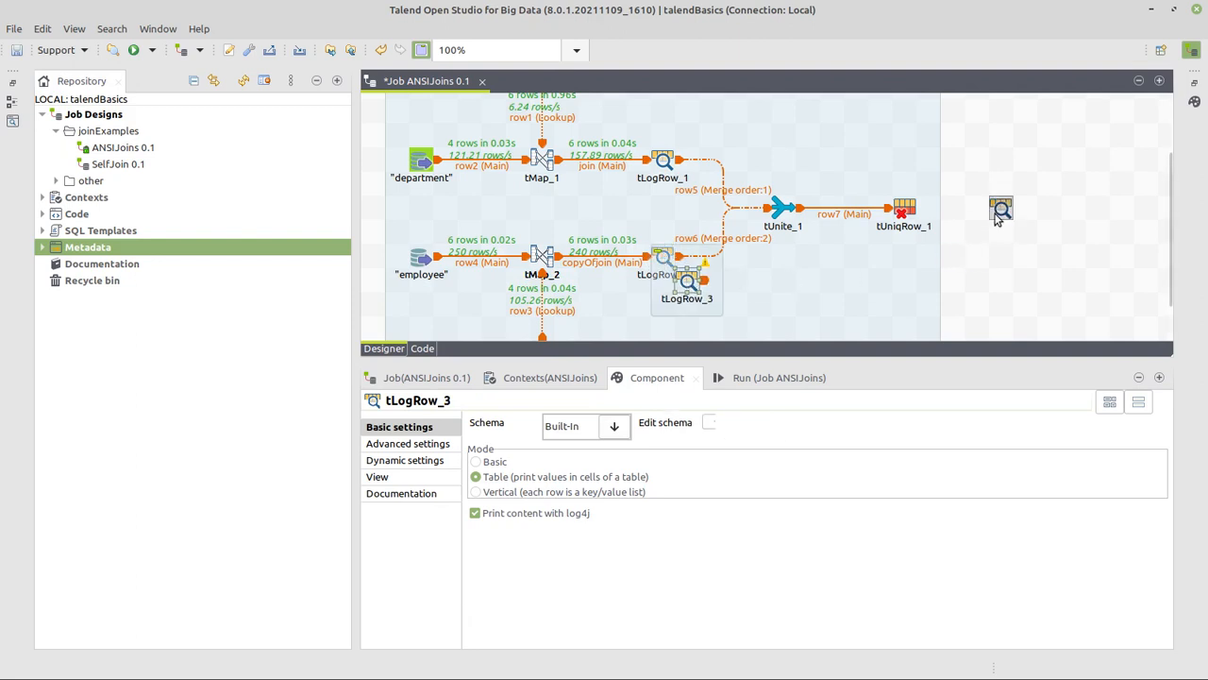
- Move tLogRow_3 beside tUniqRow_1 and deactivate the intermediate tLogRow_1 log component
{"action": "left_click_drag", "start_coordinate": [687, 280], "coordinate": [1025, 206]}
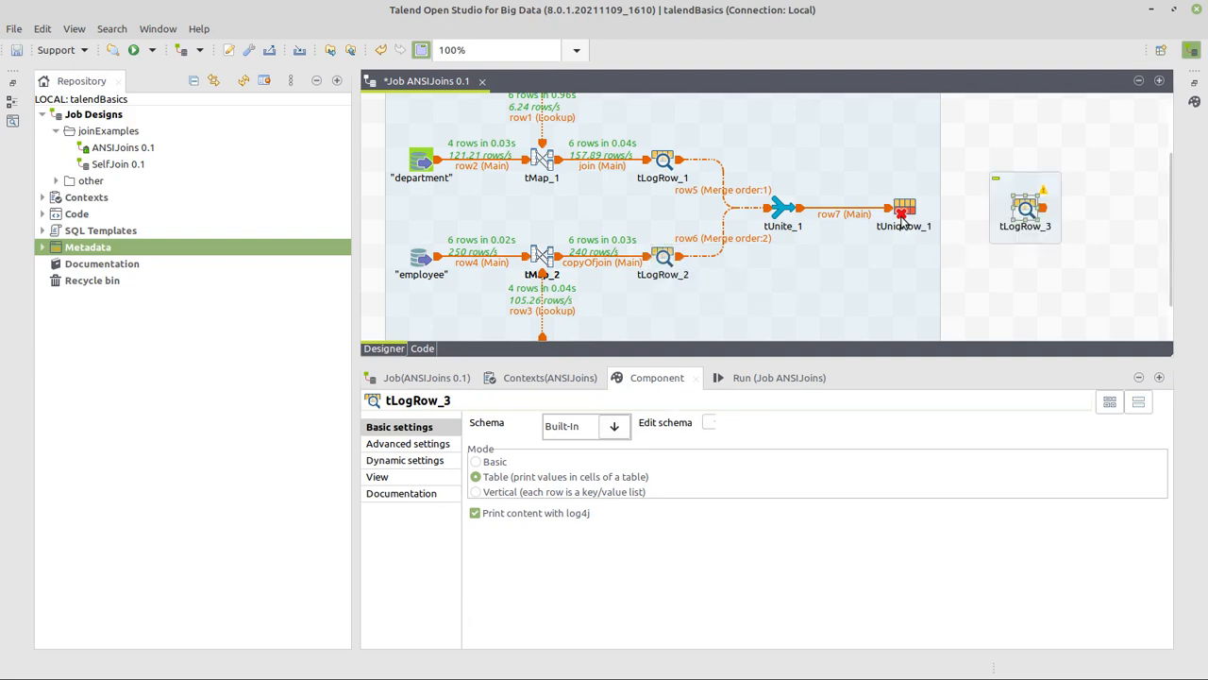
{"action": "left_click", "coordinate": [903, 207]}
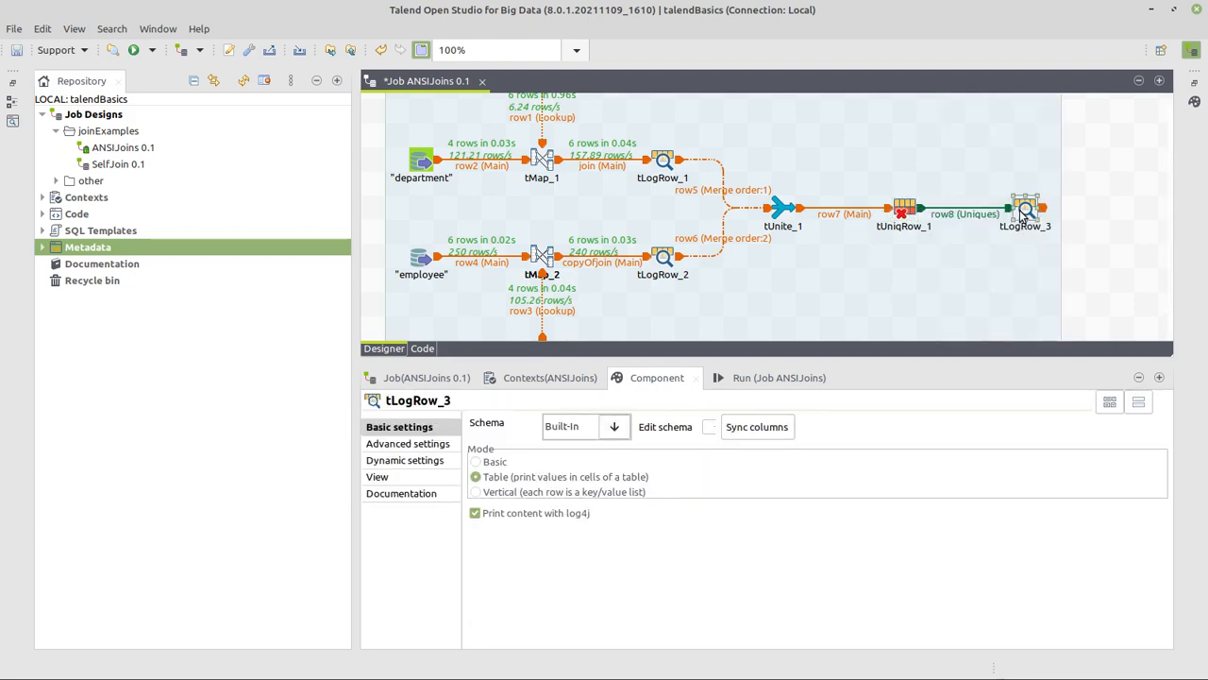
{"action": "left_click", "coordinate": [663, 161]}
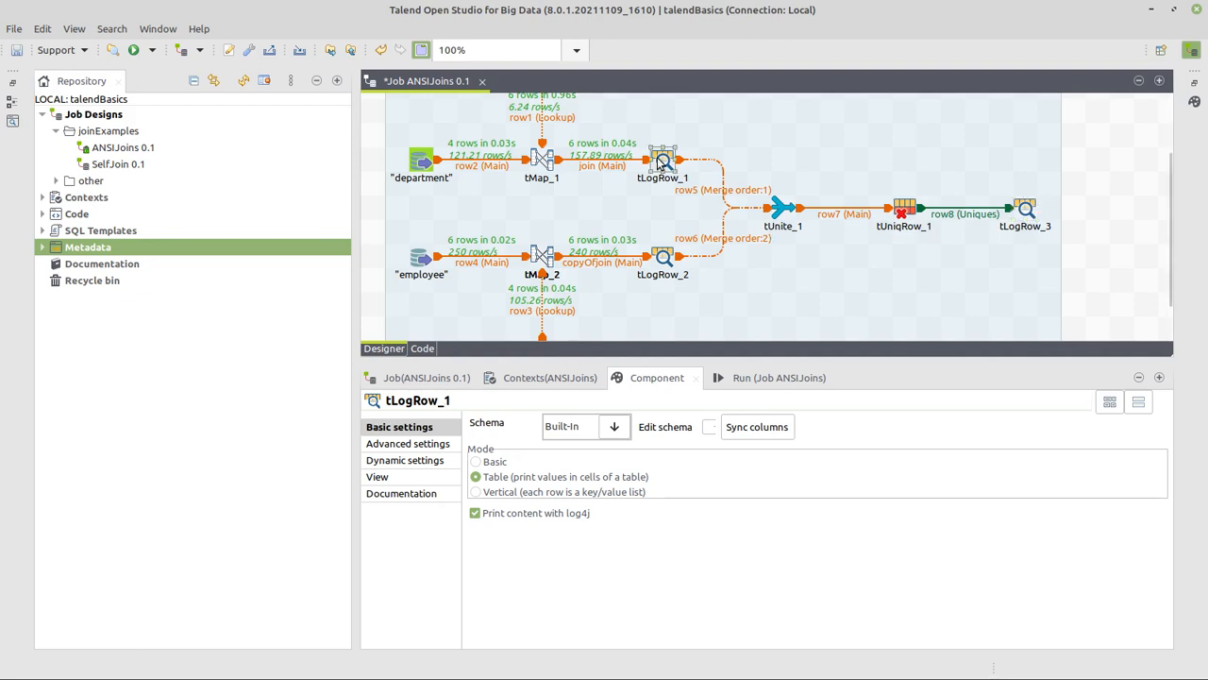
{"action": "right_click", "coordinate": [663, 256]}
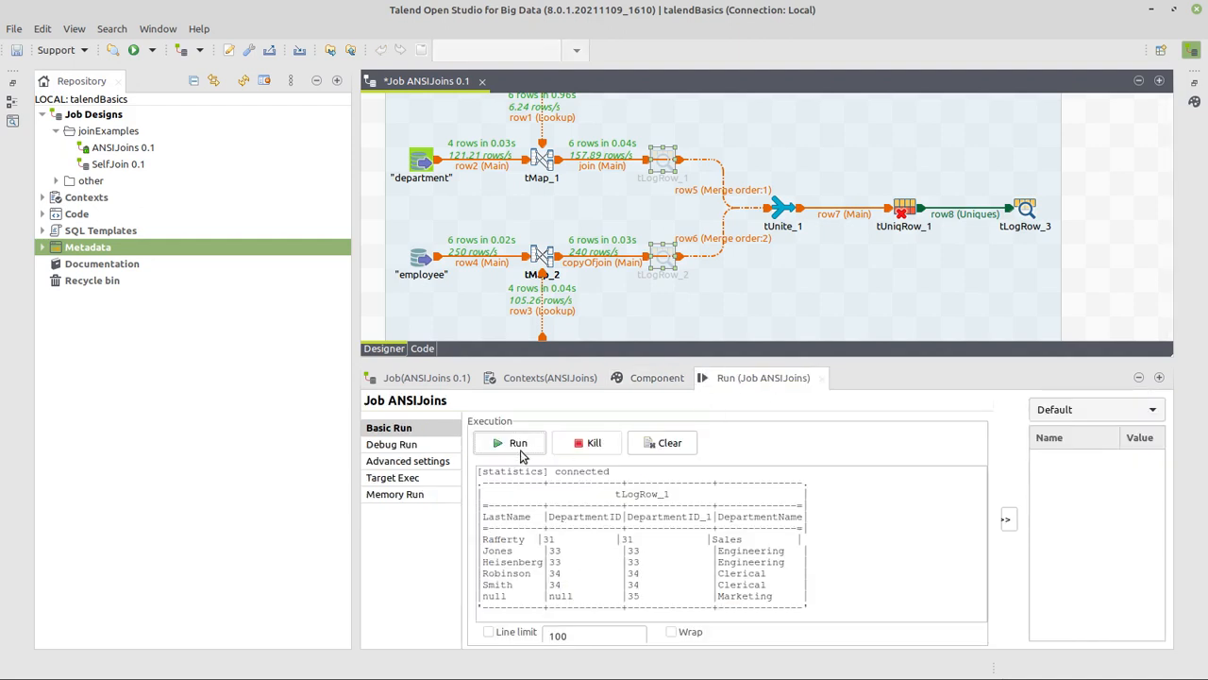
- Run ANSIJoins and review tLogRow_3's seven unique rows, including Williams, then enlarge the designer
{"action": "left_click", "coordinate": [518, 442]}
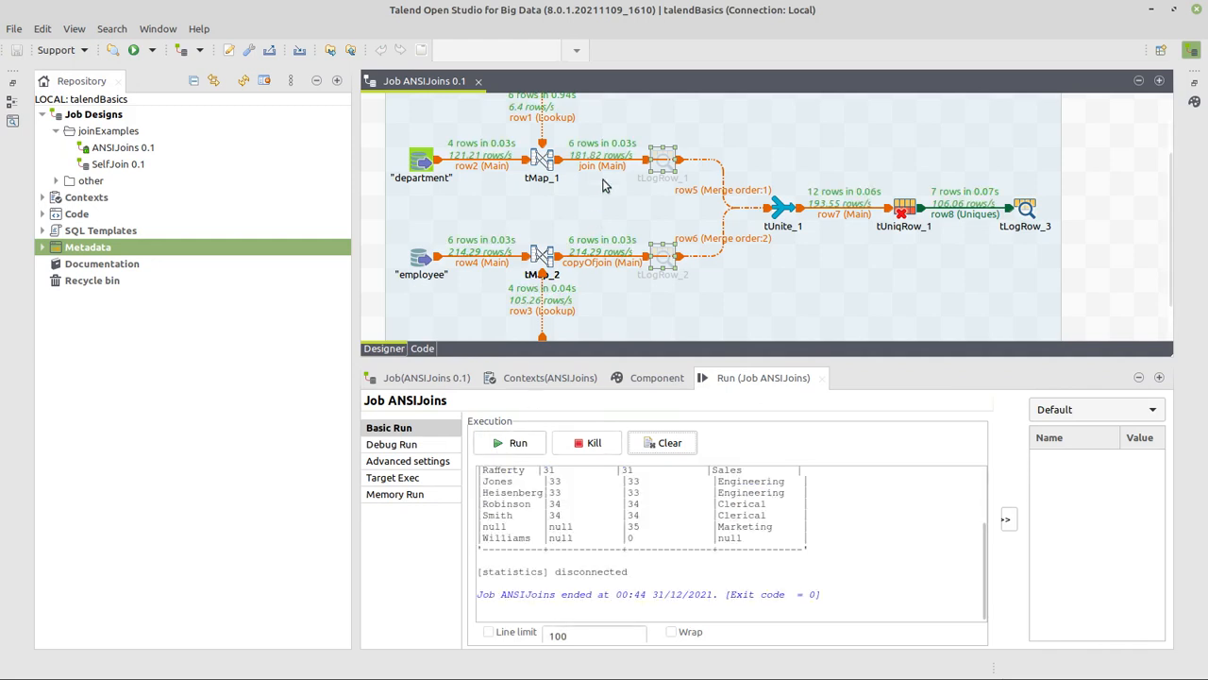
{"action": "mouse_move", "coordinate": [596, 240]}
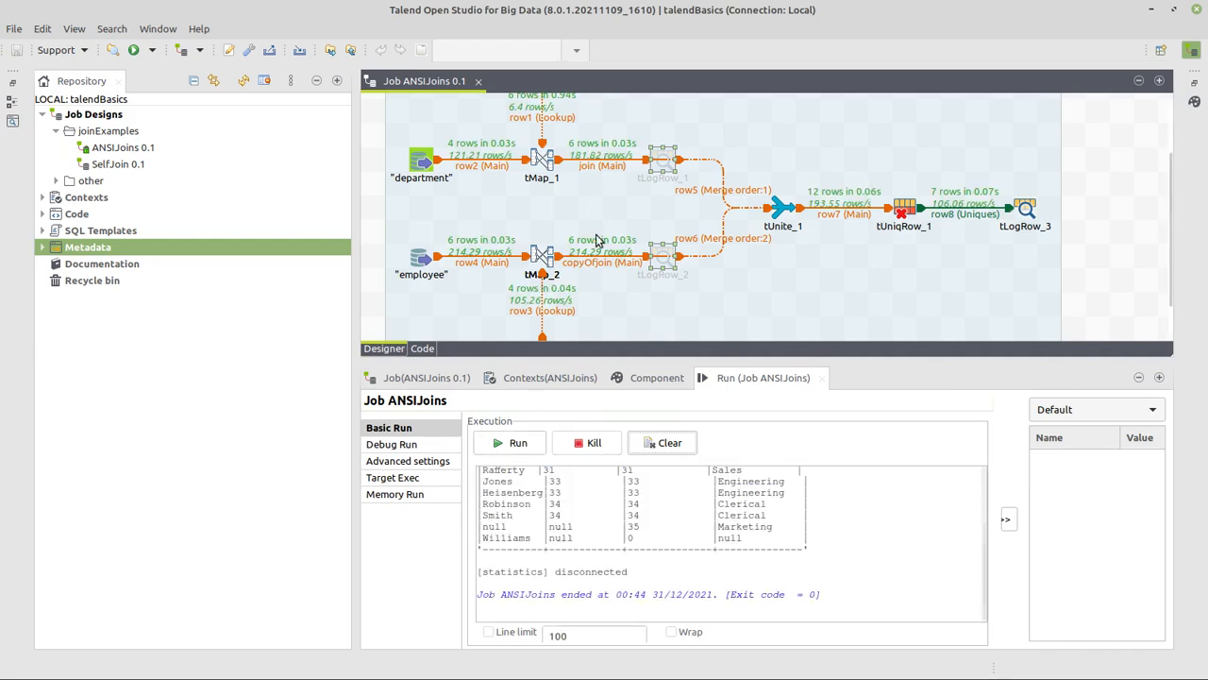
{"action": "mouse_move", "coordinate": [855, 191]}
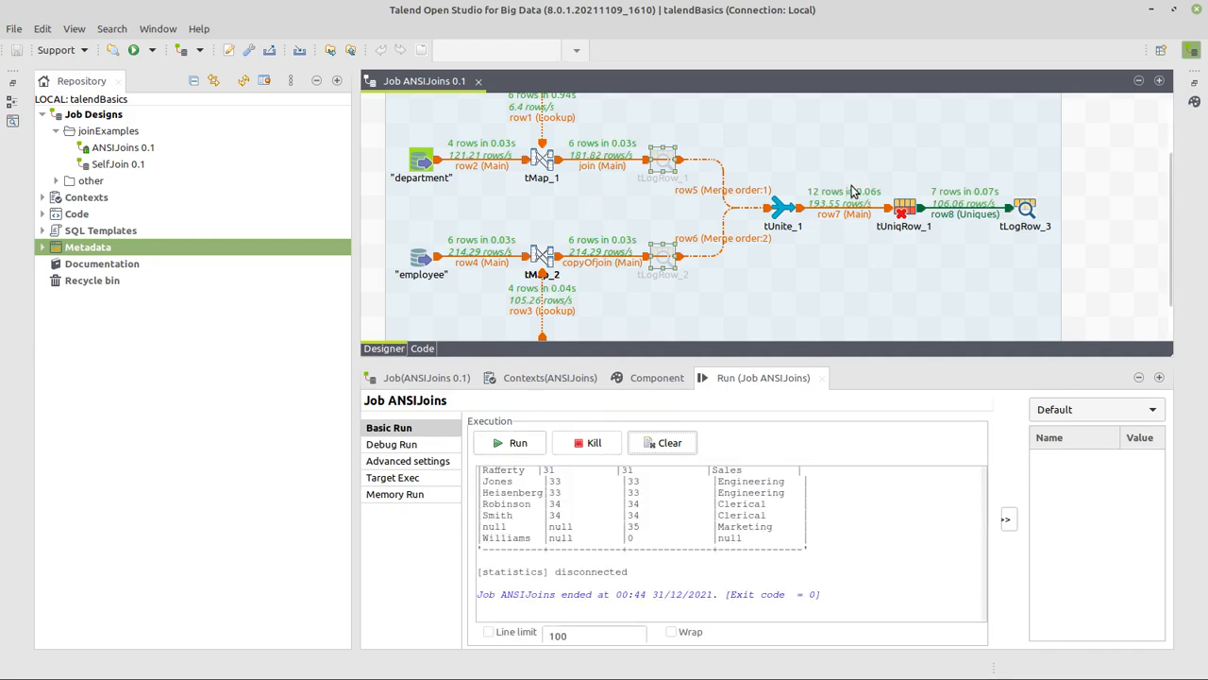
{"action": "mouse_move", "coordinate": [892, 376]}
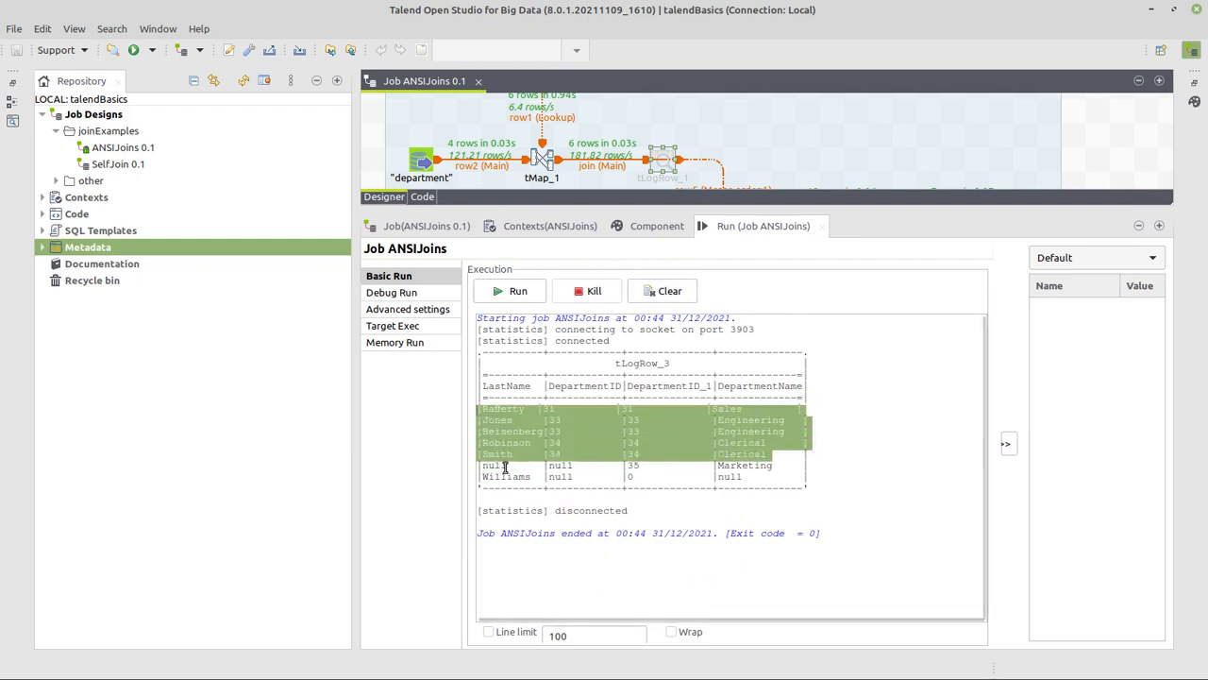
{"action": "left_click", "coordinate": [583, 464]}
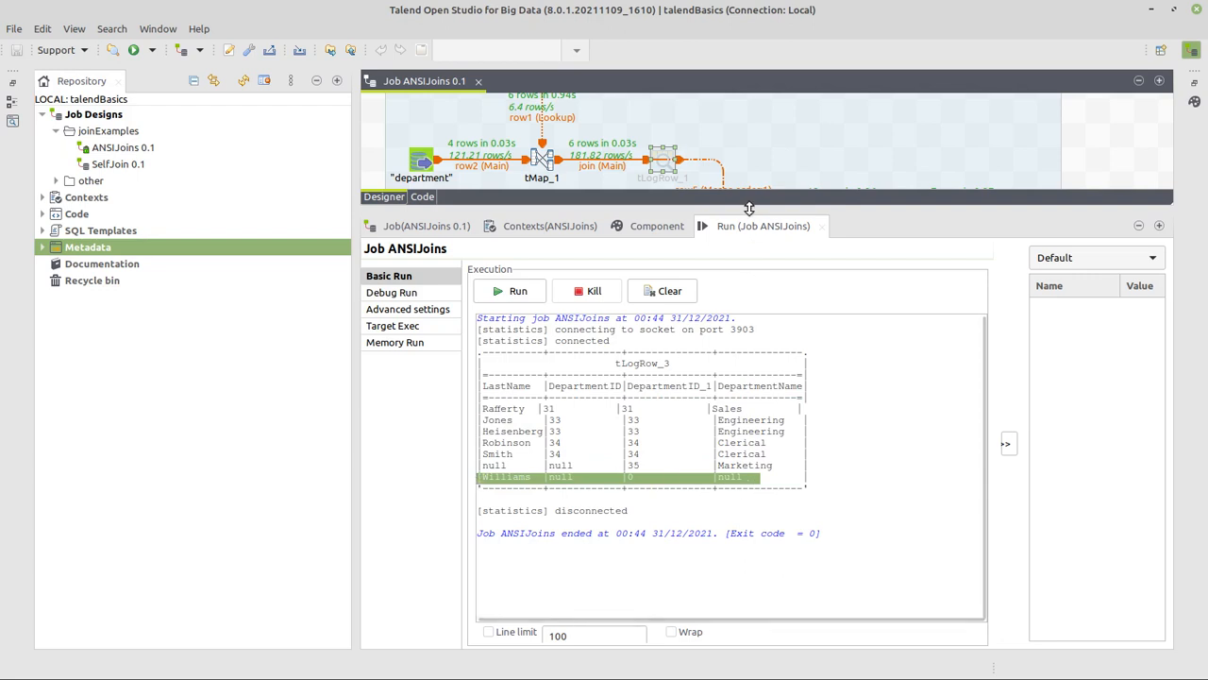
{"action": "left_click_drag", "start_coordinate": [750, 207], "coordinate": [763, 463]}
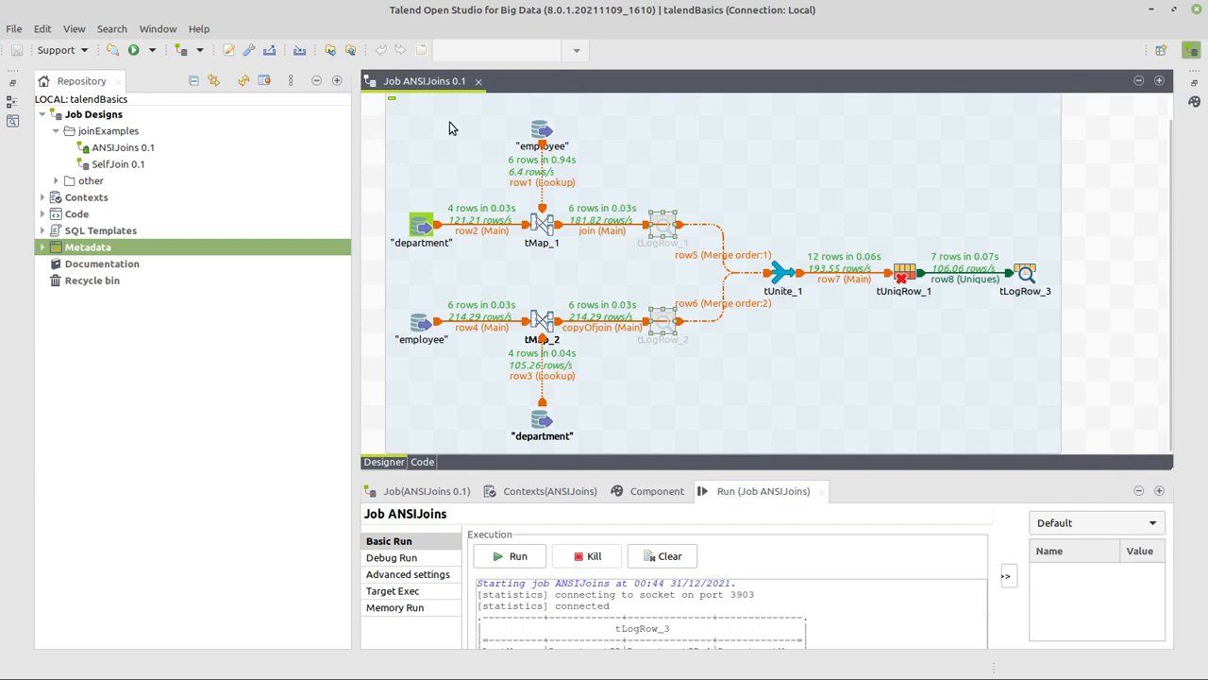
{"action": "mouse_move", "coordinate": [479, 81]}
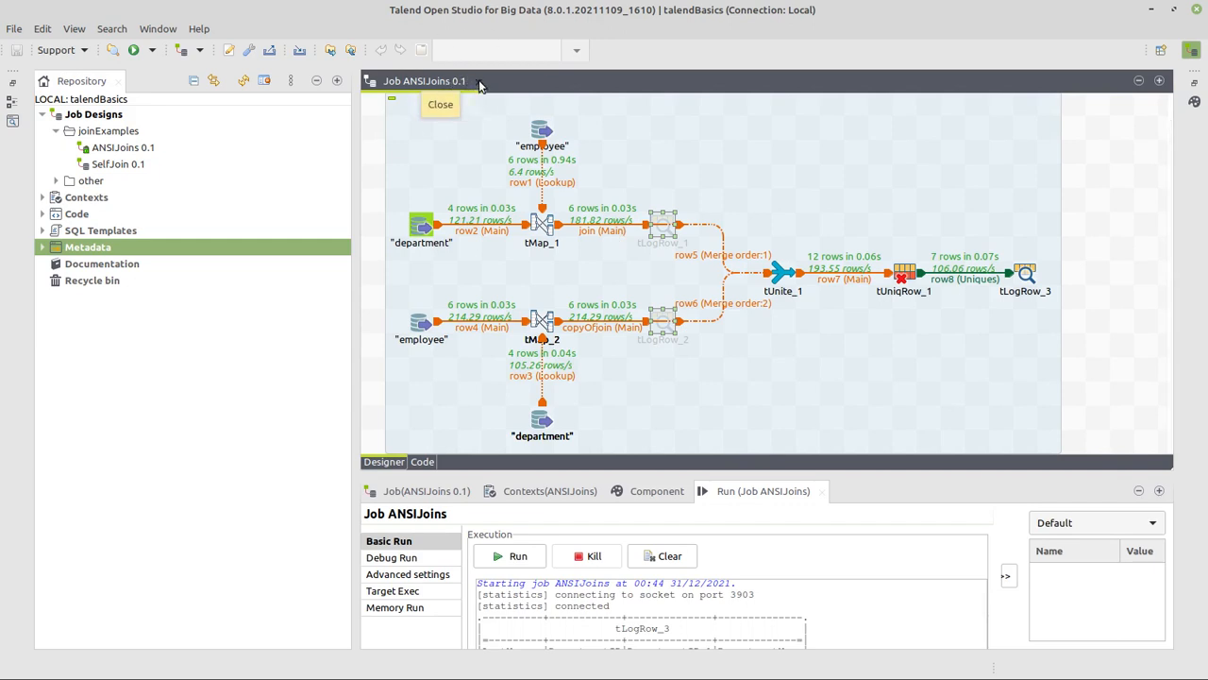
- Close the ANSIJoins job and open SelfJoin 0.1 from joinExamples in the Repository
{"action": "left_click", "coordinate": [440, 104]}
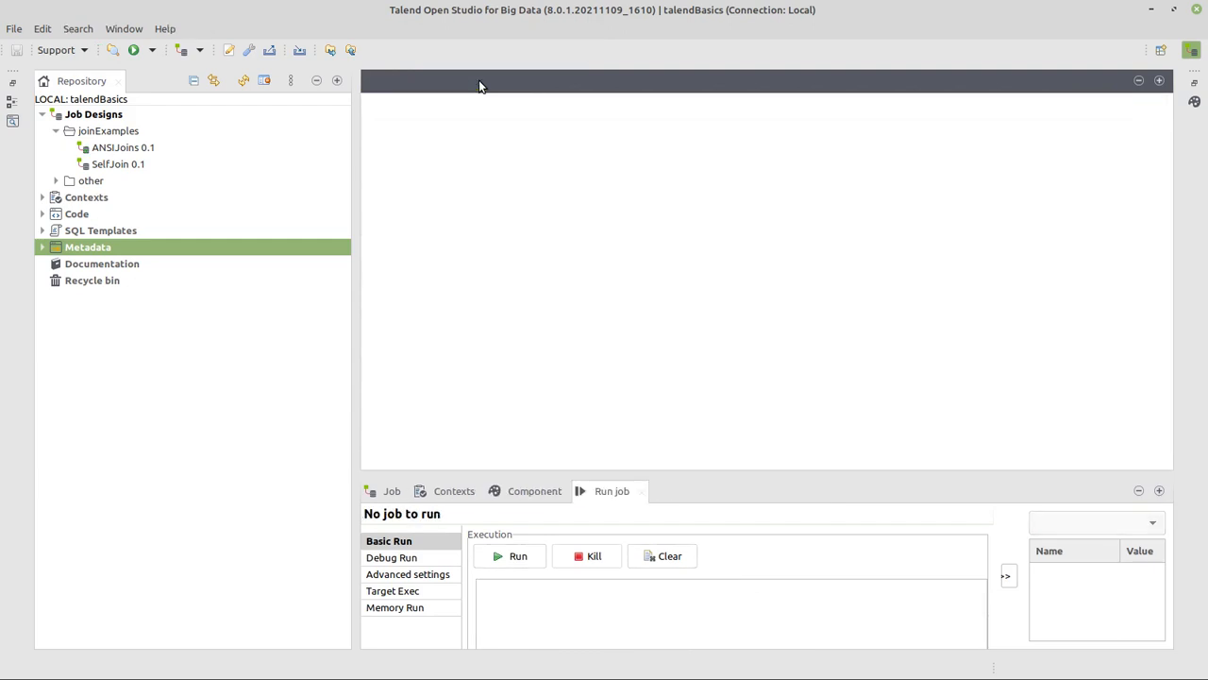
{"action": "left_click", "coordinate": [118, 164]}
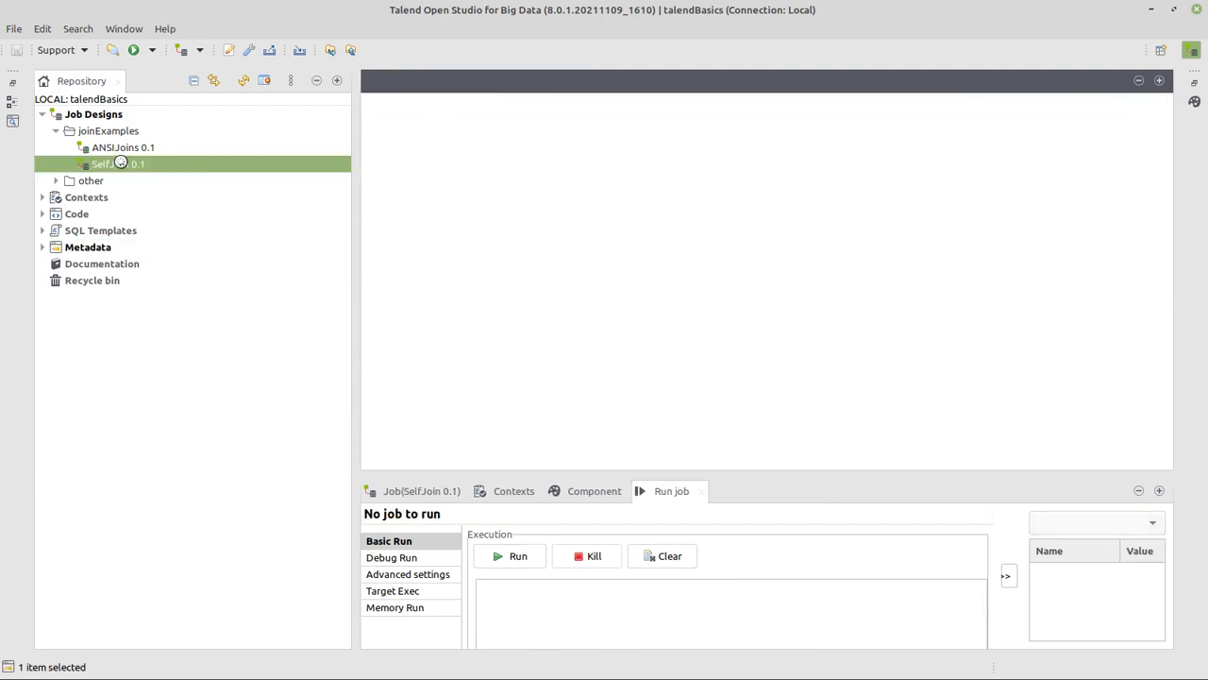
{"action": "double_click", "coordinate": [117, 163]}
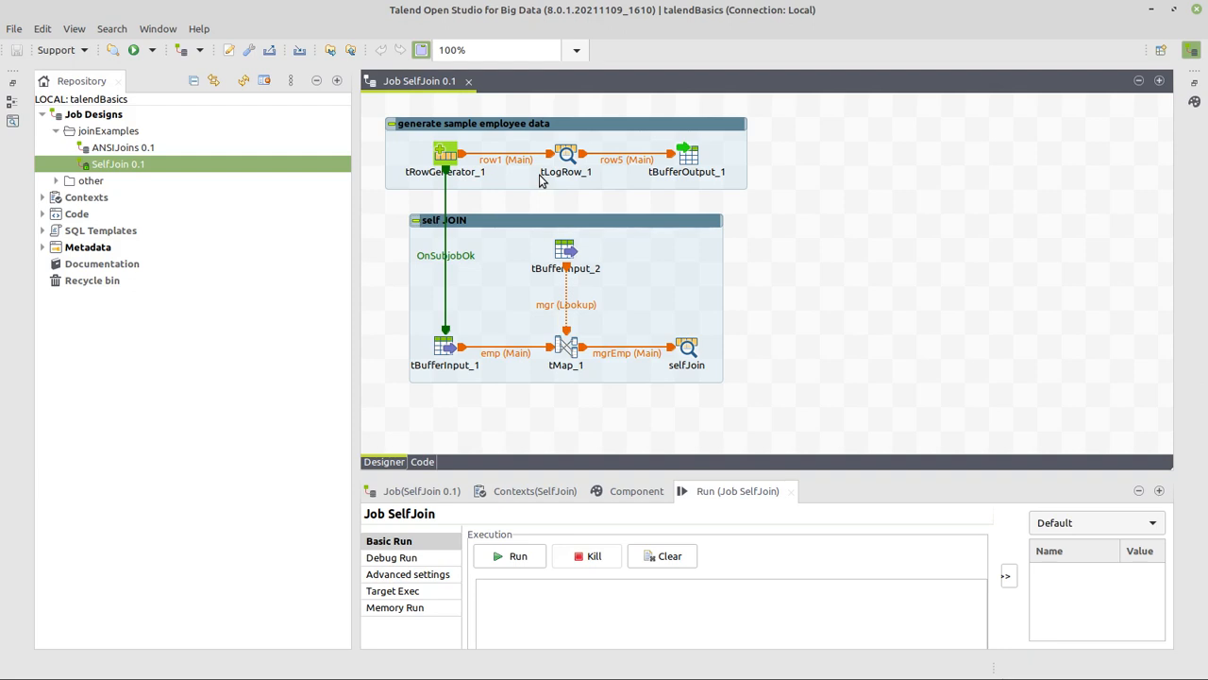
{"action": "left_click", "coordinate": [565, 347]}
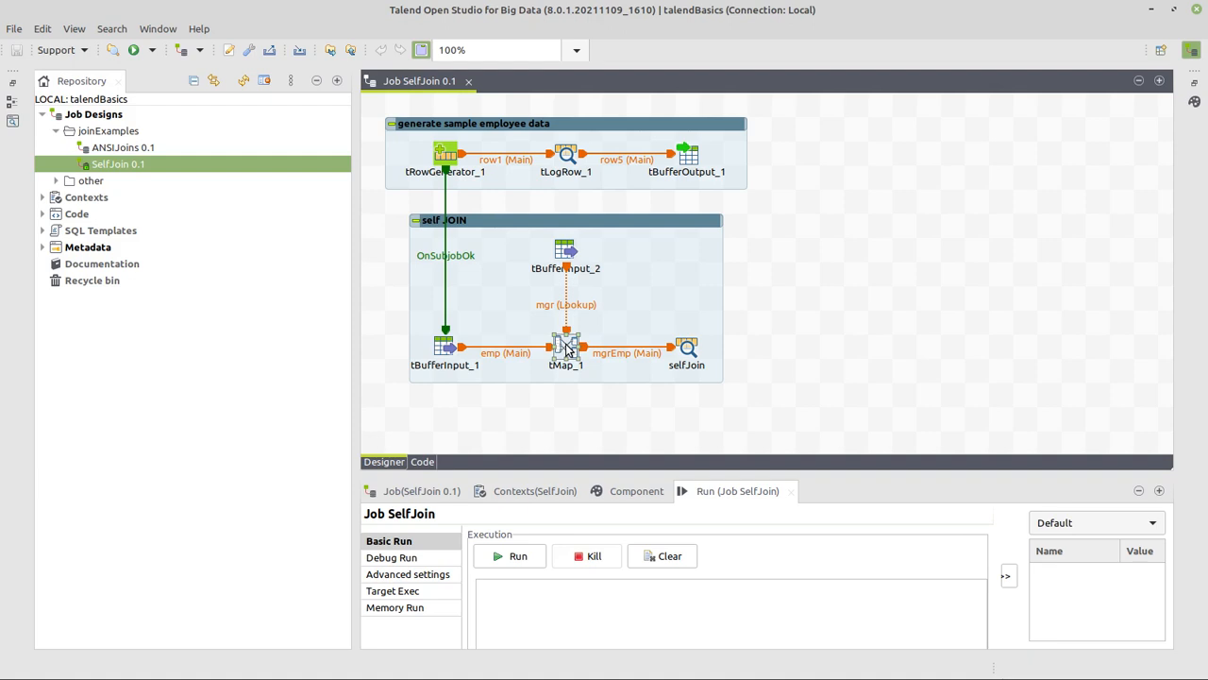
- Trace tMap_1's emp, mgr and mgrEmp column mappings and the managerId inner-join lookup
{"action": "double_click", "coordinate": [566, 344]}
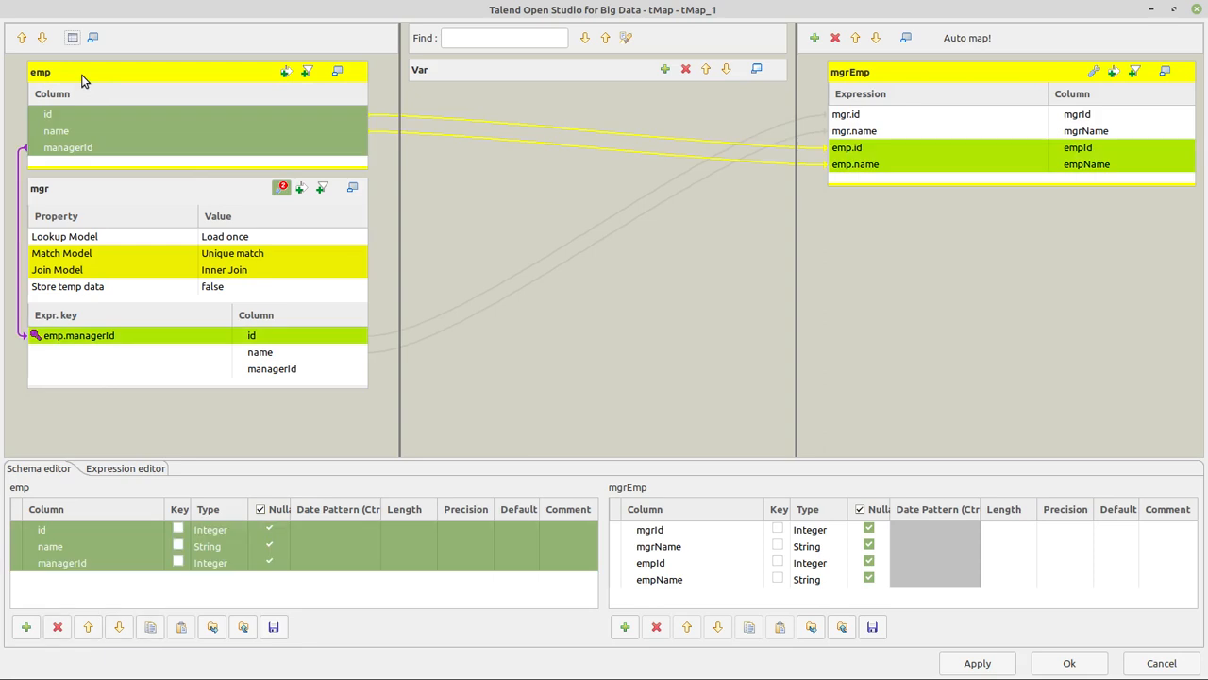
{"action": "mouse_move", "coordinate": [95, 64]}
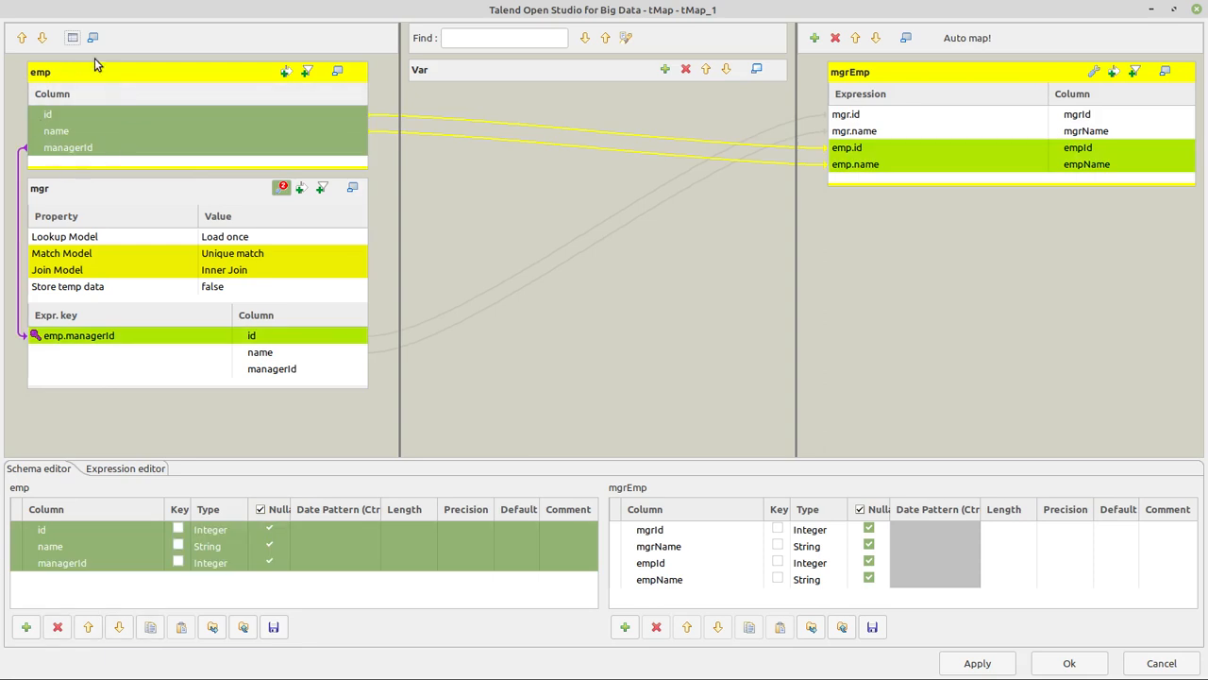
{"action": "mouse_move", "coordinate": [86, 148]}
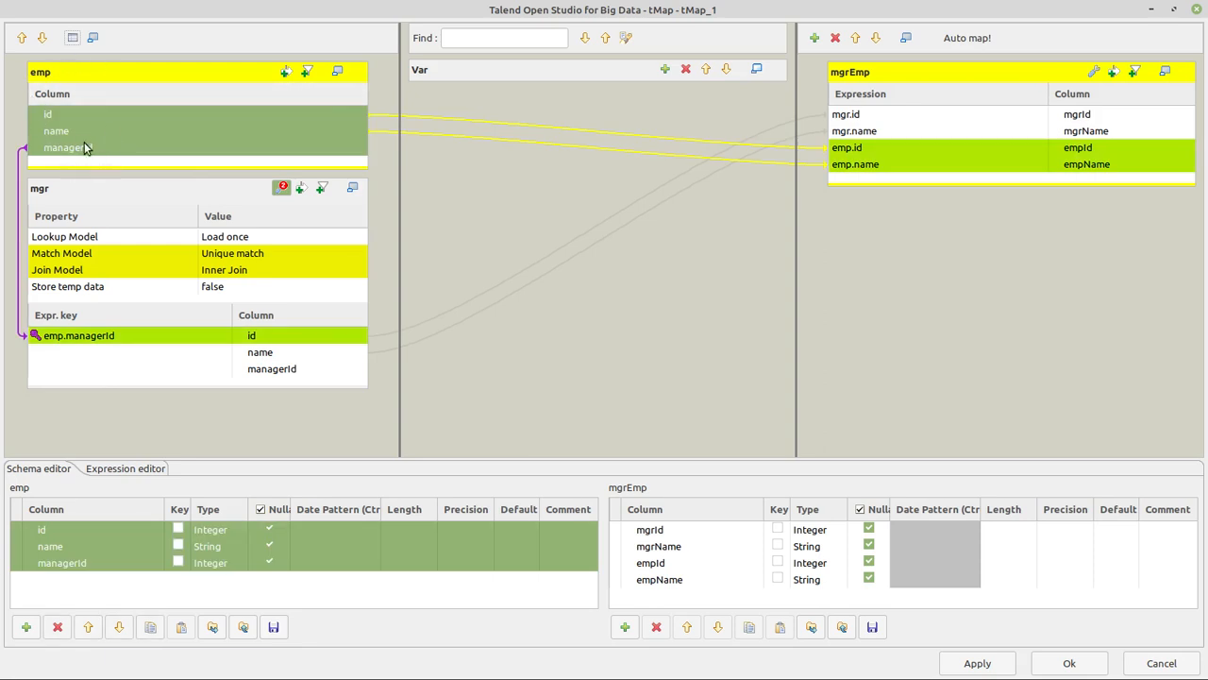
{"action": "left_click", "coordinate": [47, 113]}
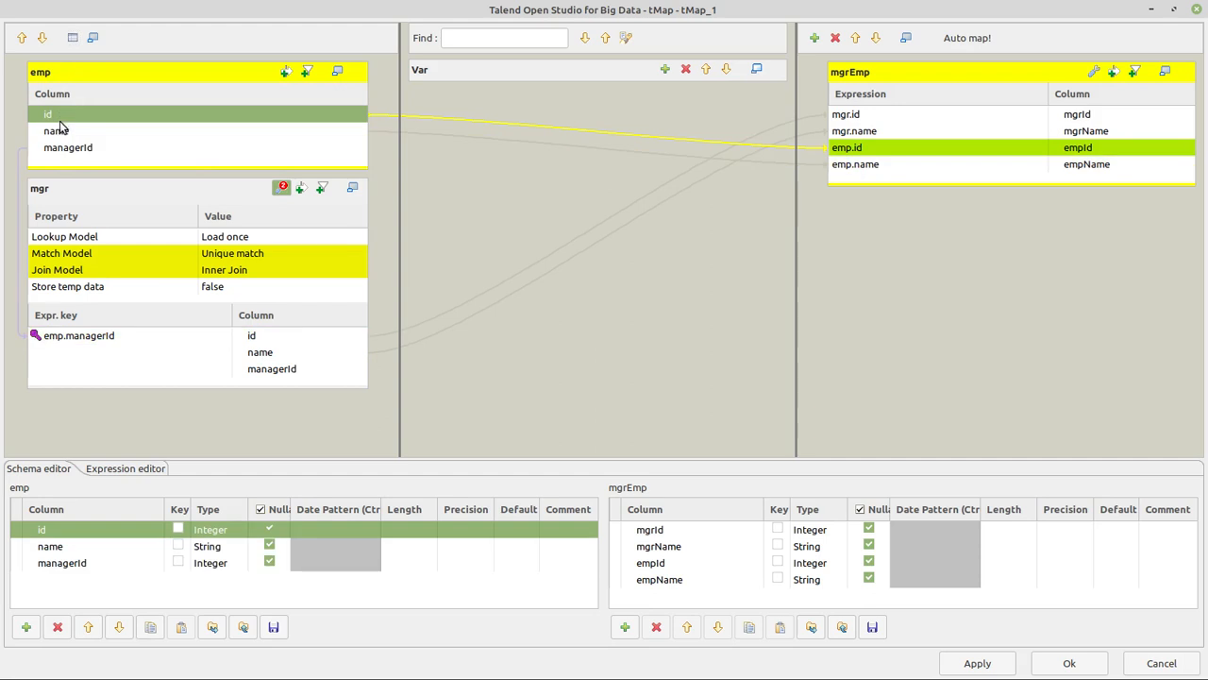
{"action": "left_click", "coordinate": [56, 131]}
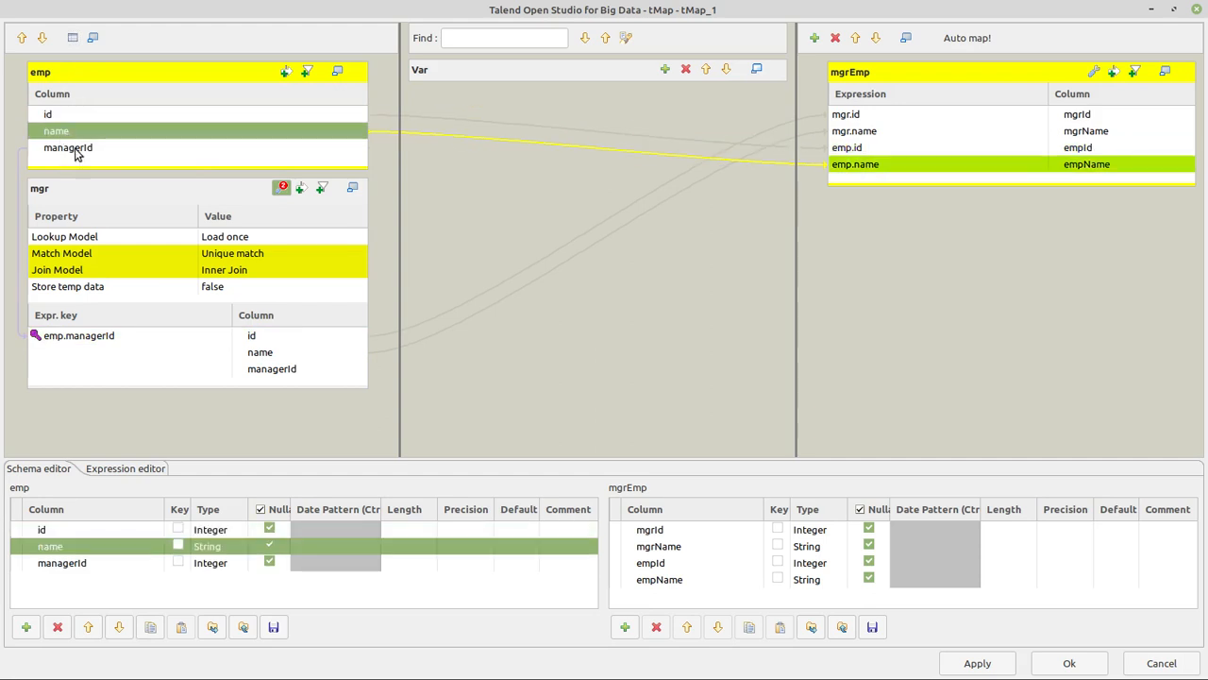
{"action": "left_click", "coordinate": [67, 148]}
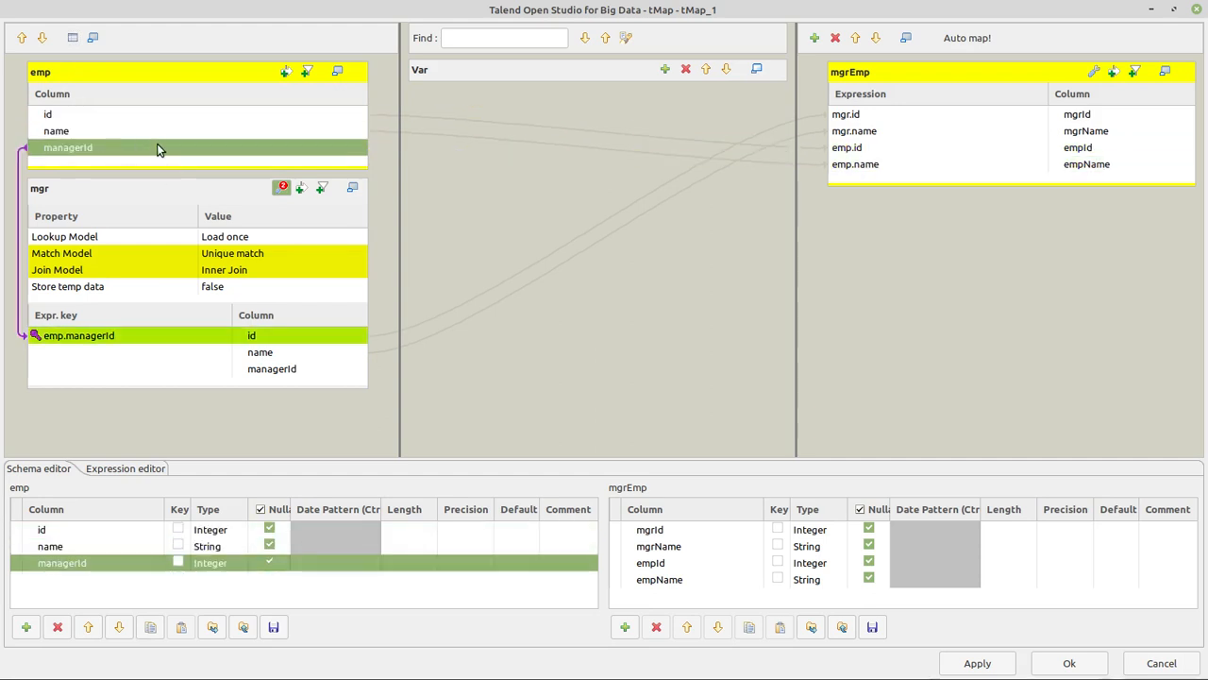
{"action": "mouse_move", "coordinate": [56, 120]}
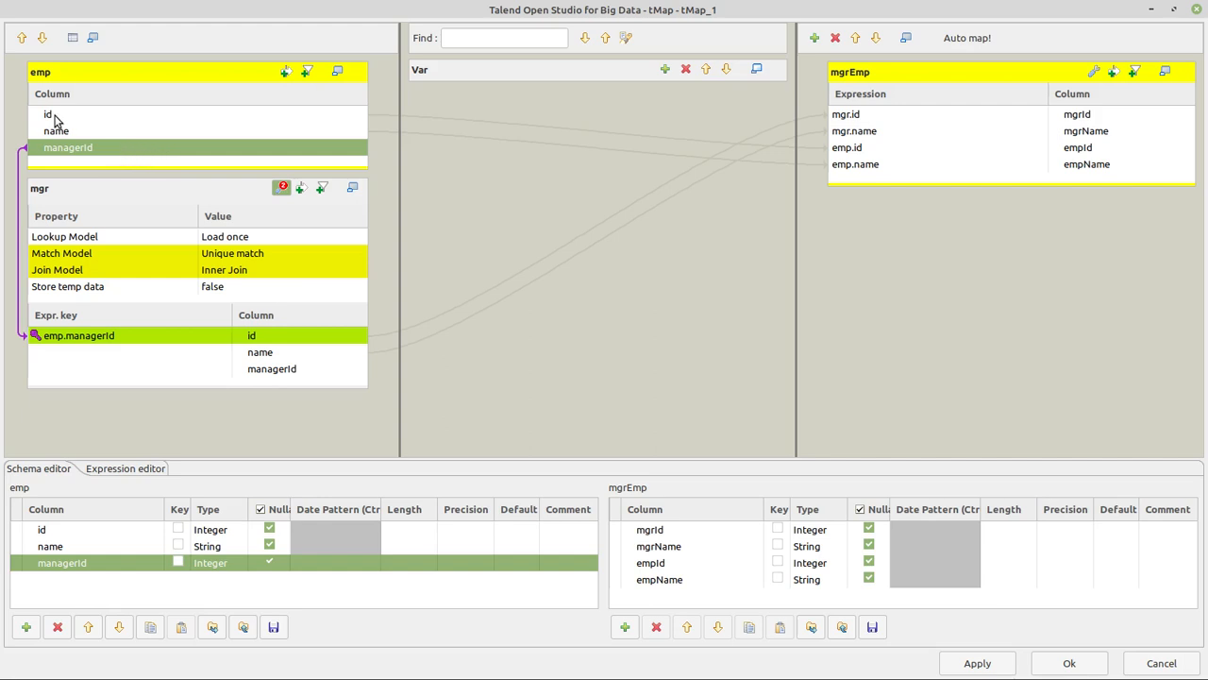
{"action": "left_click", "coordinate": [47, 115]}
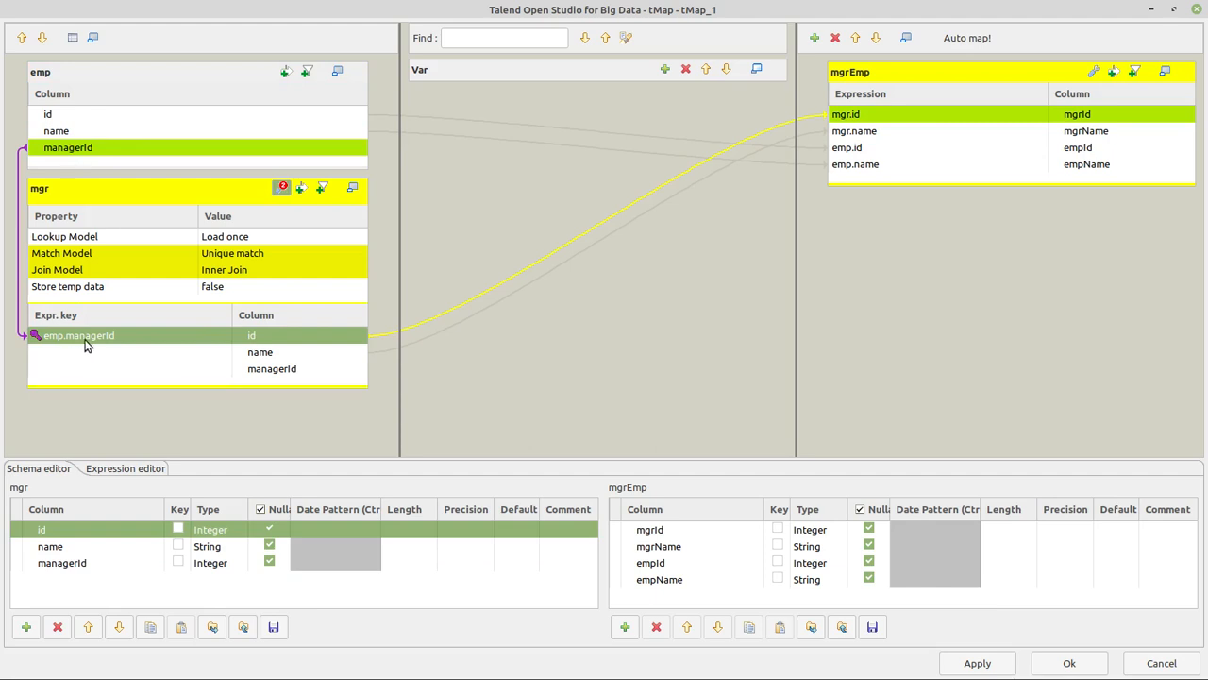
{"action": "mouse_move", "coordinate": [120, 346]}
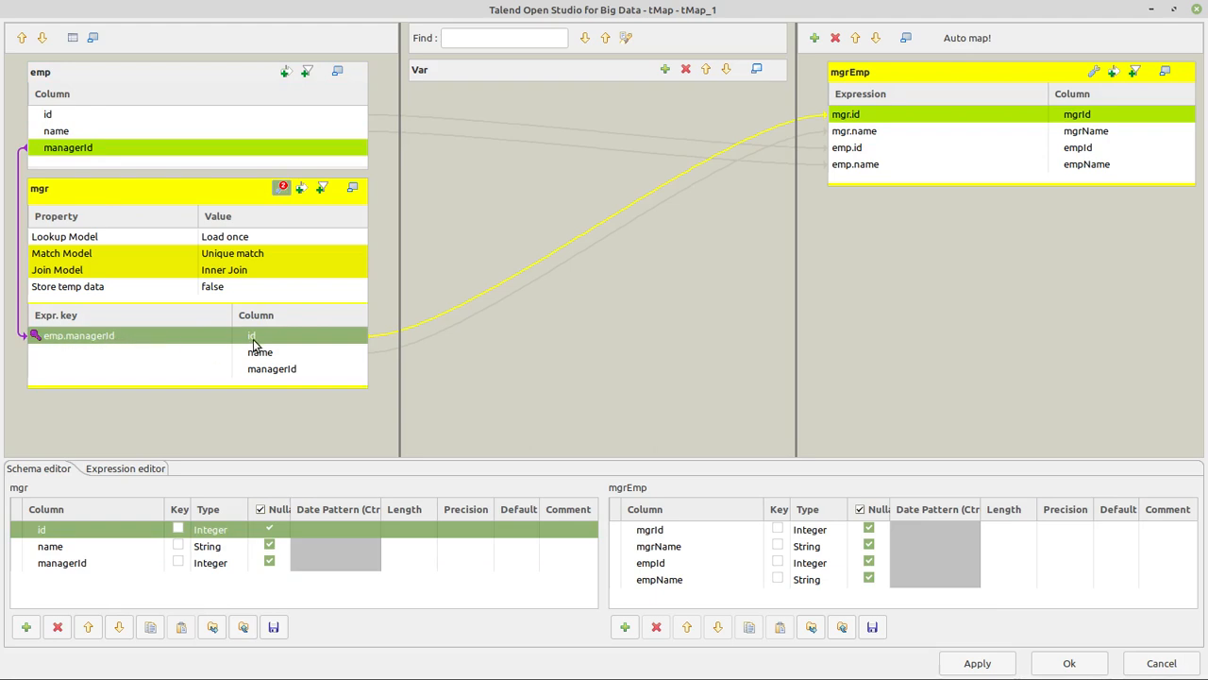
{"action": "mouse_move", "coordinate": [287, 350]}
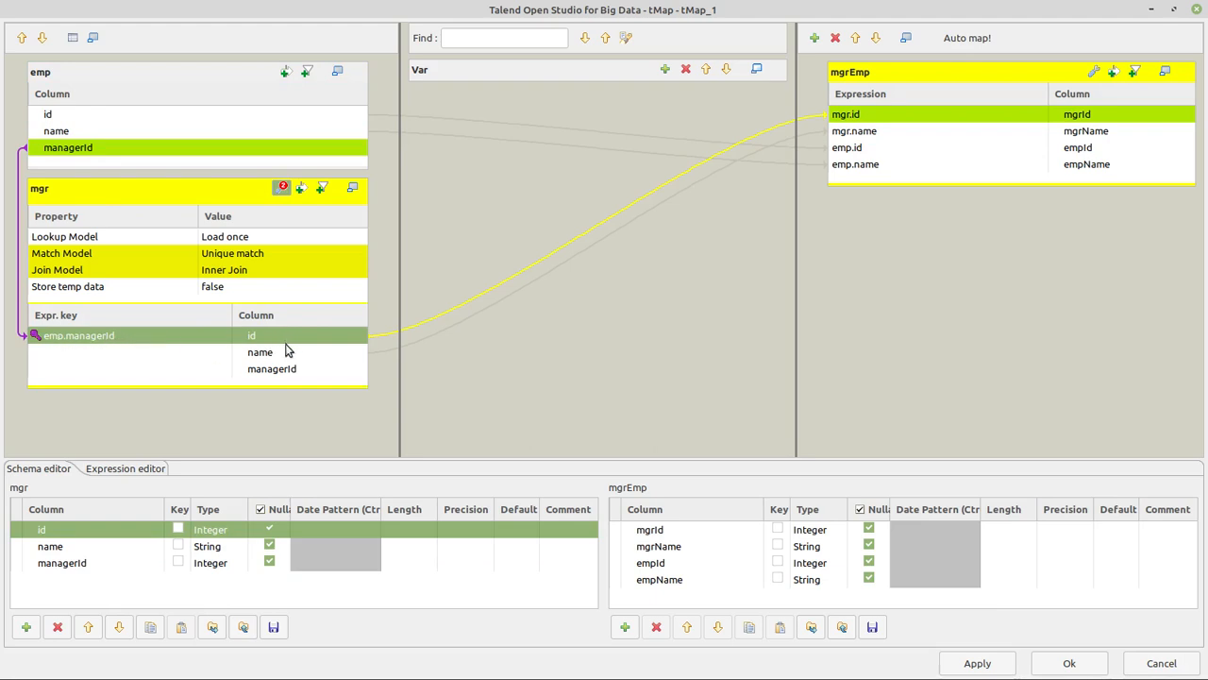
{"action": "left_click", "coordinate": [260, 351]}
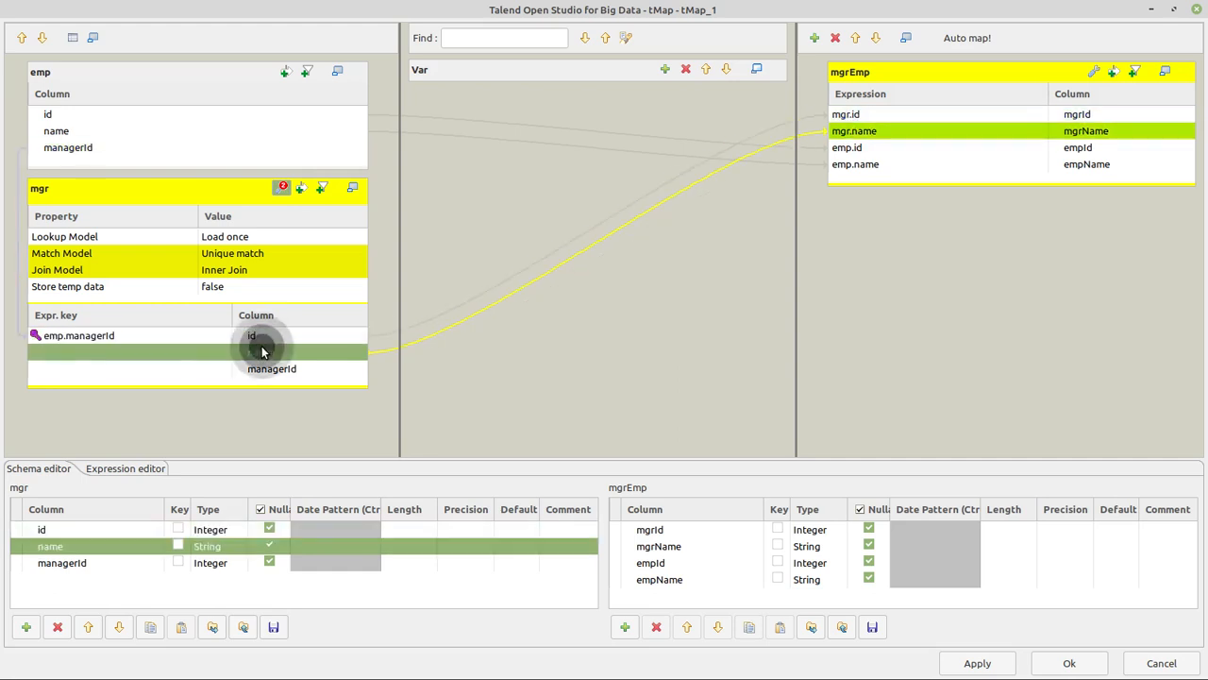
{"action": "left_click", "coordinate": [260, 352]}
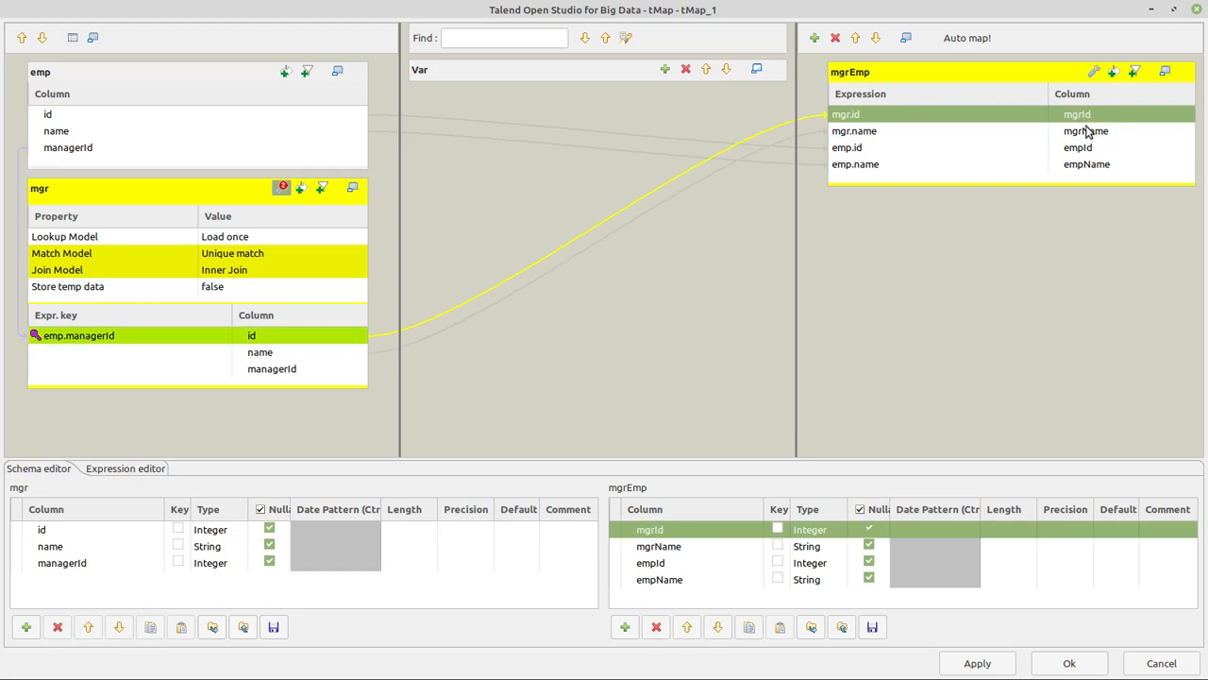
{"action": "left_click", "coordinate": [1086, 131]}
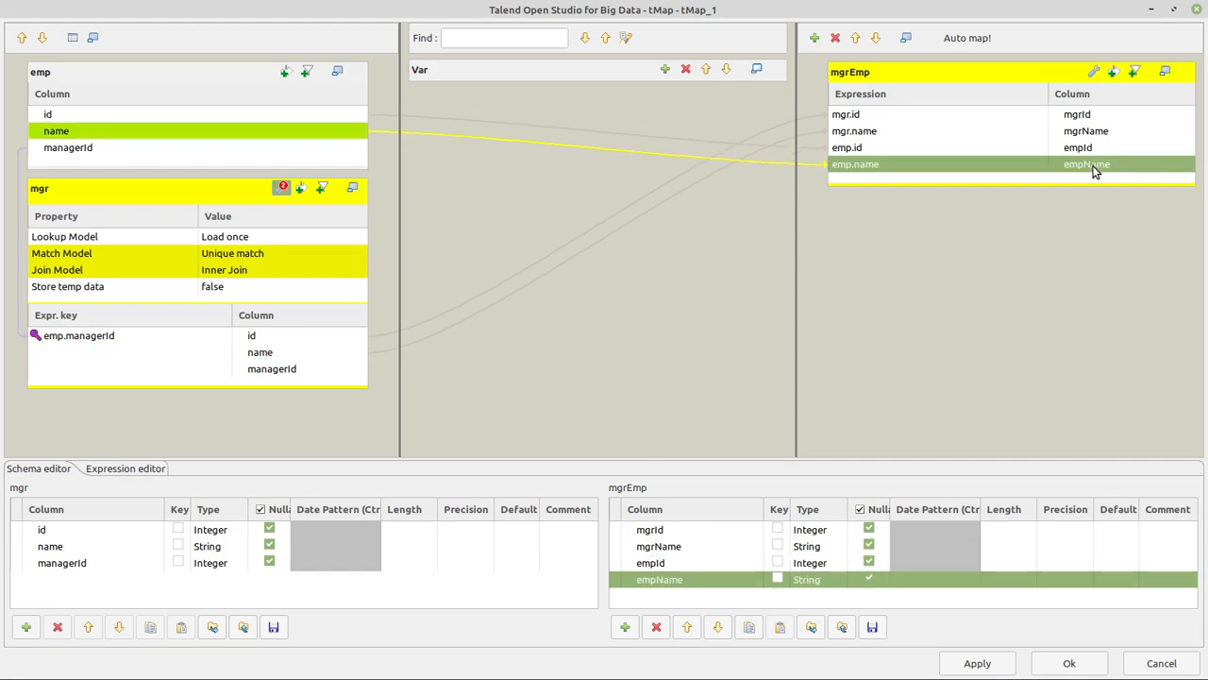
{"action": "mouse_move", "coordinate": [127, 276]}
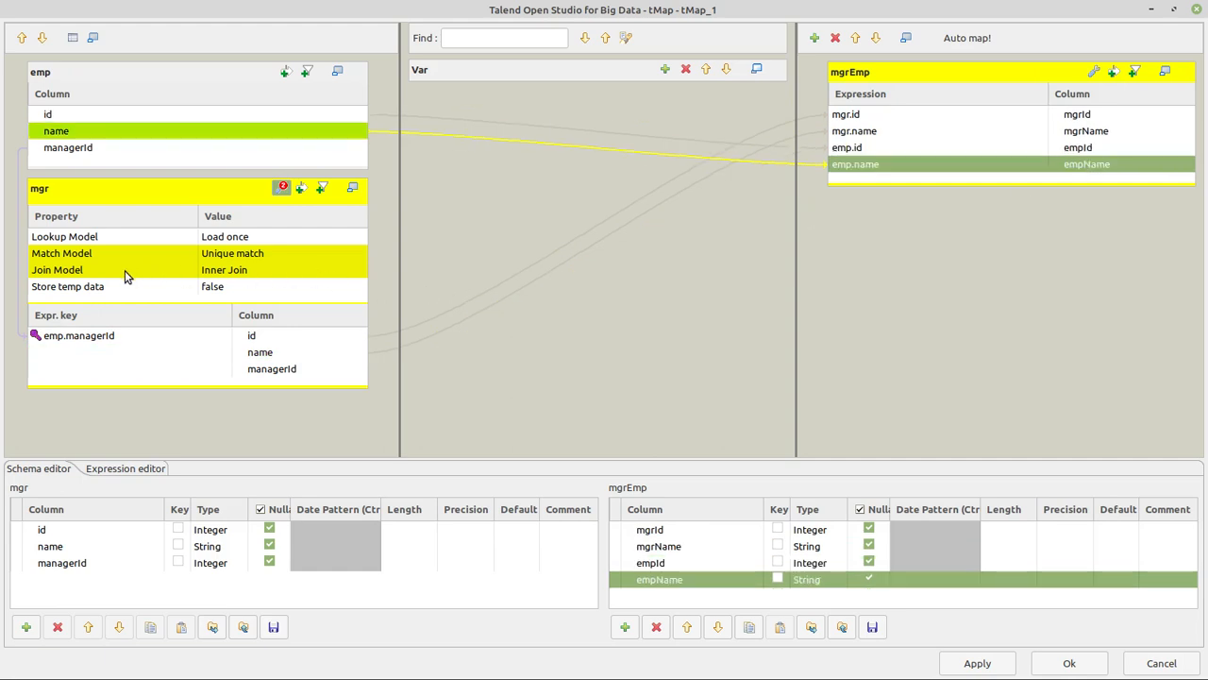
{"action": "left_click", "coordinate": [223, 269]}
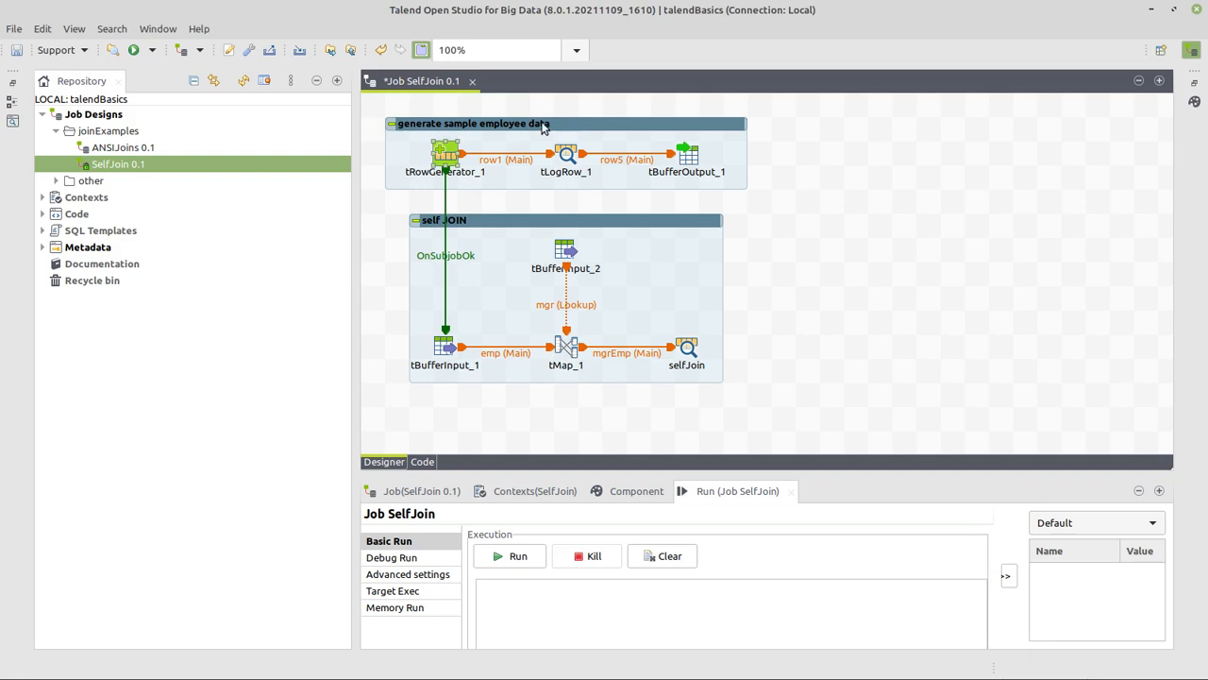
{"action": "mouse_move", "coordinate": [561, 131]}
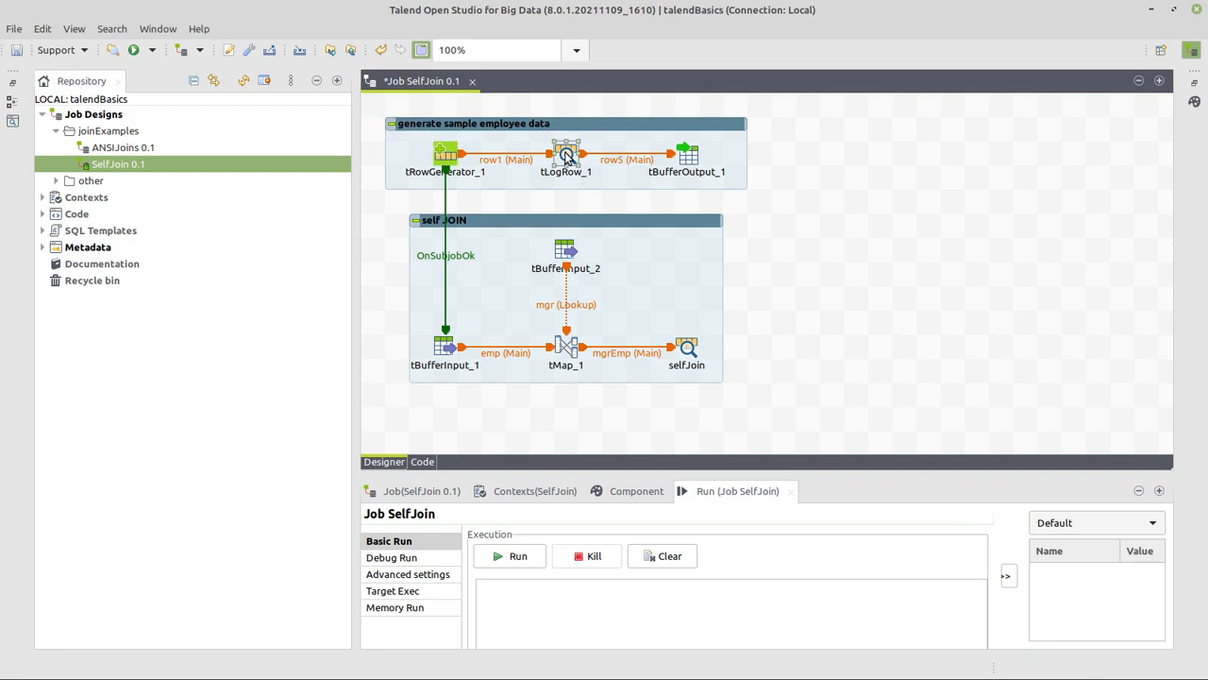
{"action": "mouse_move", "coordinate": [675, 170]}
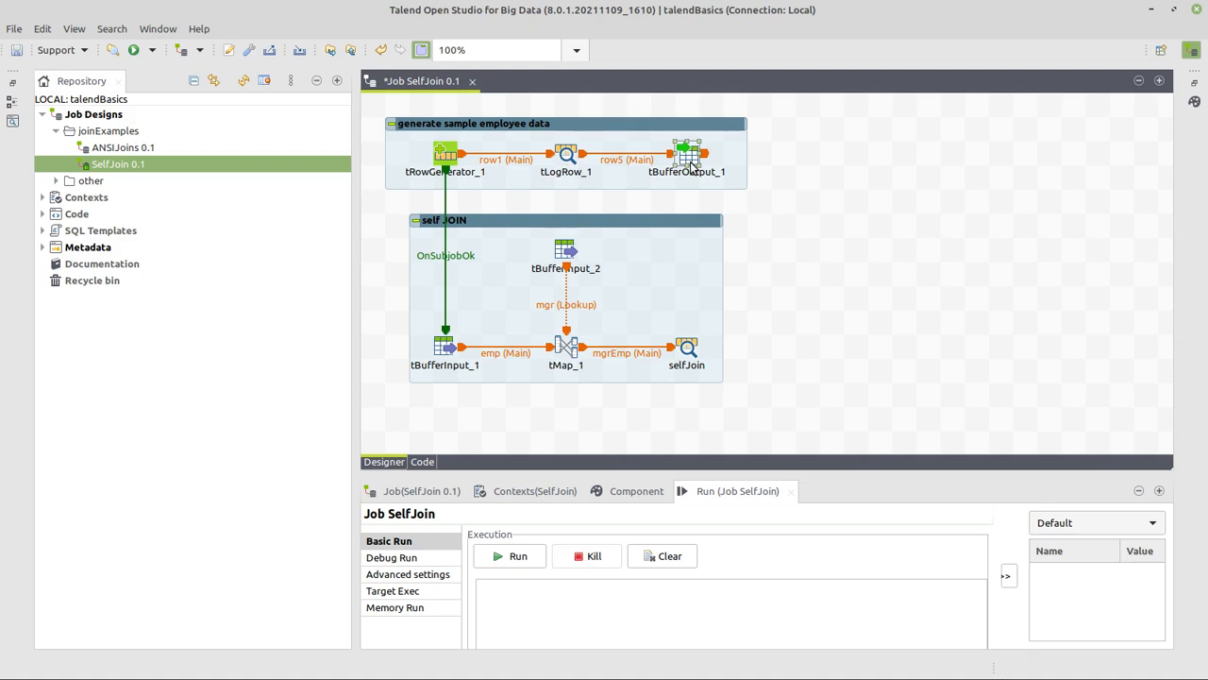
- Raise the Designer/Run divider so the SelfJoin run console is larger
{"action": "left_click", "coordinate": [445, 345]}
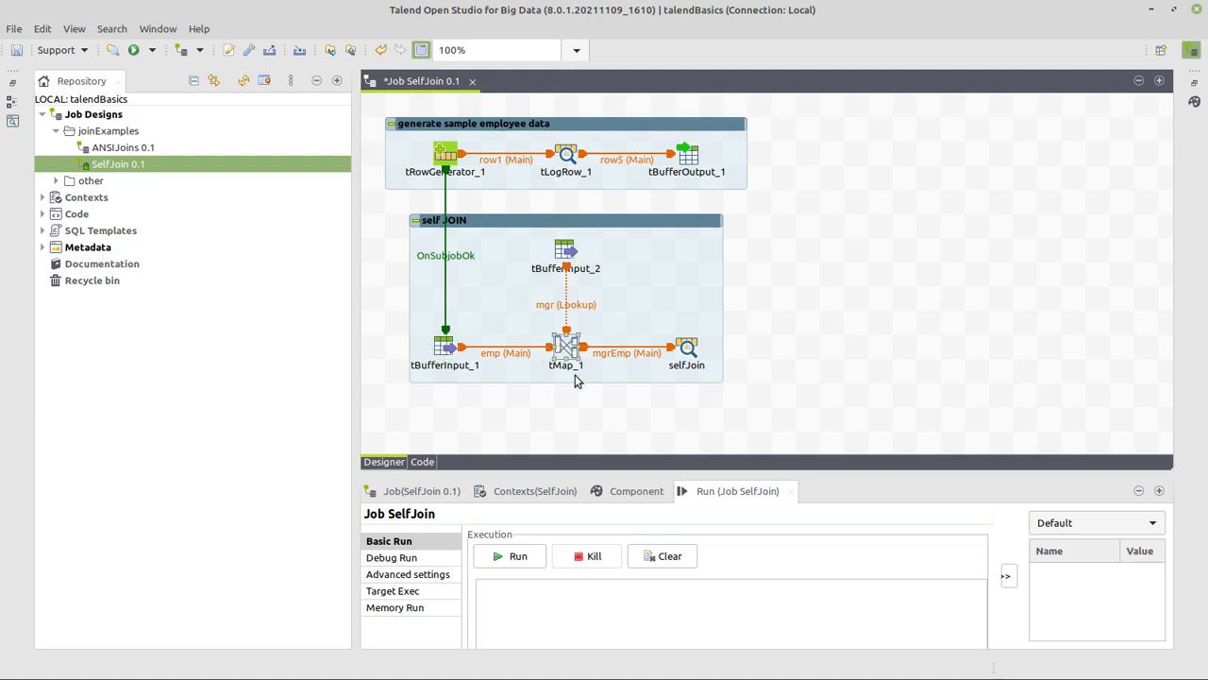
{"action": "mouse_move", "coordinate": [557, 475]}
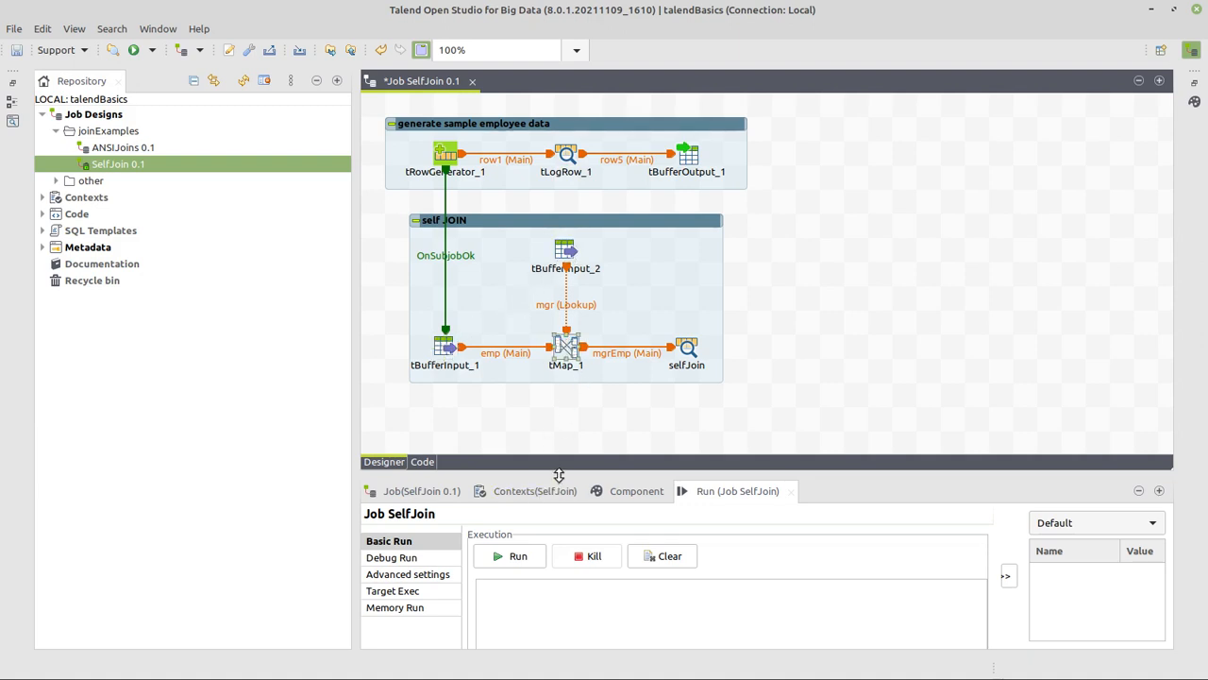
{"action": "left_click_drag", "start_coordinate": [558, 473], "coordinate": [558, 351]}
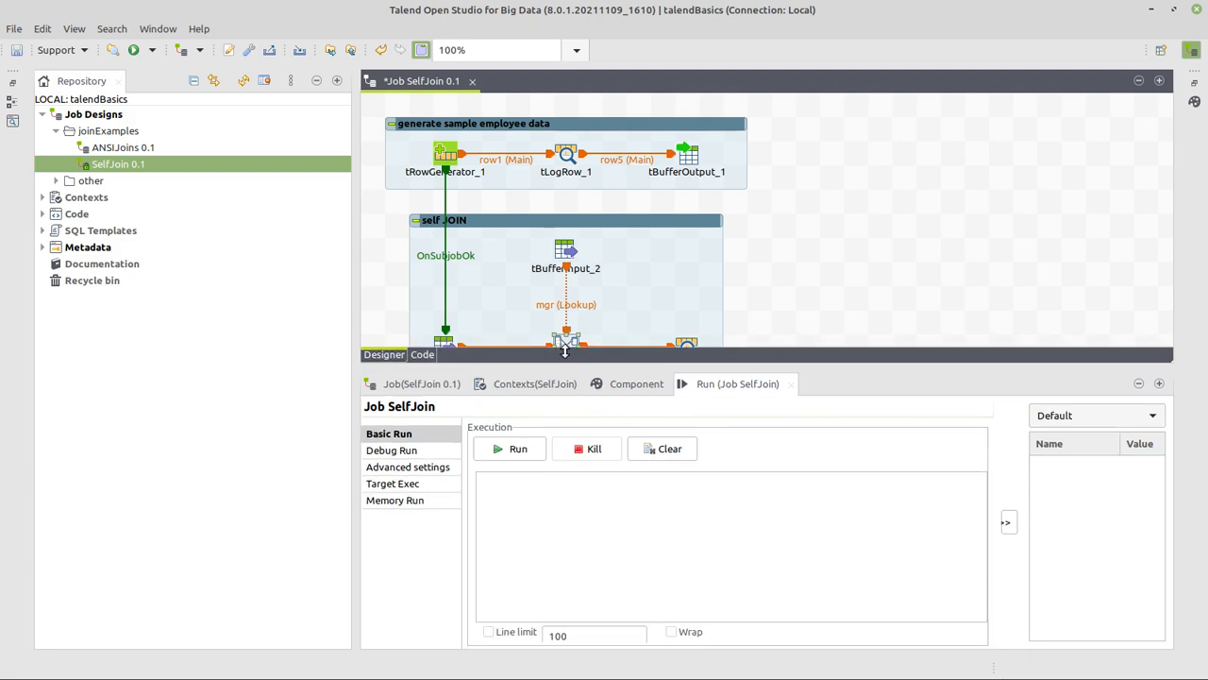
- Run SelfJoin and scroll through the eight employee rows and six-row selfJoin table
{"action": "left_click", "coordinate": [518, 448]}
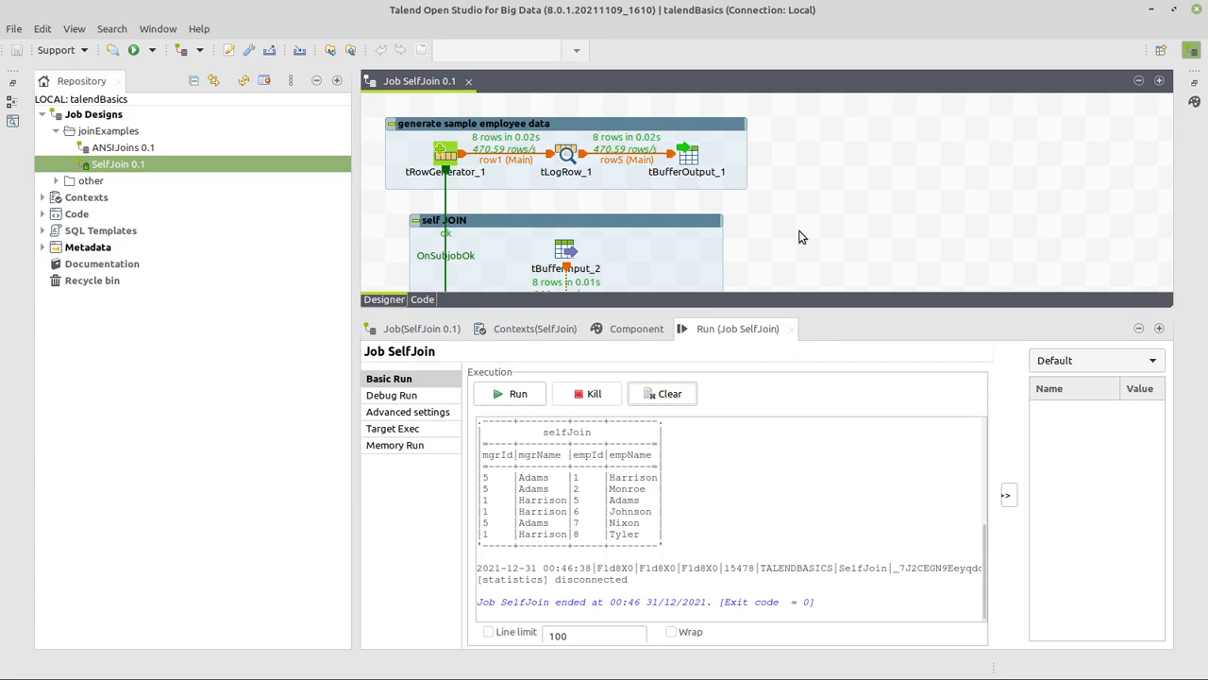
{"action": "scroll", "scroll_direction": "down", "scroll_amount": 3}
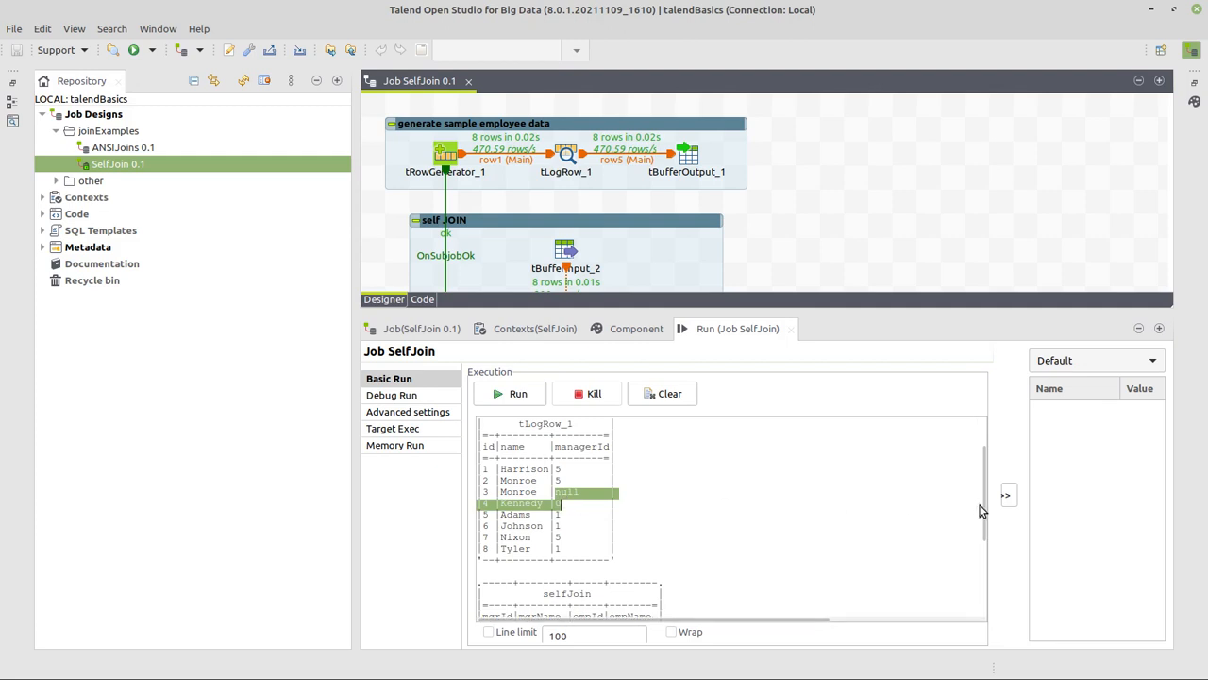
{"action": "scroll", "scroll_direction": "down", "scroll_amount": 3}
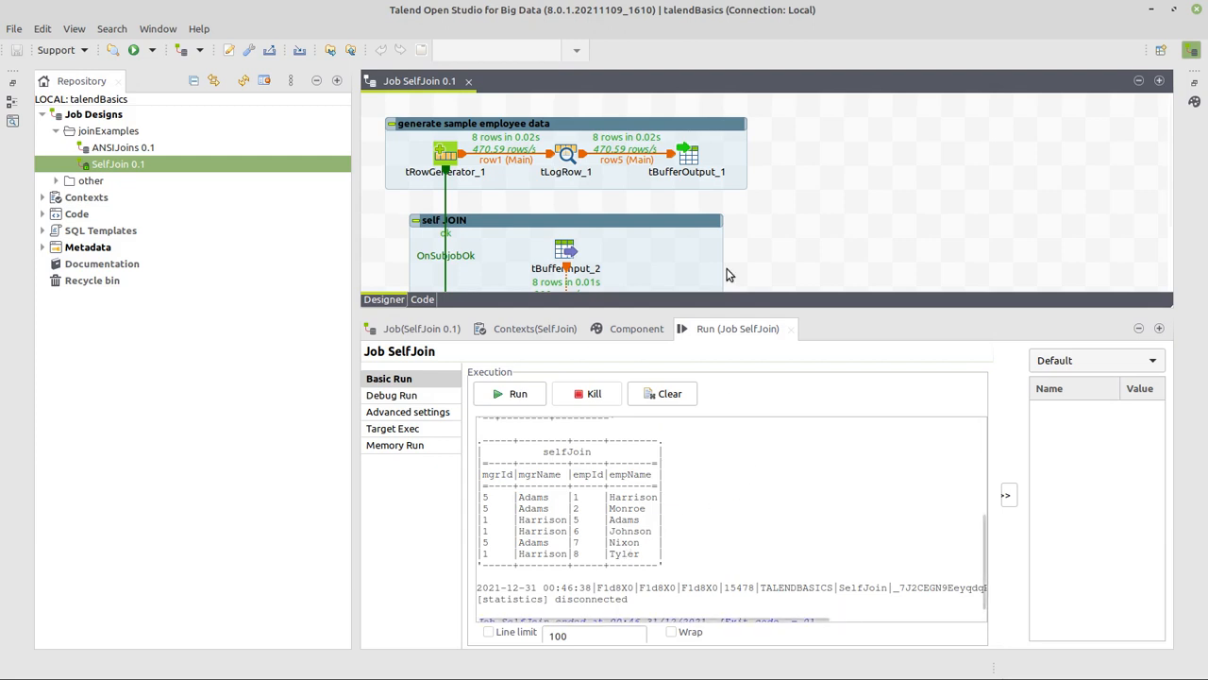
- Move selfJoin up, duplicate it below and rename the copy joinReject
{"action": "left_click_drag", "start_coordinate": [784, 299], "coordinate": [784, 421]}
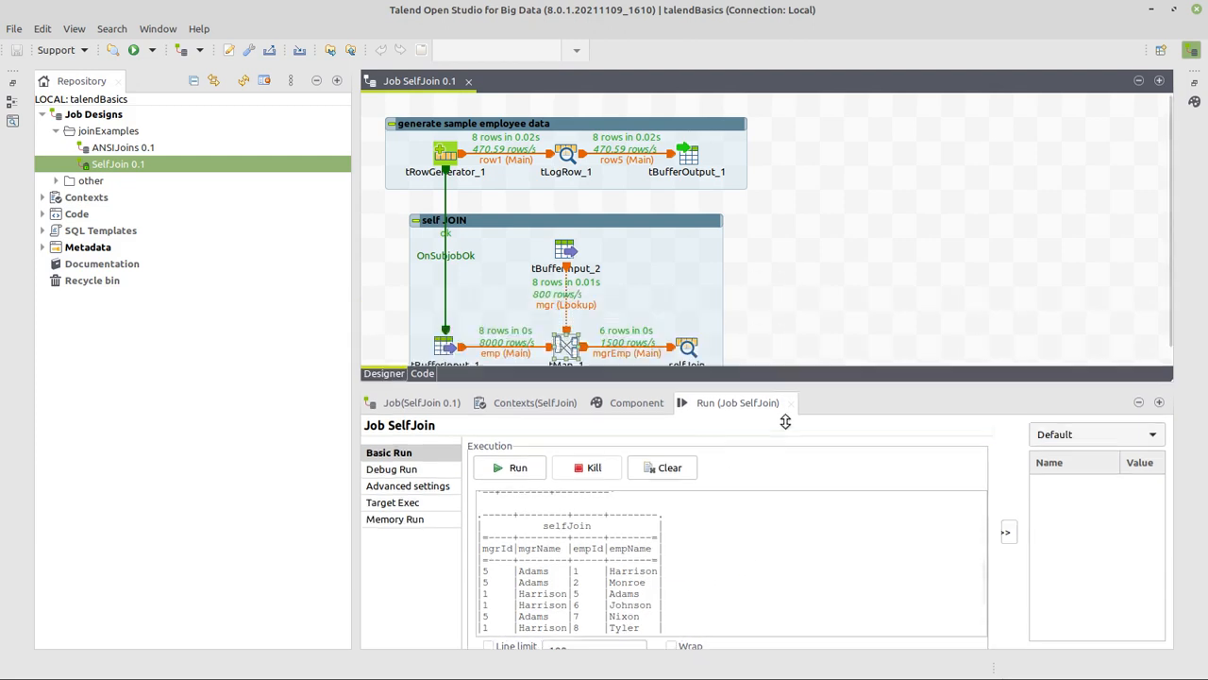
{"action": "left_click_drag", "start_coordinate": [785, 421], "coordinate": [785, 483]}
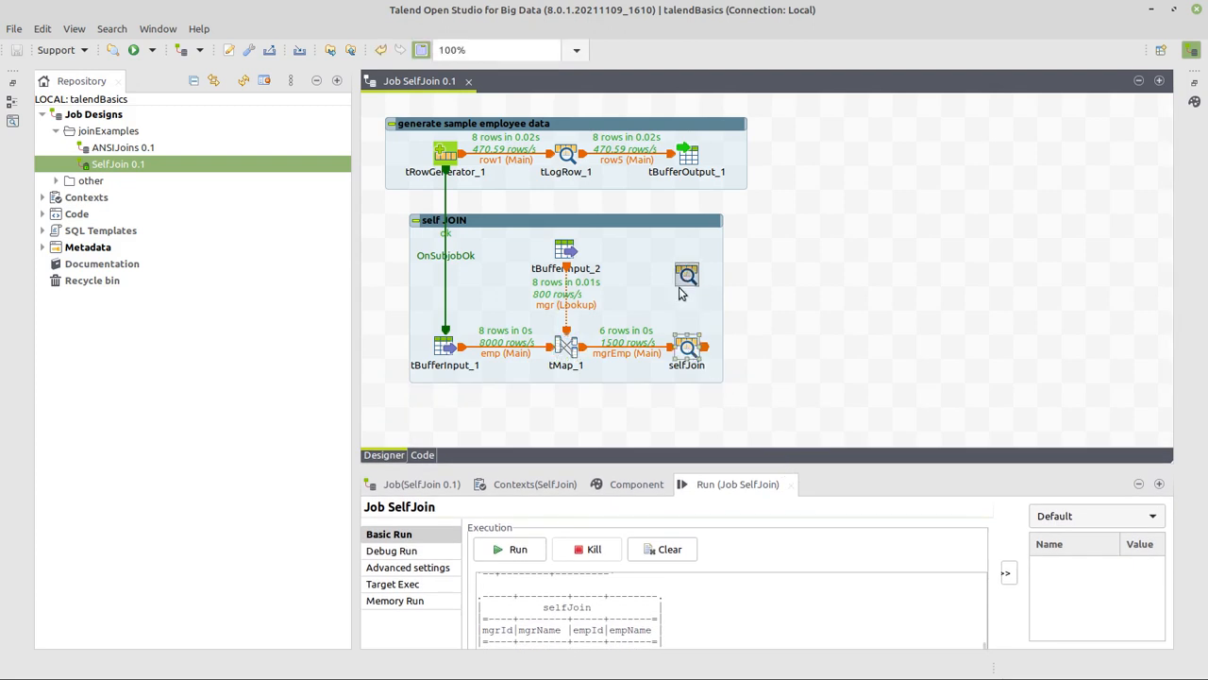
{"action": "left_click_drag", "start_coordinate": [686, 346], "coordinate": [687, 275]}
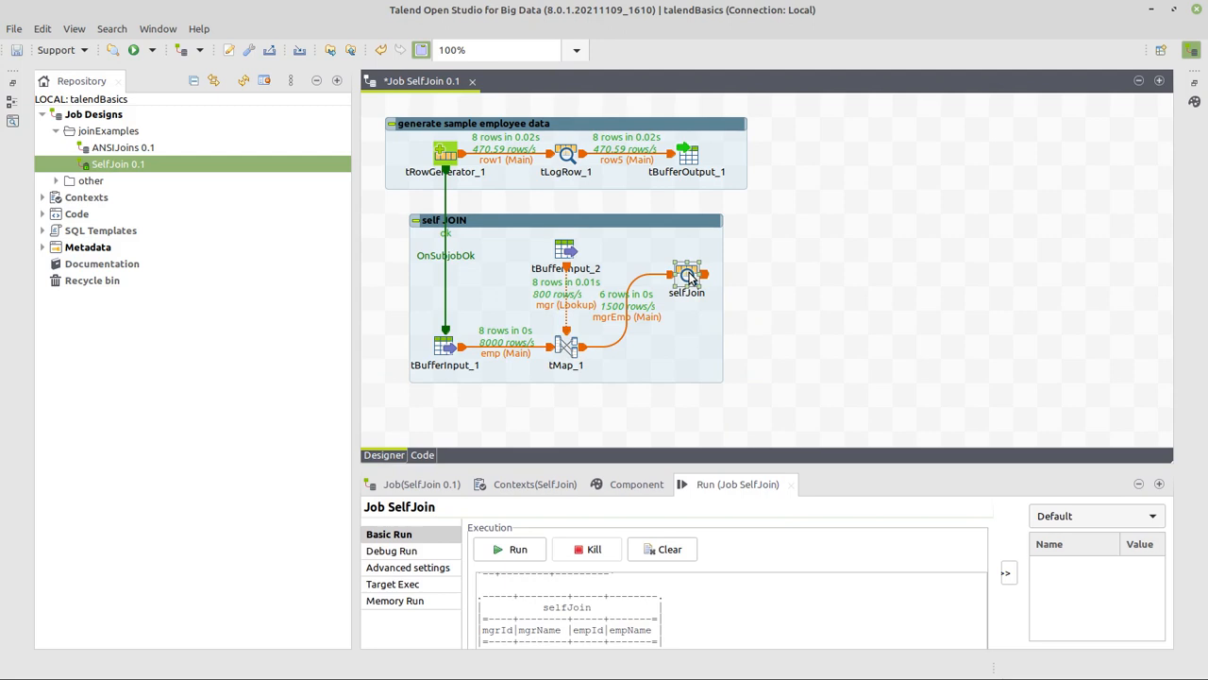
{"action": "left_click_drag", "start_coordinate": [687, 274], "coordinate": [711, 297]}
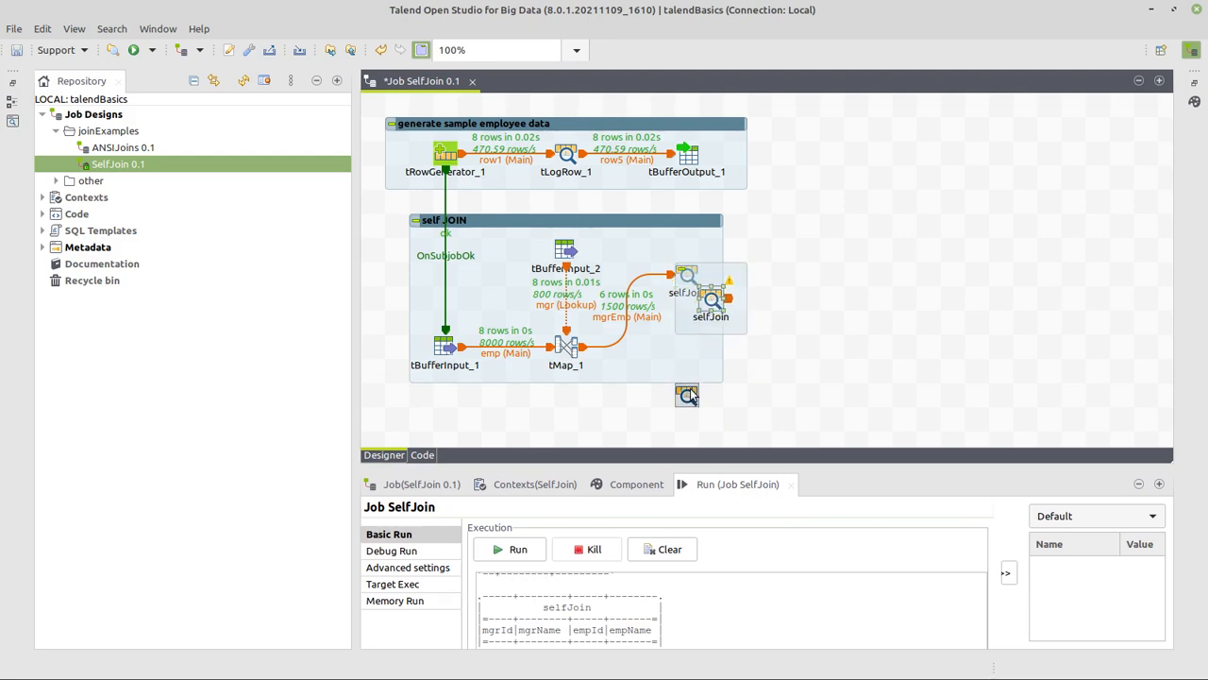
{"action": "left_click_drag", "start_coordinate": [710, 298], "coordinate": [686, 396]}
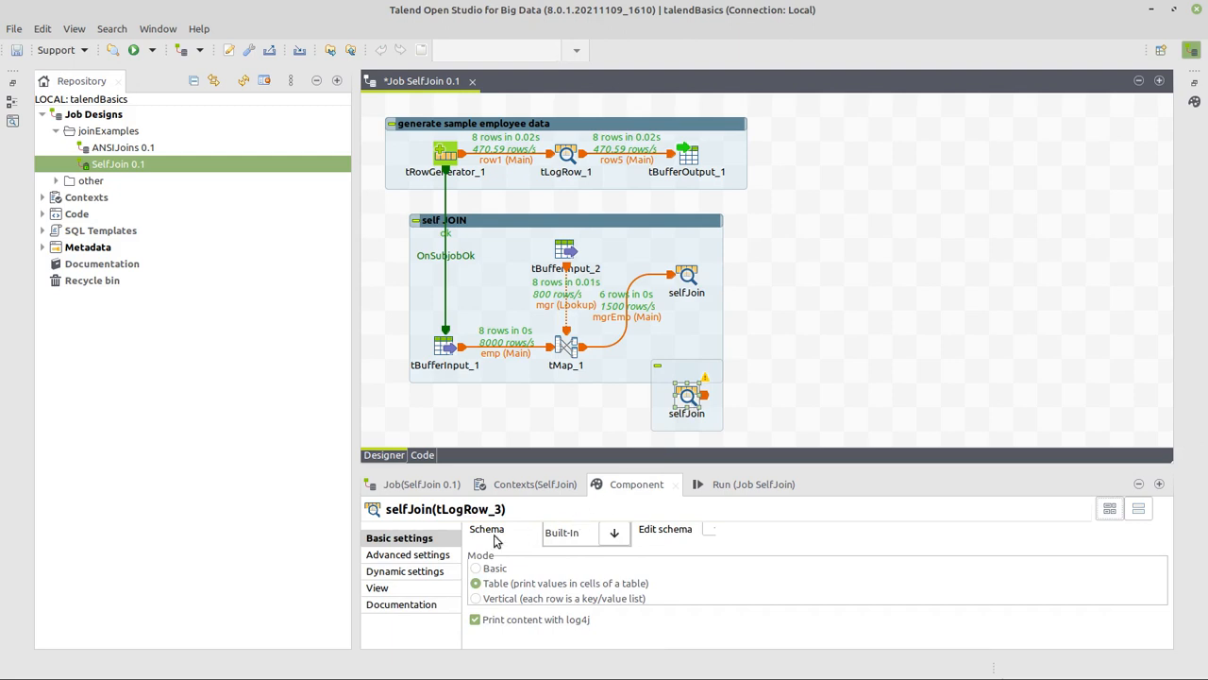
{"action": "left_click", "coordinate": [686, 396]}
{"action": "type", "text": "joinReject"}
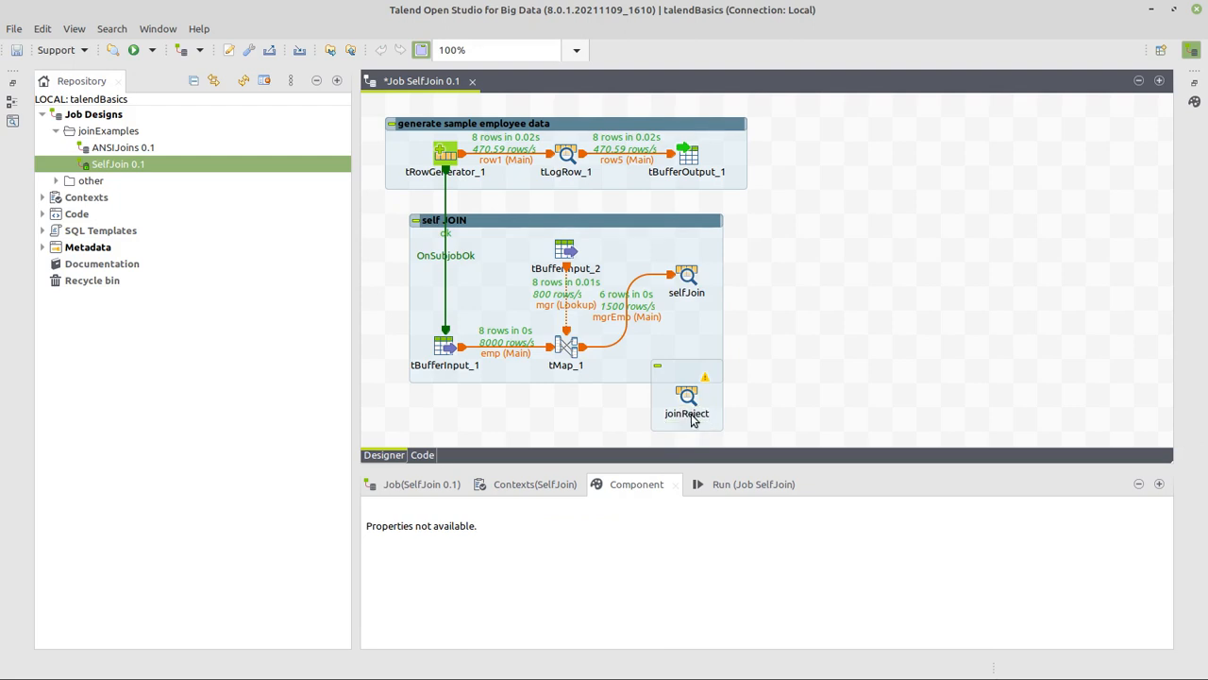
{"action": "left_click", "coordinate": [686, 274]}
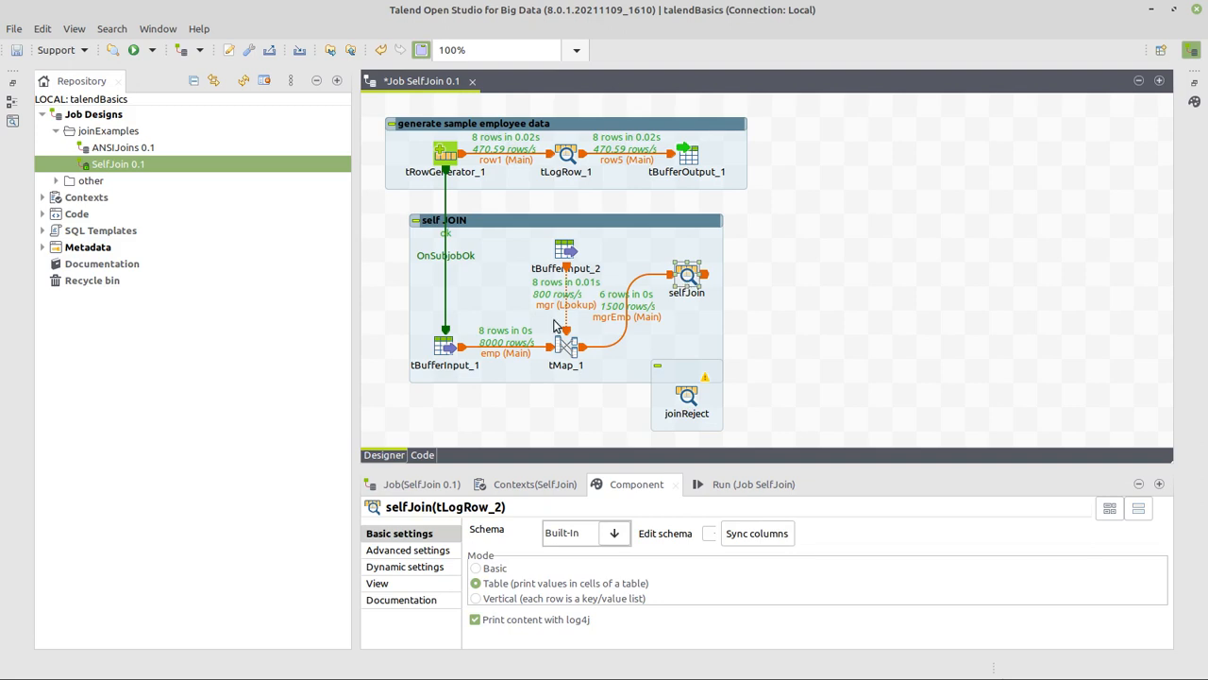
- Connect a new tMap_1 output named joinReject to the copy, accepting its schema
{"action": "right_click", "coordinate": [565, 345]}
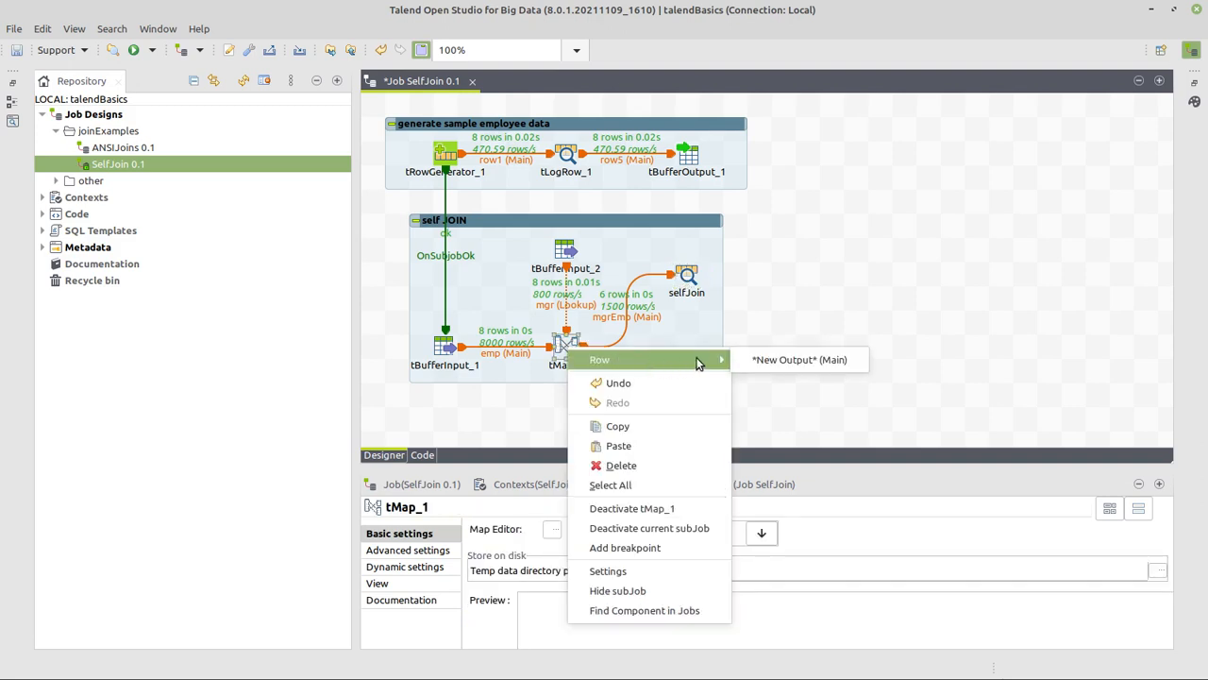
{"action": "left_click", "coordinate": [799, 359]}
{"action": "type", "text": "joinReject"}
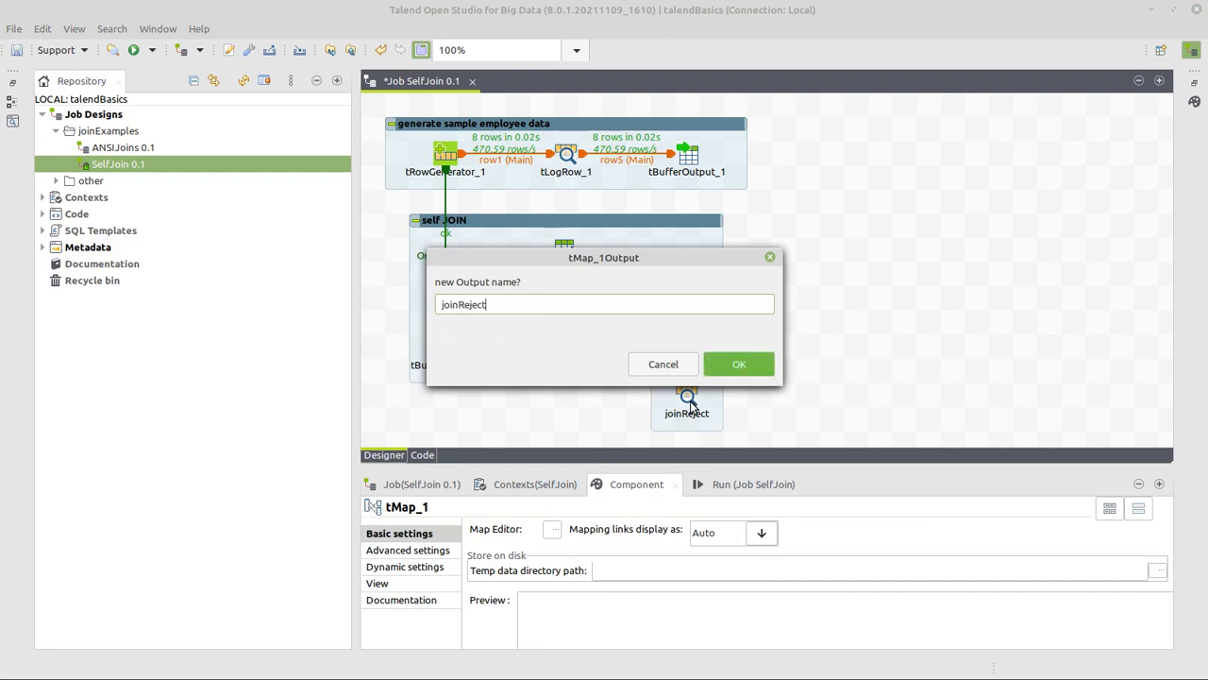
{"action": "left_click", "coordinate": [739, 363]}
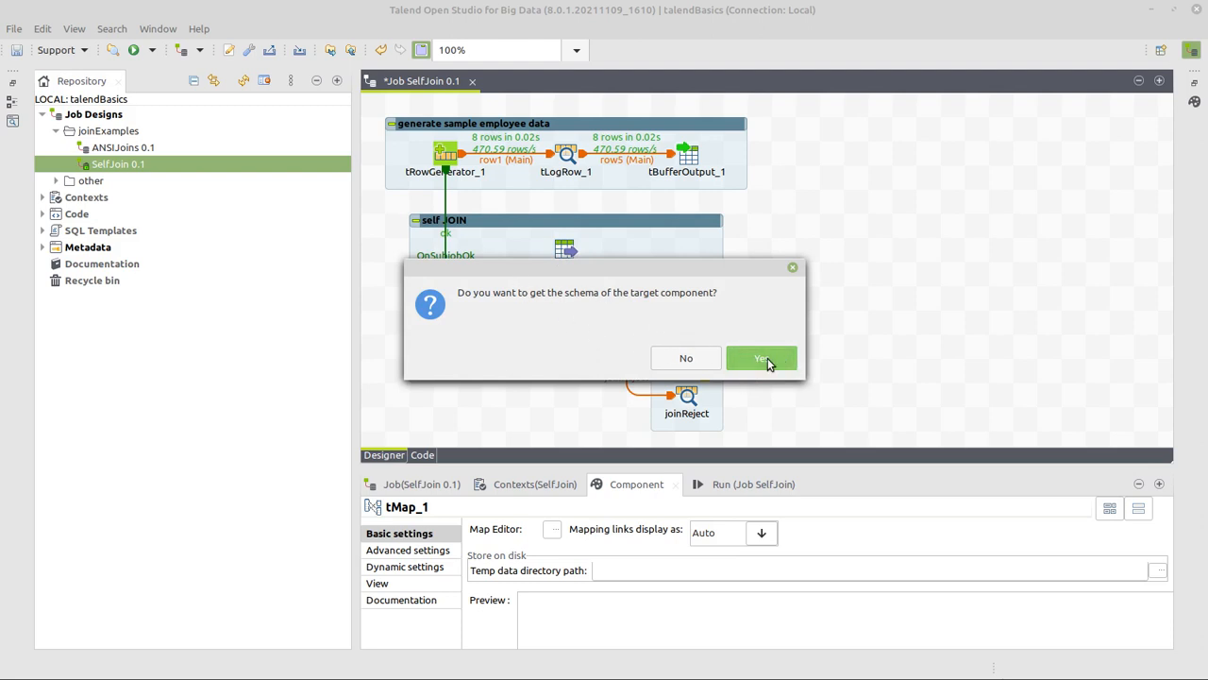
{"action": "left_click", "coordinate": [761, 358]}
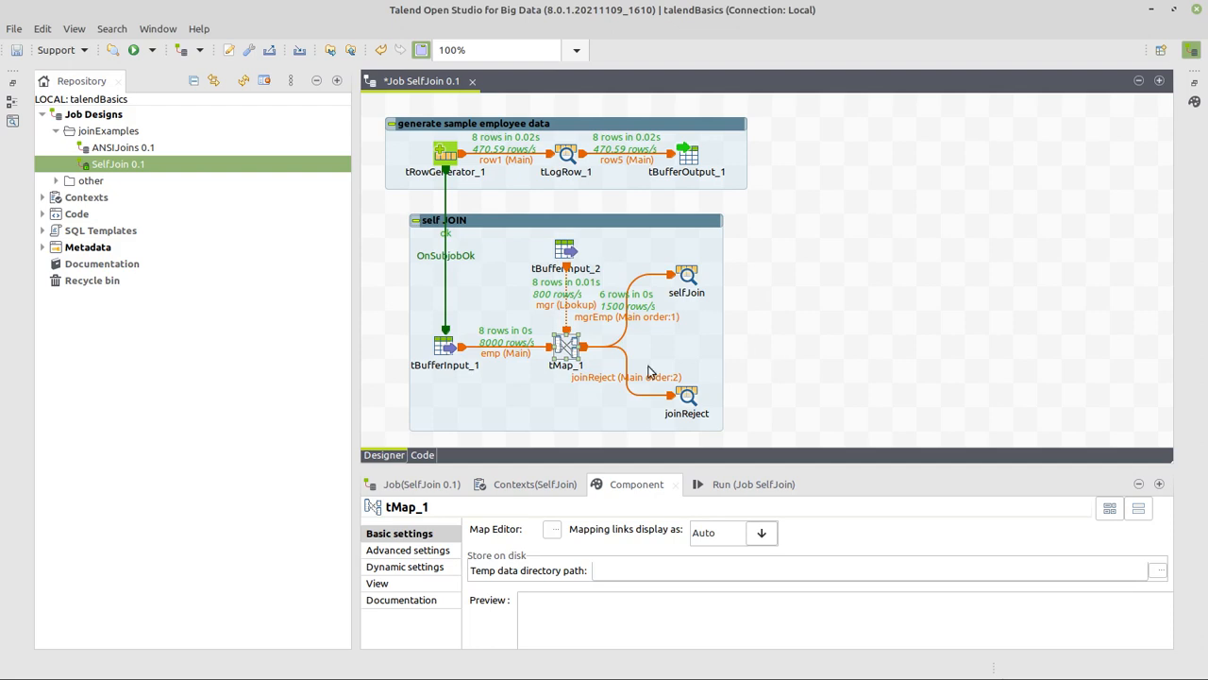
{"action": "left_click", "coordinate": [686, 396]}
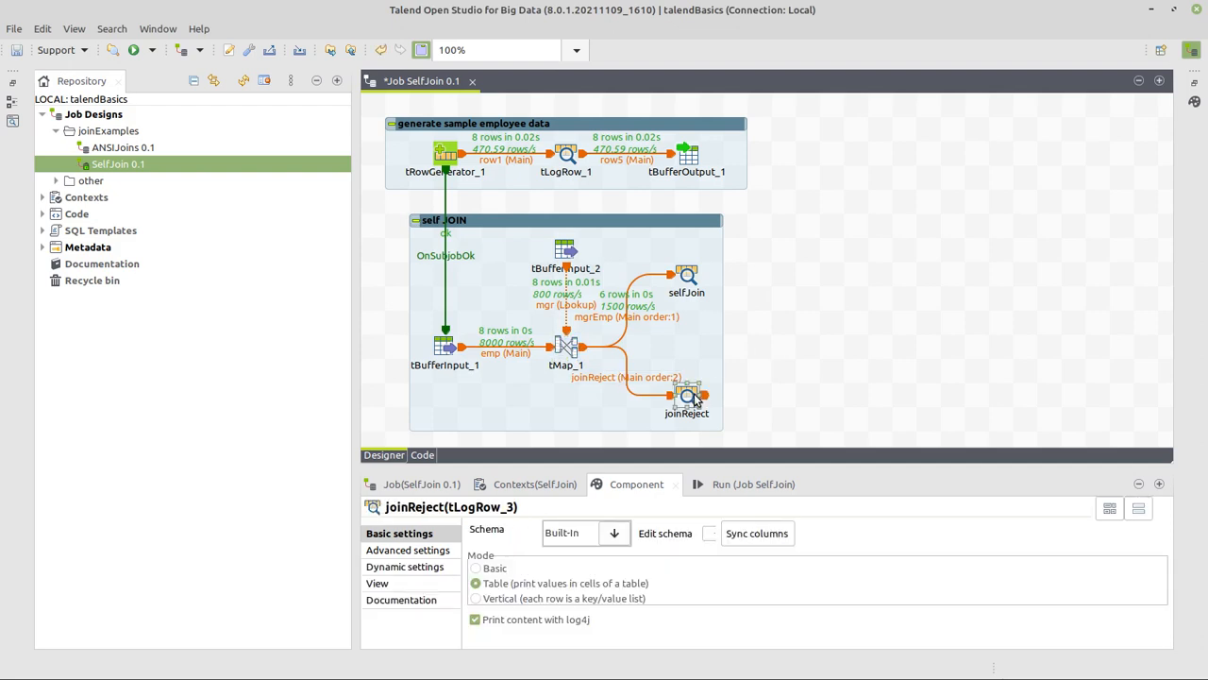
{"action": "left_click", "coordinate": [686, 273]}
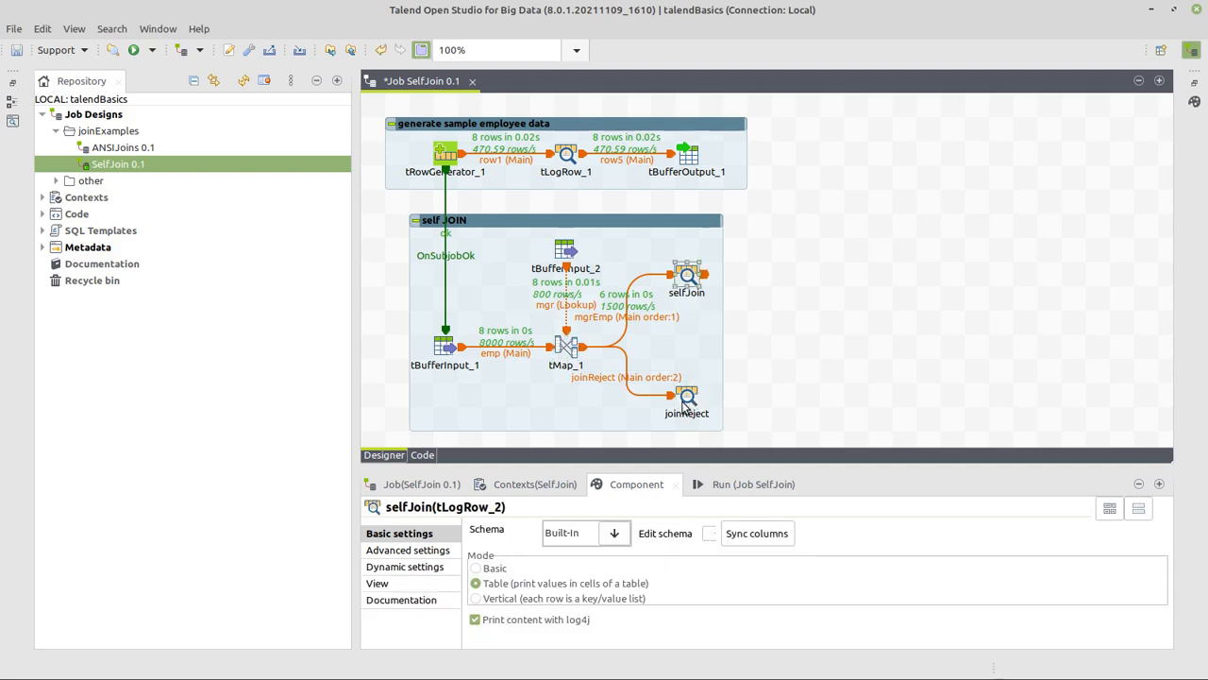
{"action": "left_click", "coordinate": [687, 397]}
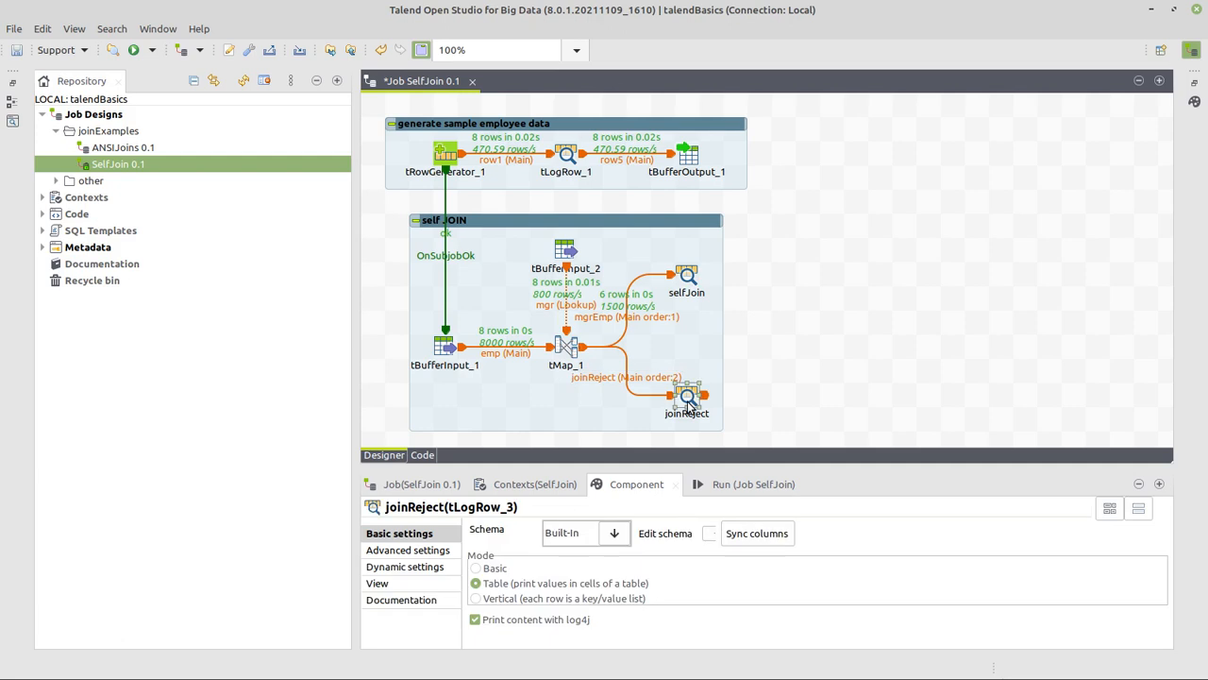
{"action": "left_click", "coordinate": [564, 347]}
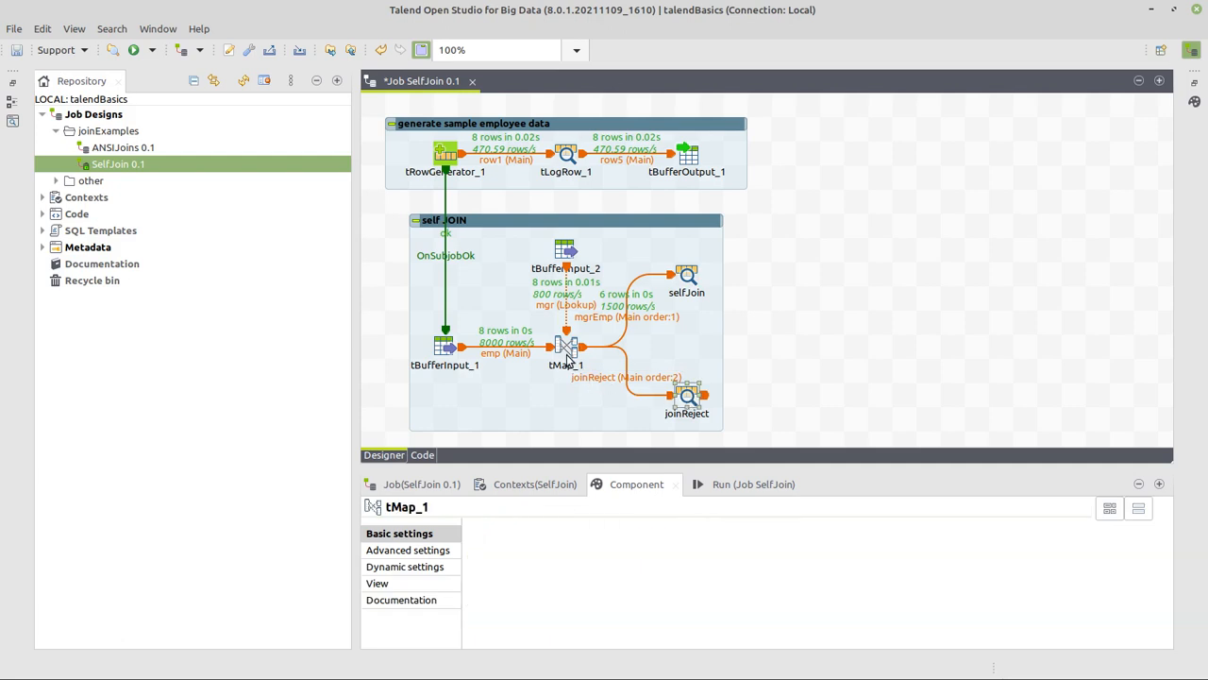
- Map emp.id, emp.name, mgr.id and mgr.name onto joinReject's empId, empName and mgr columns
{"action": "double_click", "coordinate": [565, 344]}
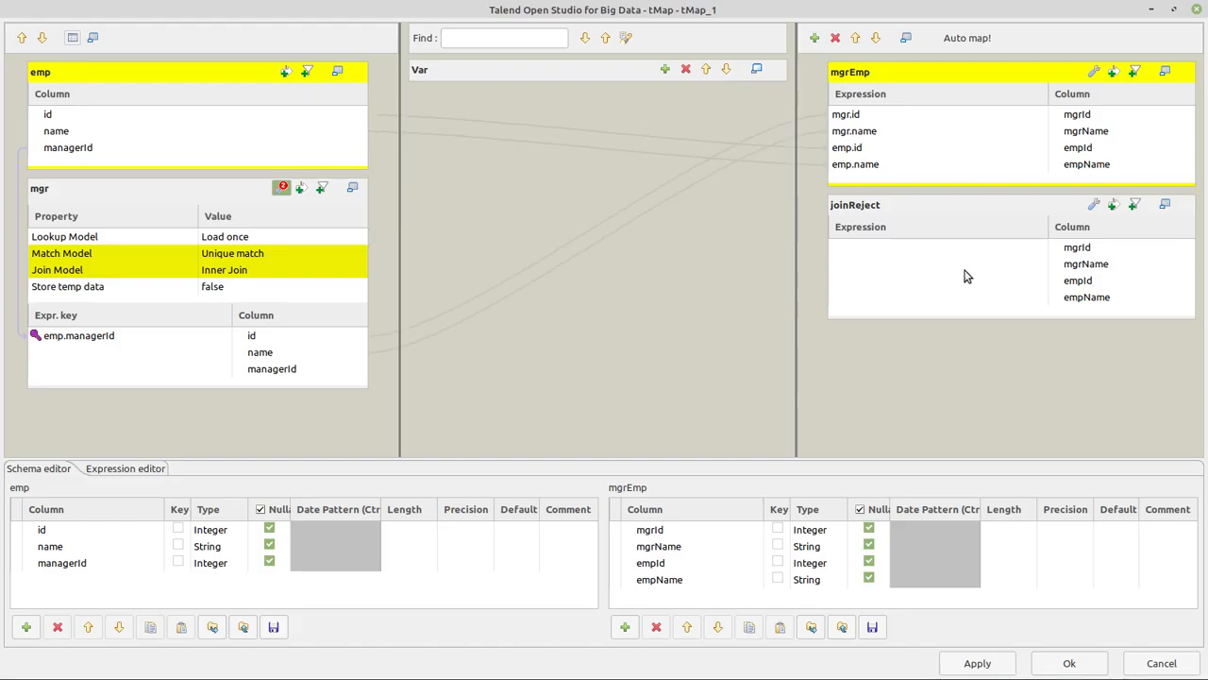
{"action": "left_click", "coordinate": [854, 204]}
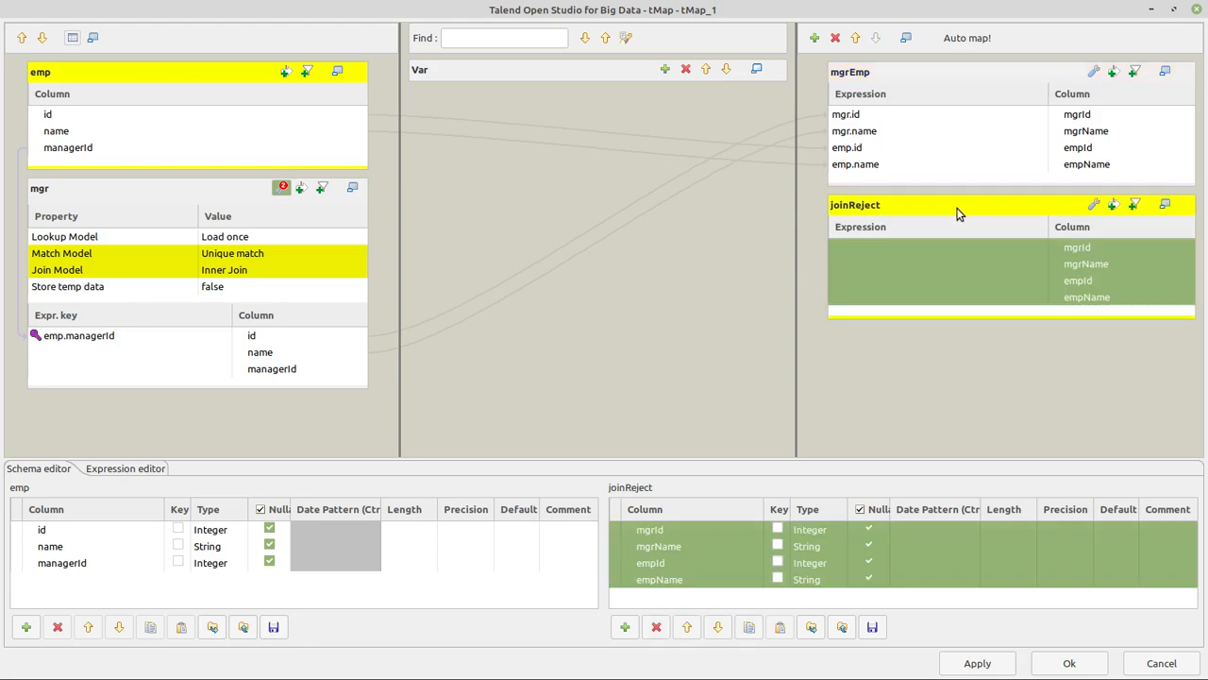
{"action": "left_click", "coordinate": [1077, 246]}
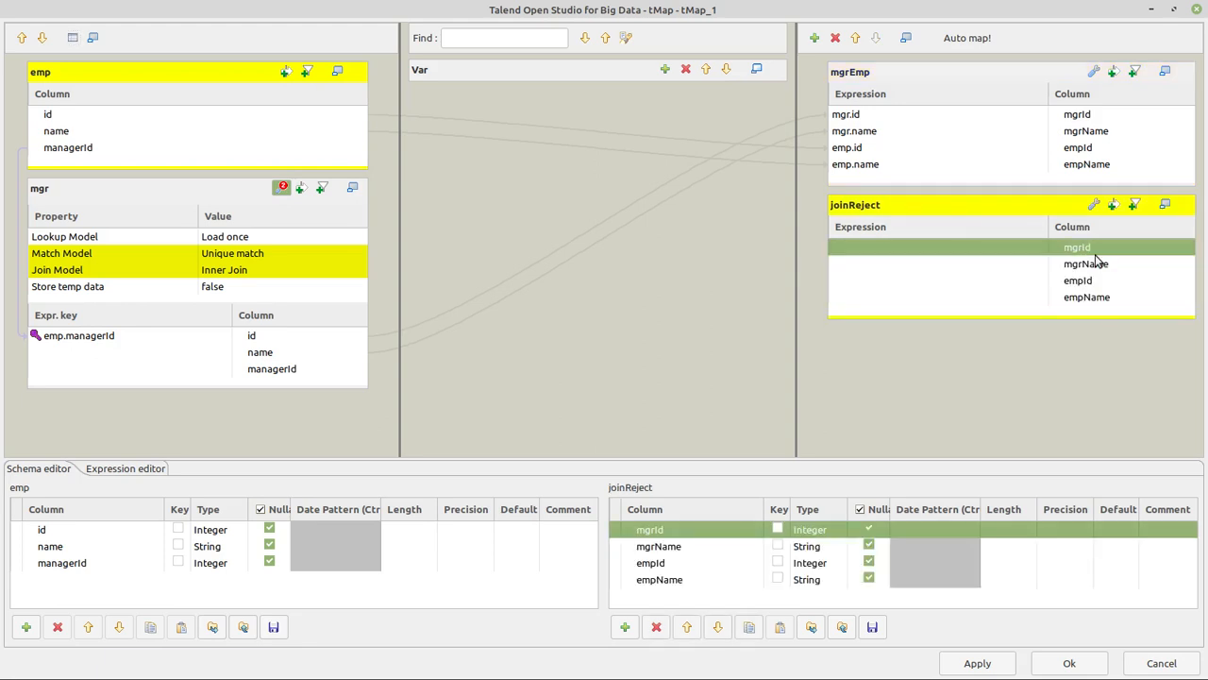
{"action": "left_click", "coordinate": [1077, 280]}
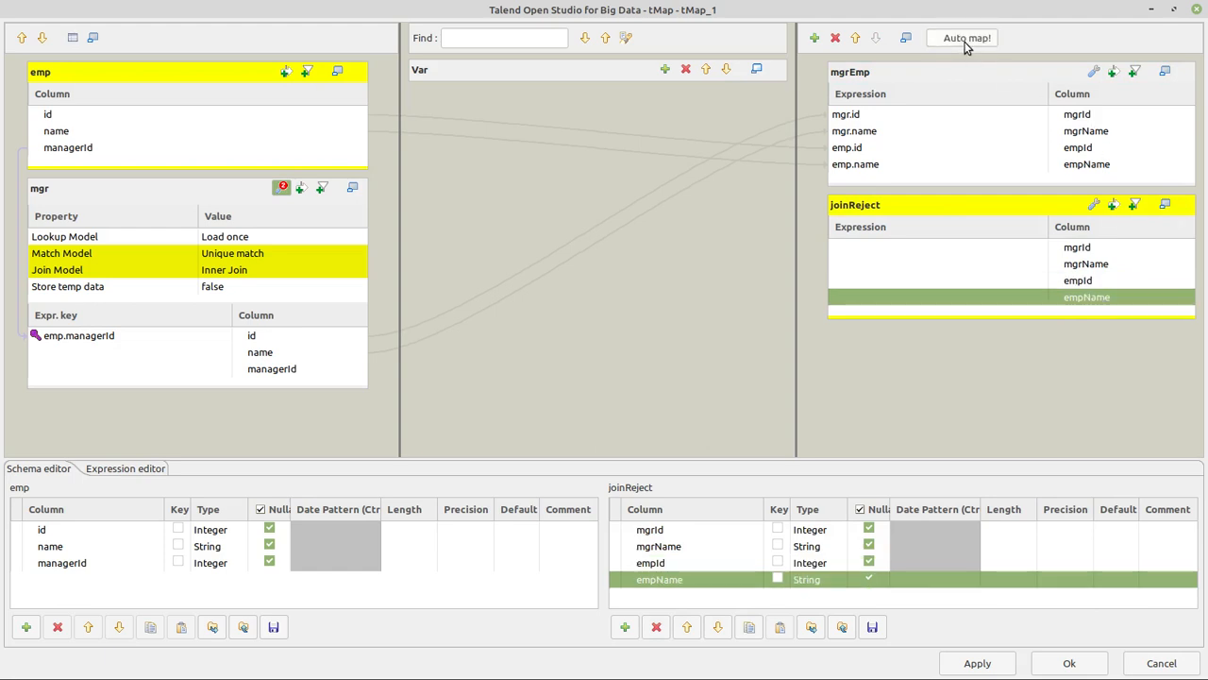
{"action": "mouse_move", "coordinate": [1104, 263]}
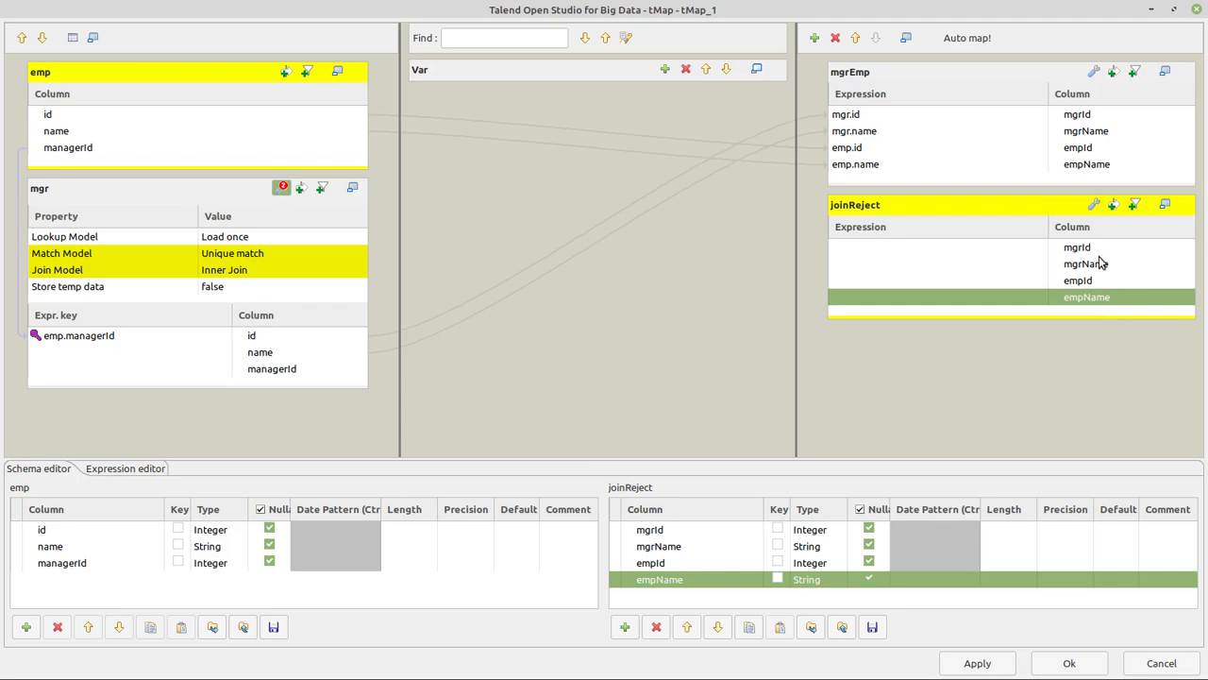
{"action": "mouse_move", "coordinate": [994, 255]}
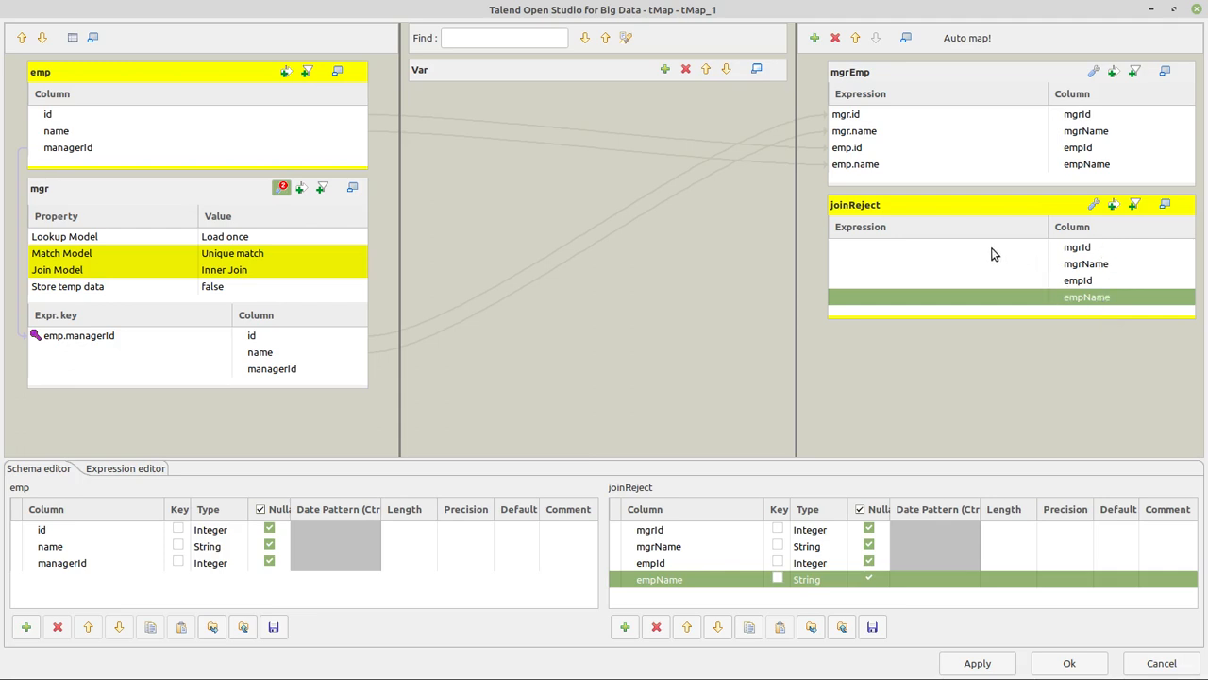
{"action": "left_click", "coordinate": [1076, 246]}
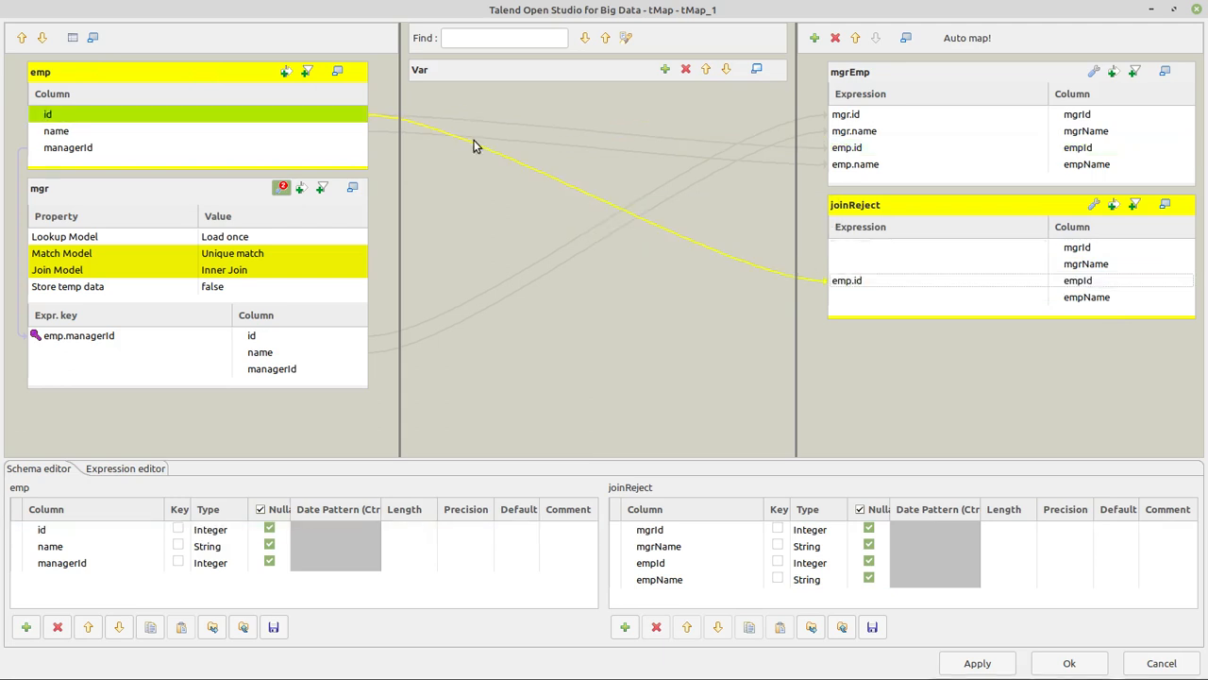
{"action": "left_click_drag", "start_coordinate": [55, 131], "coordinate": [982, 306]}
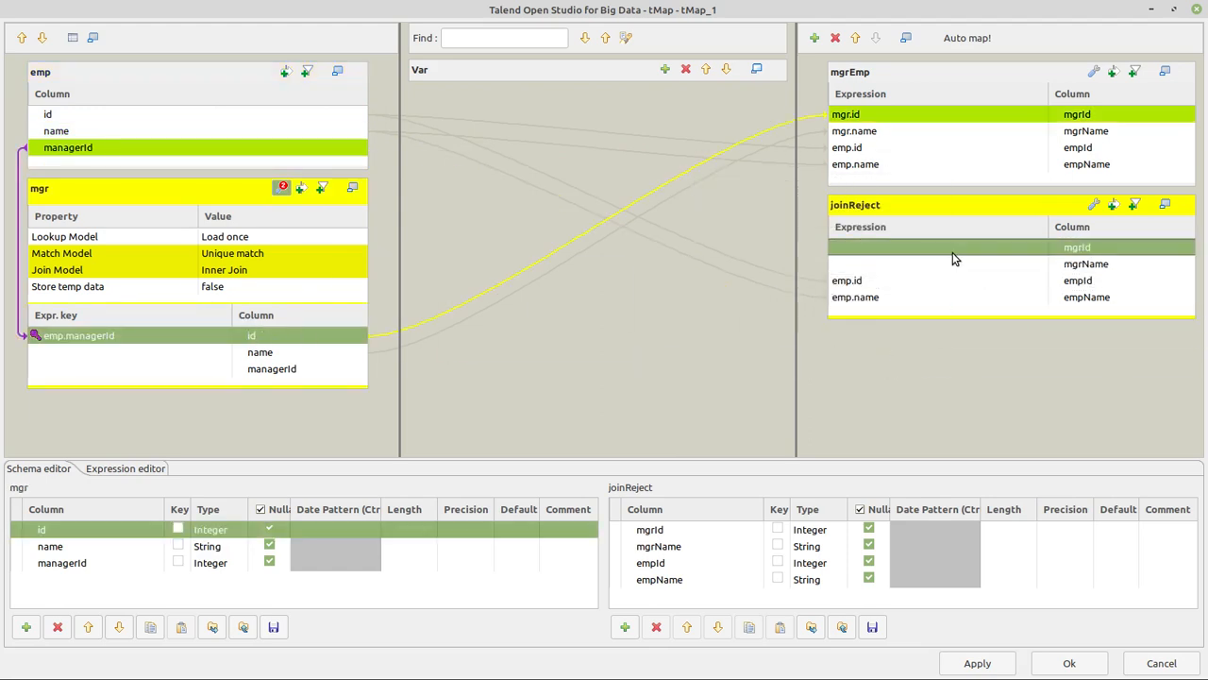
{"action": "left_click", "coordinate": [260, 352]}
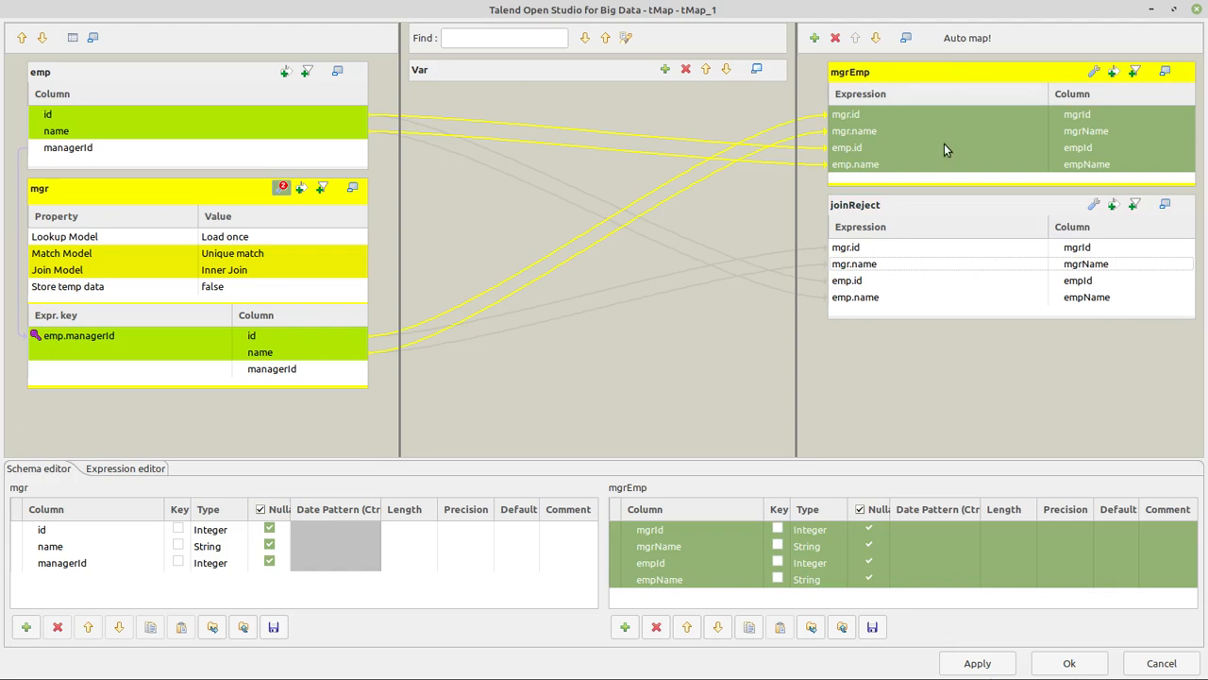
{"action": "left_click", "coordinate": [944, 205]}
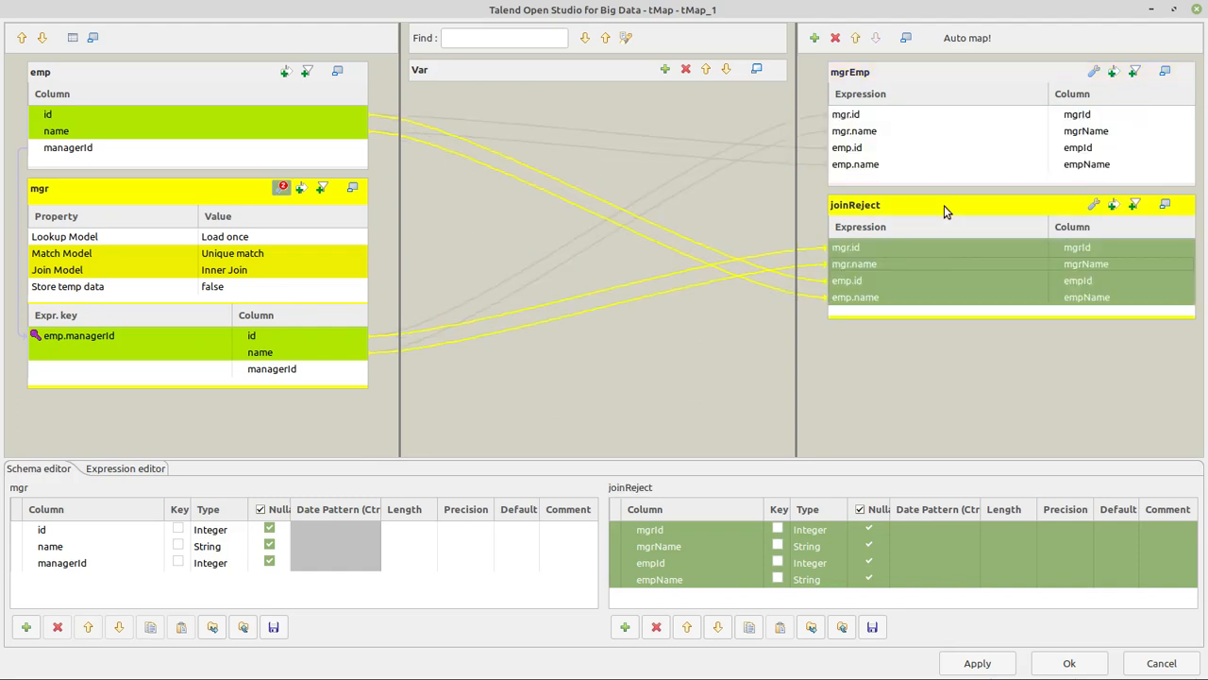
{"action": "mouse_move", "coordinate": [1038, 212]}
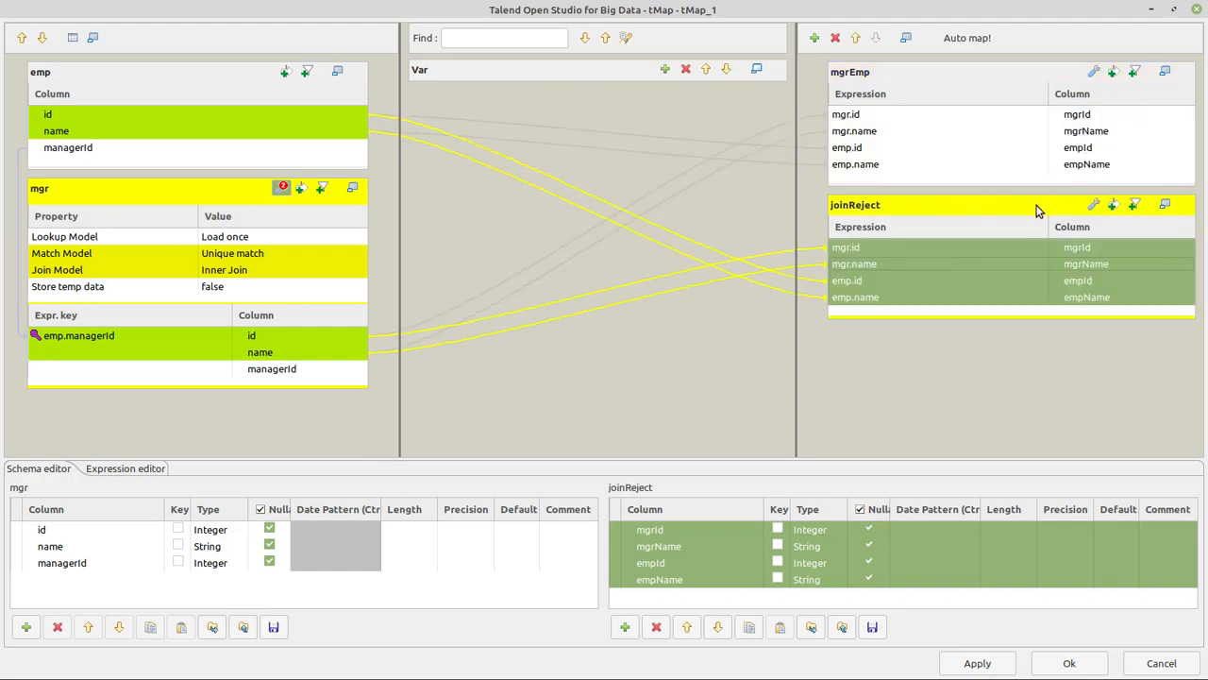
{"action": "mouse_move", "coordinate": [1055, 251]}
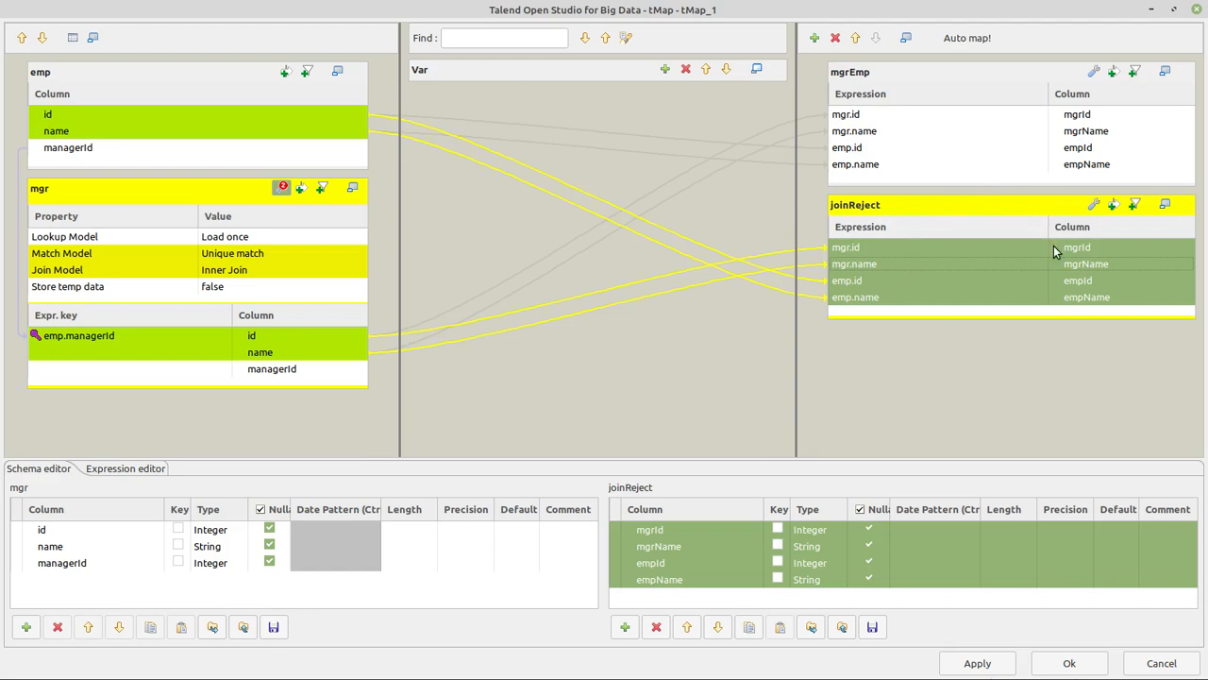
{"action": "mouse_move", "coordinate": [874, 209]}
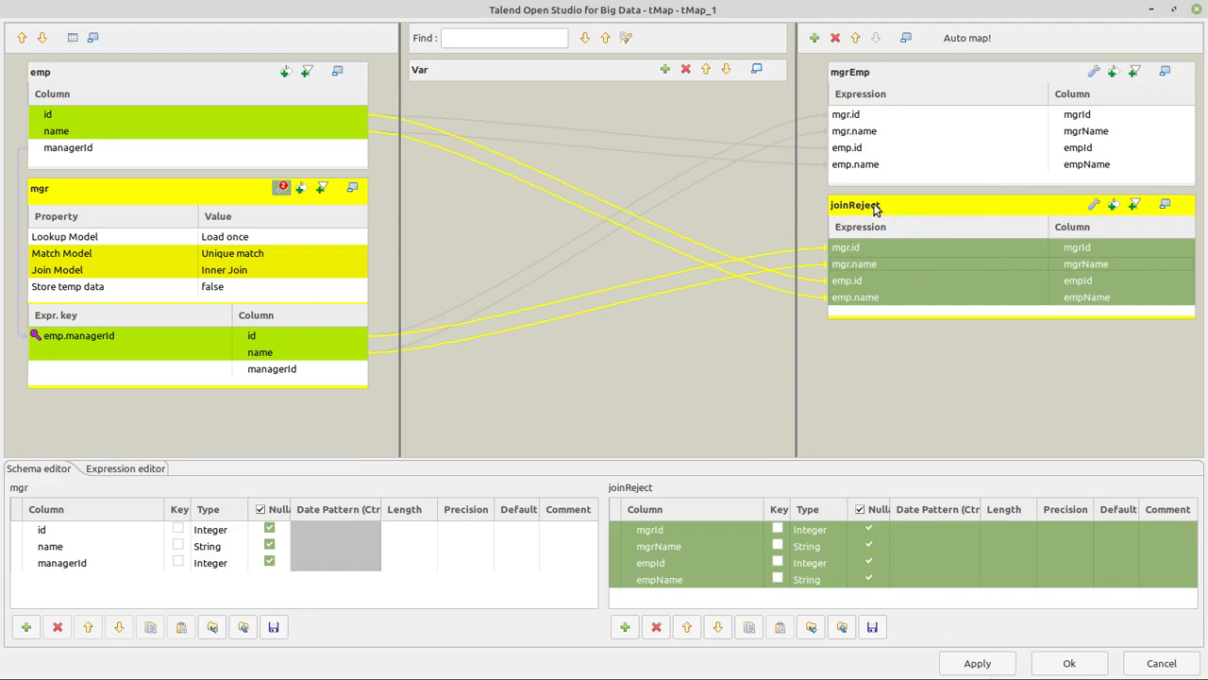
- Set joinReject's Catch lookup inner join reject to true and apply with Ok
{"action": "left_click", "coordinate": [1094, 205]}
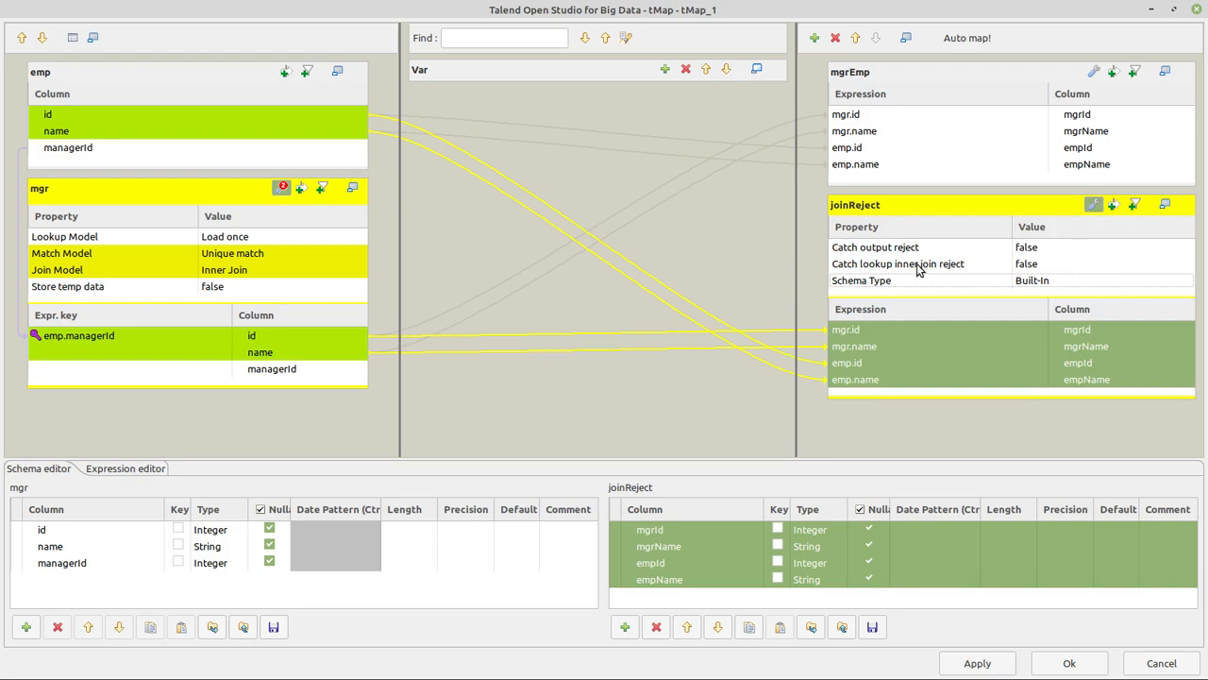
{"action": "left_click", "coordinate": [897, 264]}
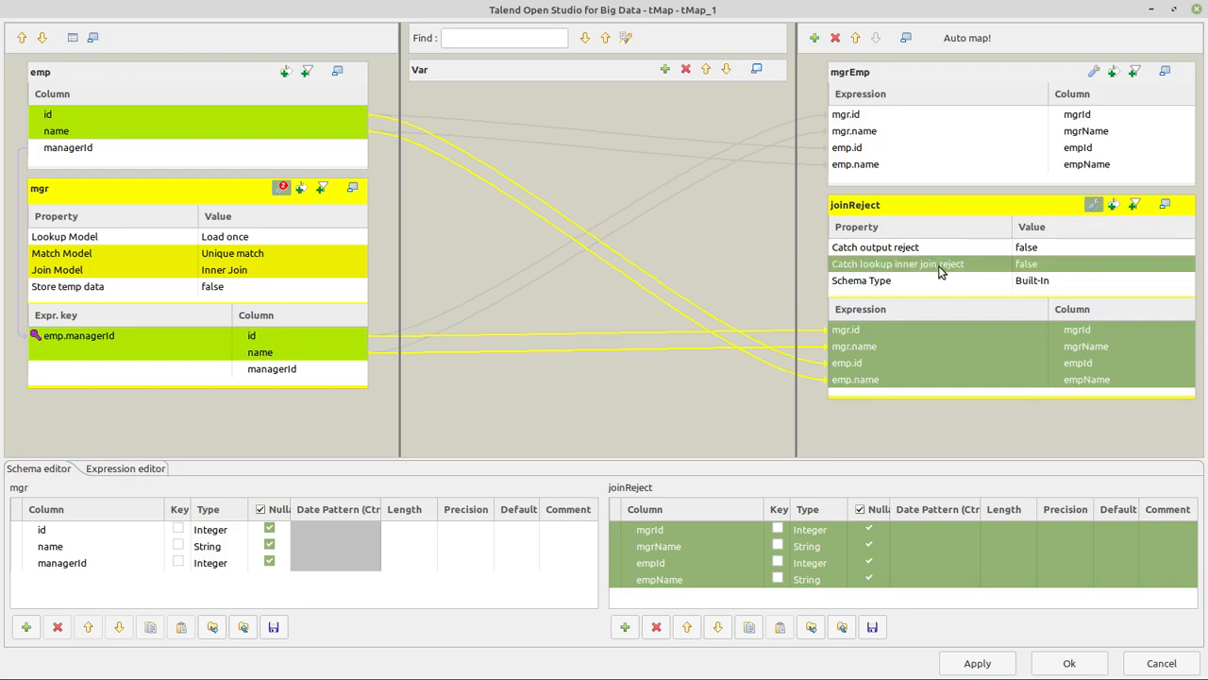
{"action": "mouse_move", "coordinate": [851, 277]}
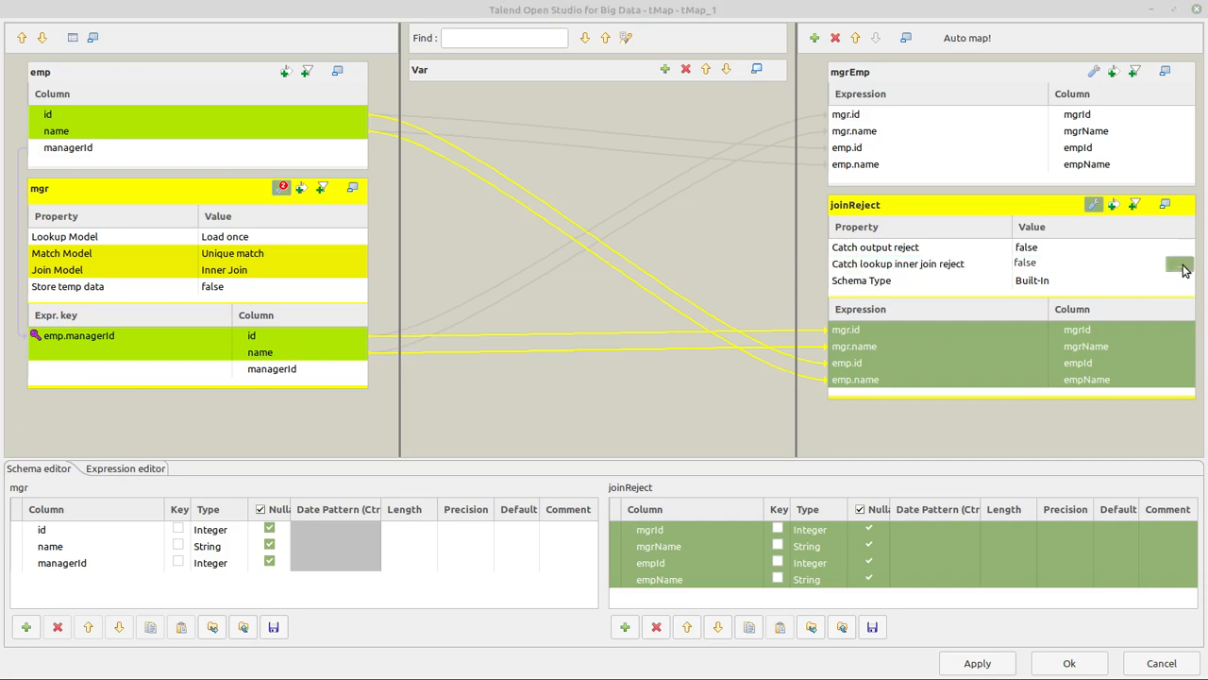
{"action": "left_click", "coordinate": [1180, 264]}
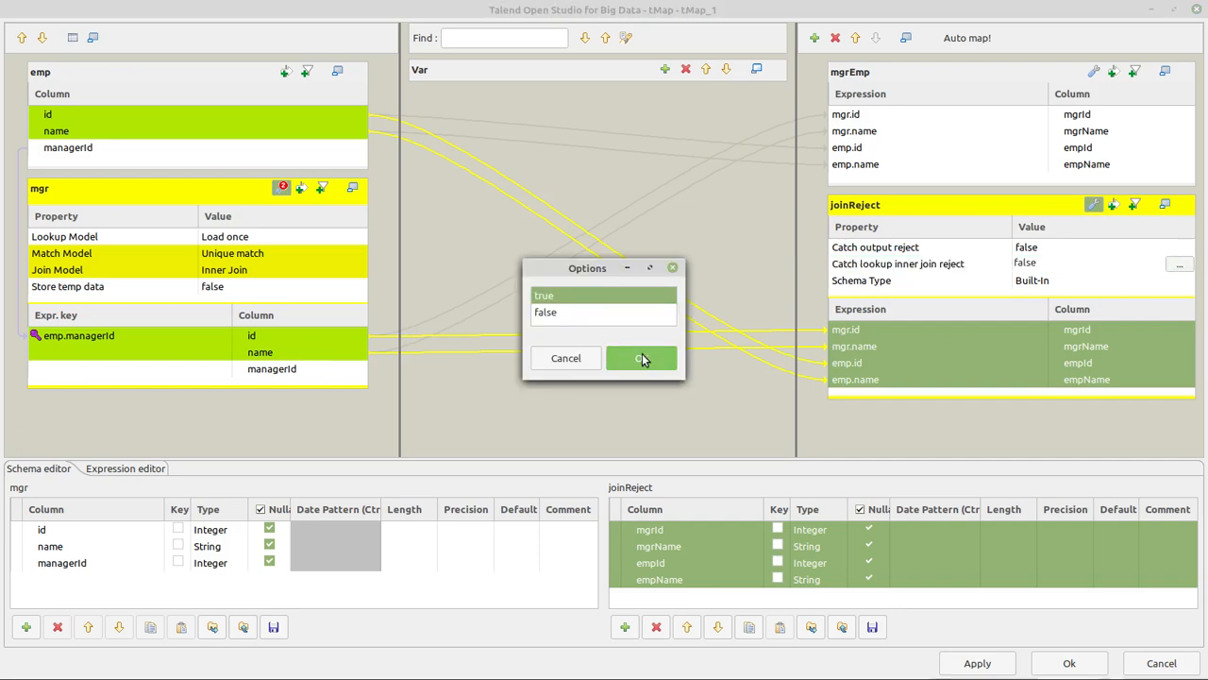
{"action": "left_click", "coordinate": [640, 356]}
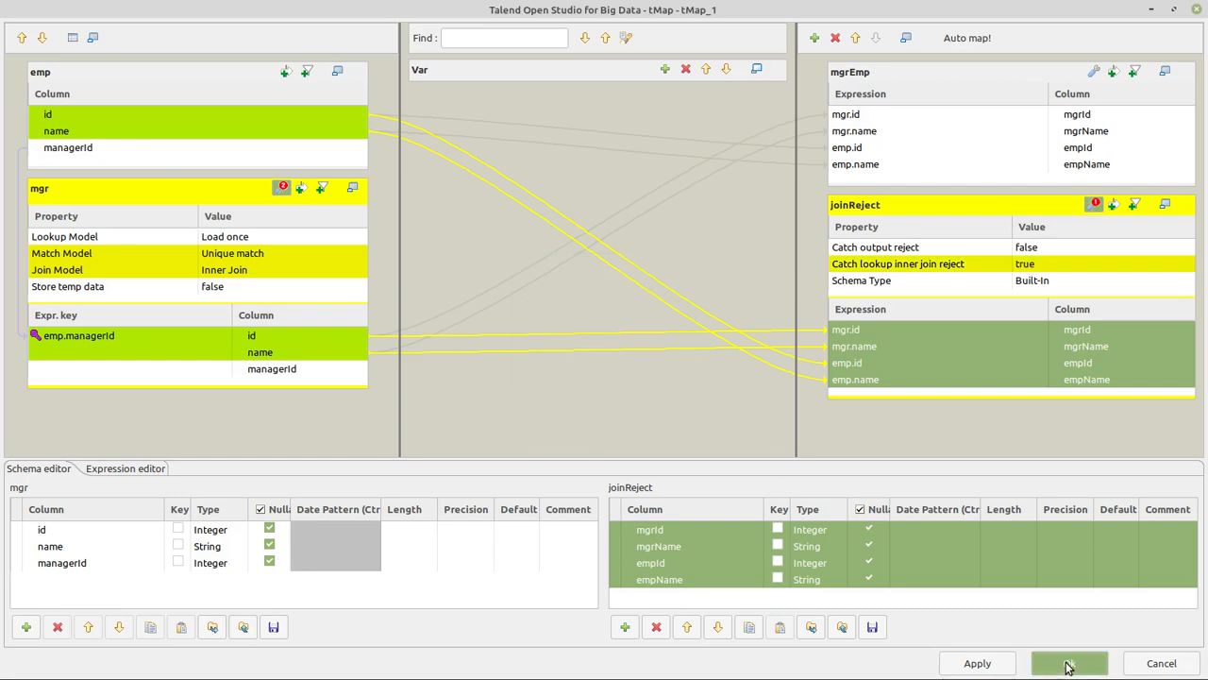
{"action": "left_click", "coordinate": [1068, 663]}
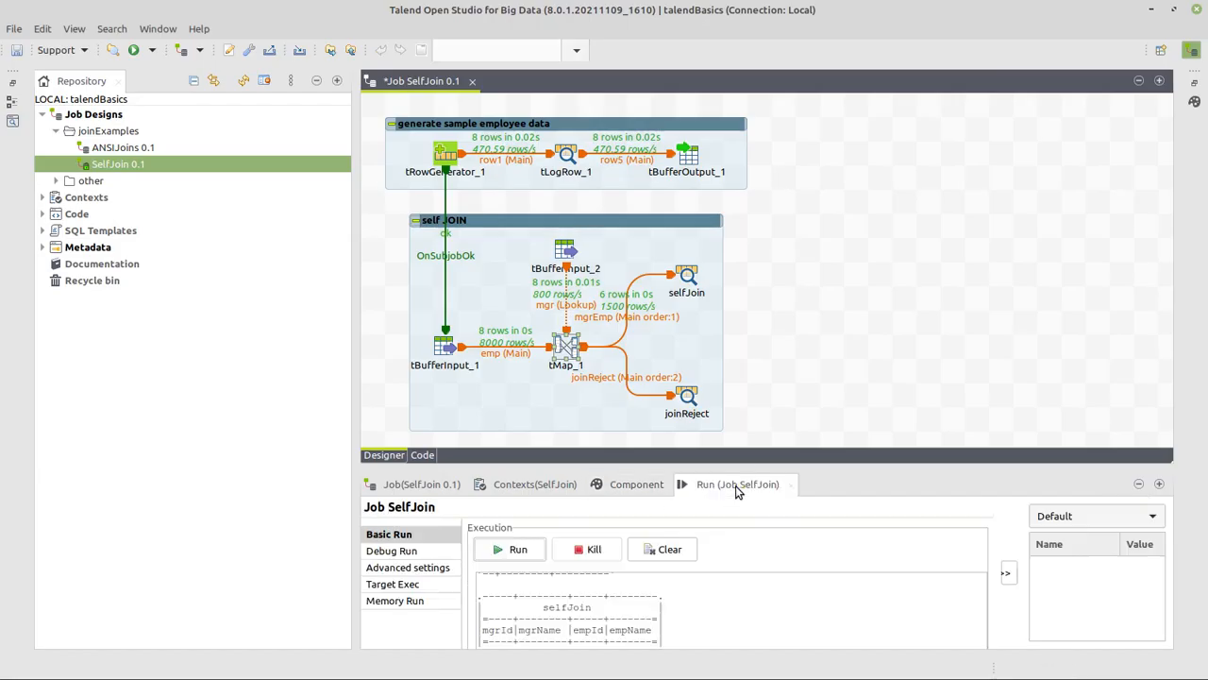
- Run SelfJoin and review selfJoin output and joinReject's Hoover, Madison and Kennedy rows
{"action": "left_click", "coordinate": [517, 548]}
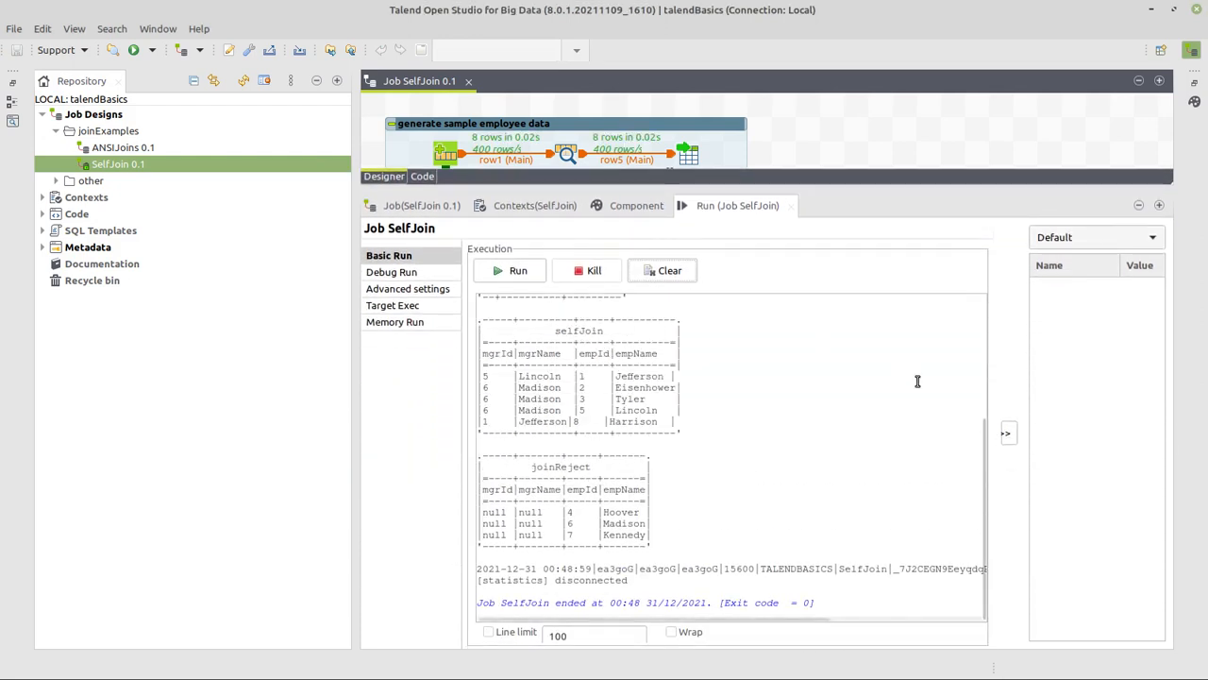
{"action": "scroll", "scroll_direction": "up", "scroll_amount": 3}
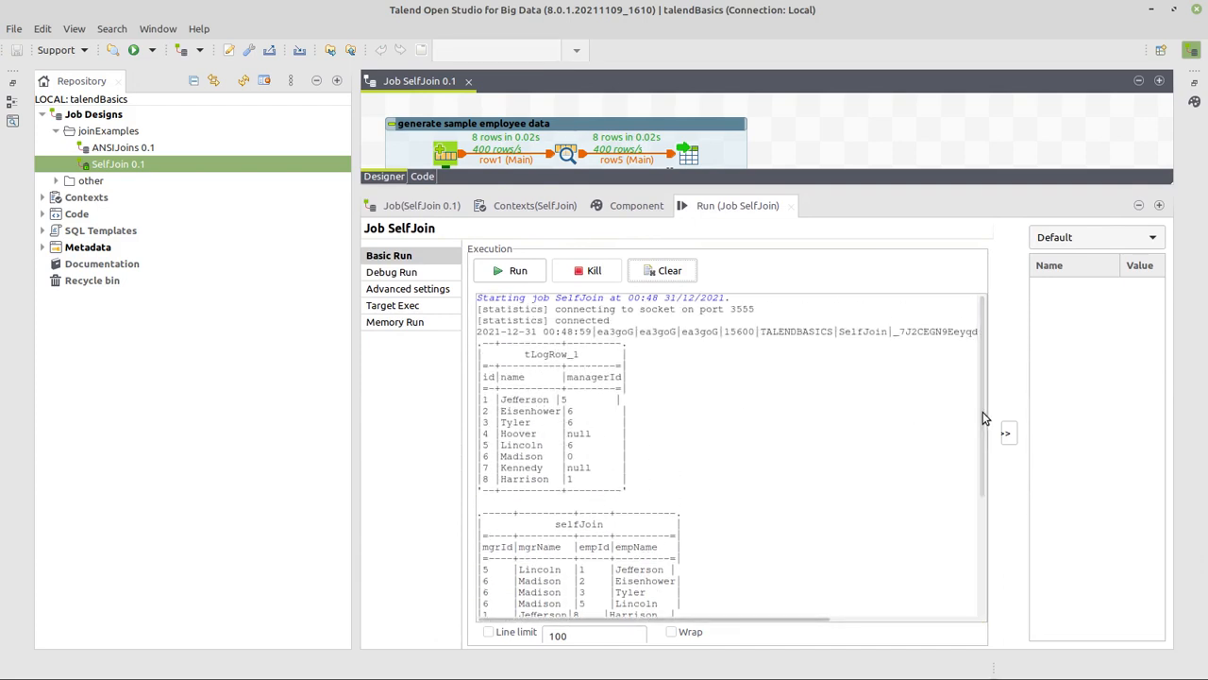
{"action": "scroll", "scroll_direction": "down", "scroll_amount": 3}
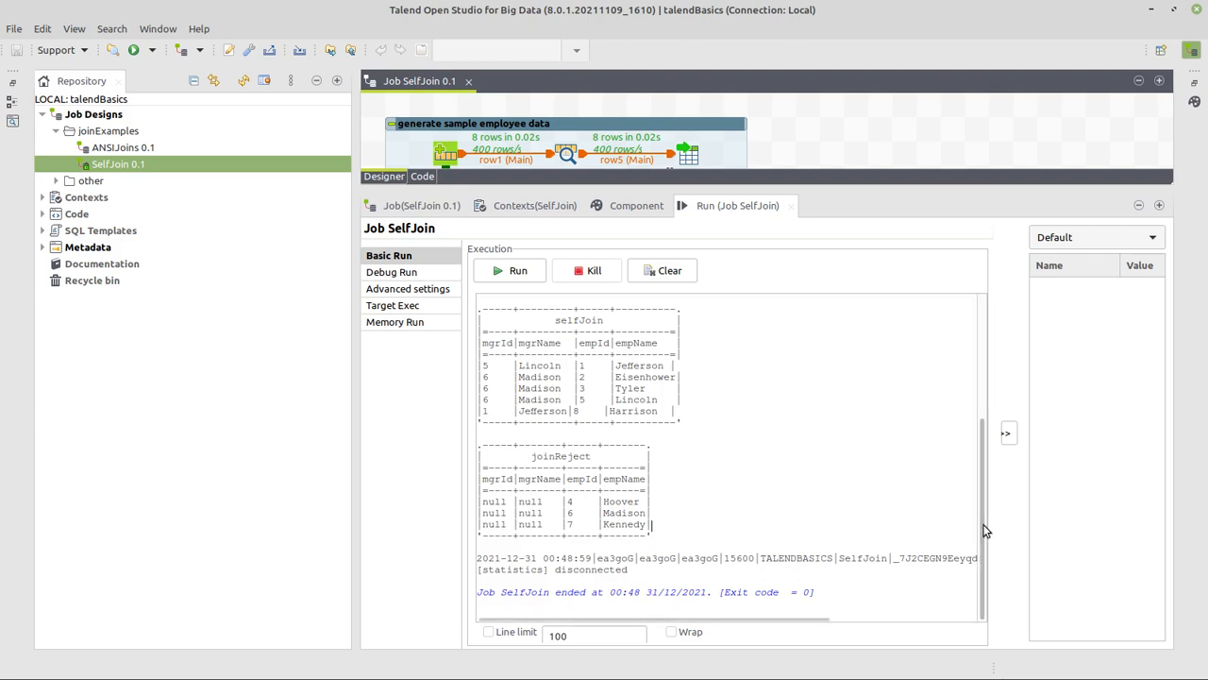
{"action": "scroll", "scroll_direction": "up", "scroll_amount": 3}
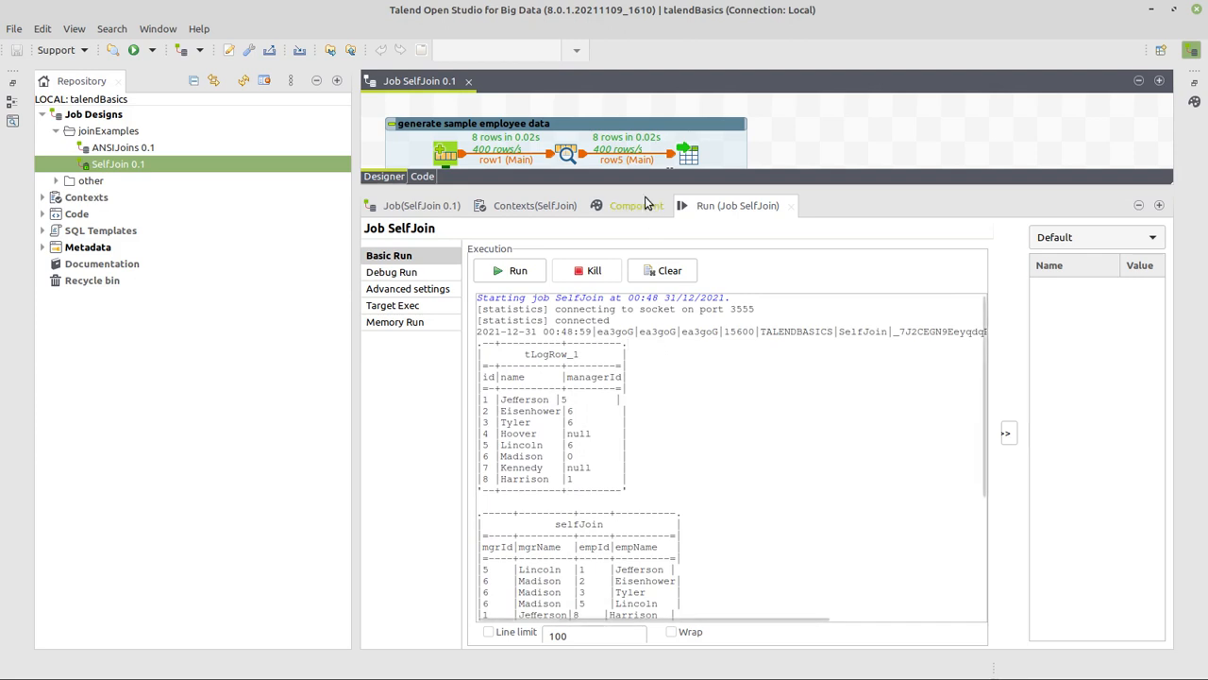
{"action": "left_click", "coordinate": [636, 205]}
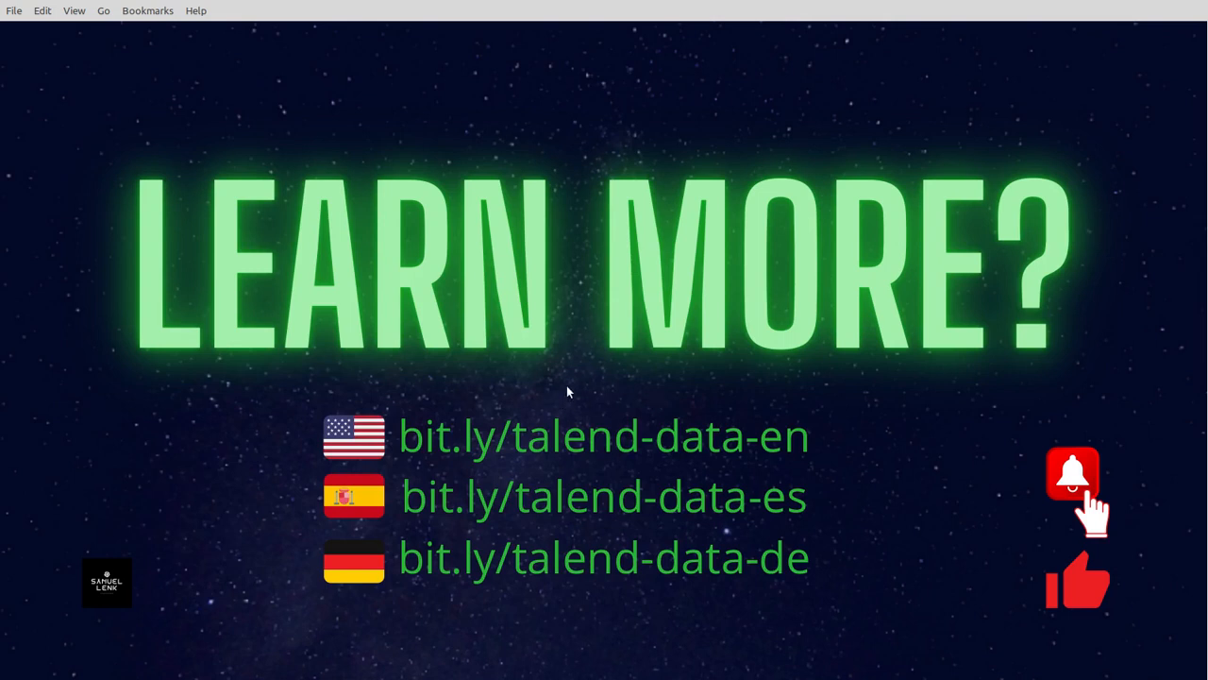
{"action": "mouse_move", "coordinate": [363, 436]}
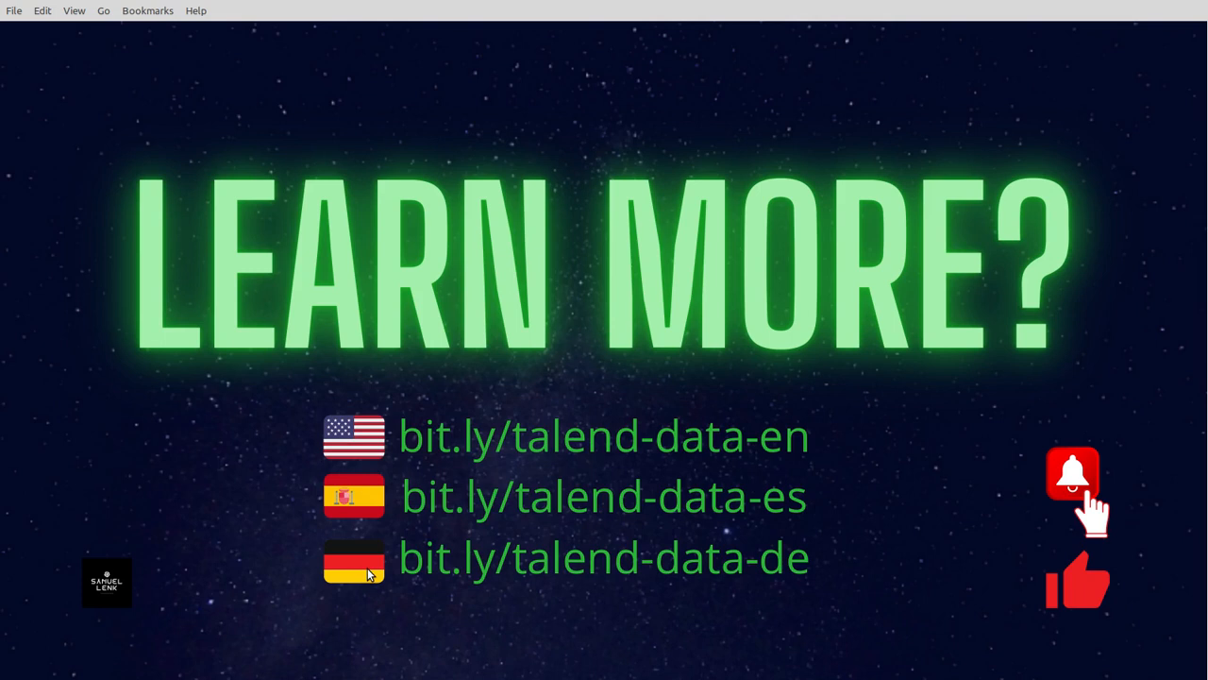
{"action": "mouse_move", "coordinate": [500, 450]}
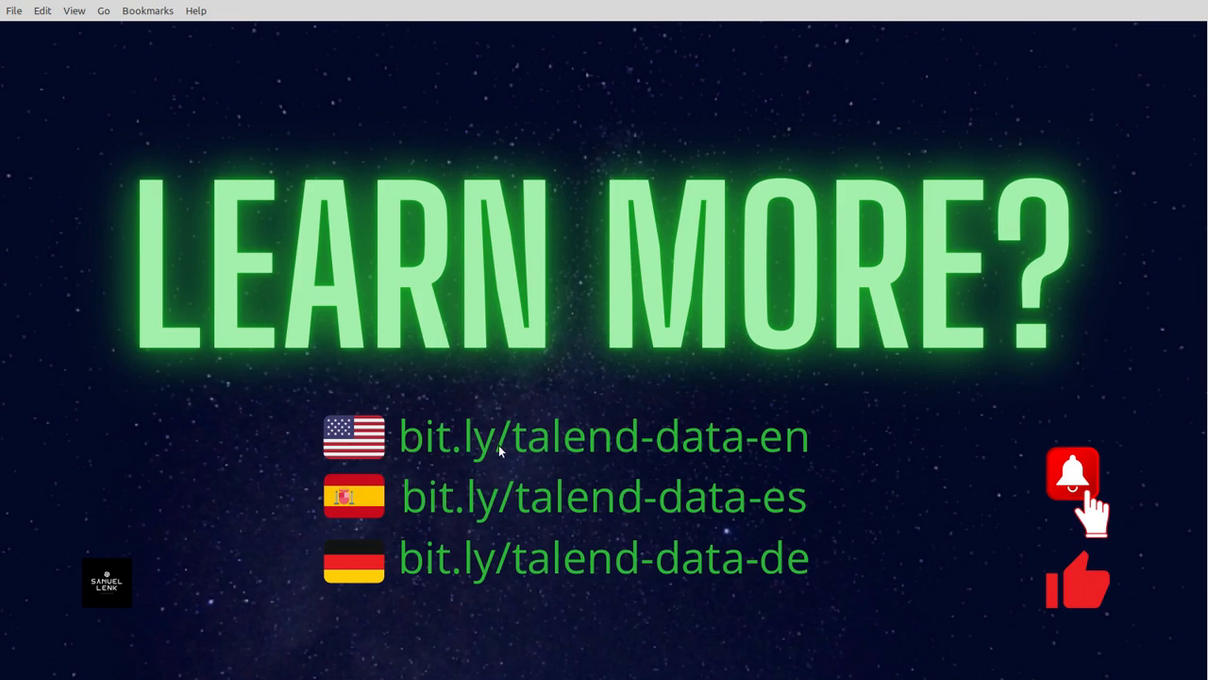
{"action": "mouse_move", "coordinate": [545, 450]}
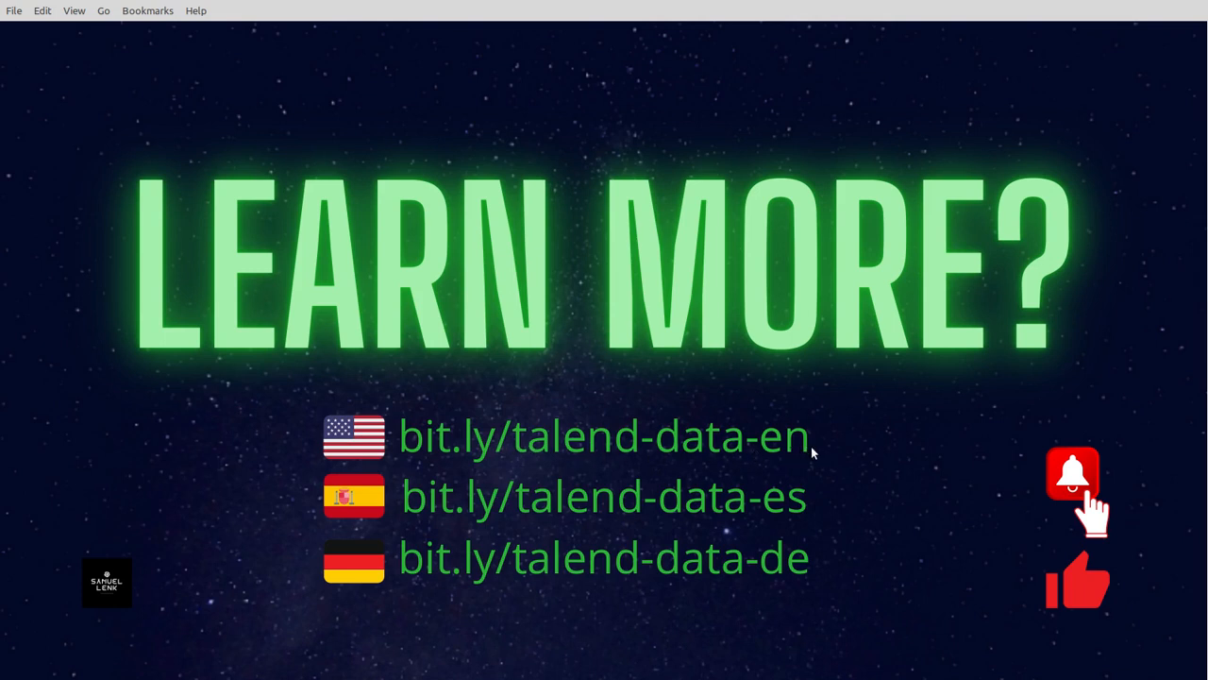
{"action": "mouse_move", "coordinate": [670, 516]}
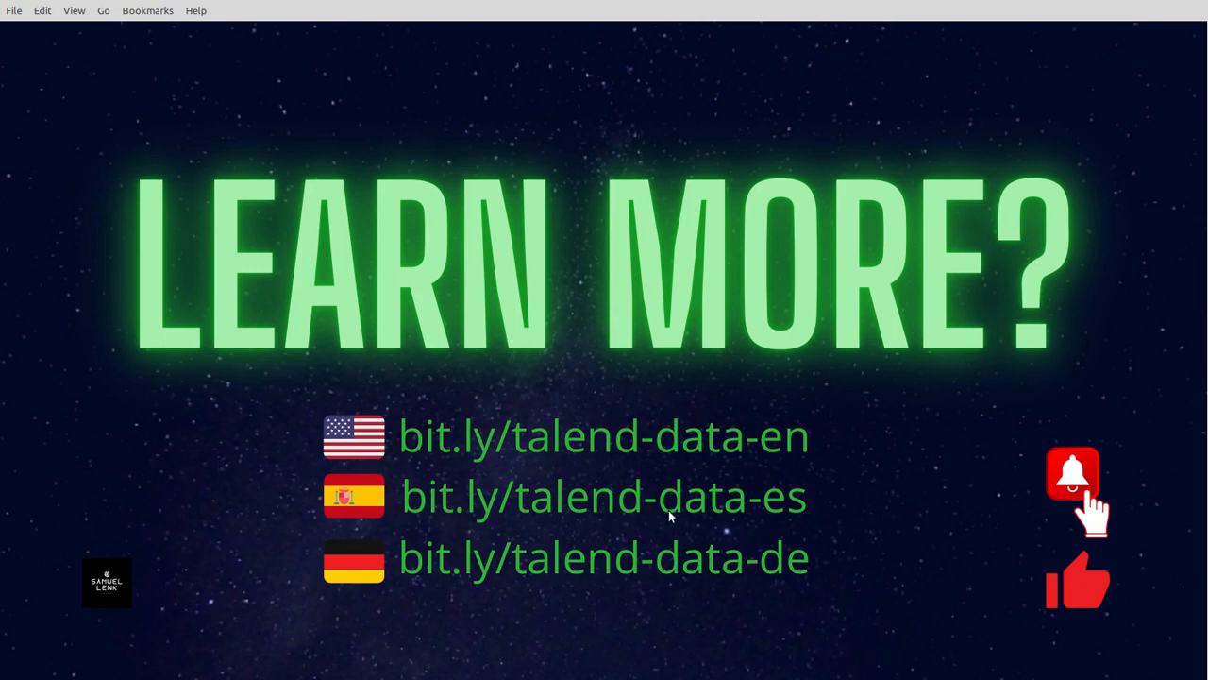
{"action": "mouse_move", "coordinate": [800, 514]}
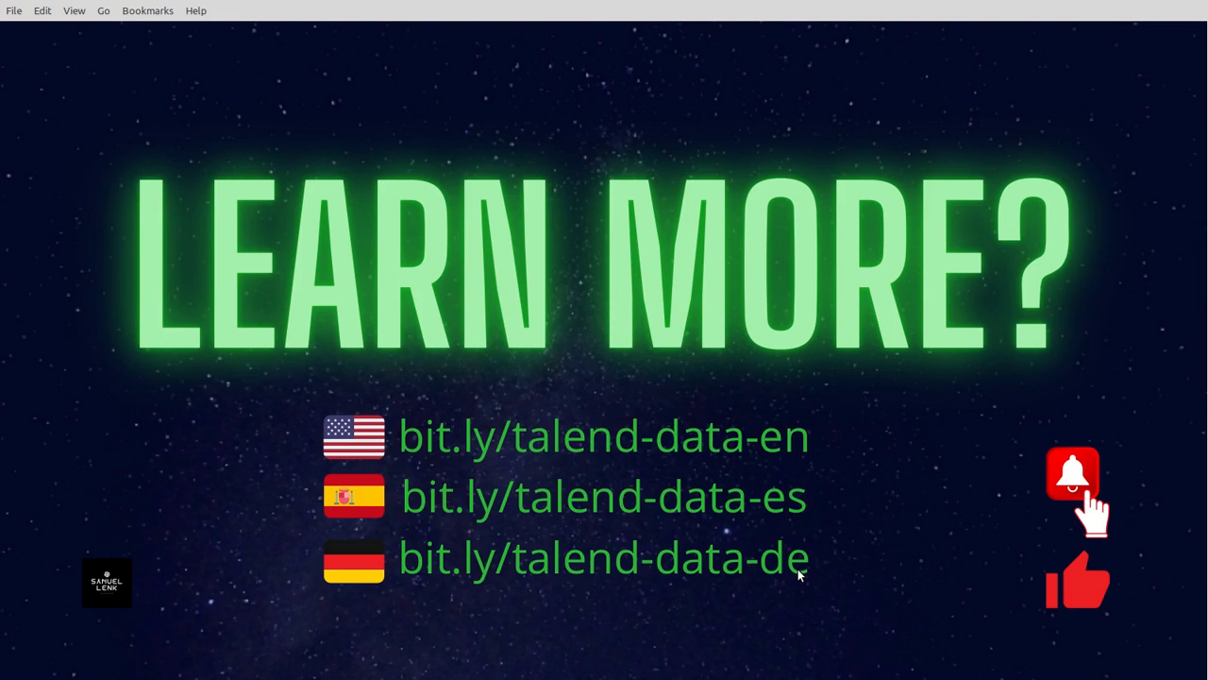
{"action": "mouse_move", "coordinate": [1097, 513]}
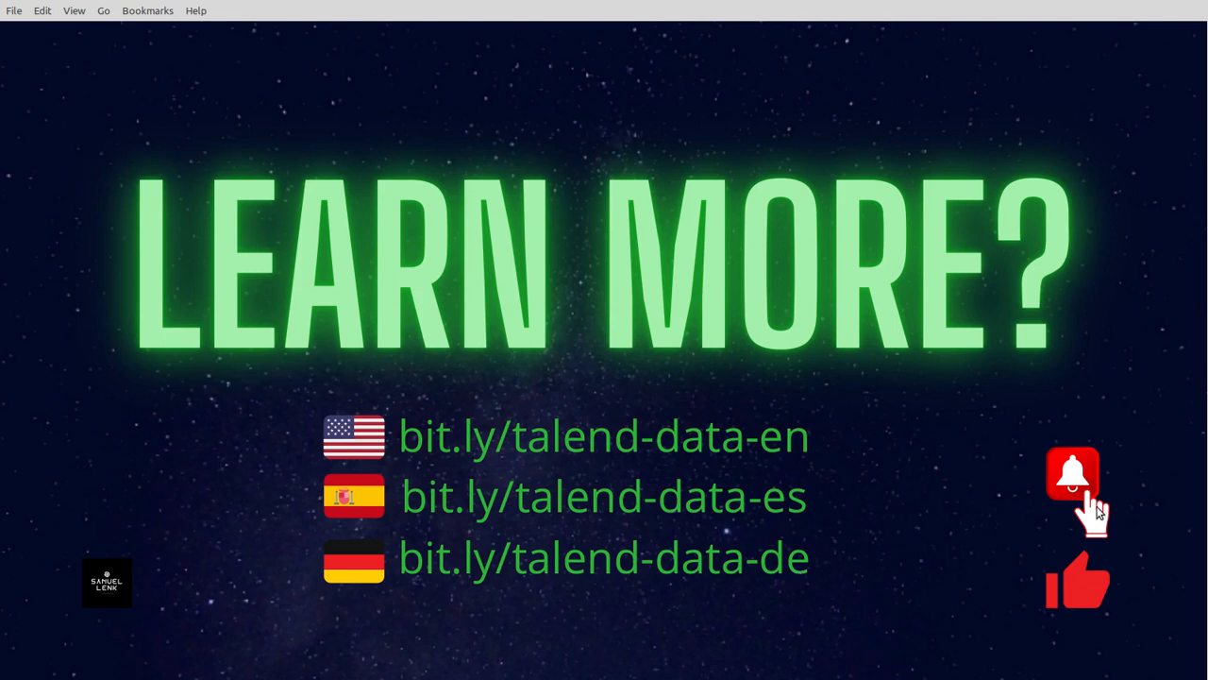